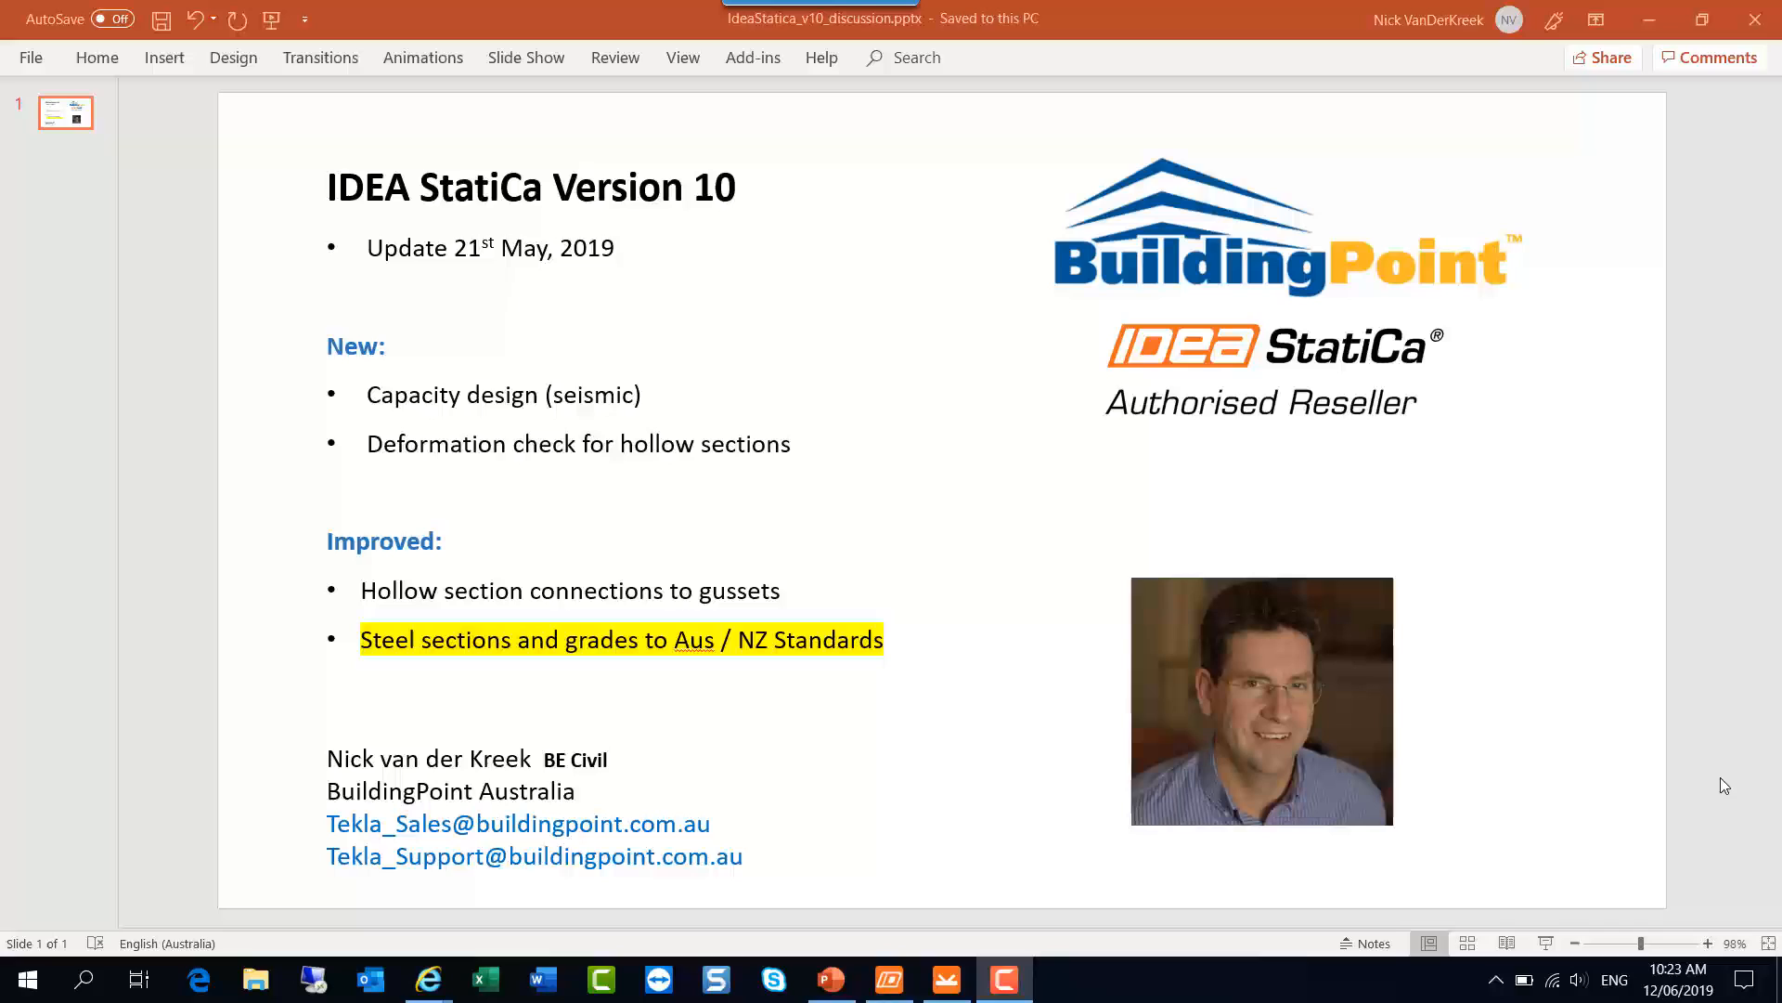
pyautogui.moveTo(304, 838)
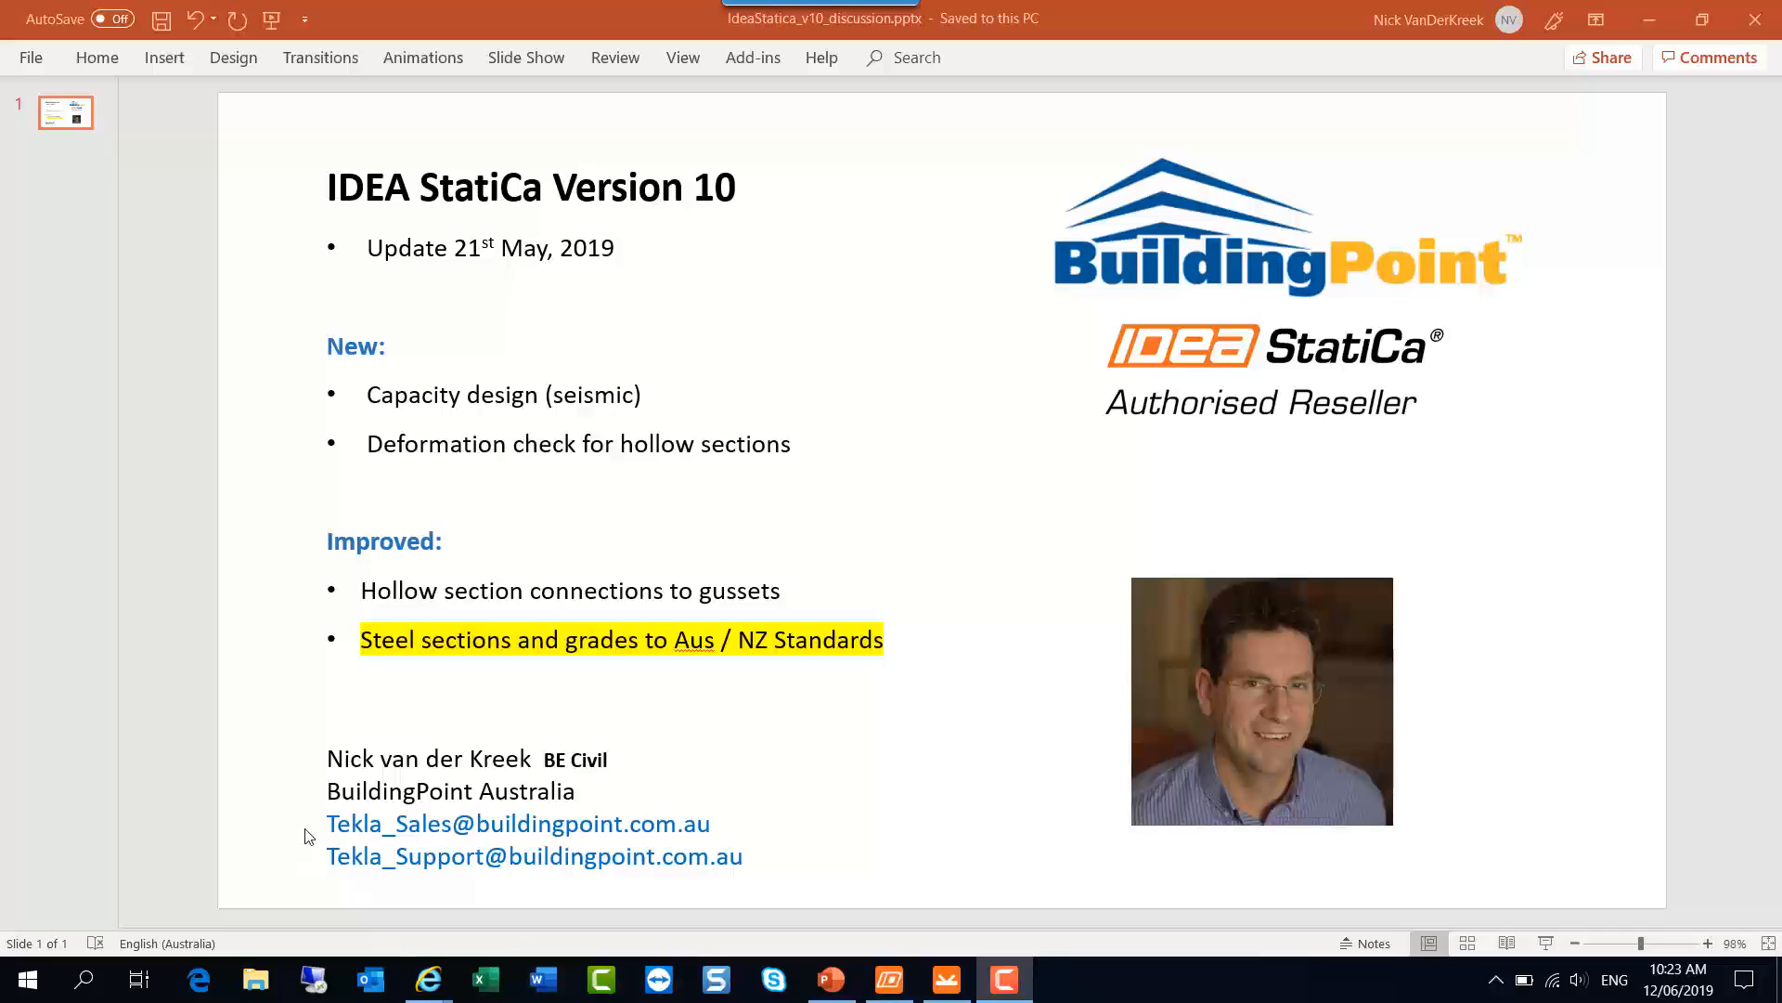
pyautogui.moveTo(313, 871)
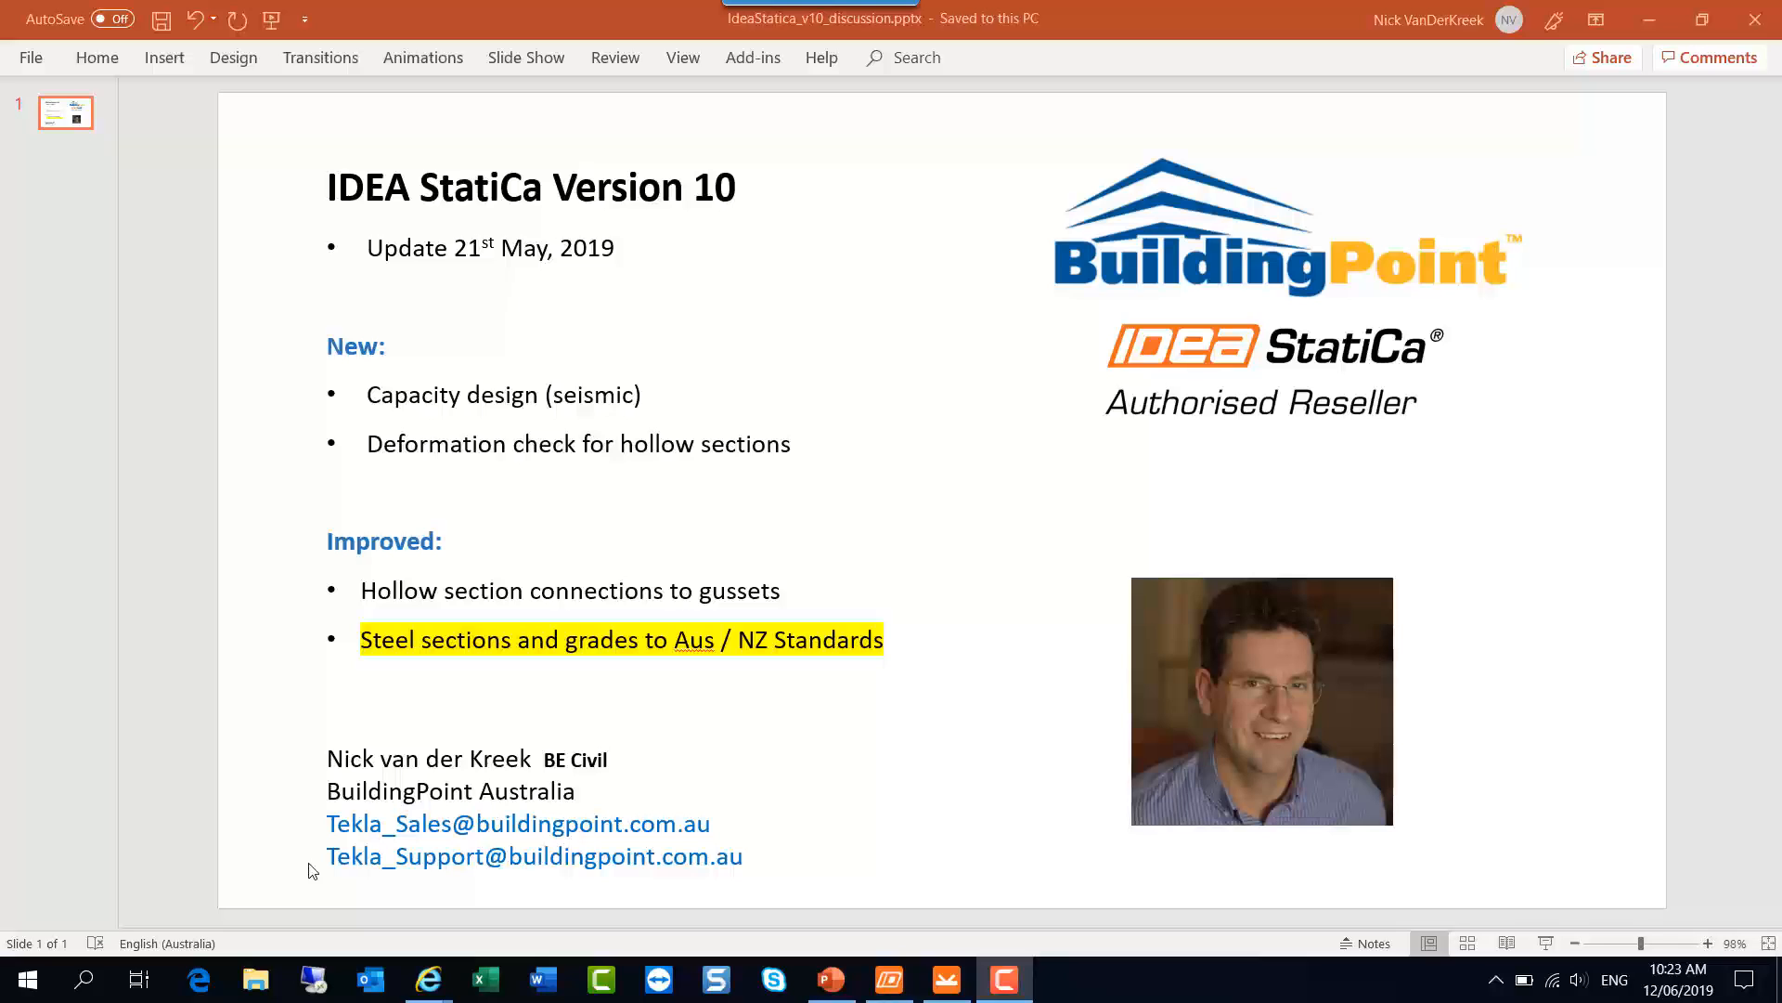
pyautogui.moveTo(289, 419)
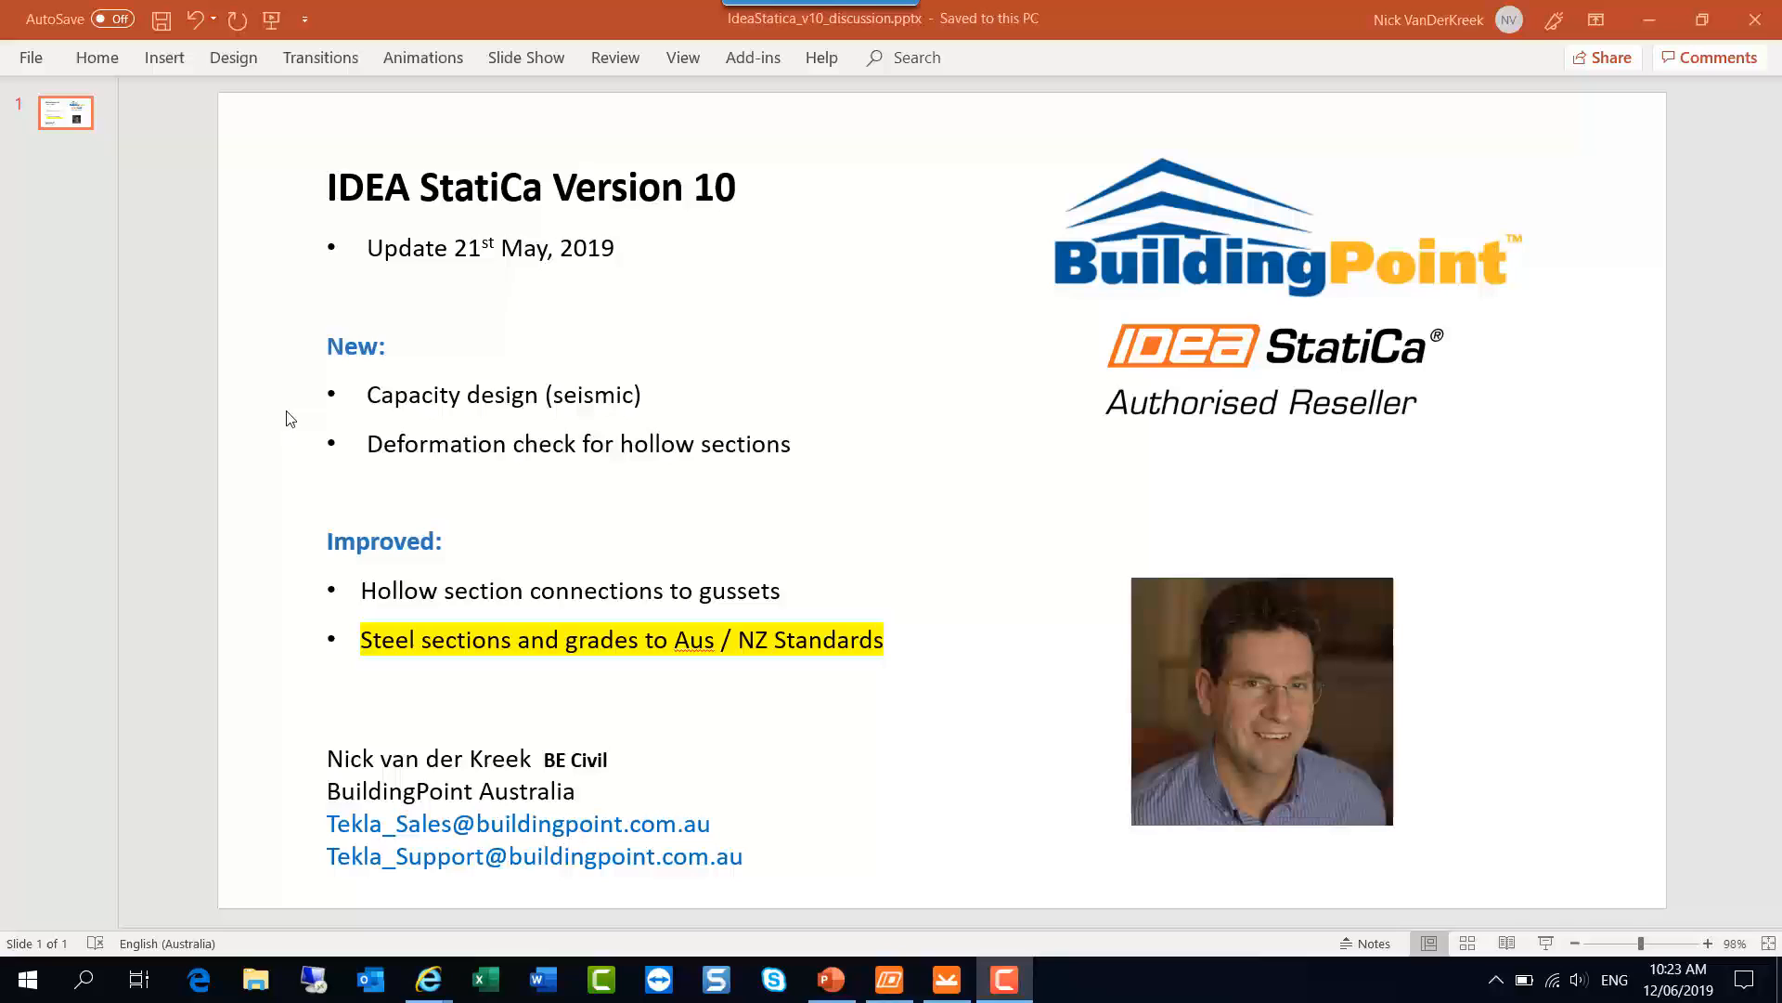
pyautogui.moveTo(304, 405)
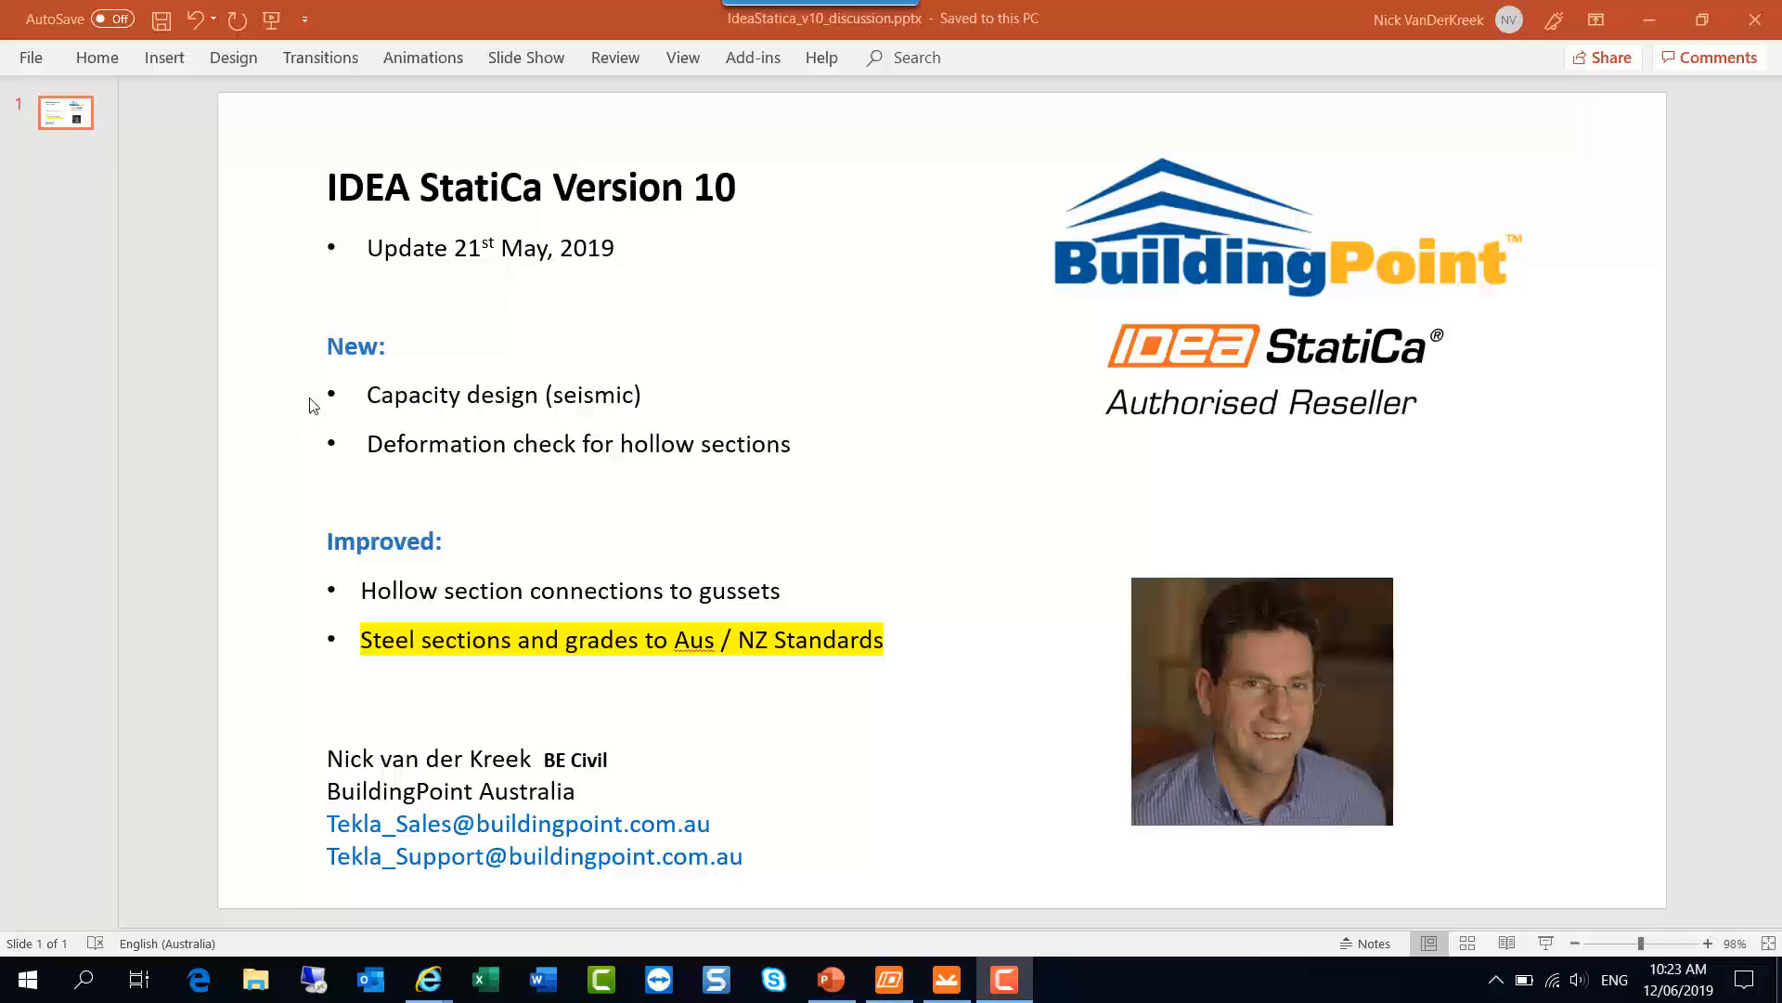
pyautogui.moveTo(320, 451)
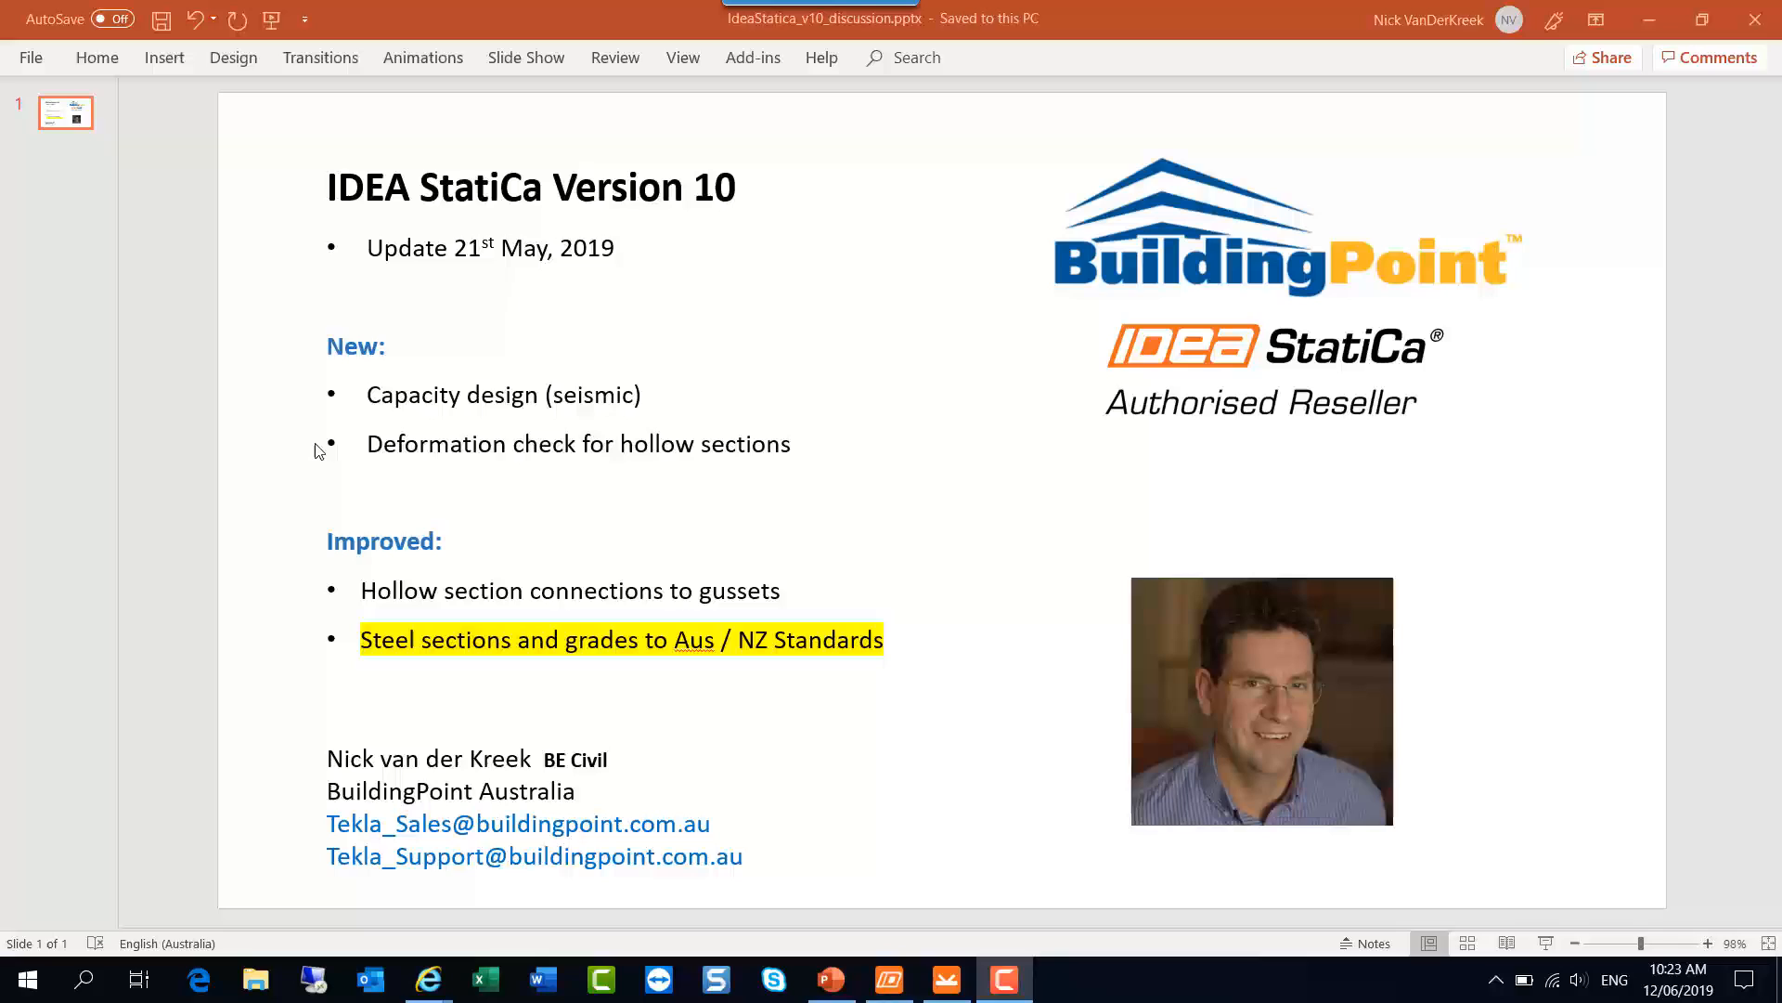
pyautogui.moveTo(324, 606)
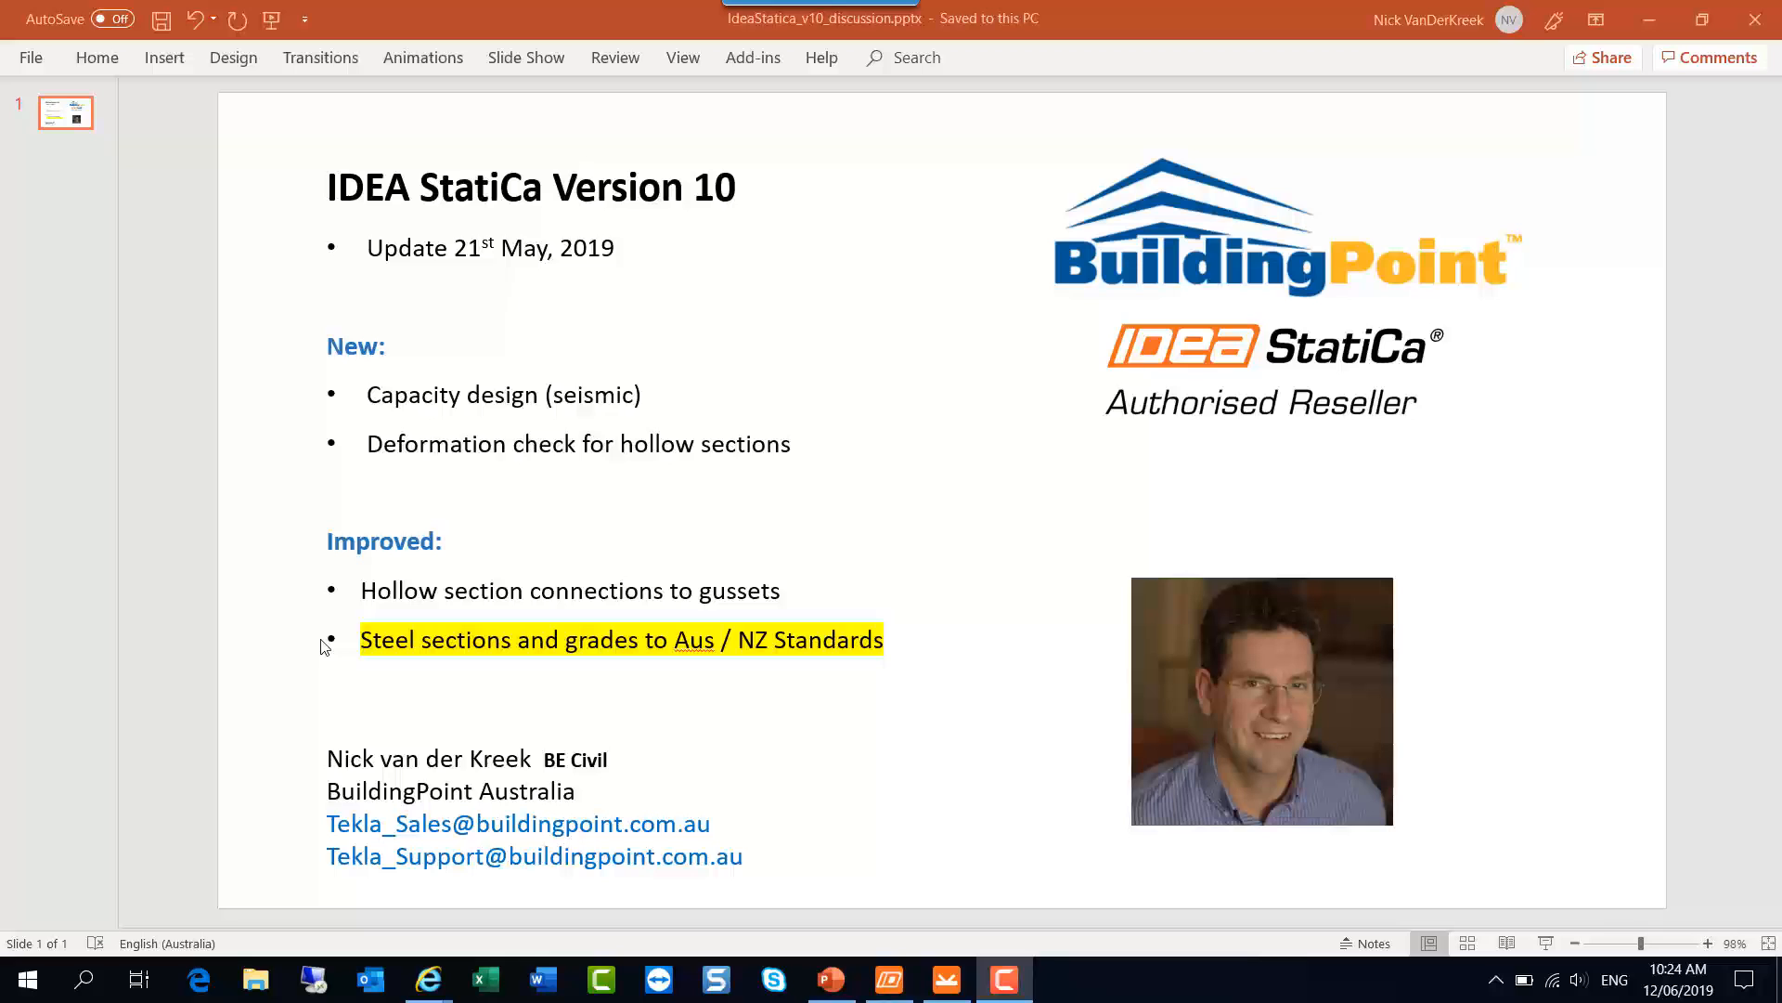
pyautogui.moveTo(426, 978)
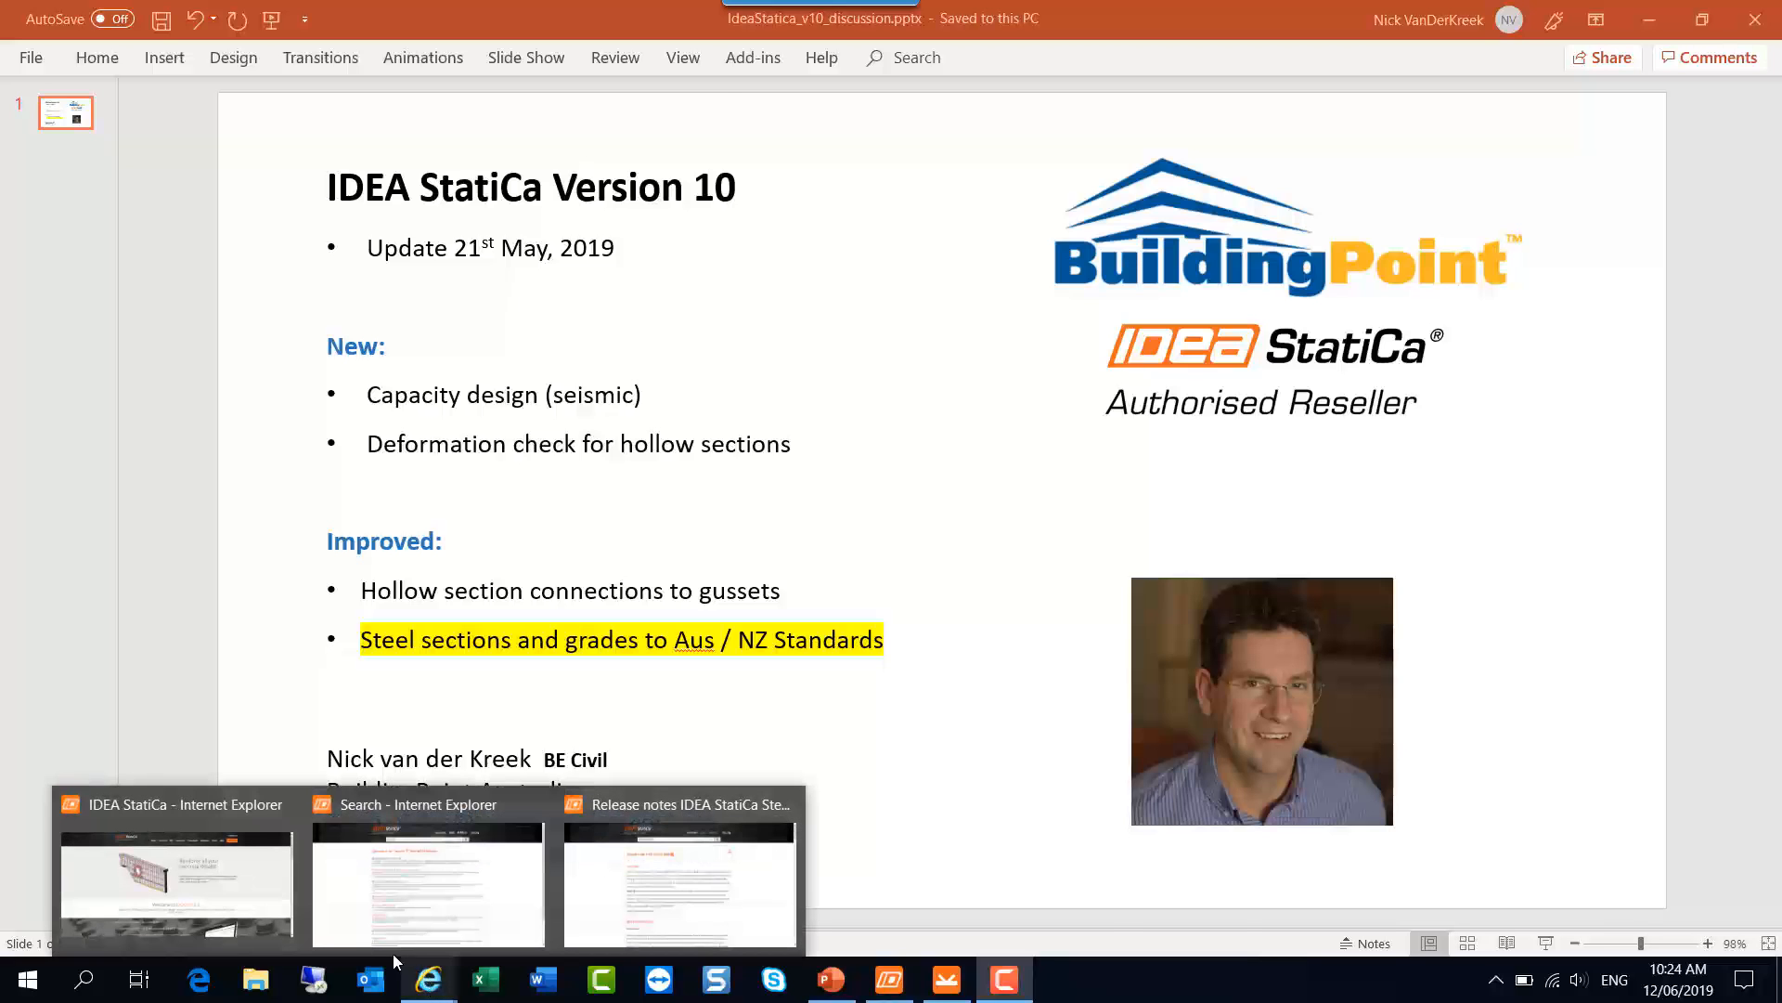
# Step: Bring the IDEA StatiCa website forward and show the 24 'version 10' search results
pyautogui.click(175, 881)
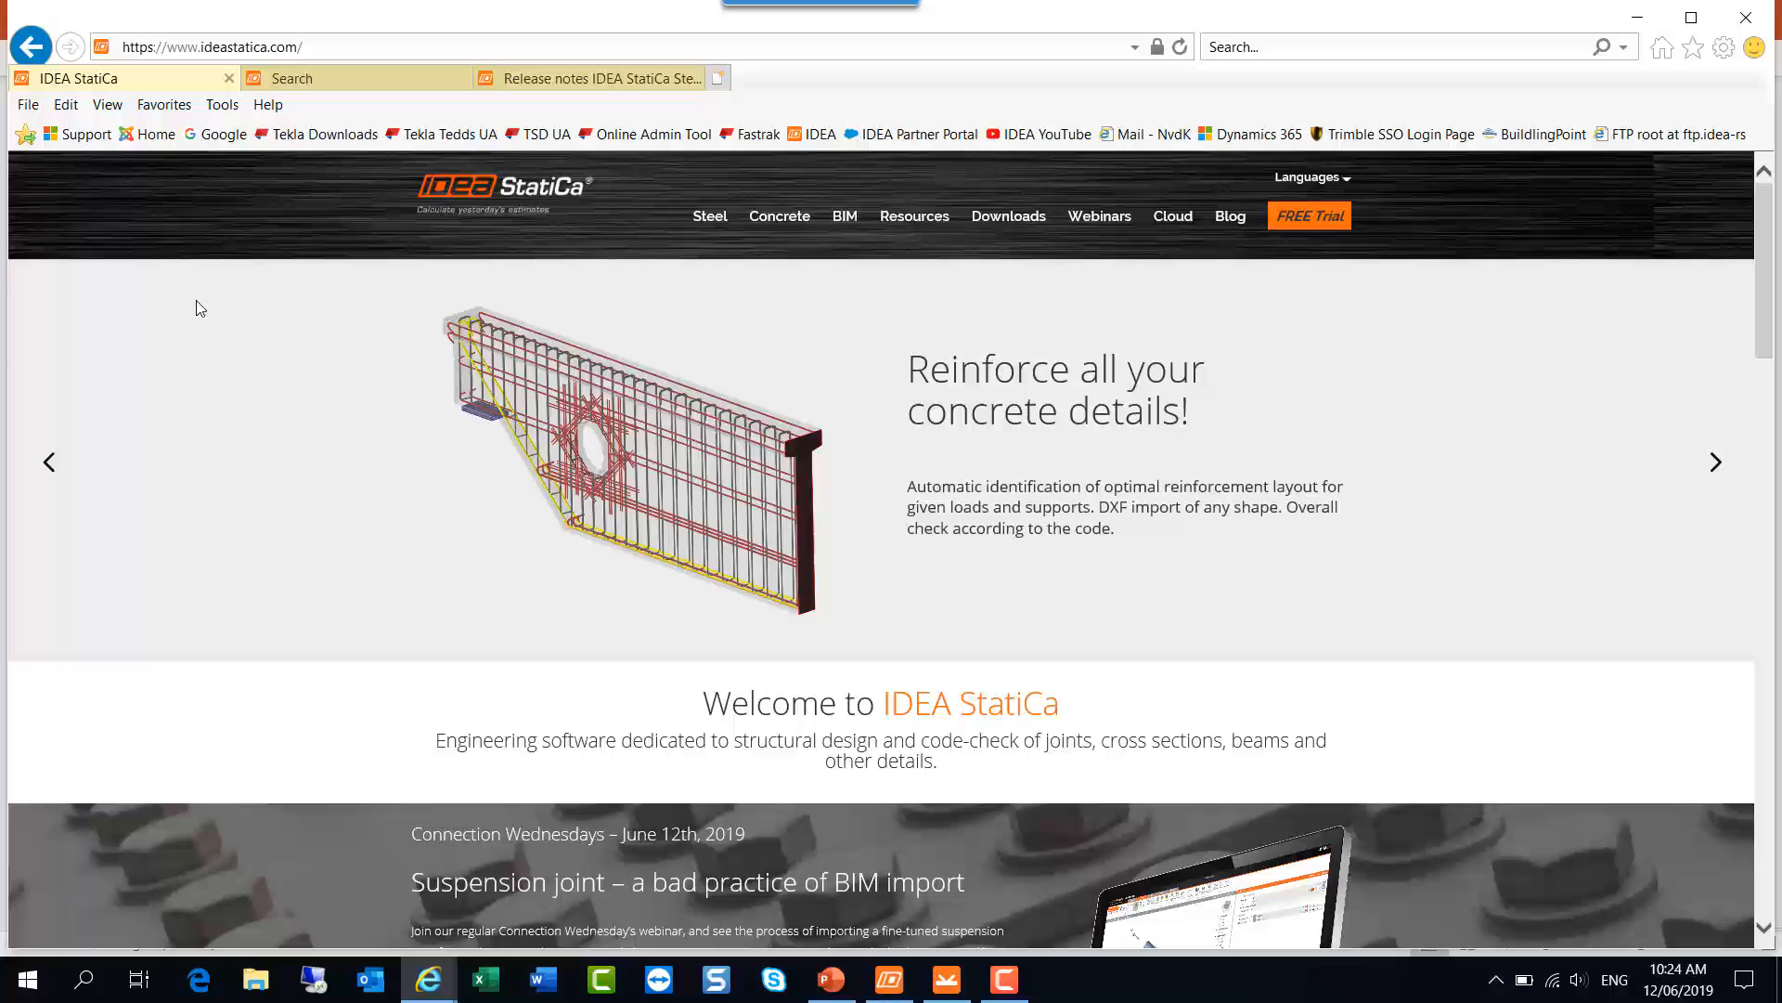
pyautogui.moveTo(349, 760)
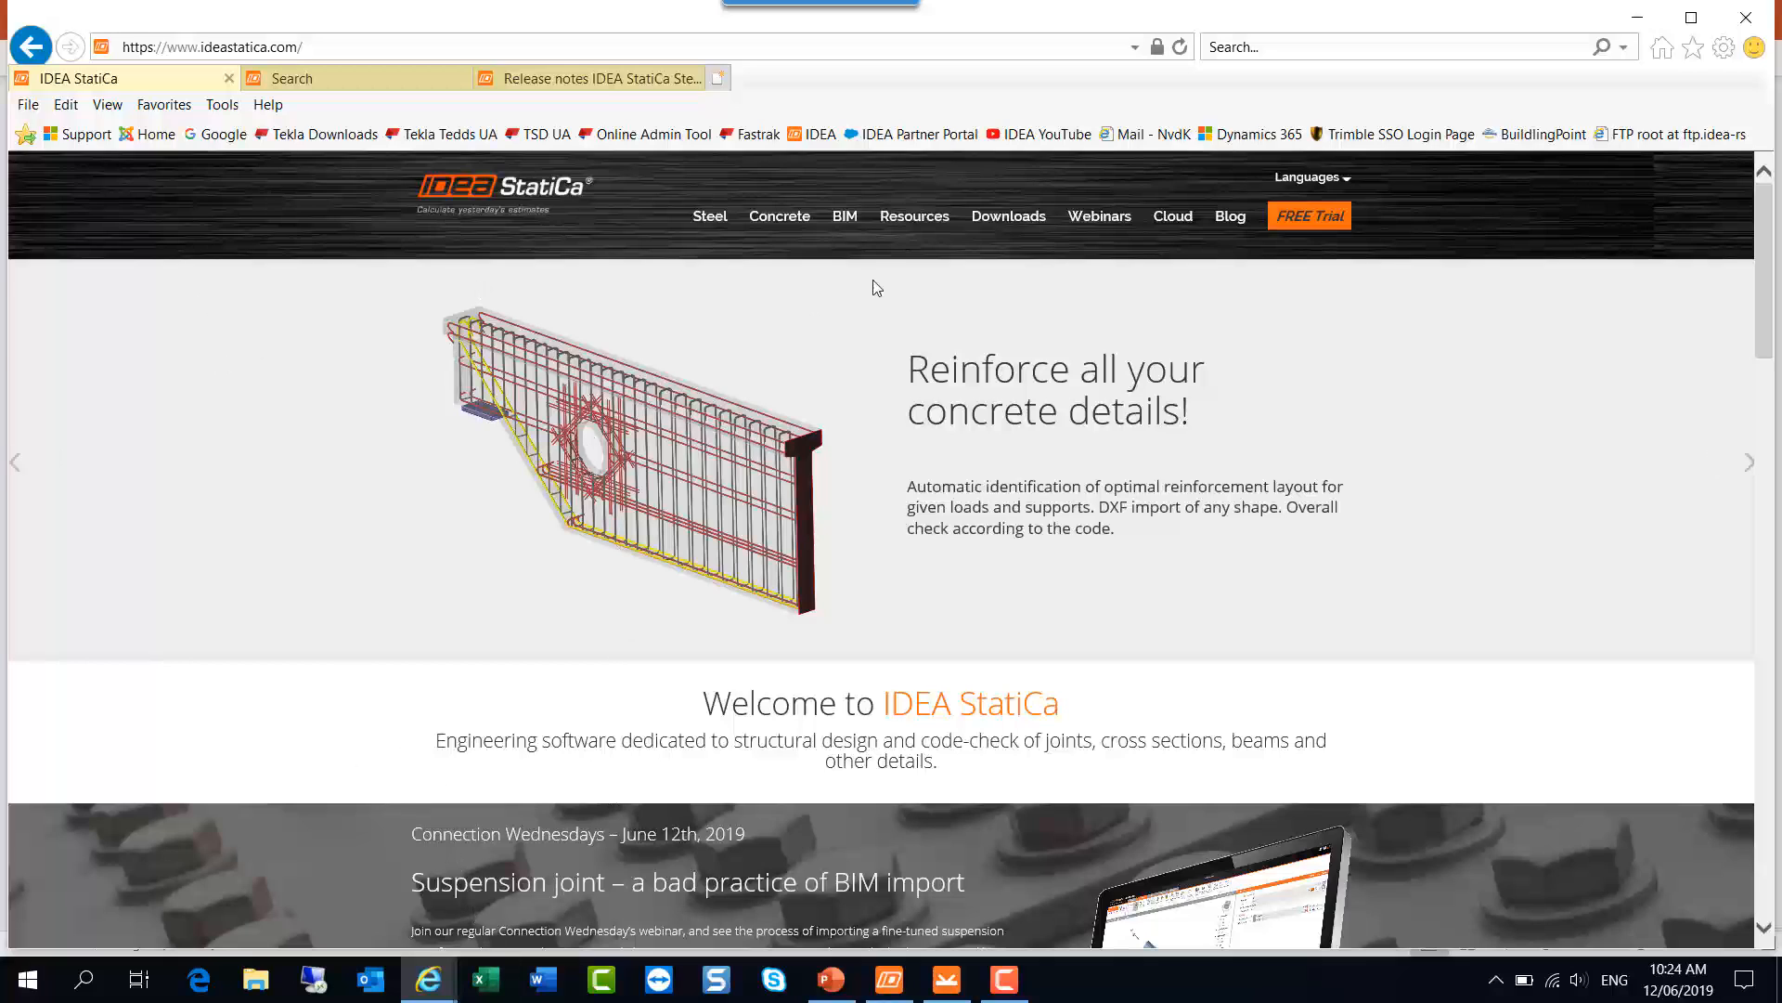
pyautogui.moveTo(913, 216)
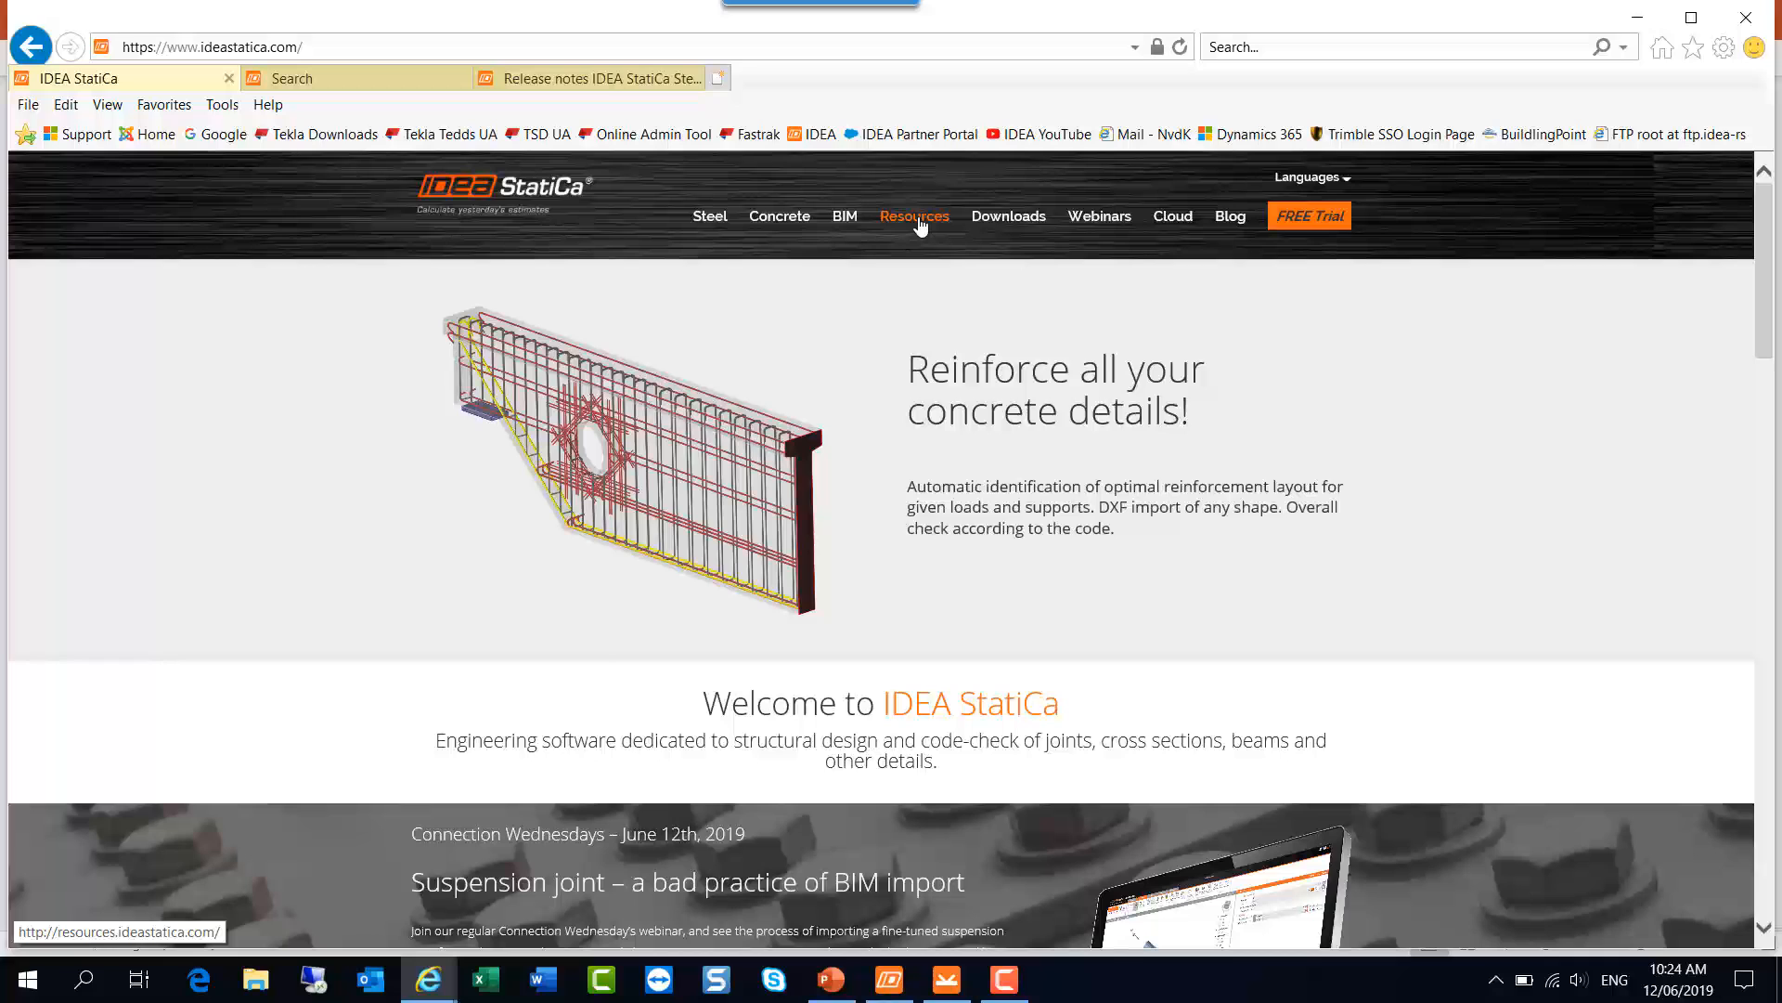
pyautogui.click(292, 77)
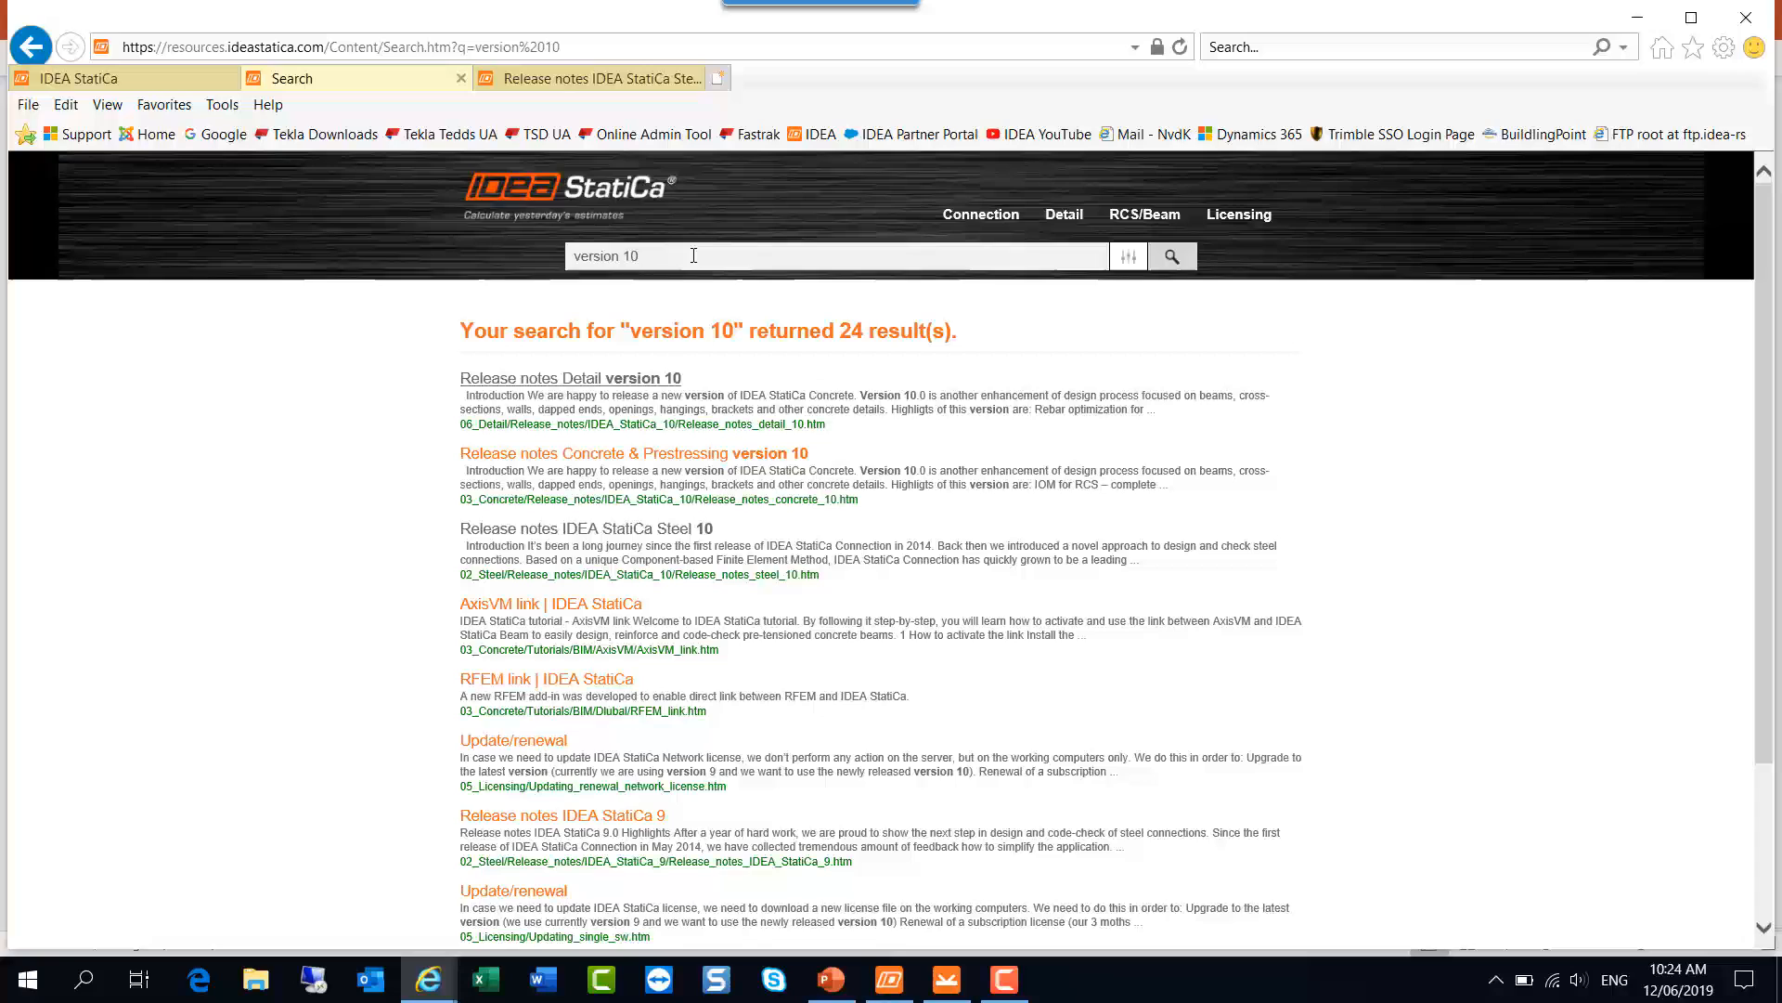
pyautogui.moveTo(623, 534)
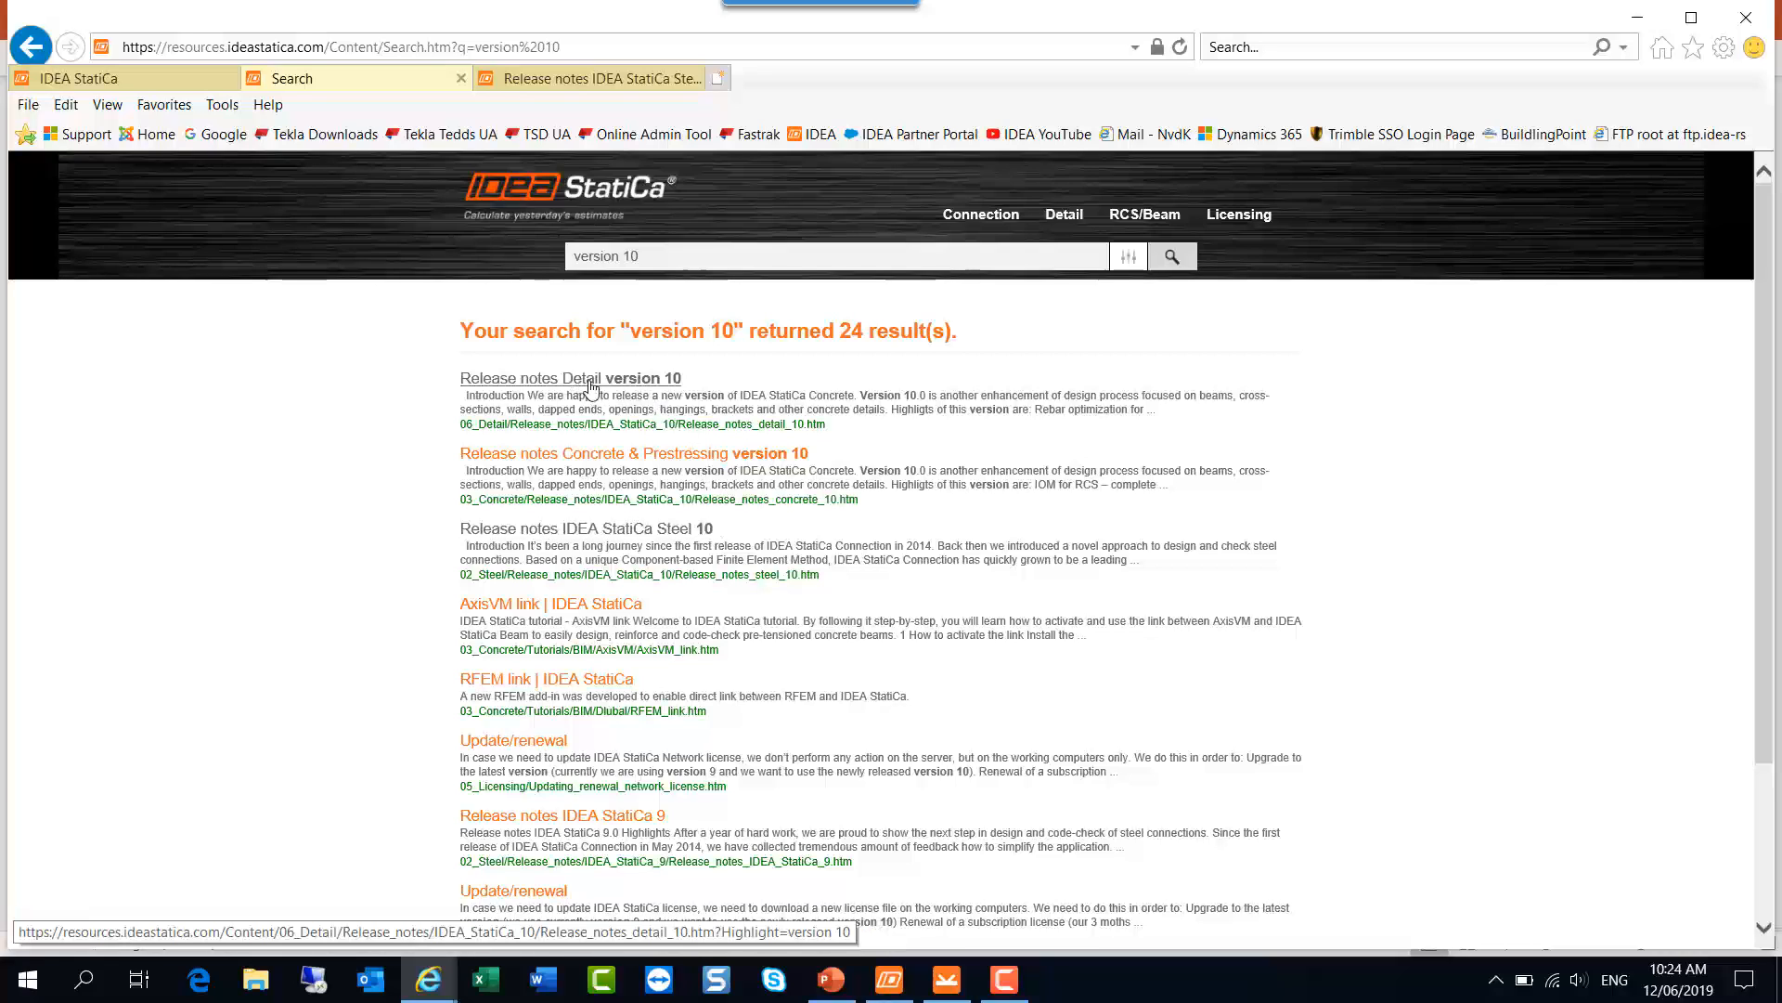
pyautogui.moveTo(583, 527)
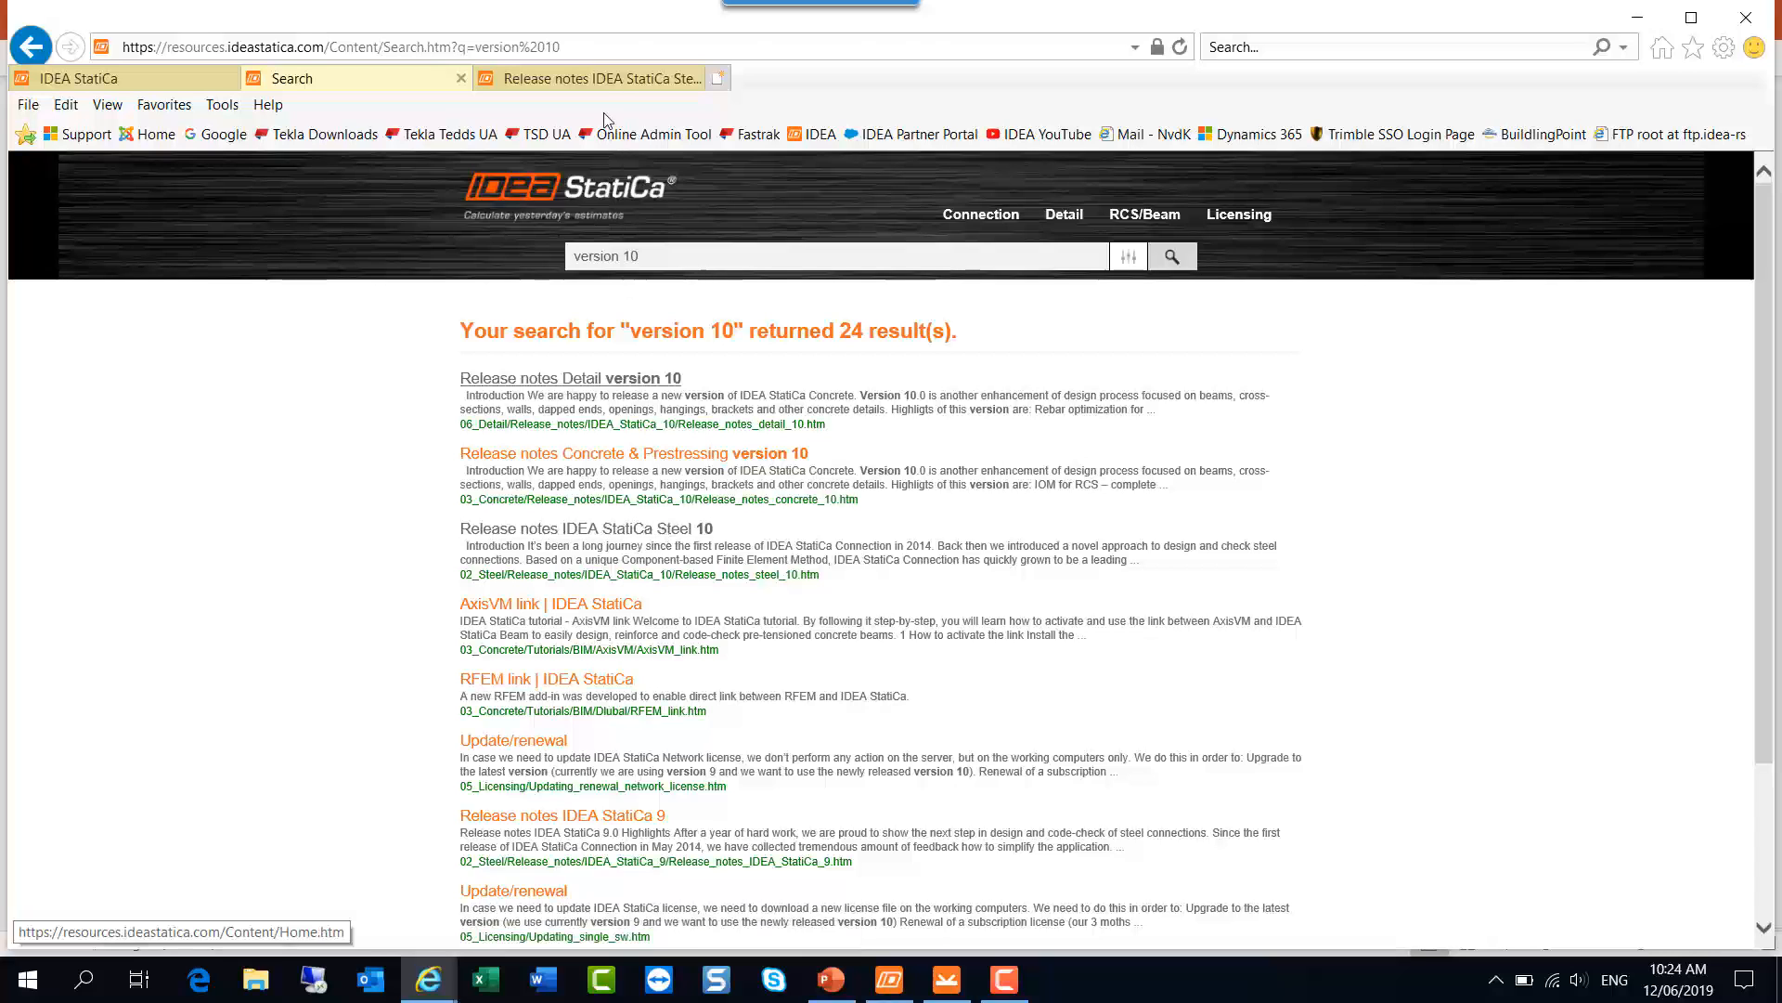
# Step: Open the 'Release notes IDEA StatiCa Steel 10' page and scroll to its Seismic check section
pyautogui.click(587, 527)
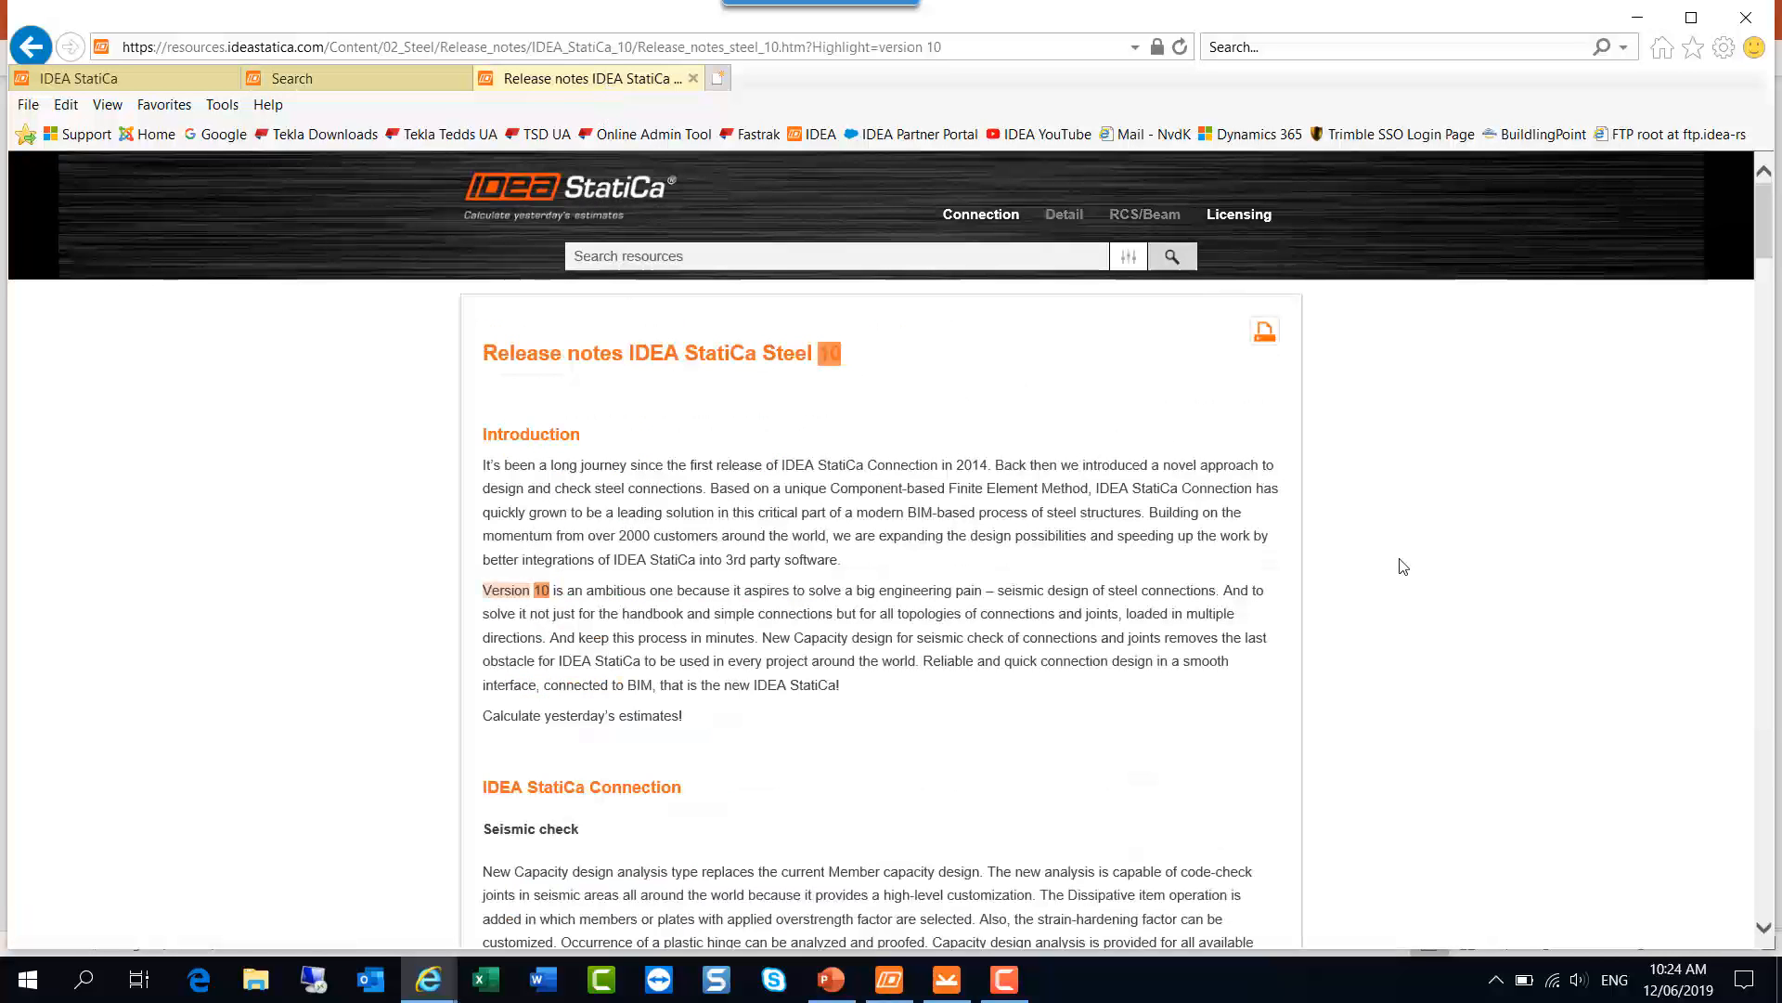
pyautogui.moveTo(1372, 592)
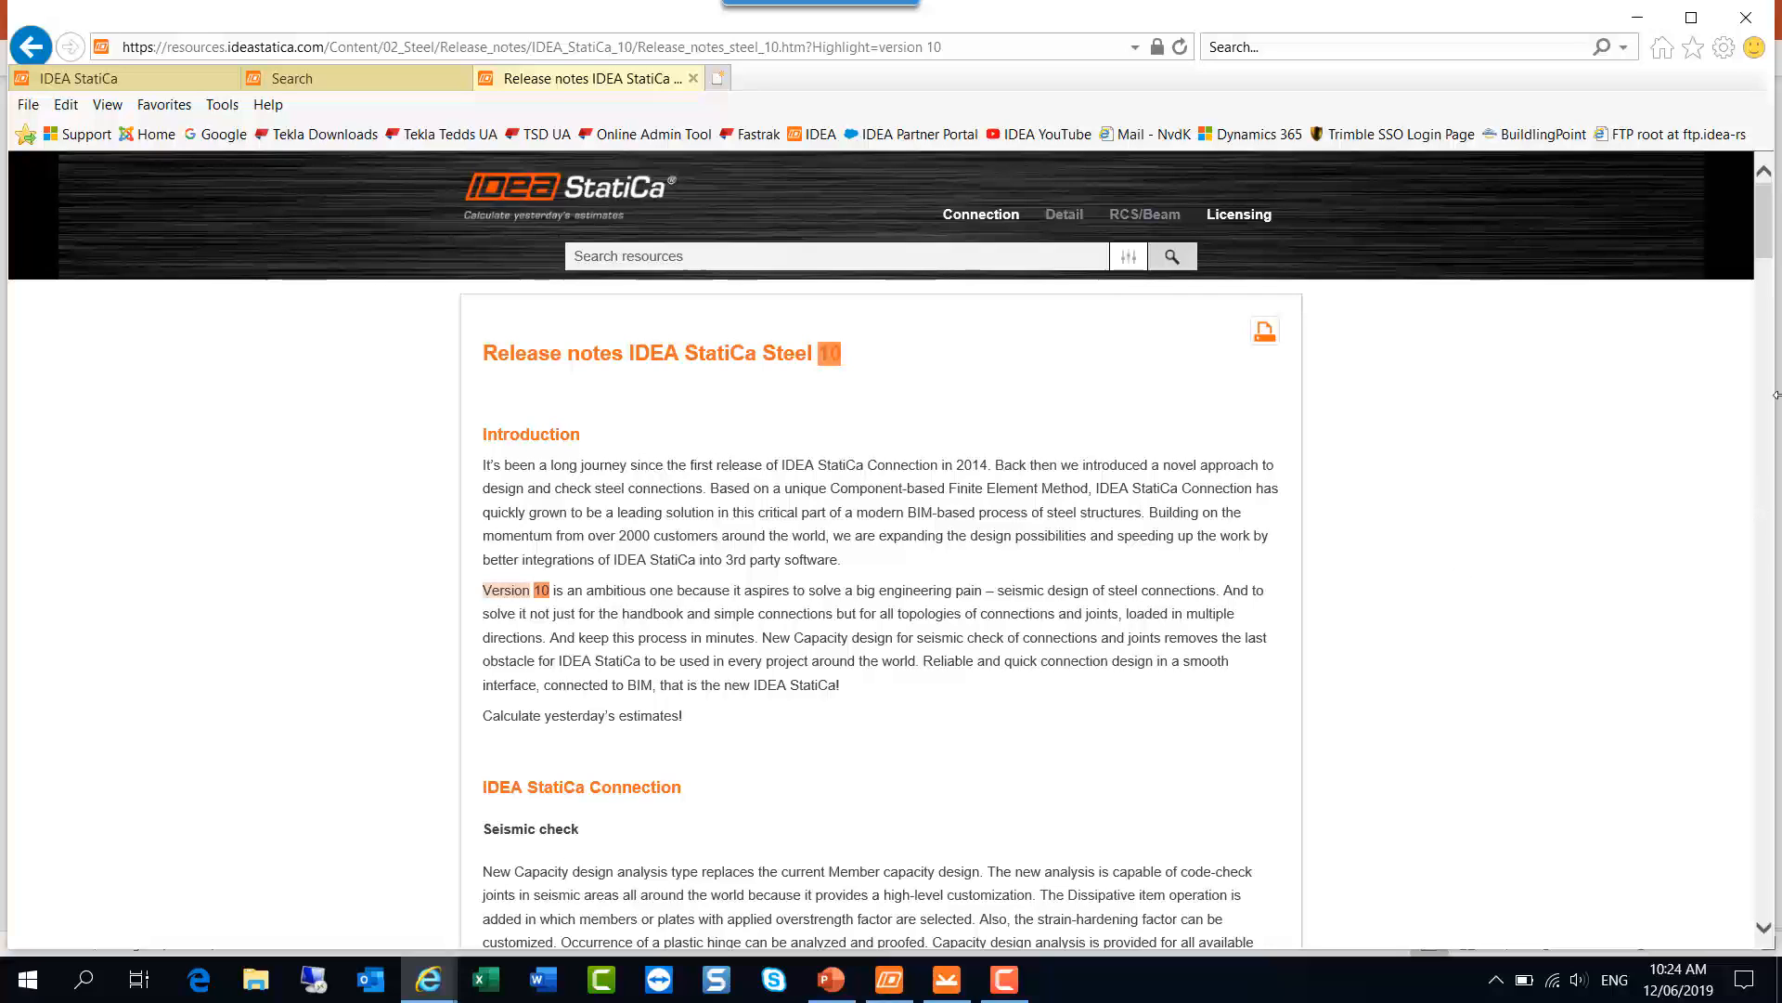
pyautogui.scroll(-3)
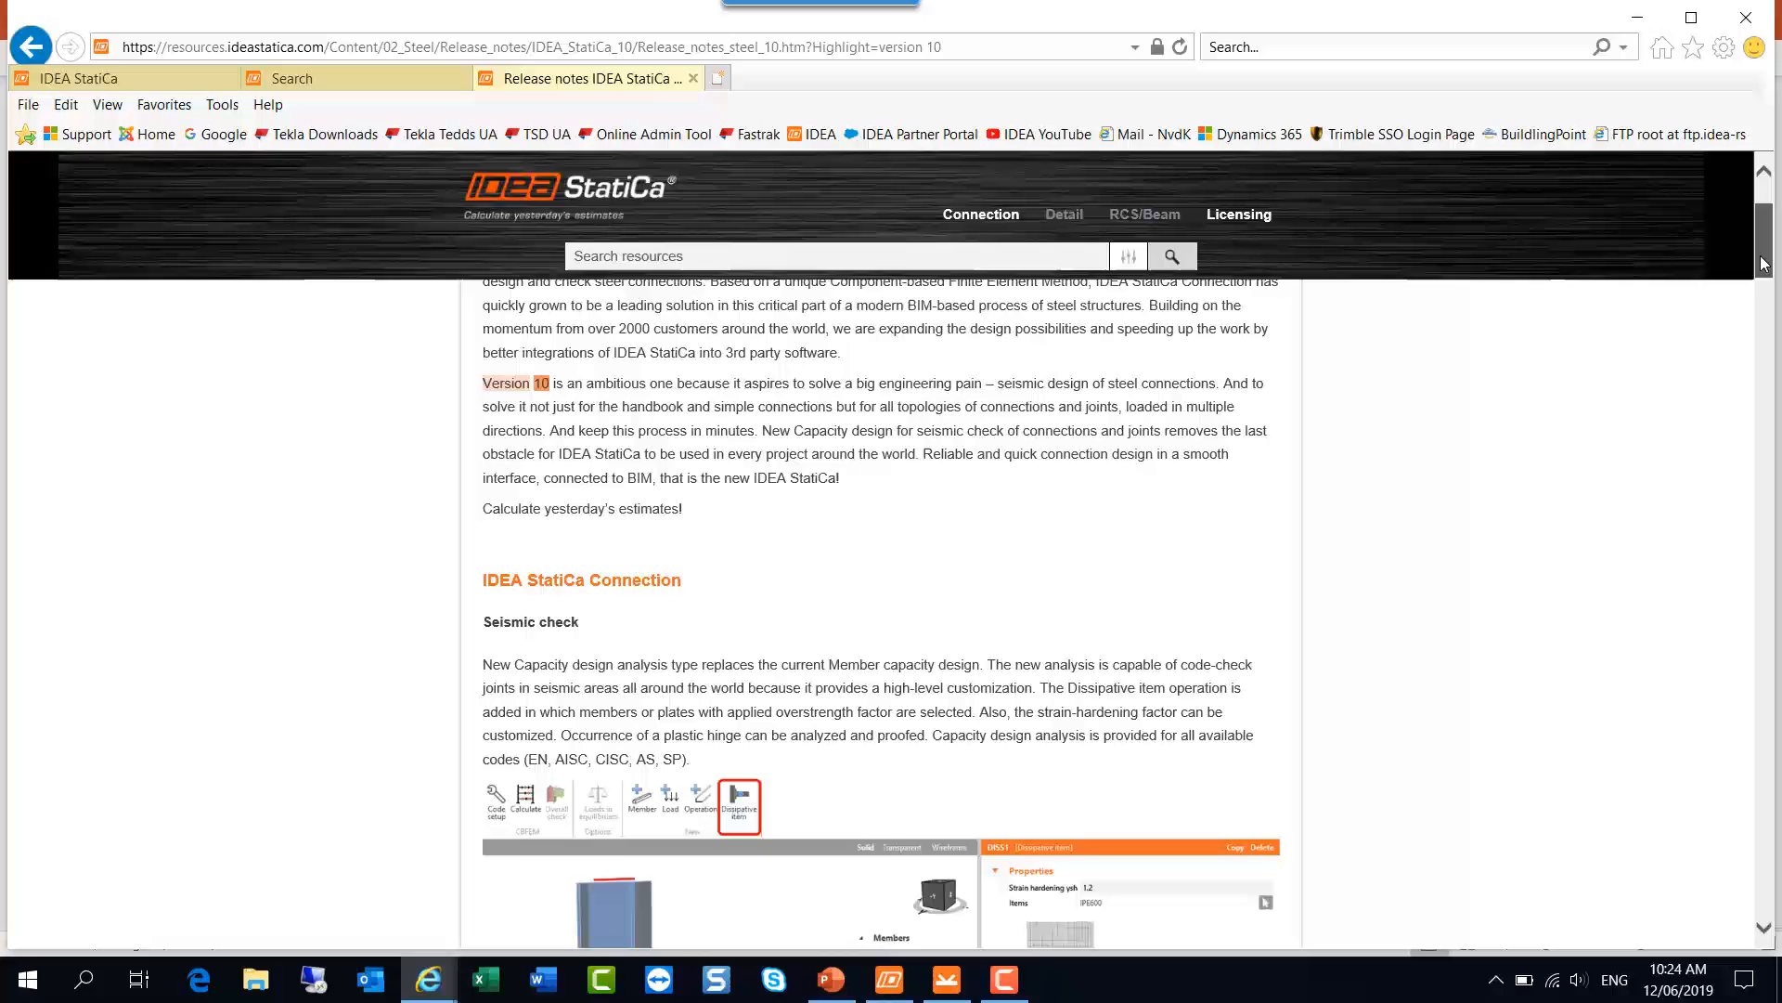
pyautogui.scroll(-3)
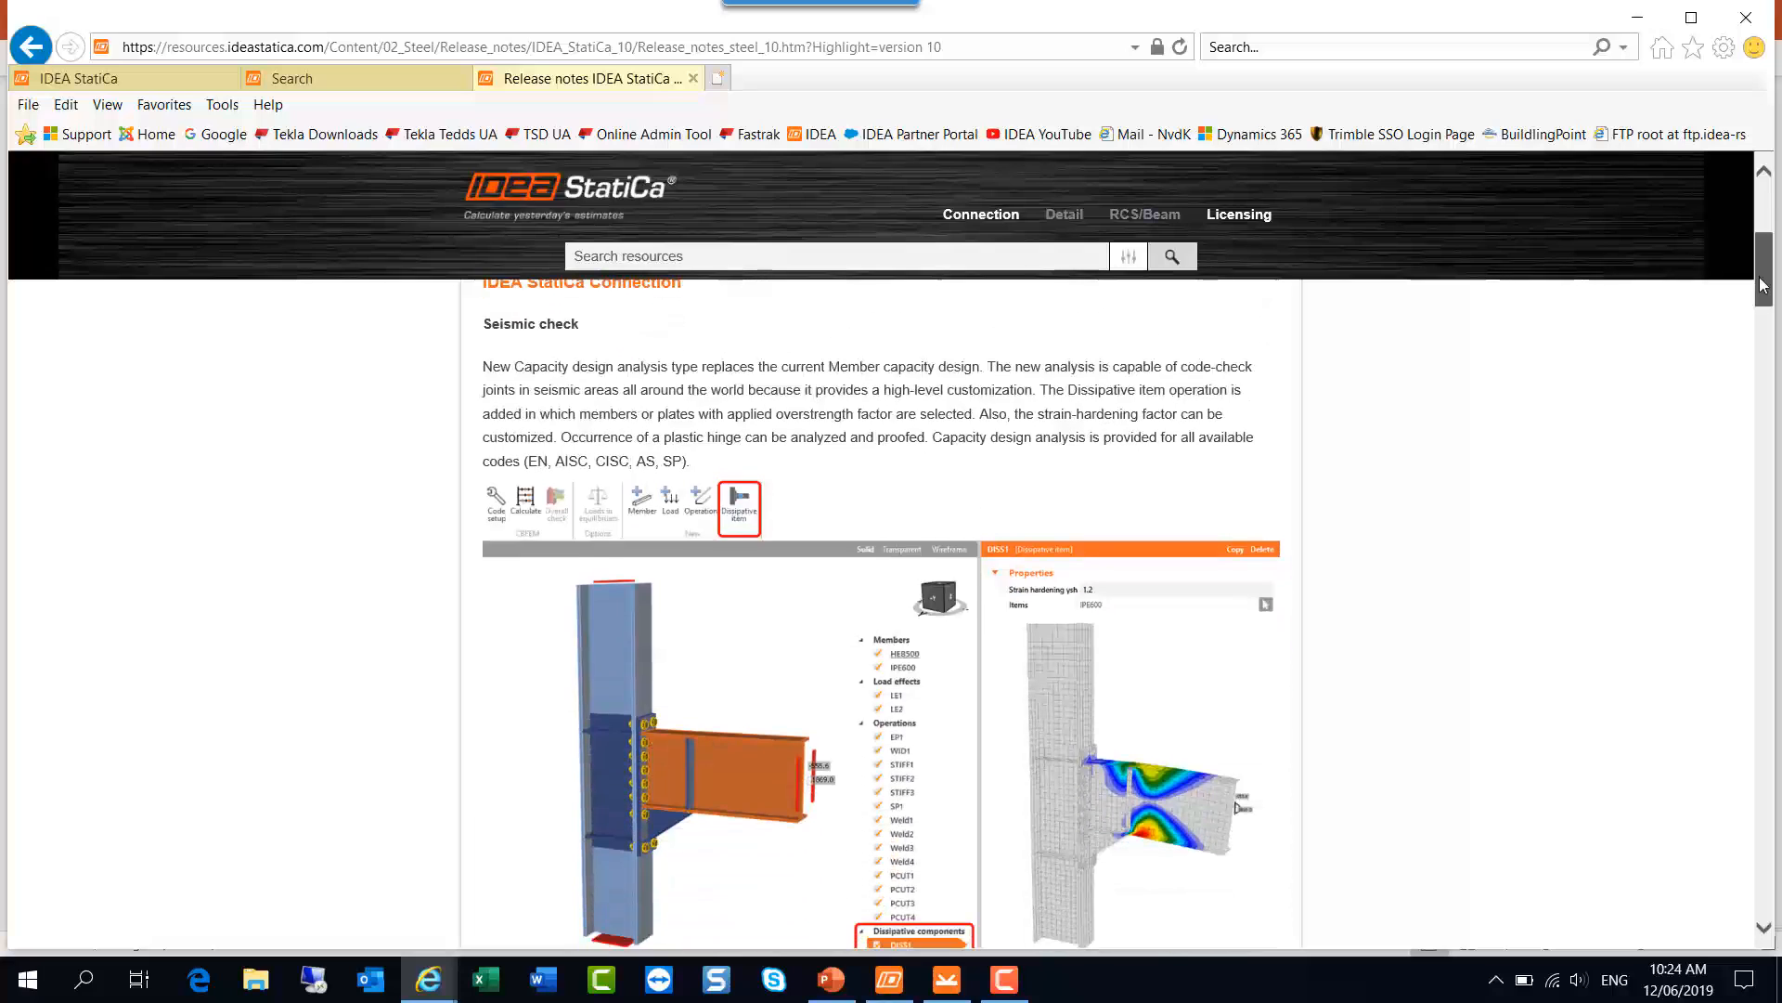
pyautogui.scroll(3)
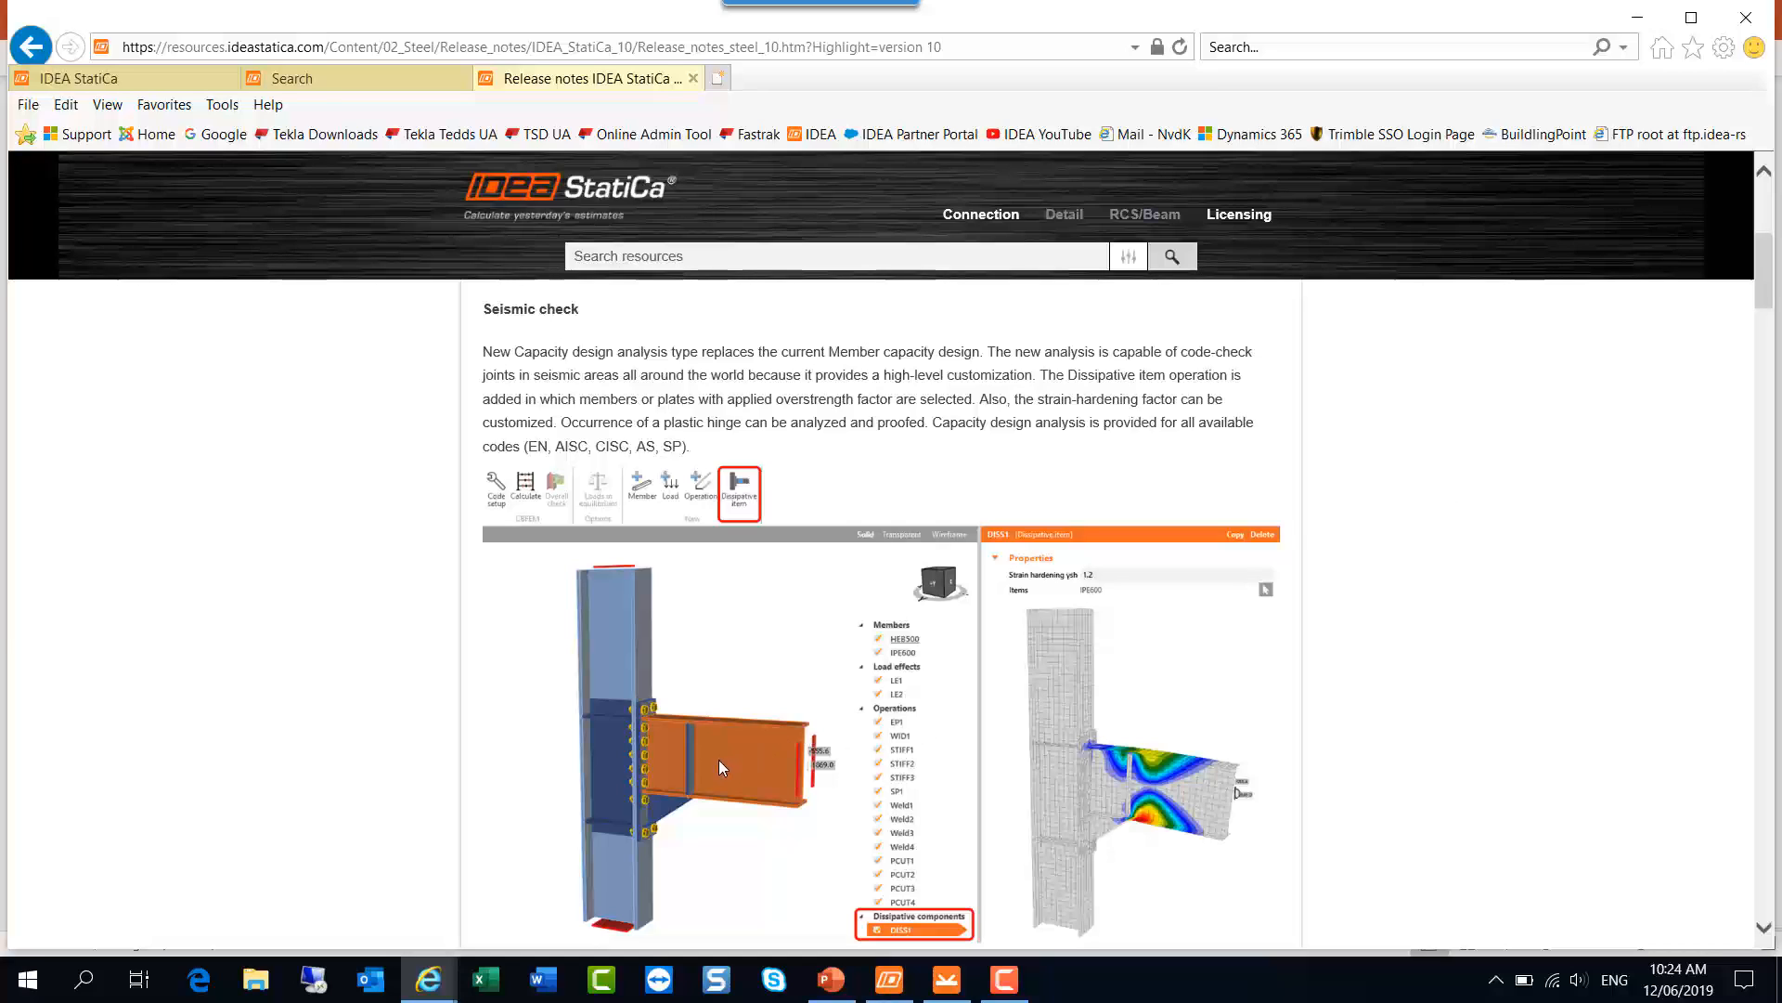
pyautogui.moveTo(726, 768)
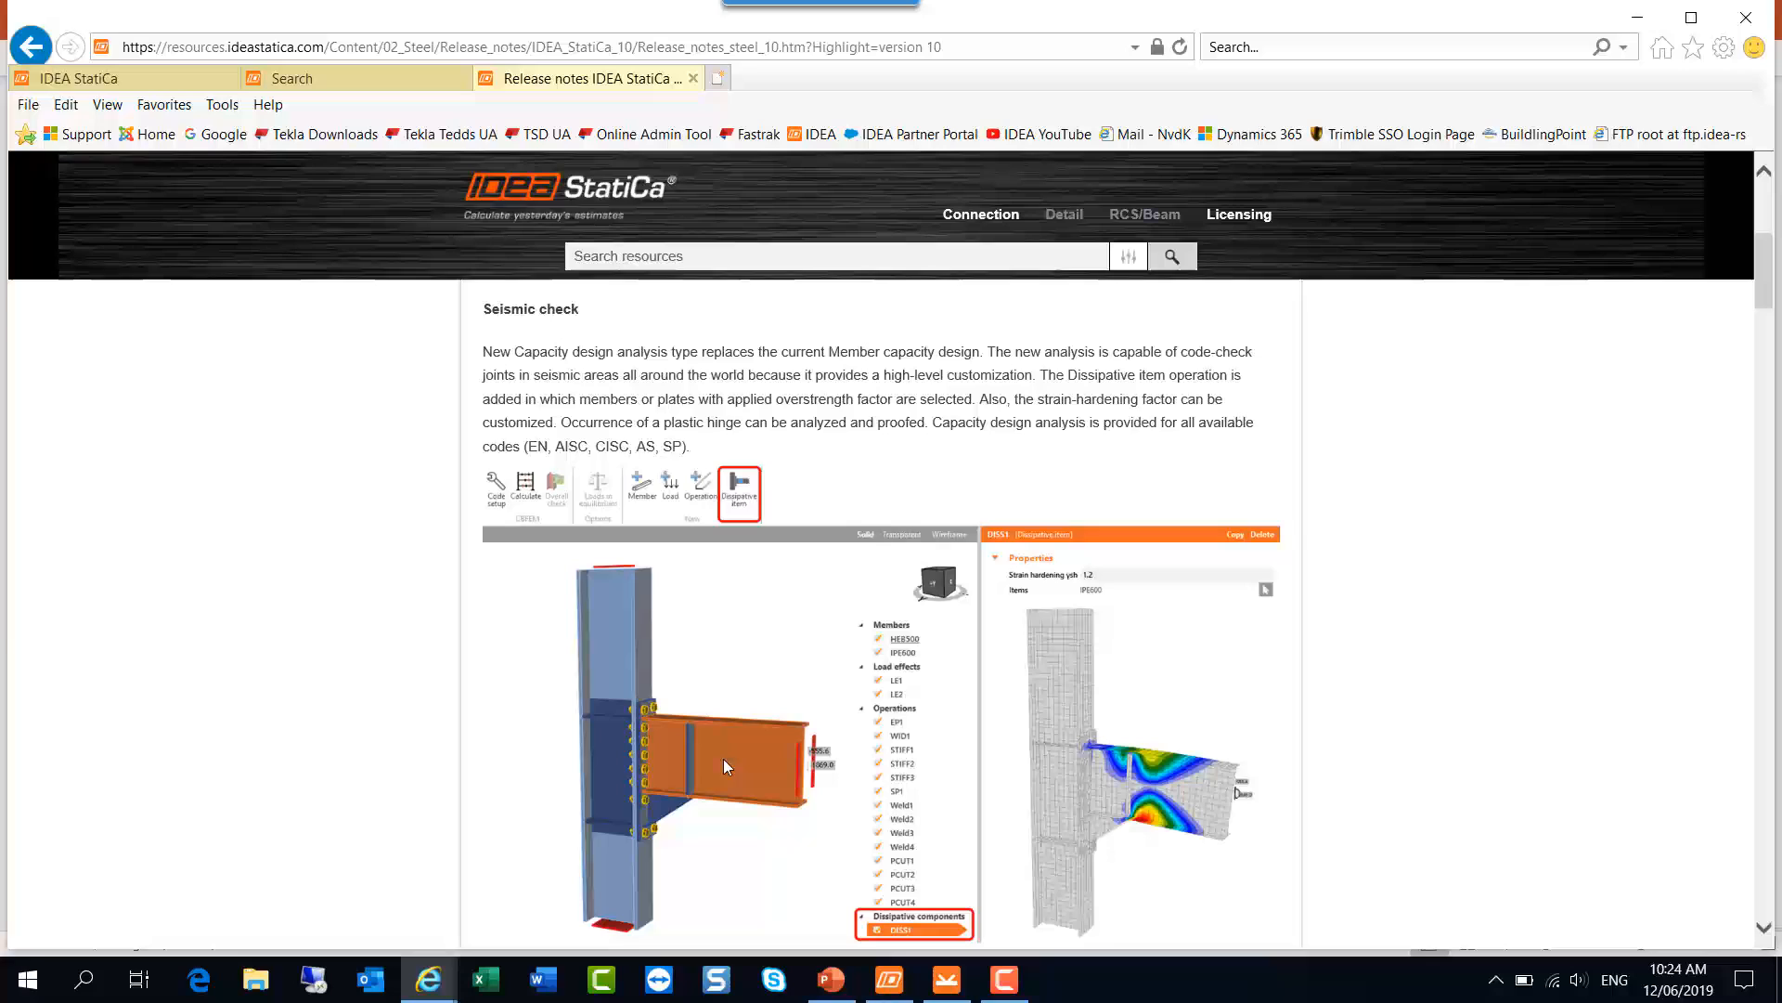
pyautogui.moveTo(719, 770)
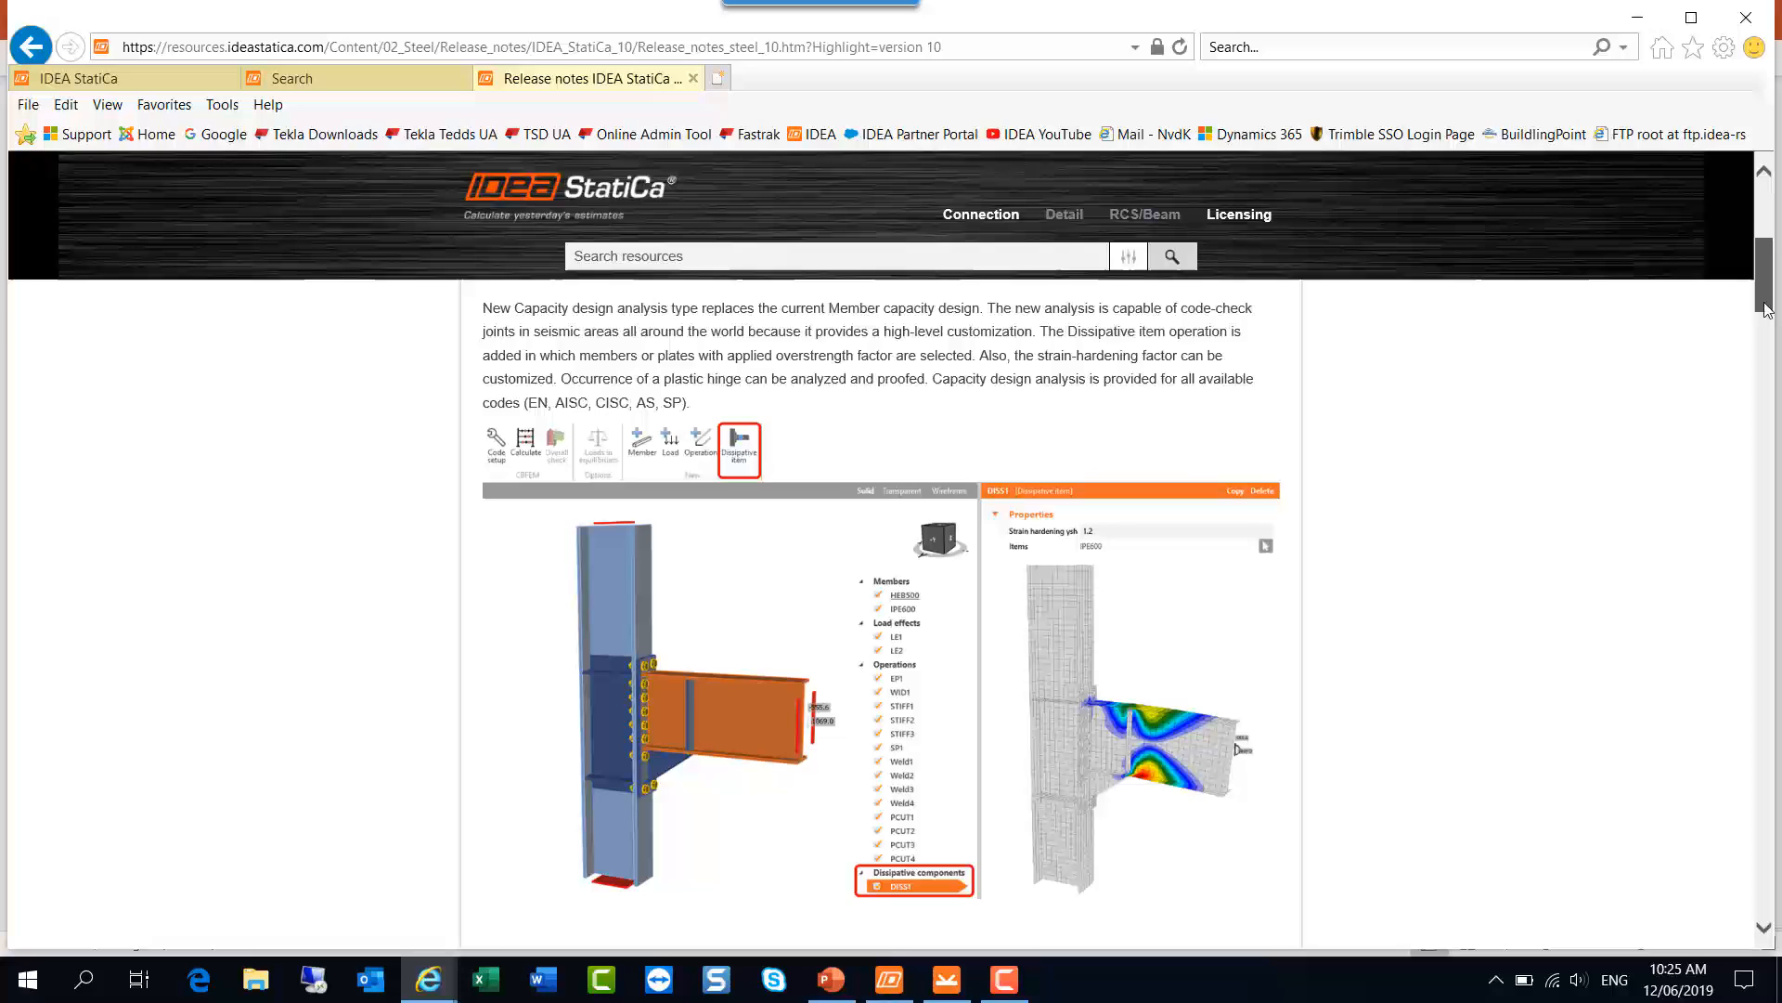
# Step: Scroll past the hollow members local deformation check to the SP Russian design code section
pyautogui.scroll(-3)
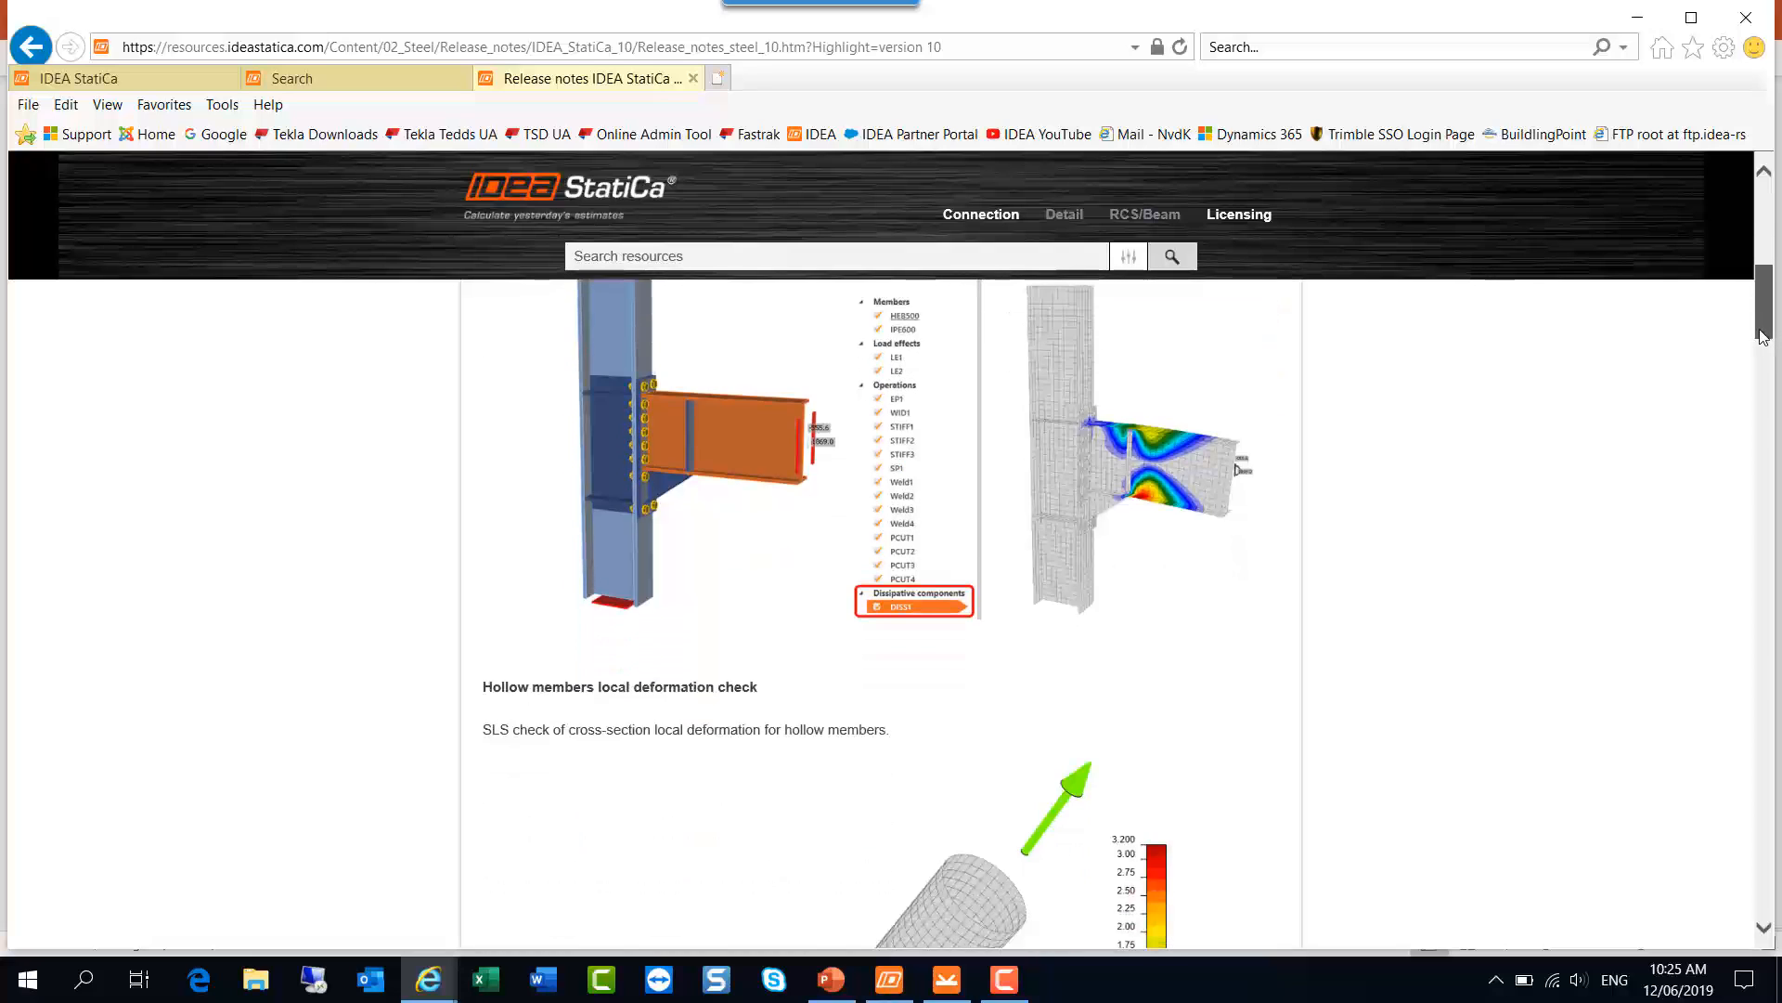
pyautogui.scroll(-3)
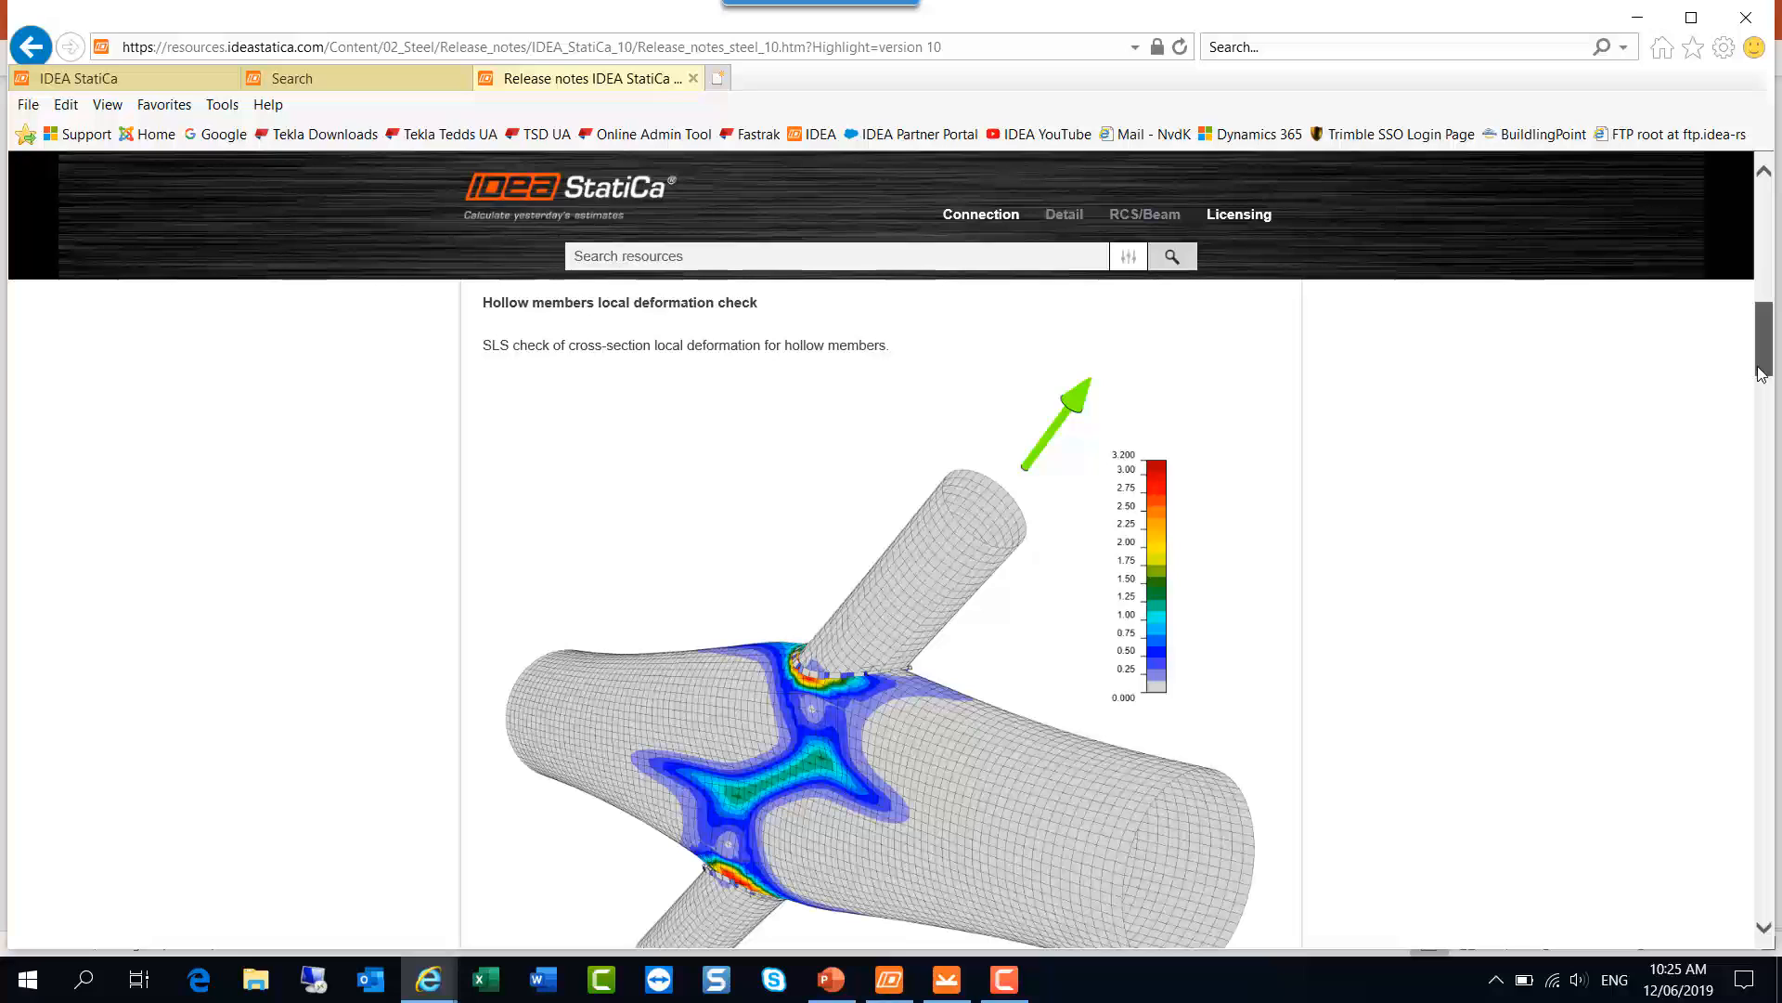
pyautogui.scroll(-3)
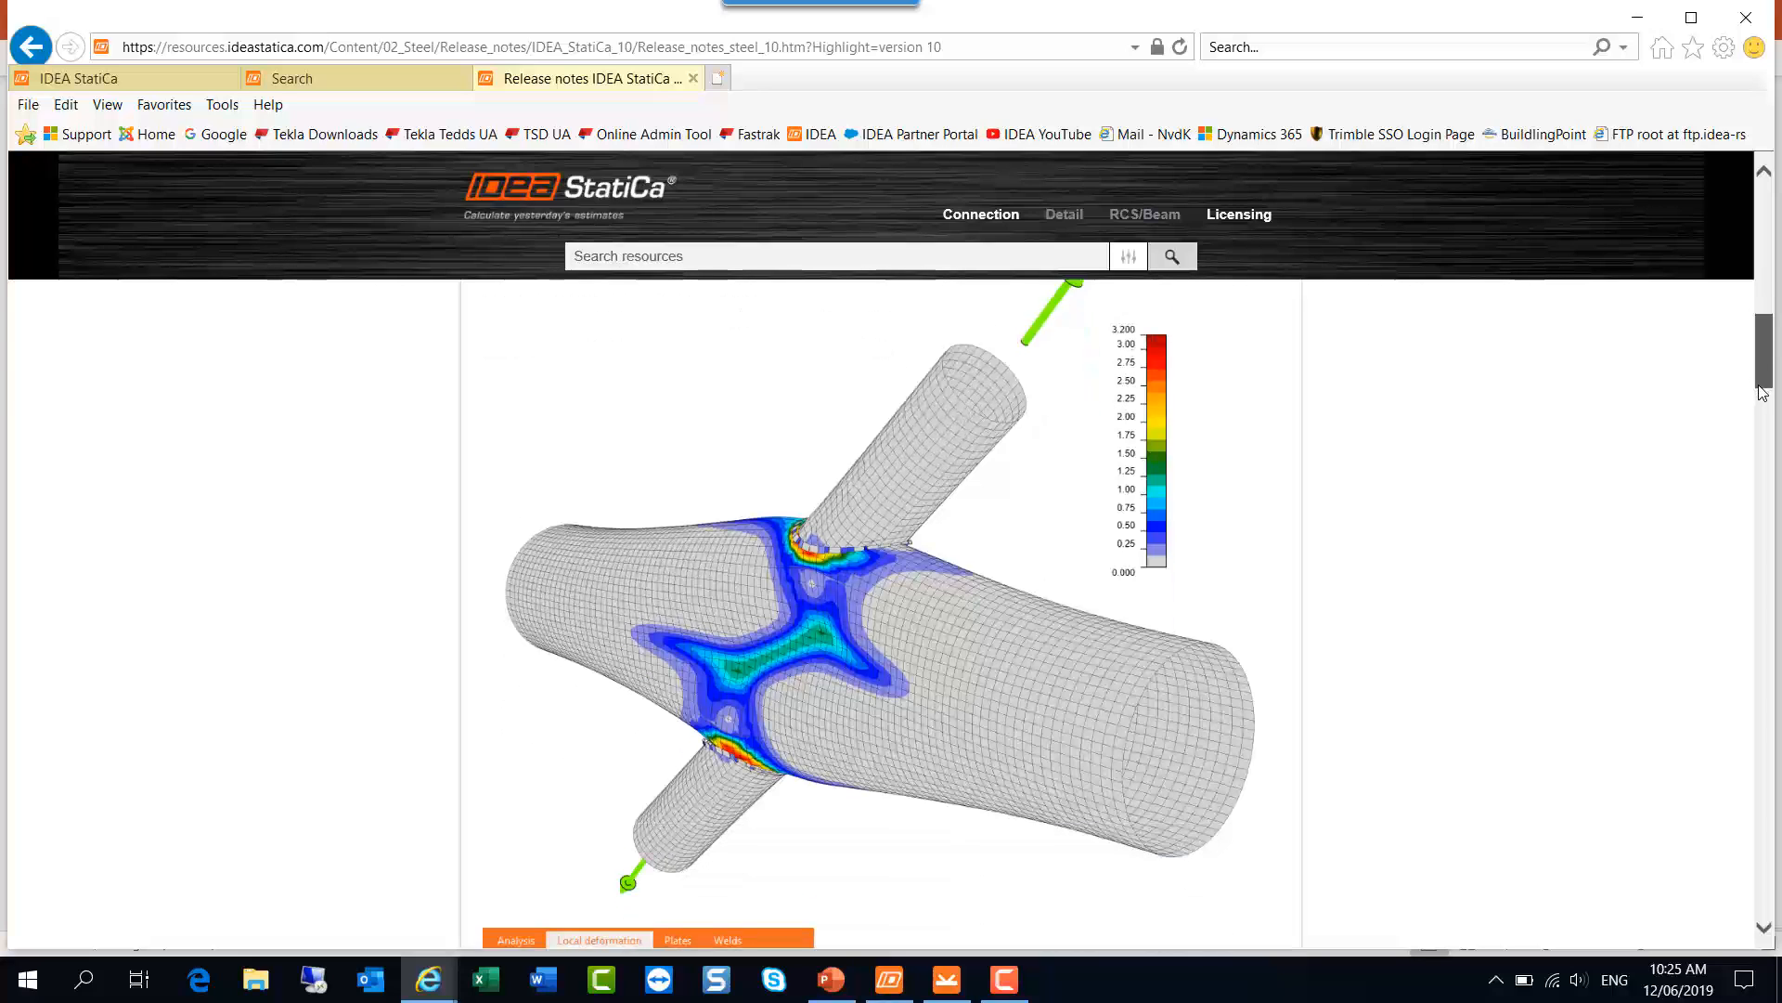
pyautogui.scroll(-3)
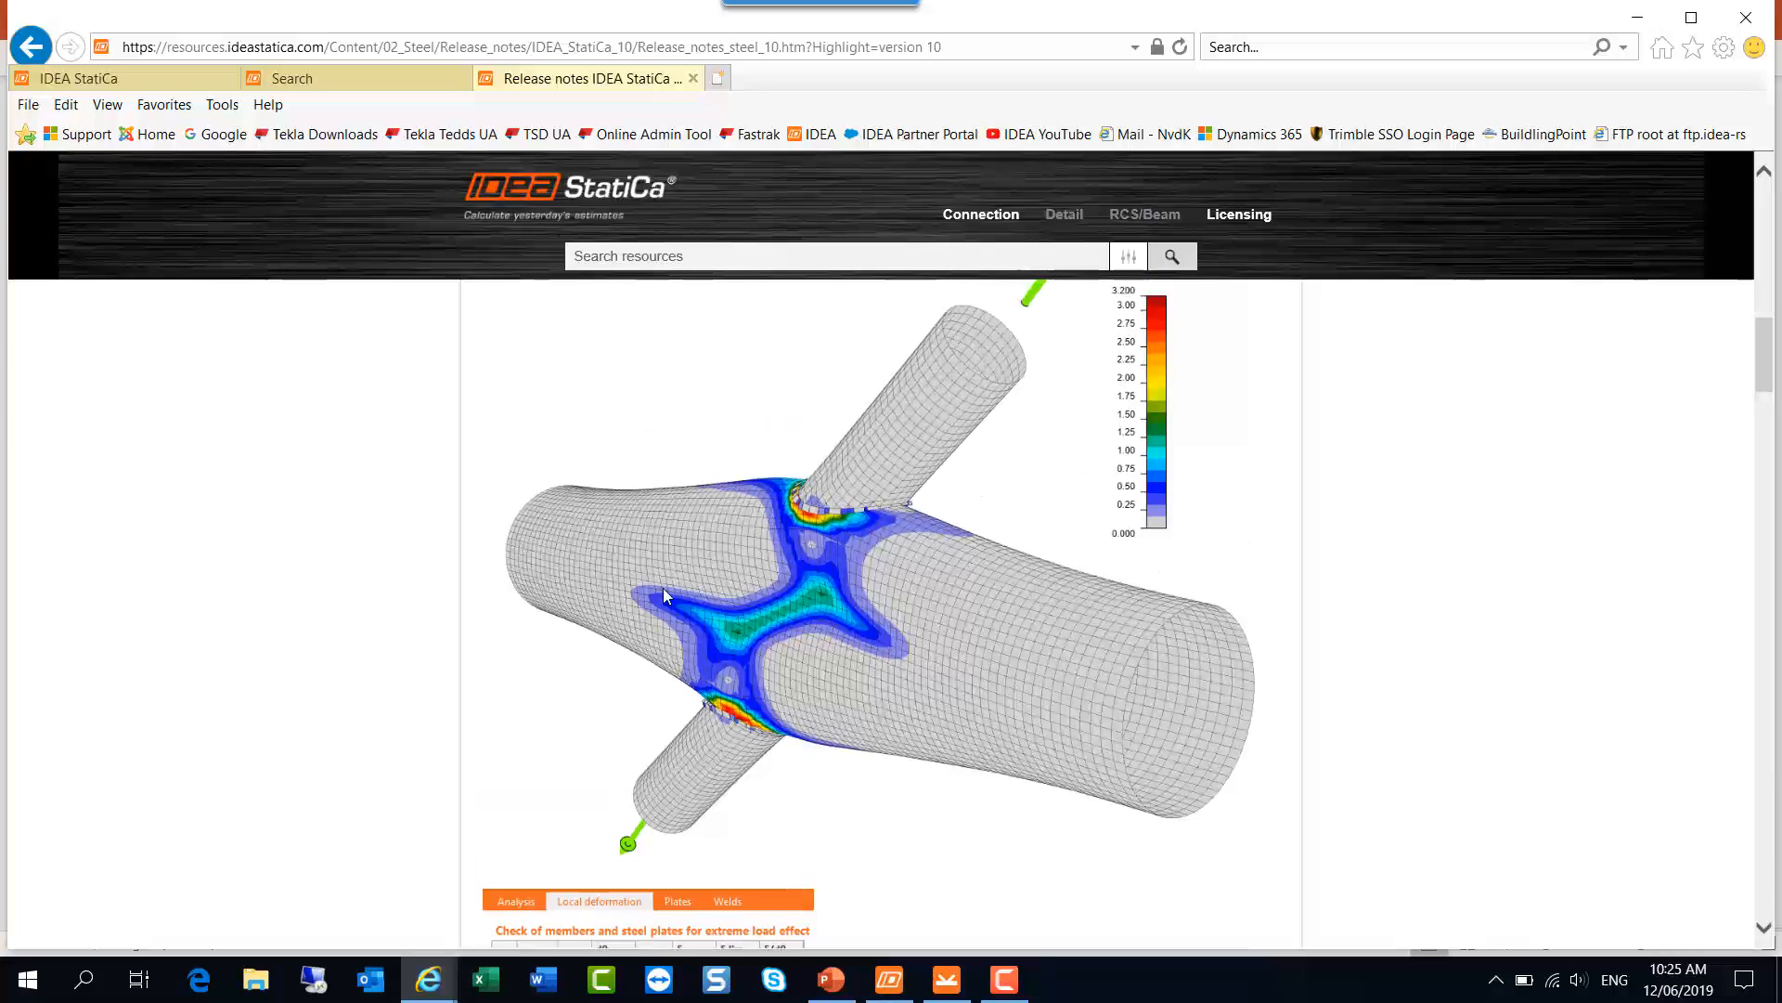
pyautogui.scroll(-3)
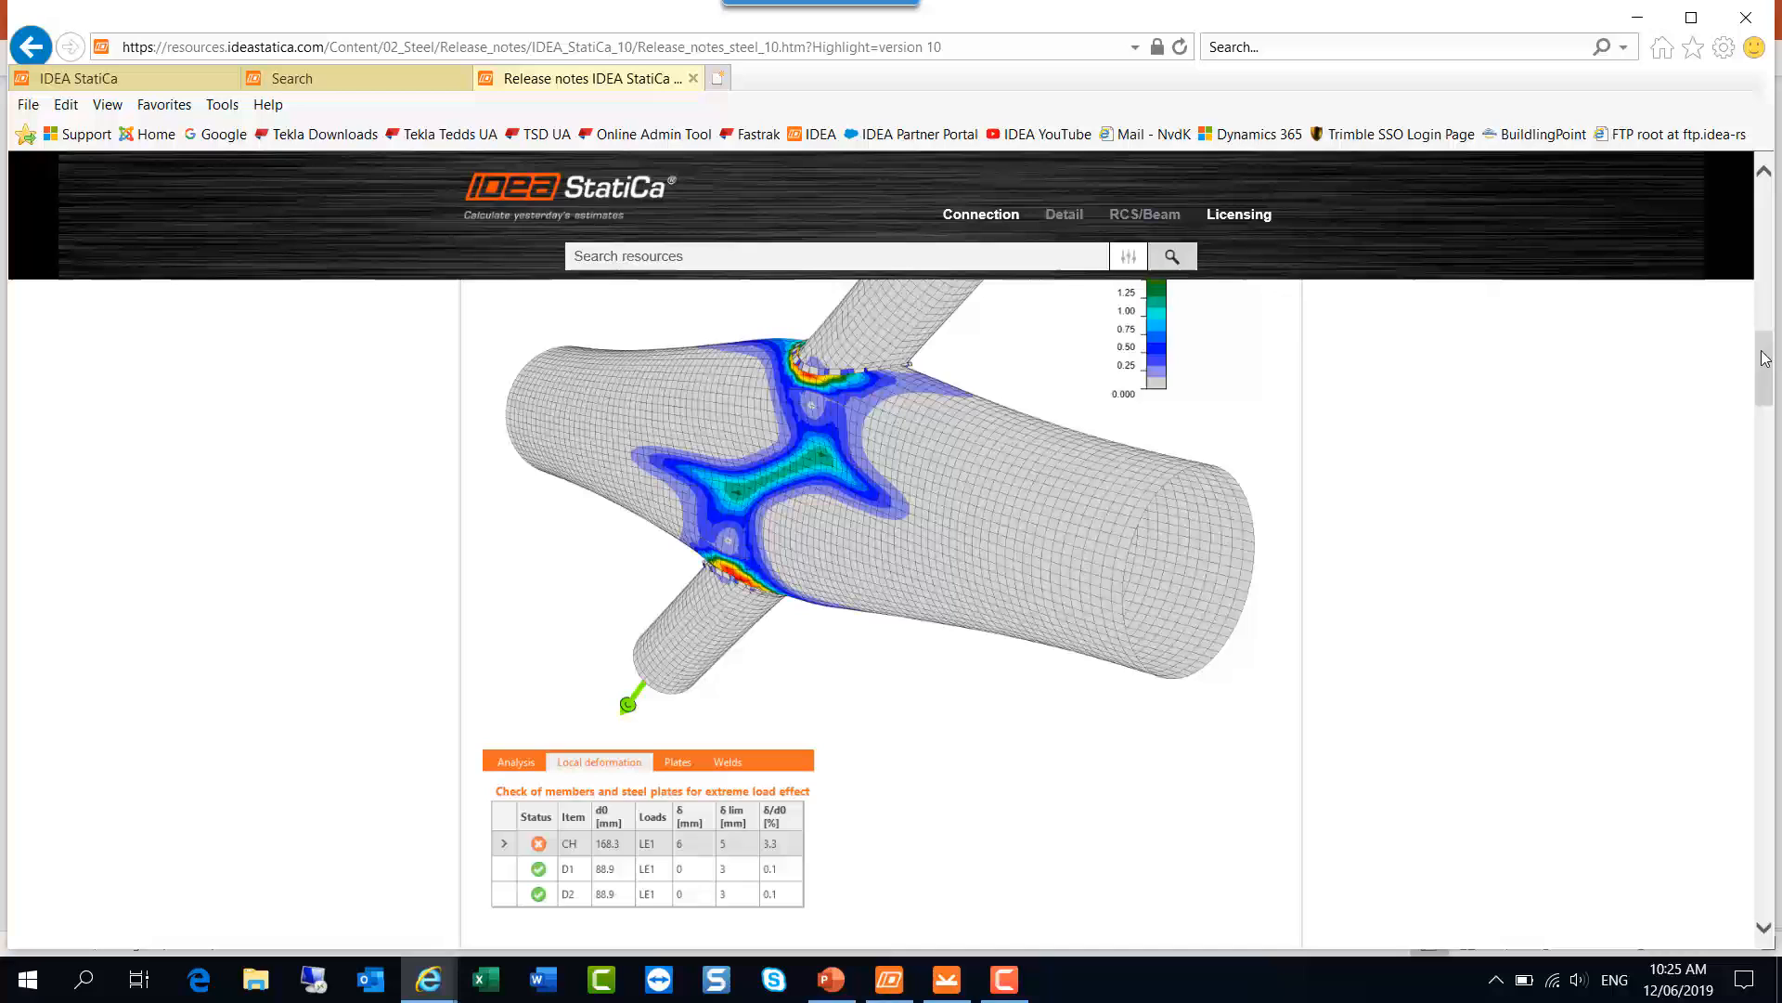
pyautogui.scroll(-3)
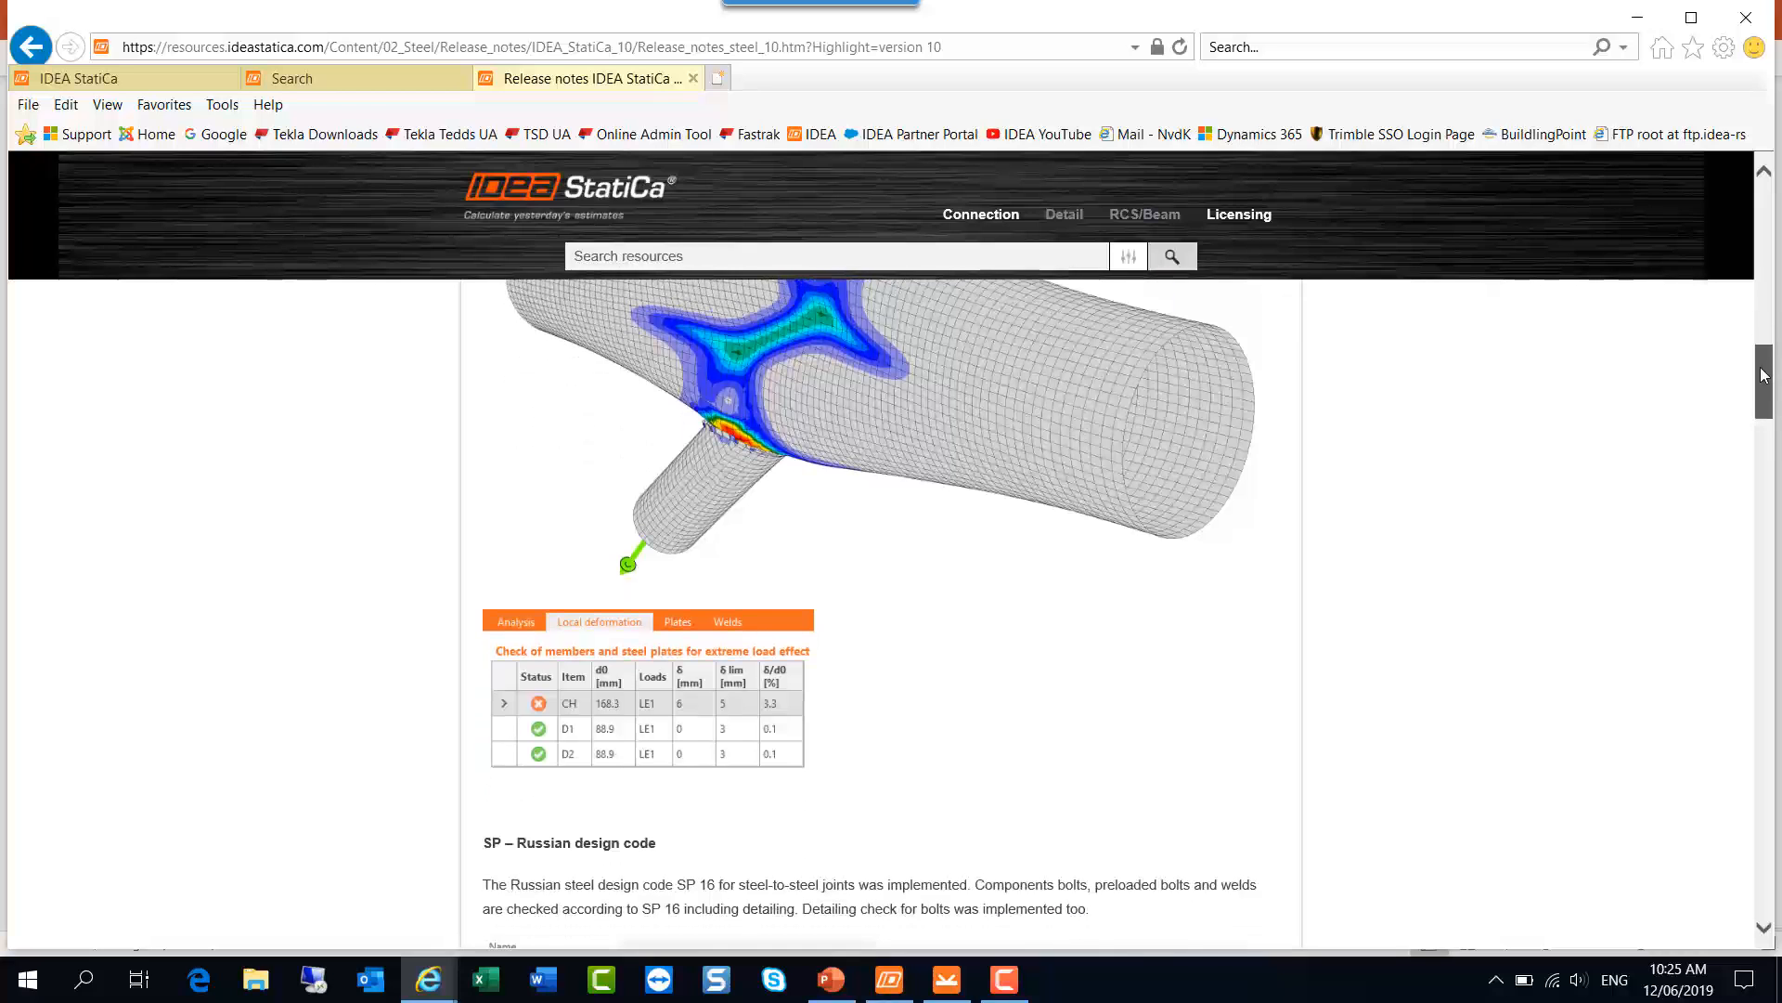
pyautogui.scroll(-3)
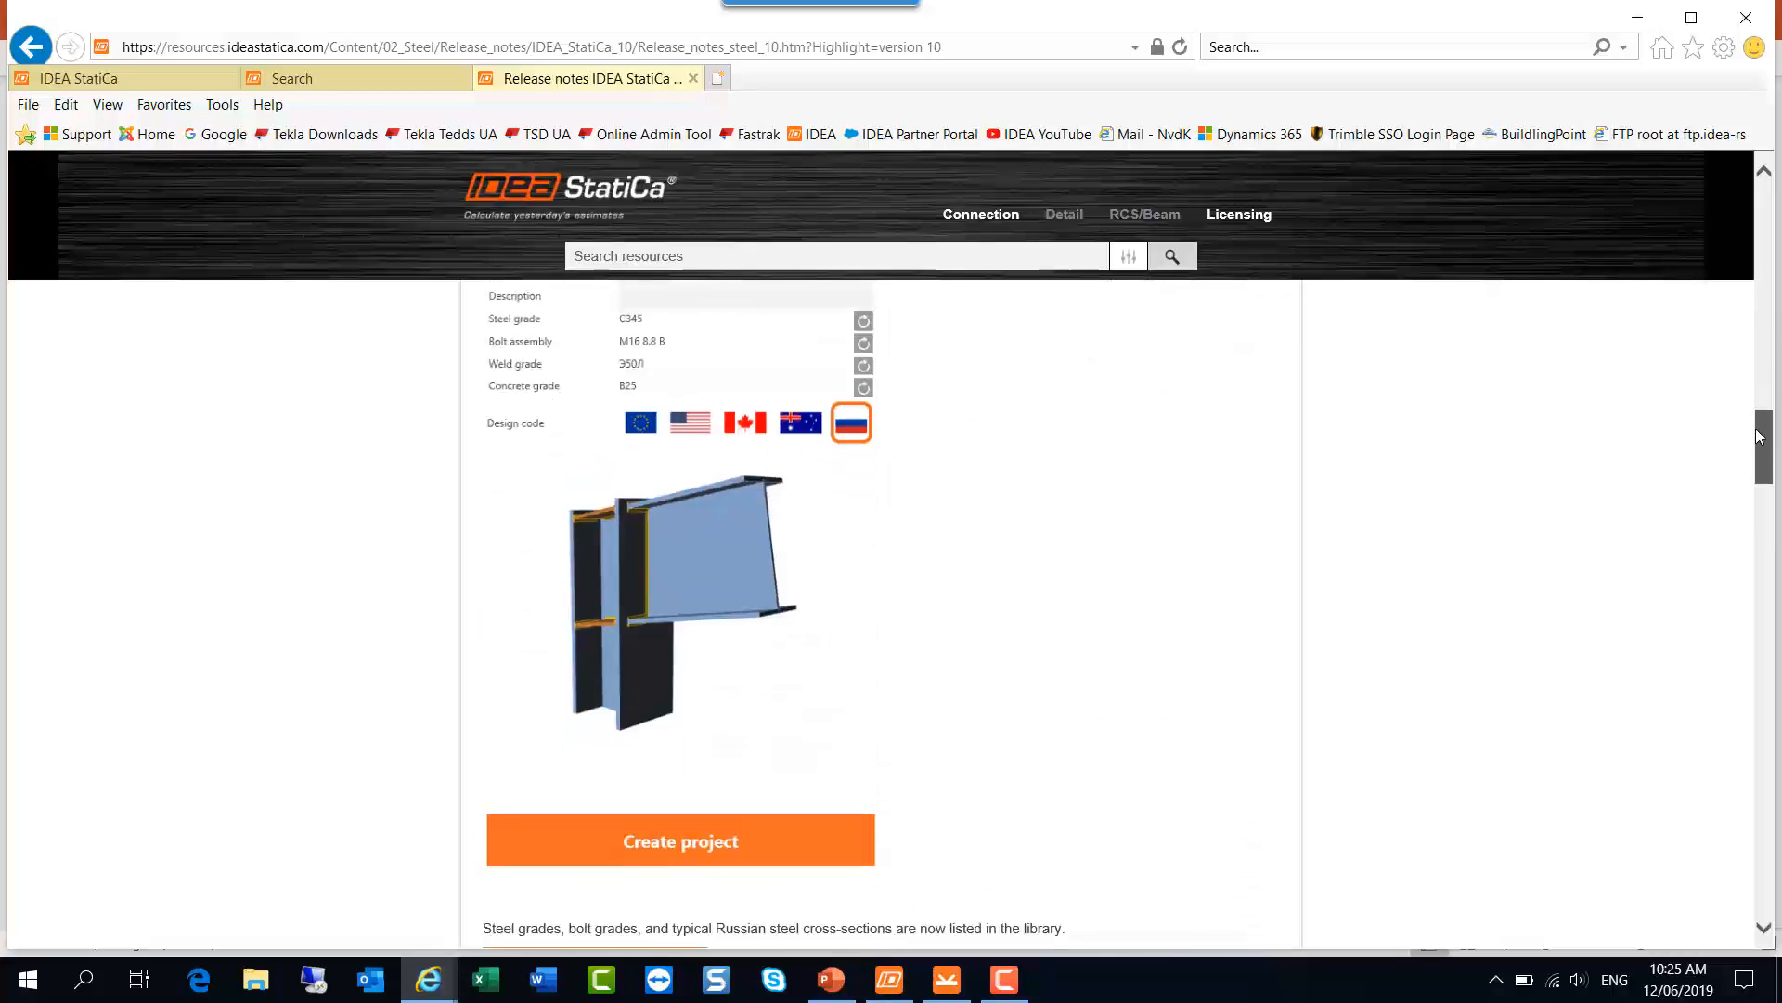
# Step: Scroll past the Code-check manager updates to the IDEA StatiCa Steel Member section
pyautogui.scroll(-3)
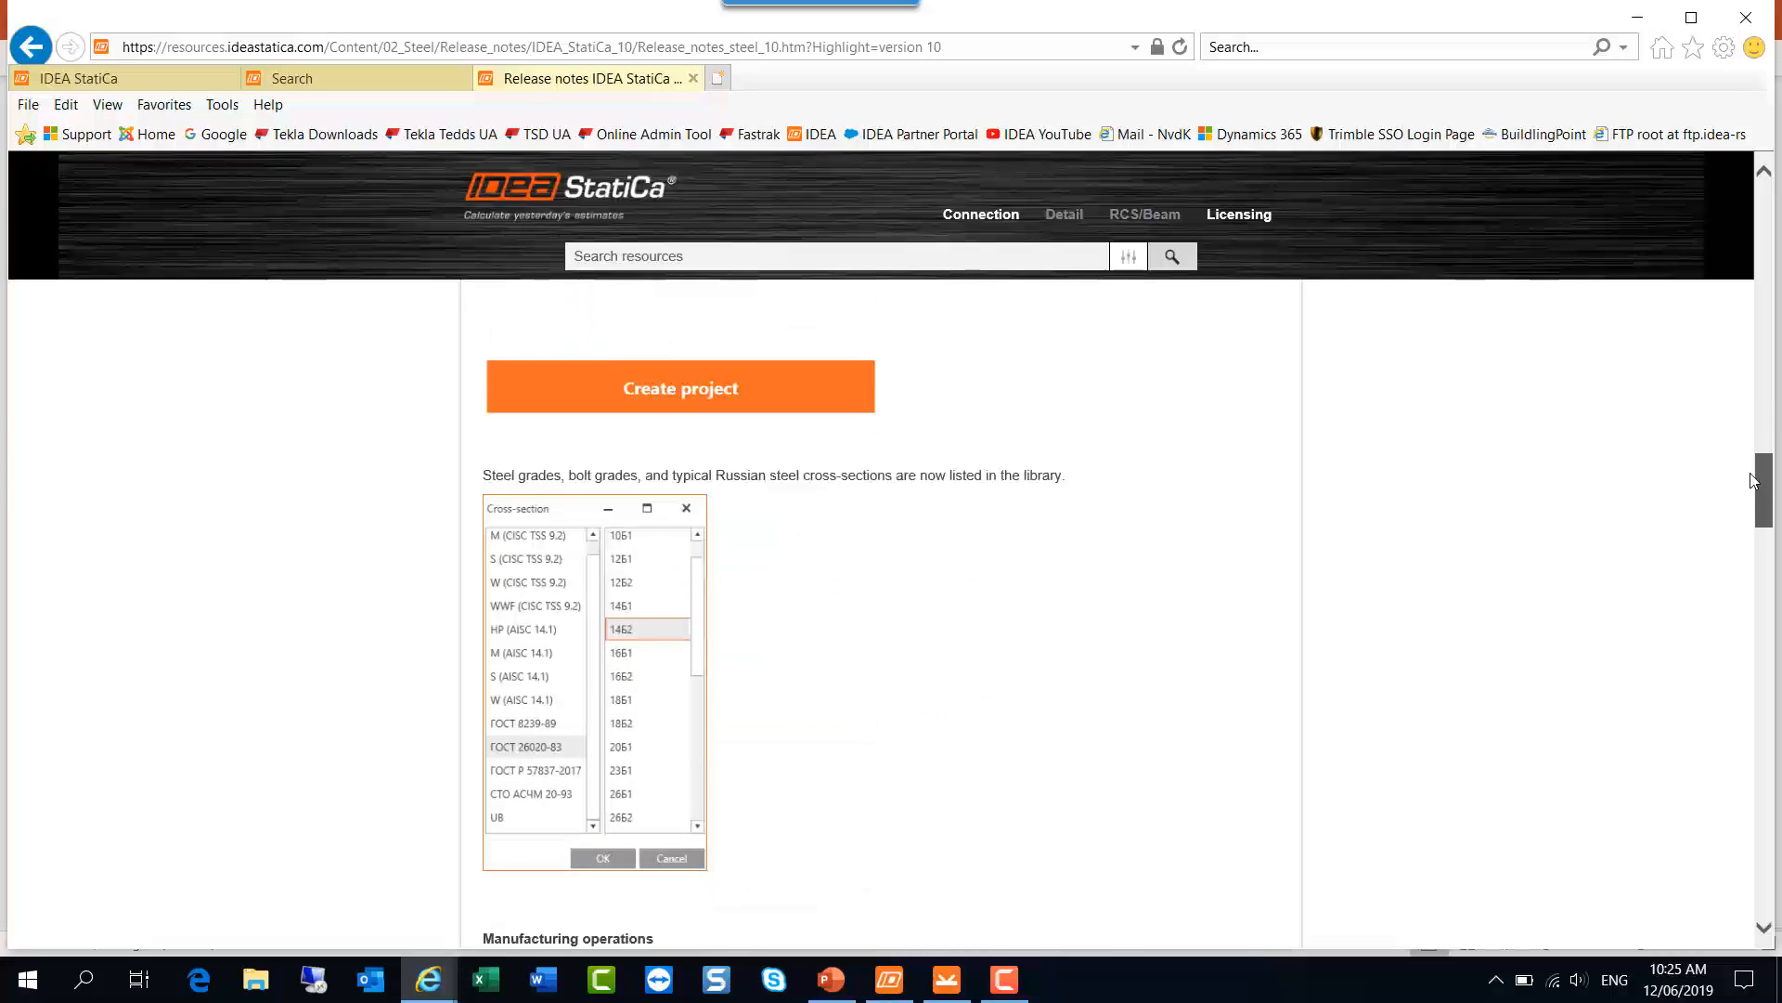
pyautogui.scroll(-3)
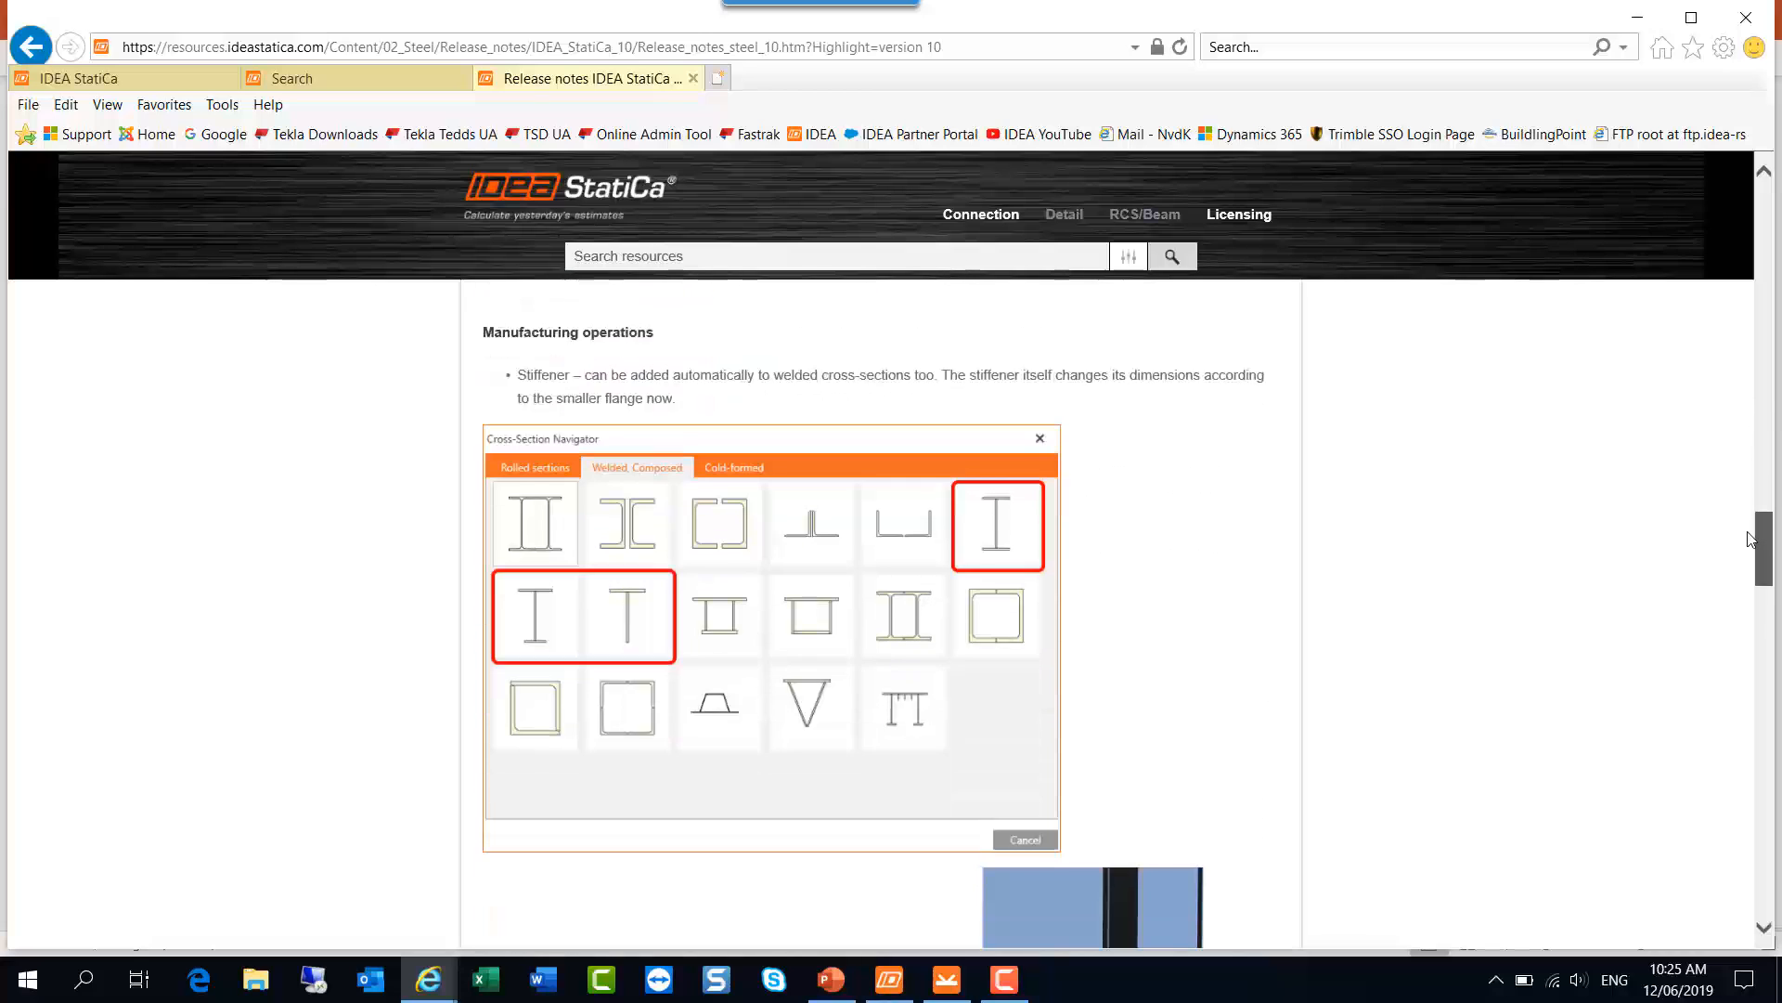
pyautogui.scroll(-3)
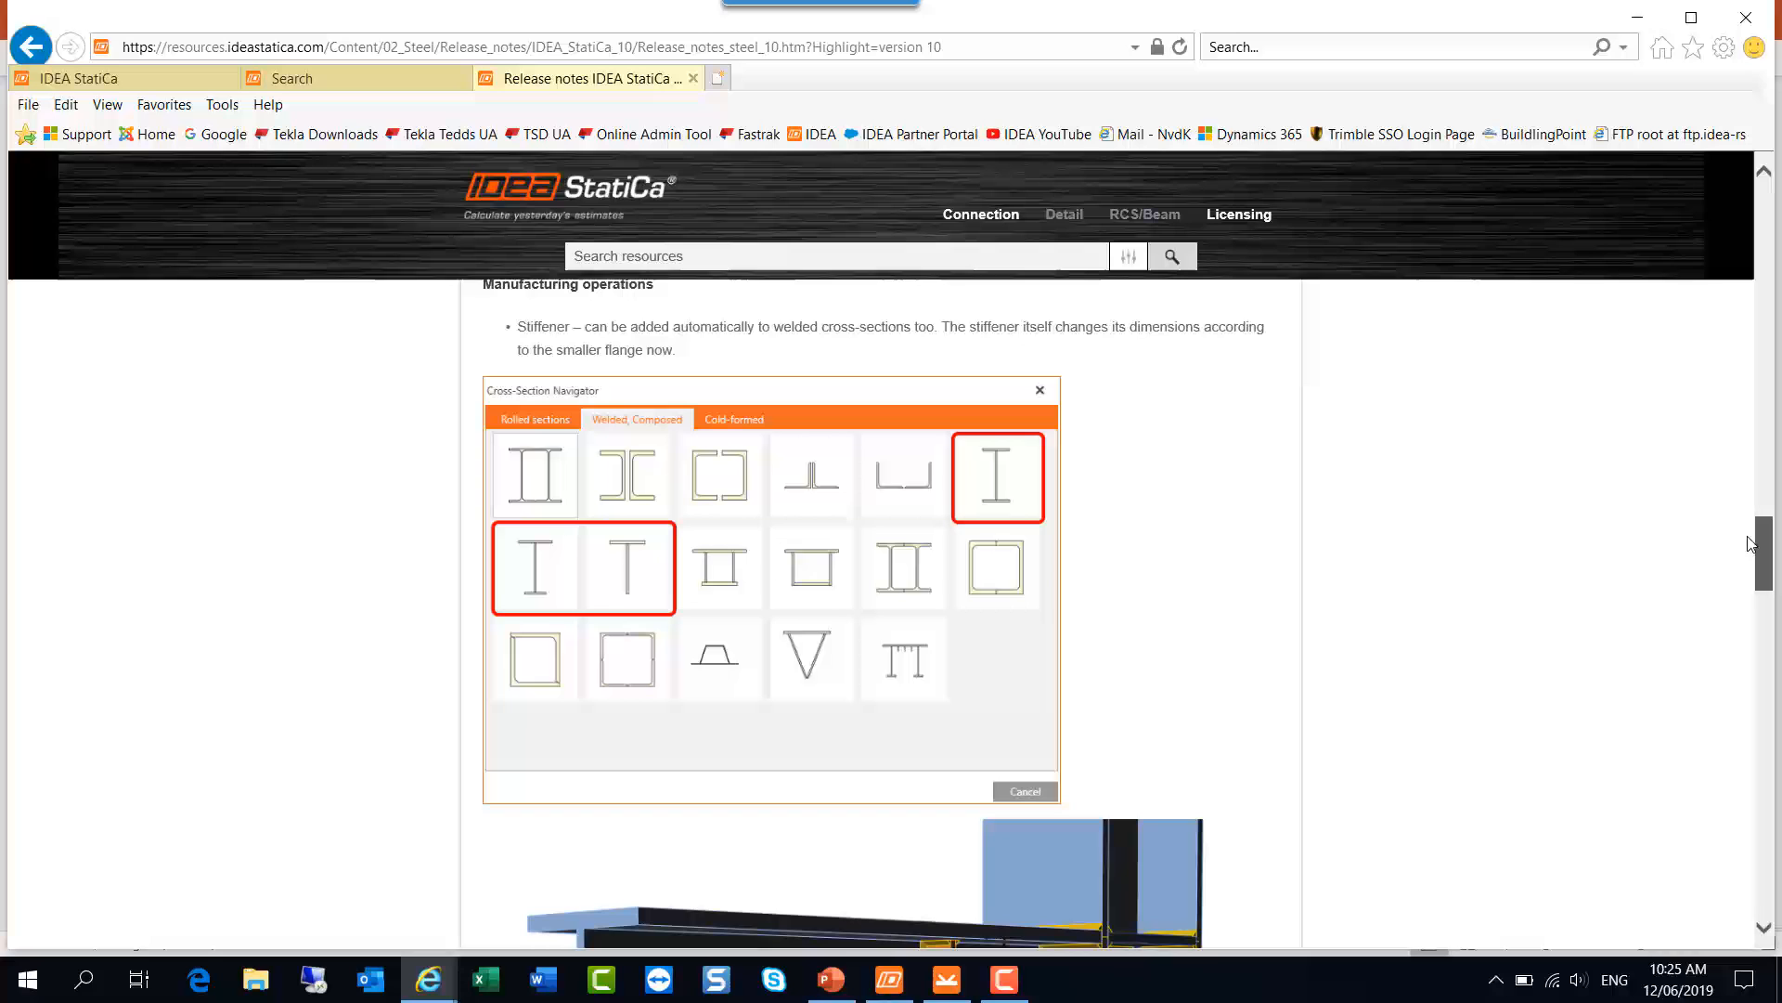
pyautogui.scroll(-3)
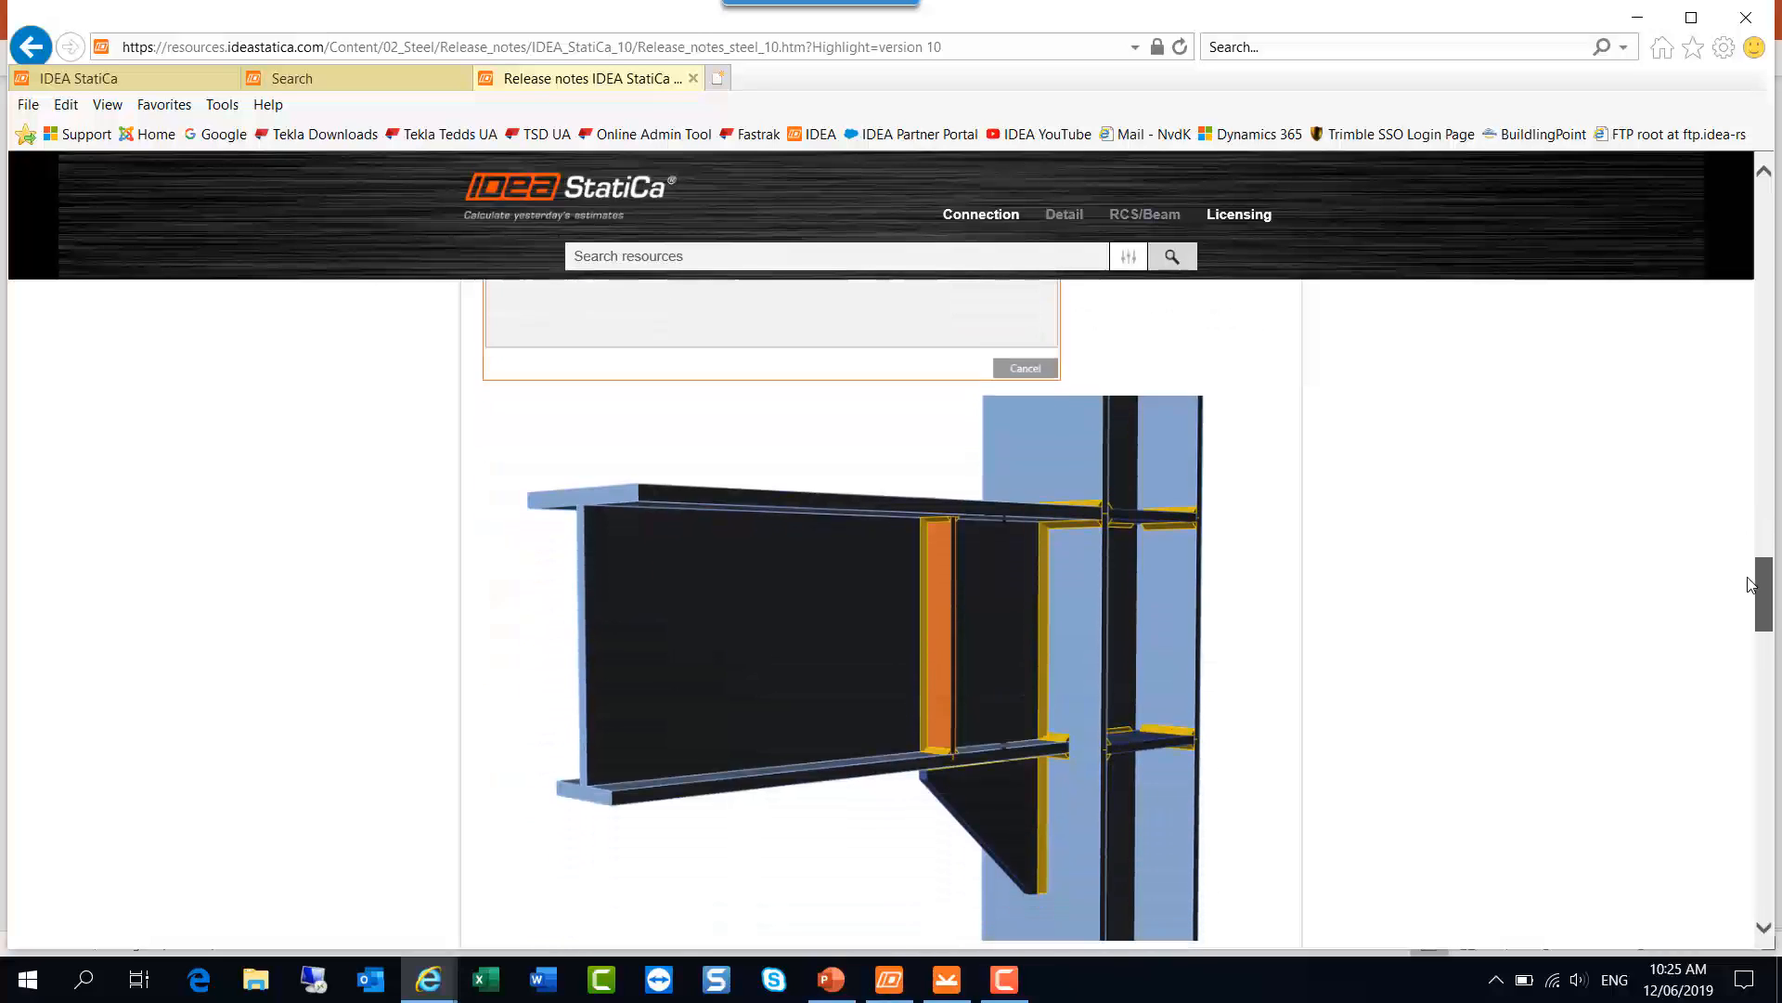
pyautogui.scroll(-3)
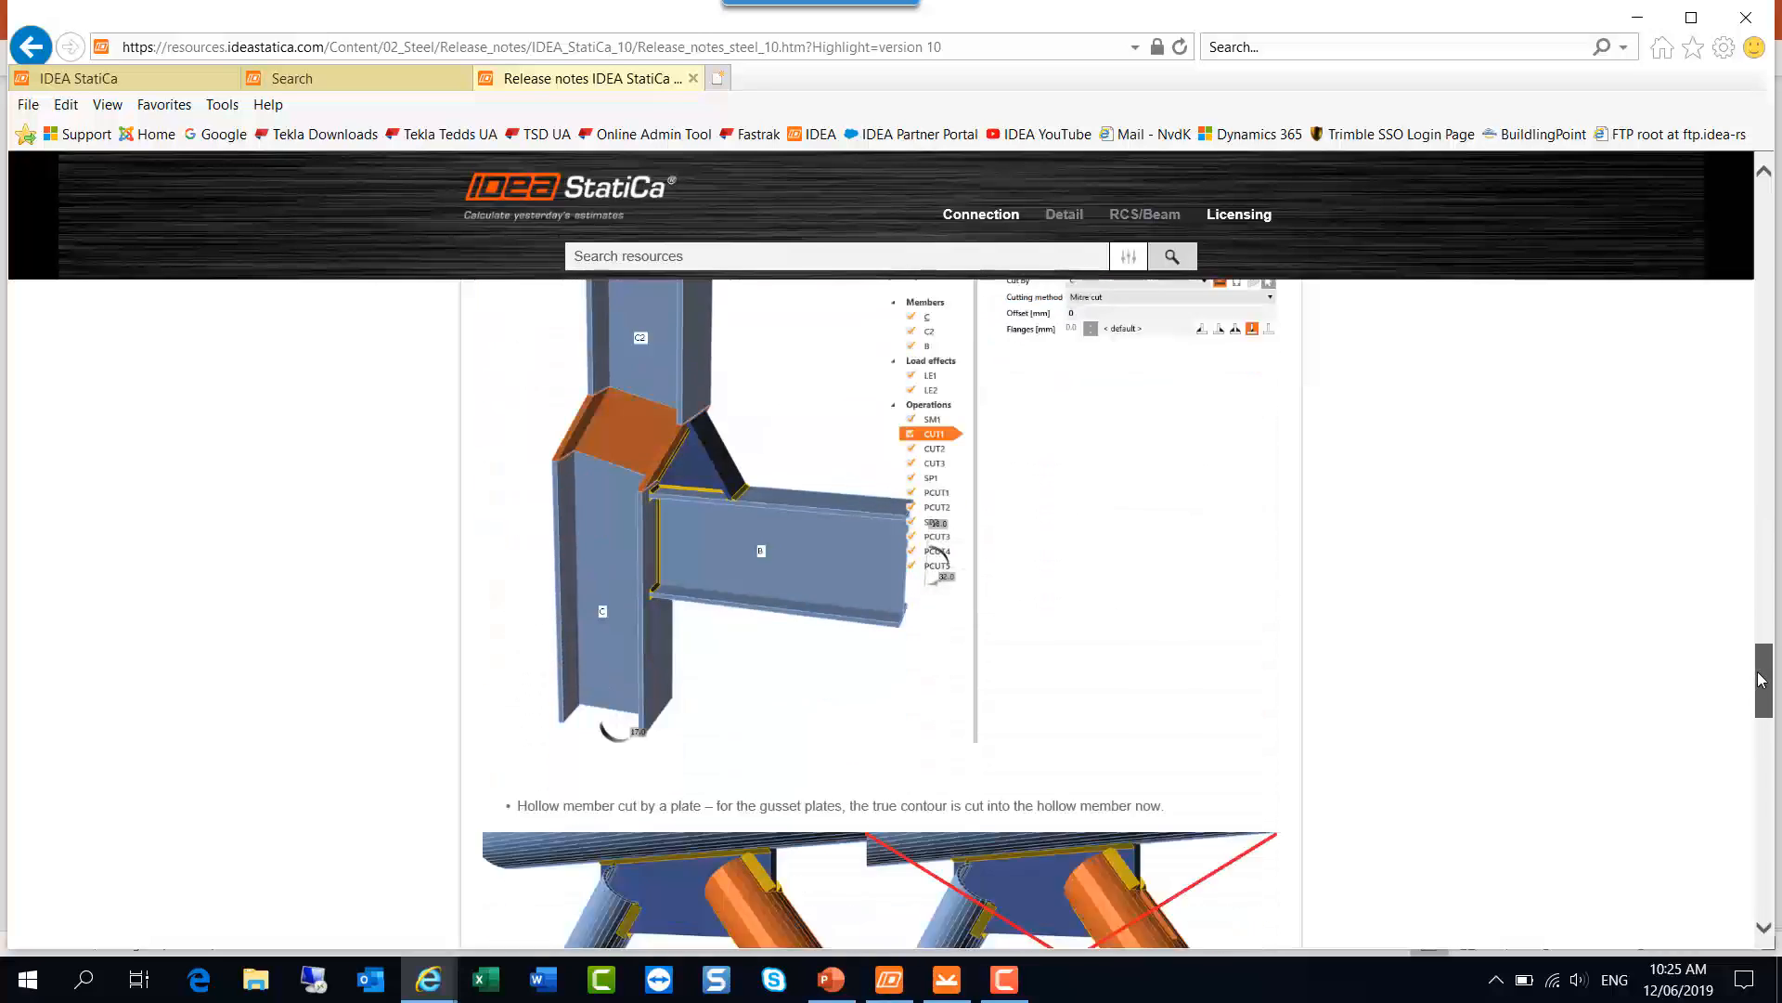
pyautogui.scroll(-3)
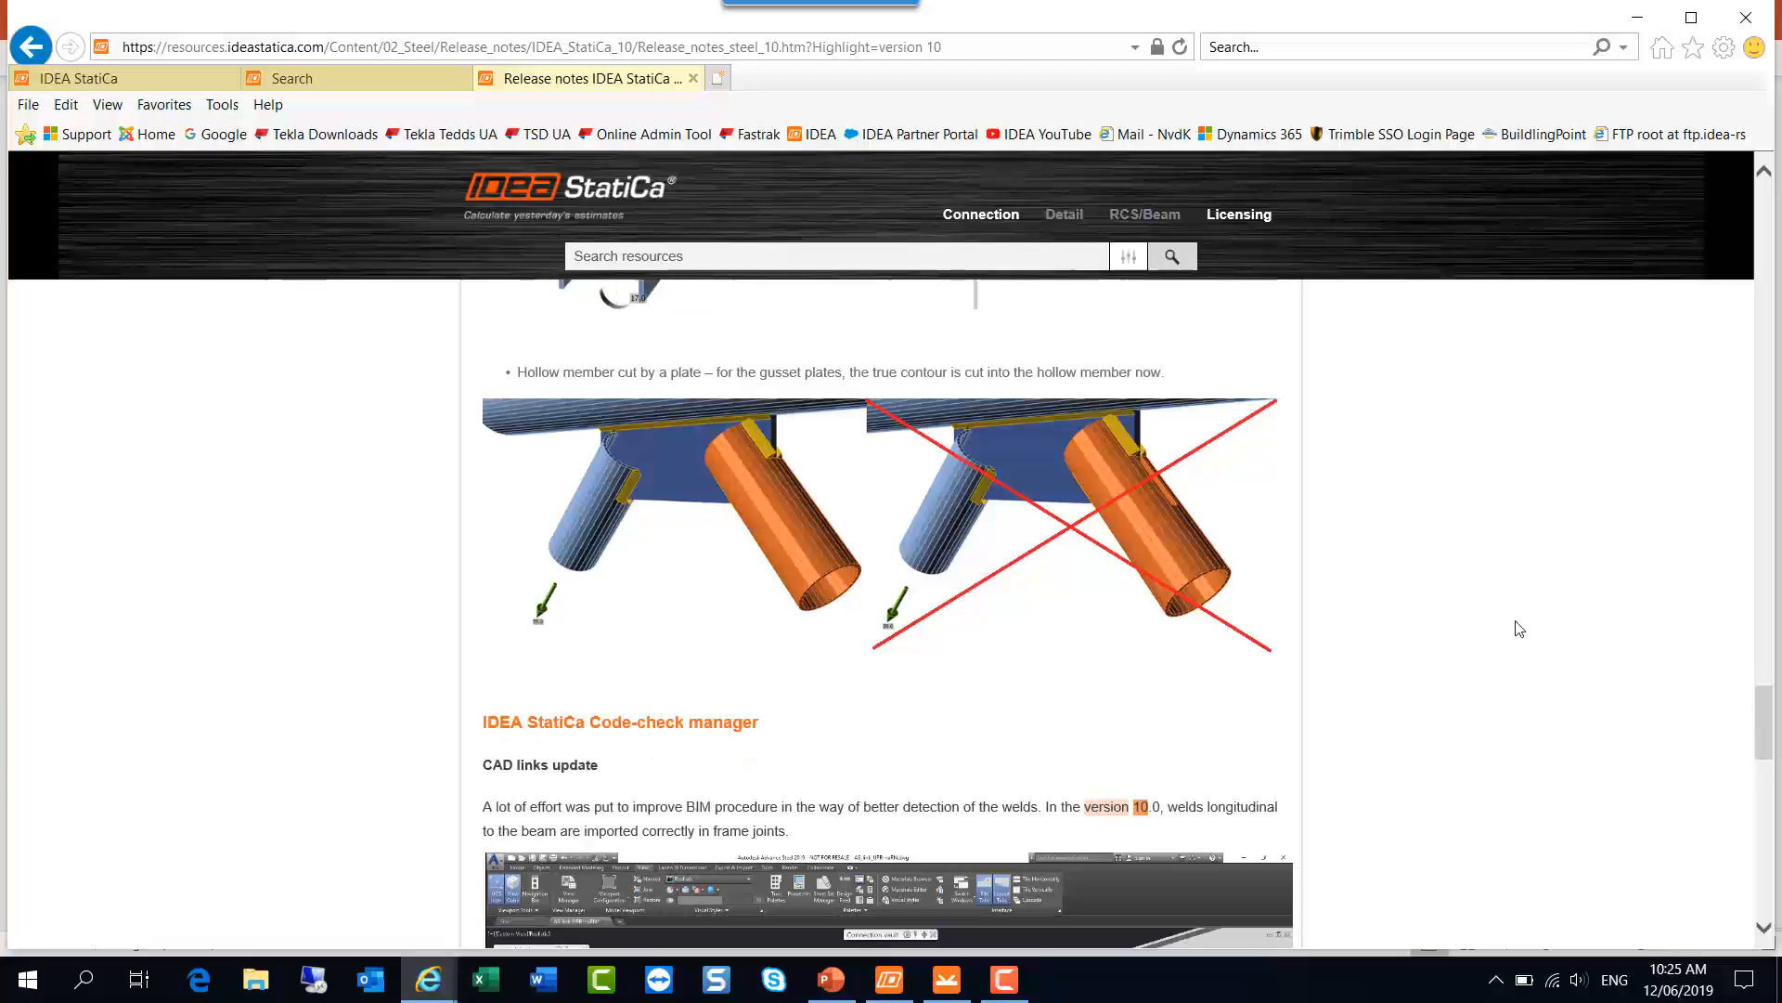
pyautogui.moveTo(718, 464)
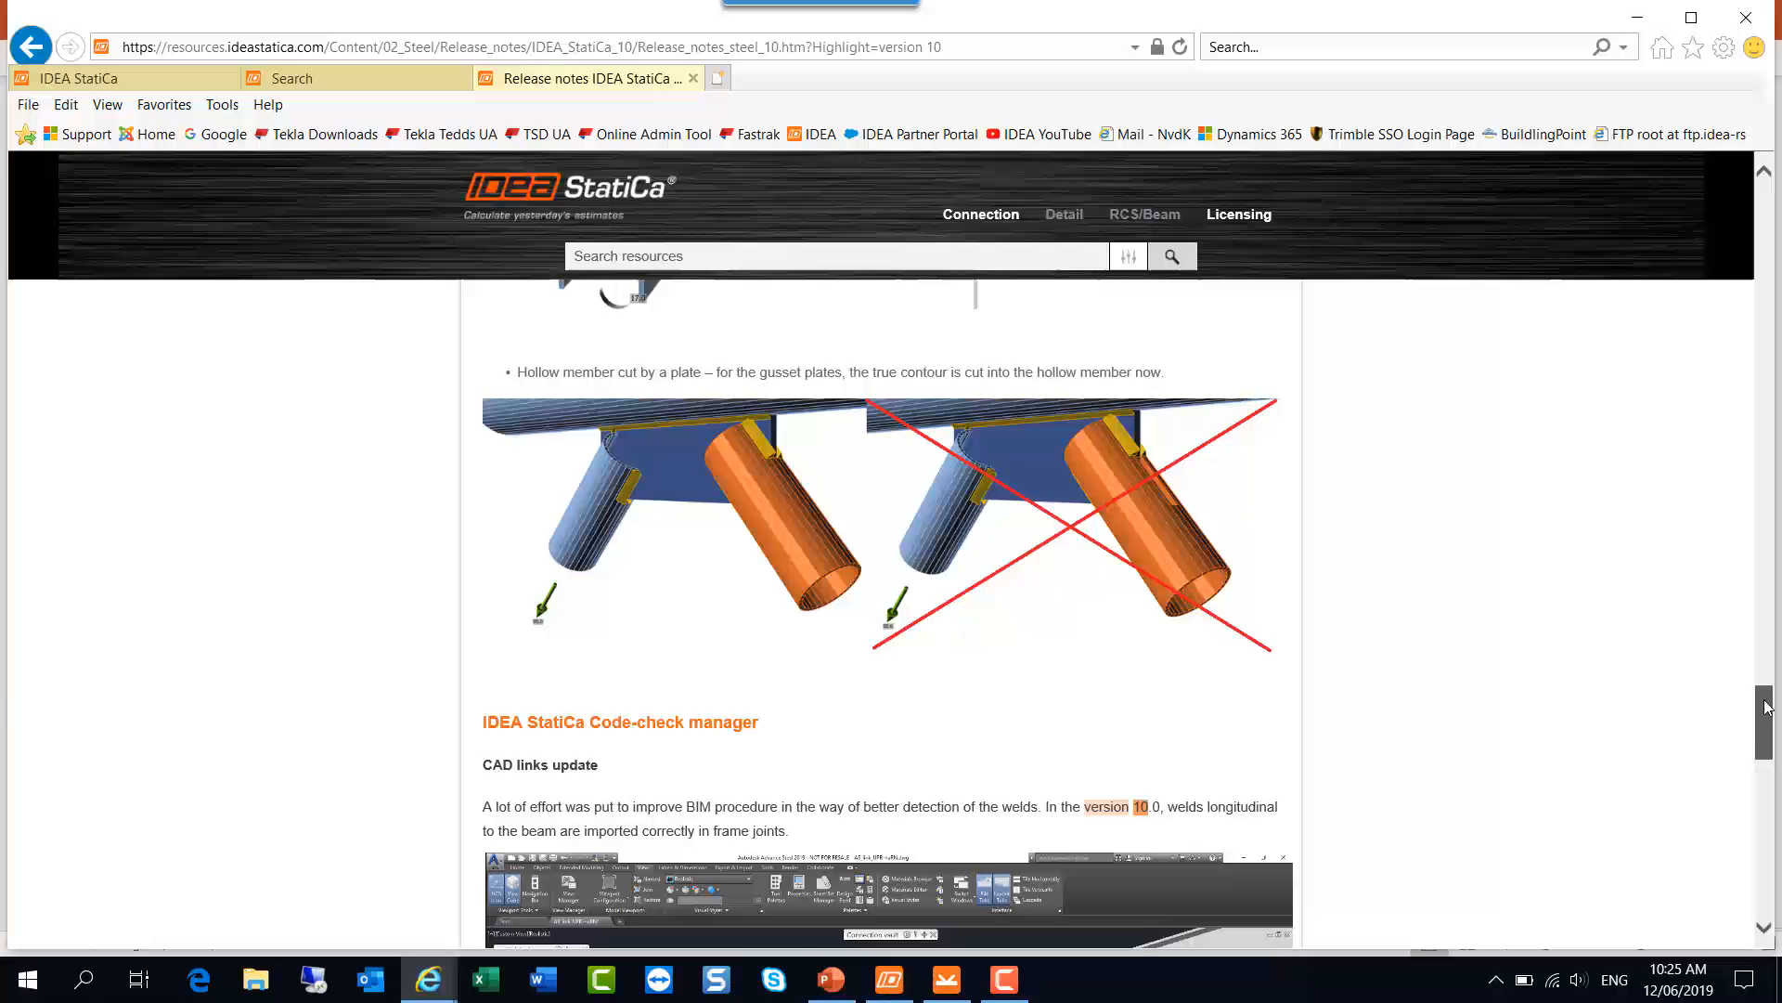
pyautogui.scroll(-3)
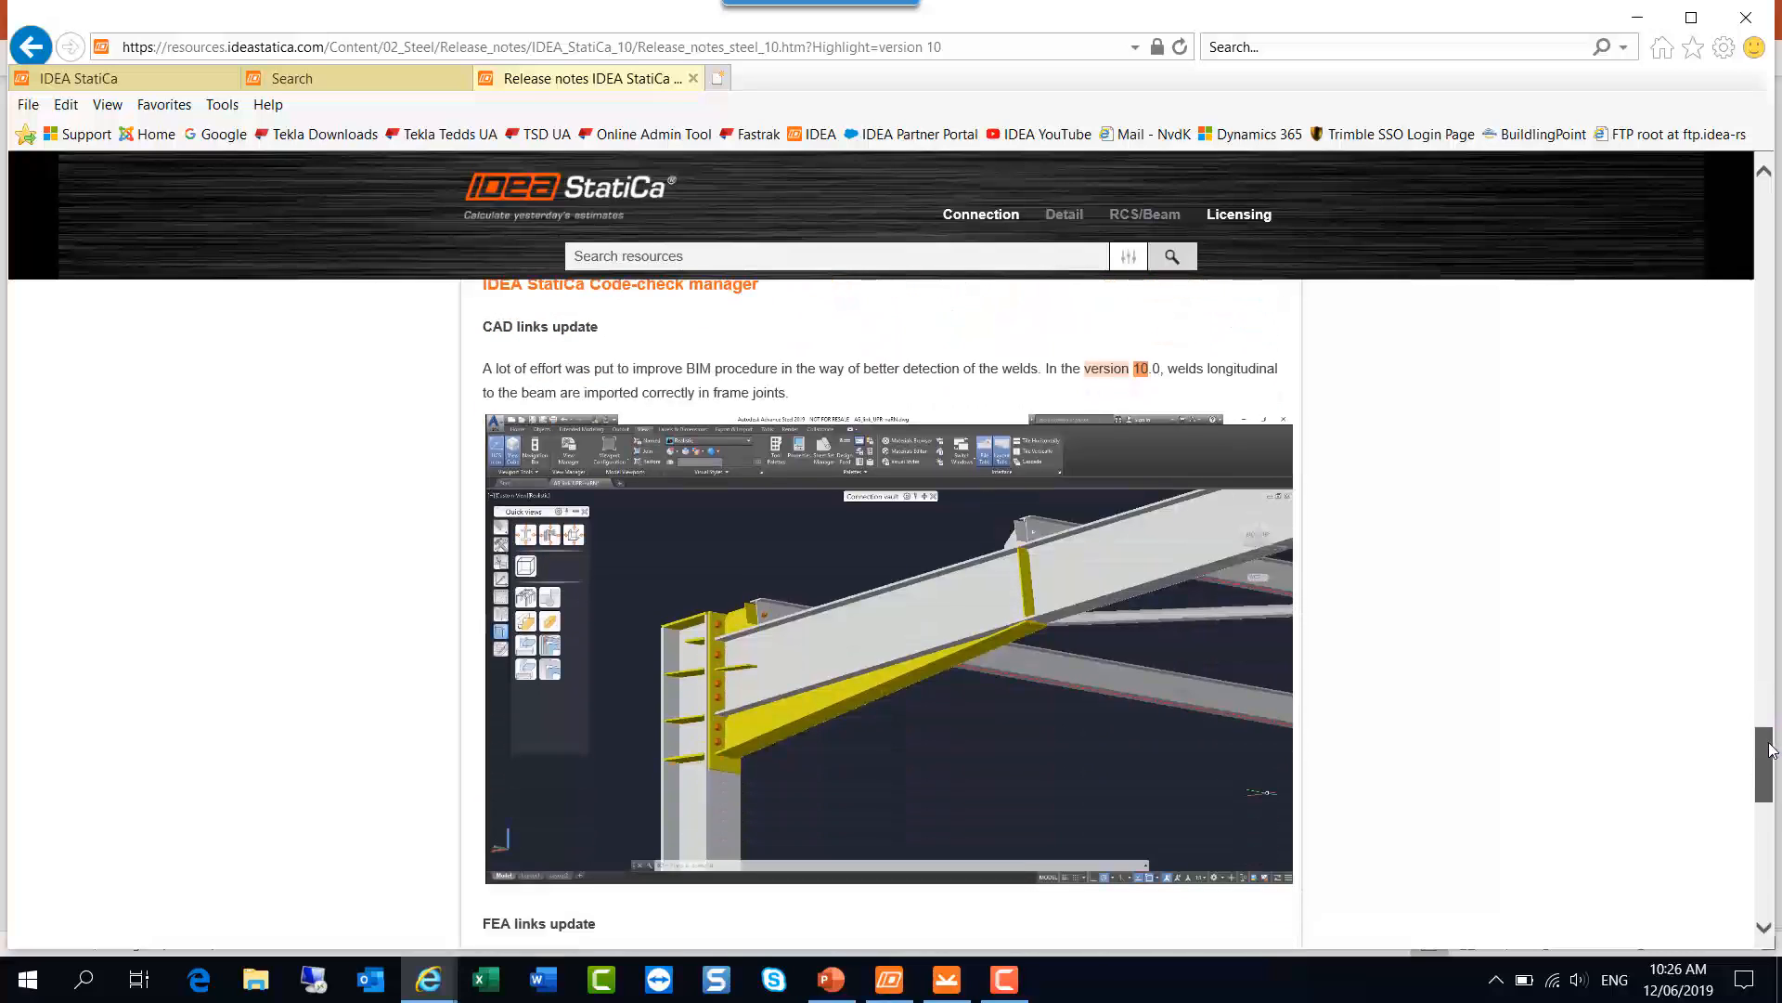
pyautogui.scroll(-3)
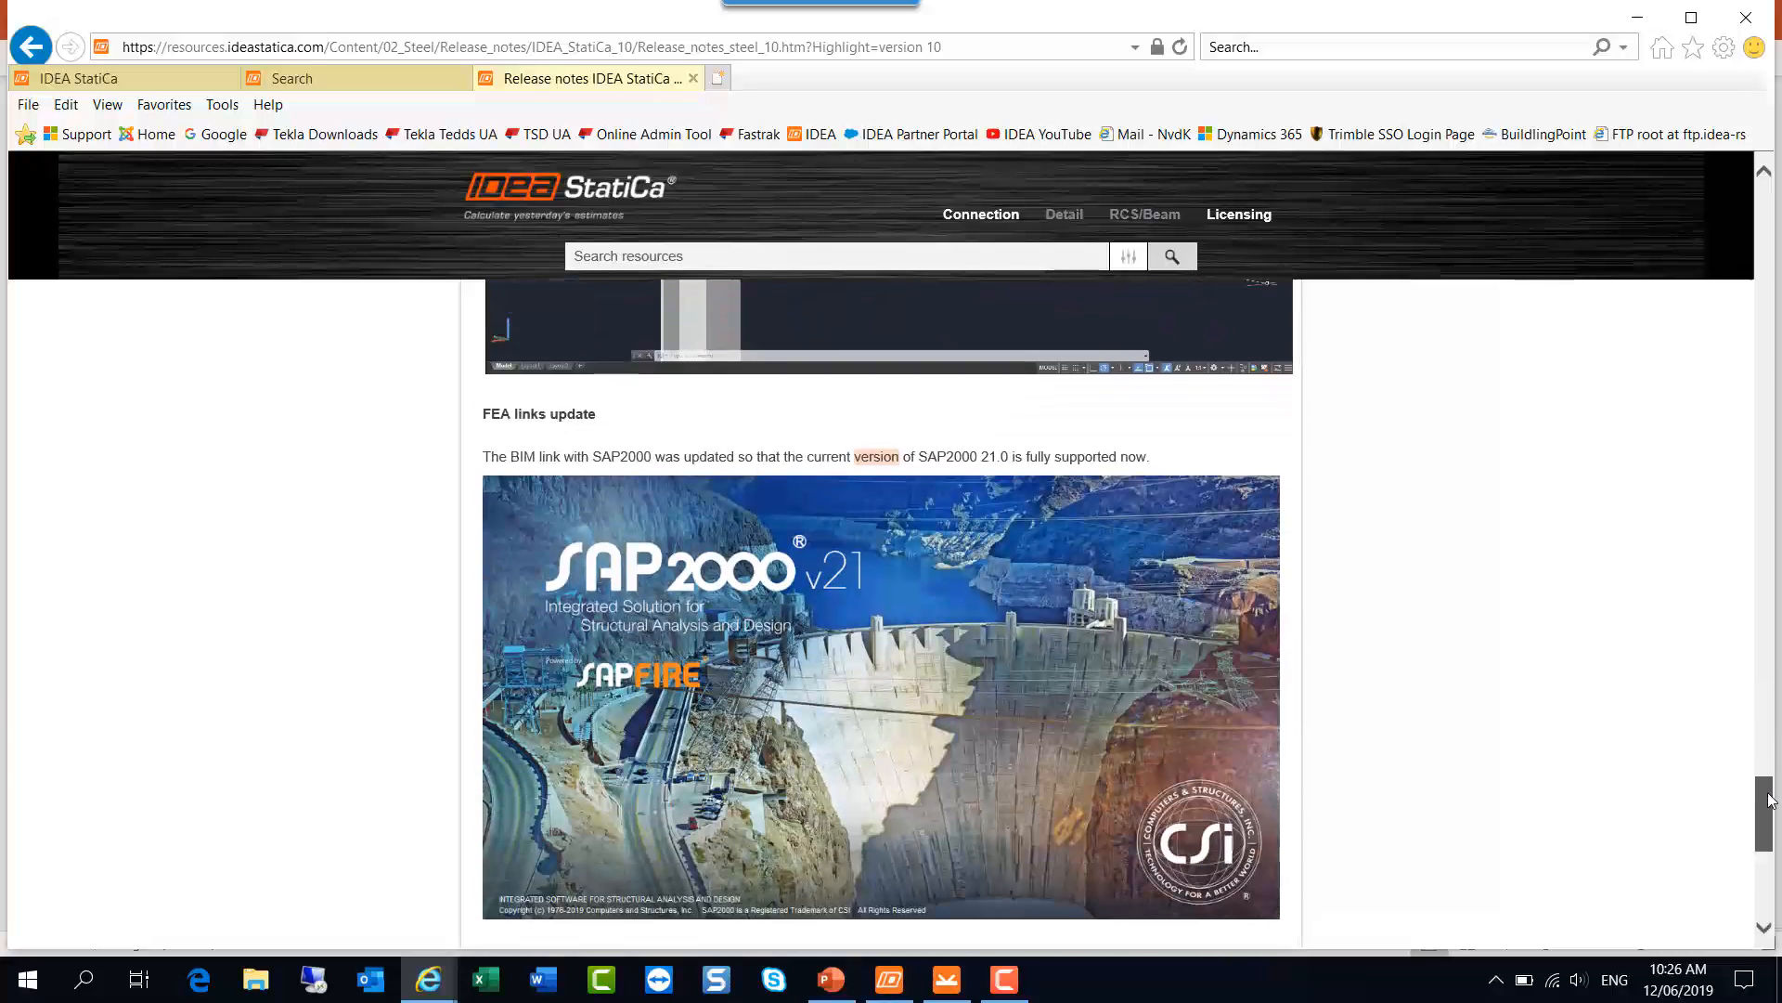
pyautogui.scroll(-3)
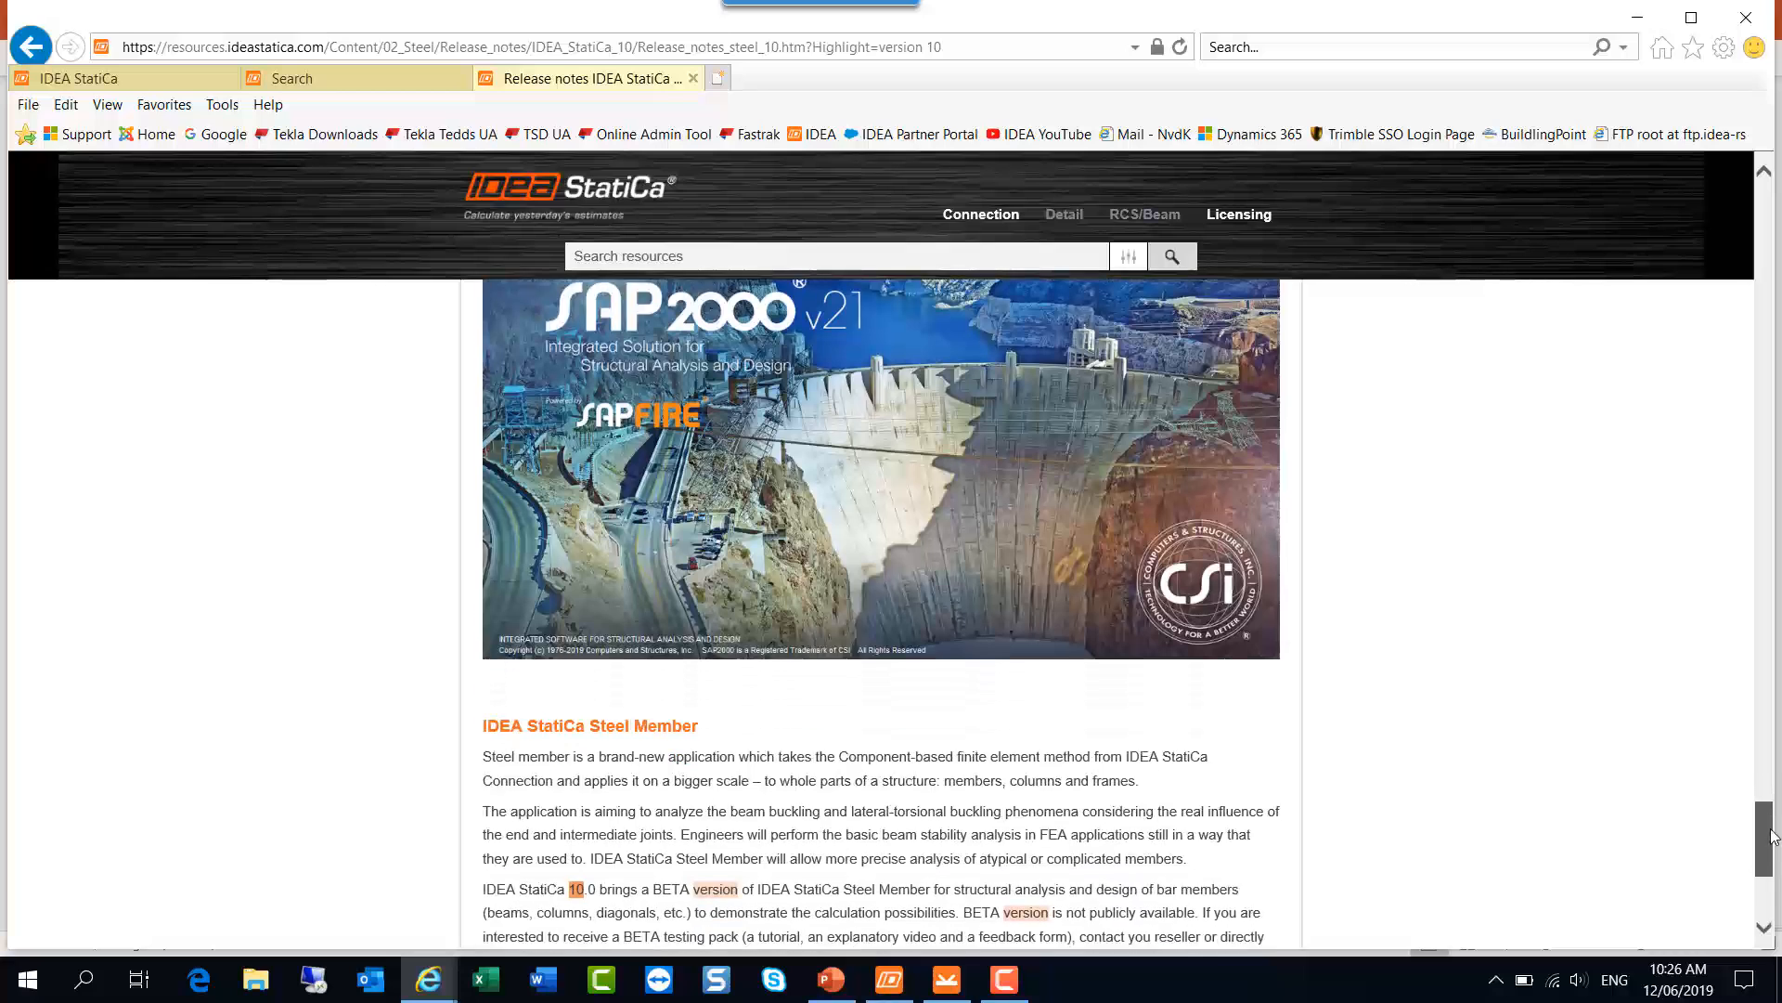
pyautogui.scroll(-3)
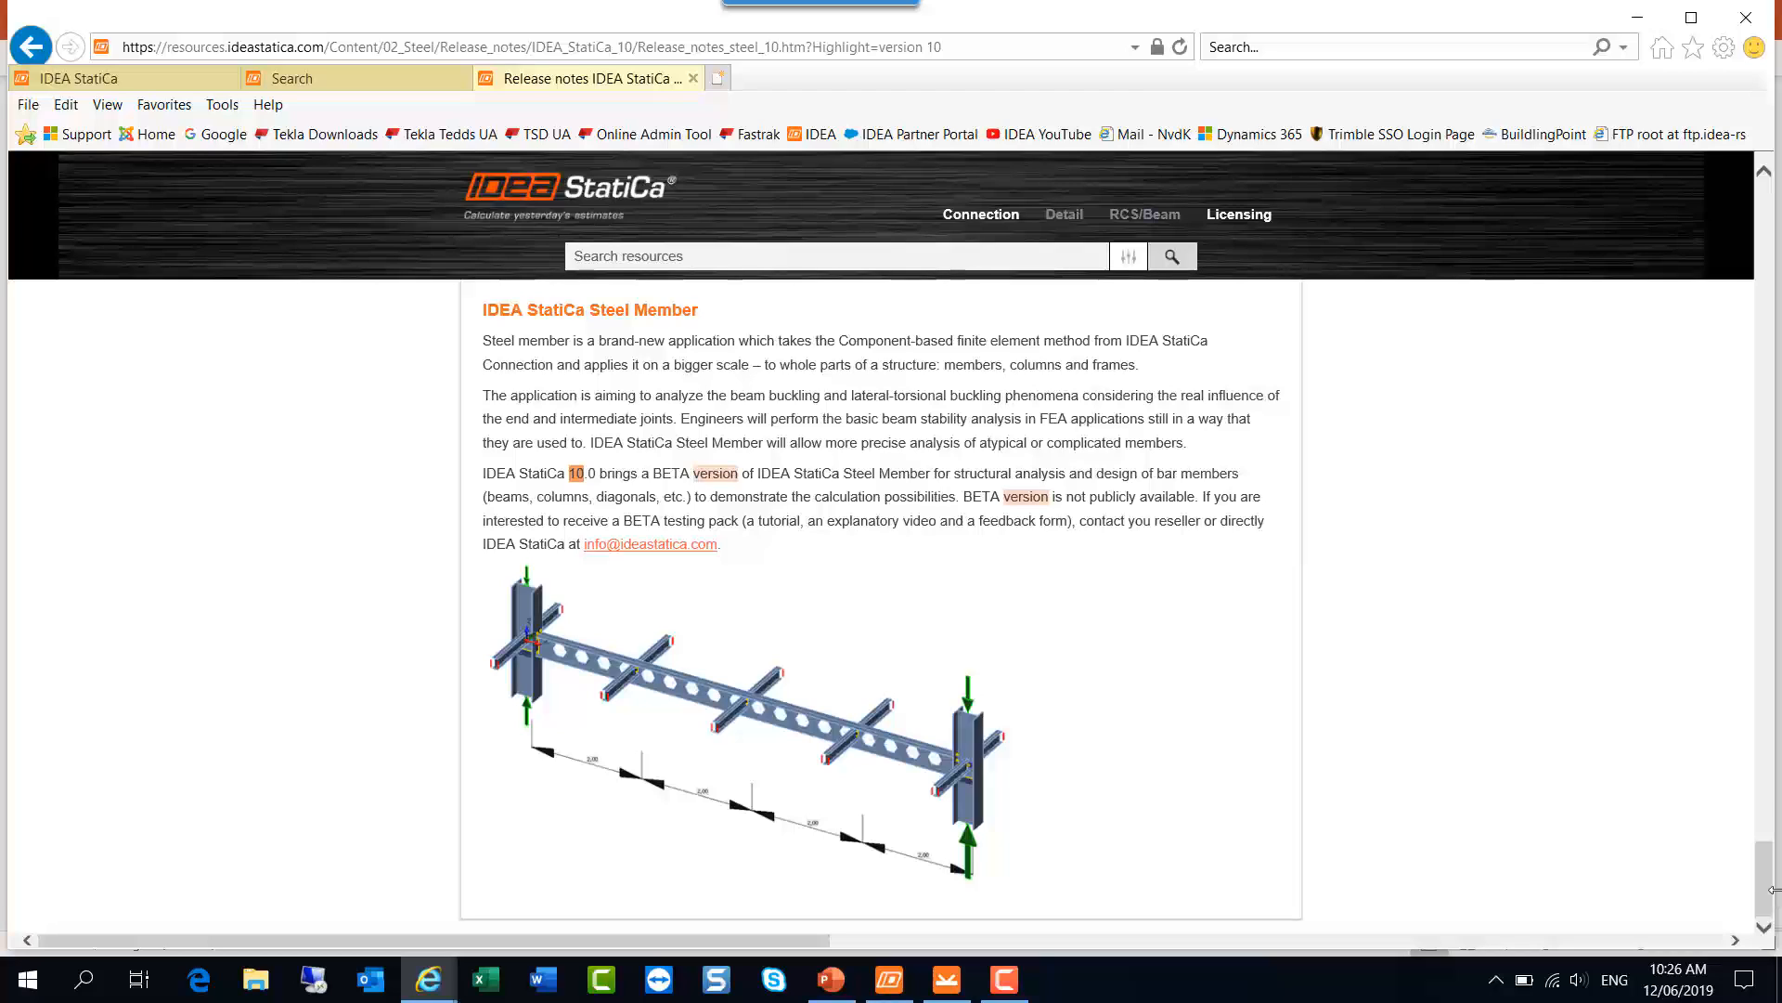
pyautogui.moveTo(1518, 826)
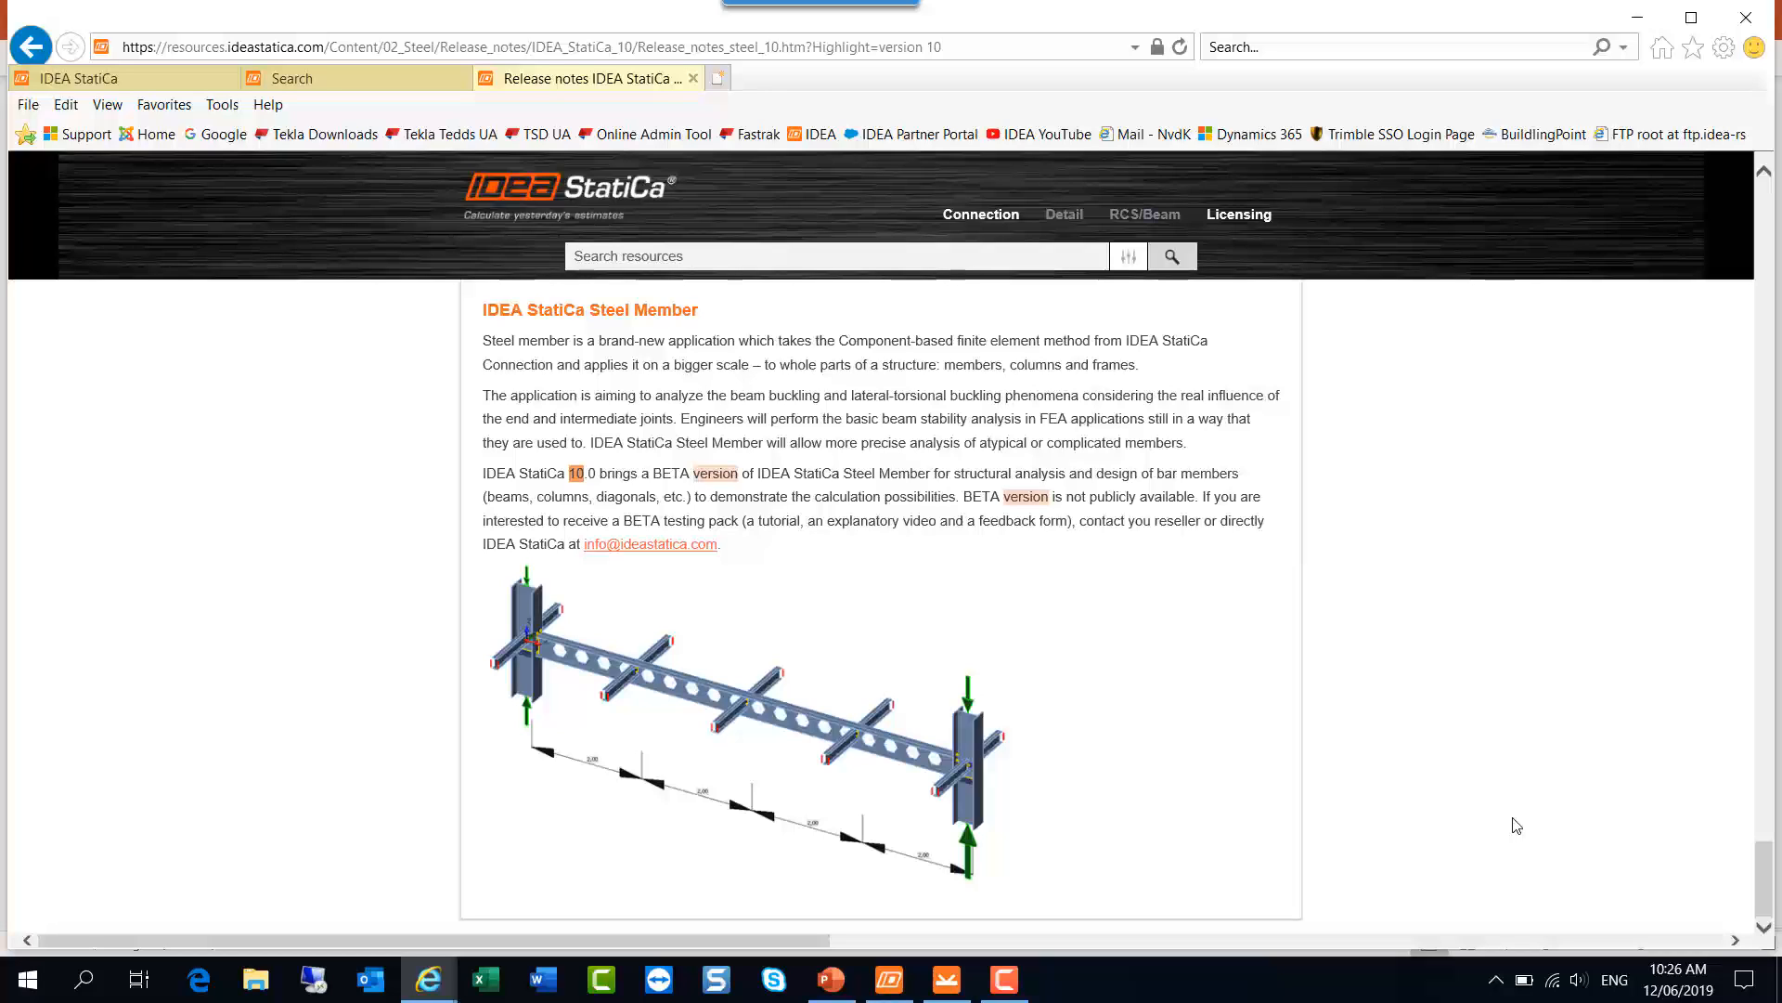
pyautogui.moveTo(1503, 781)
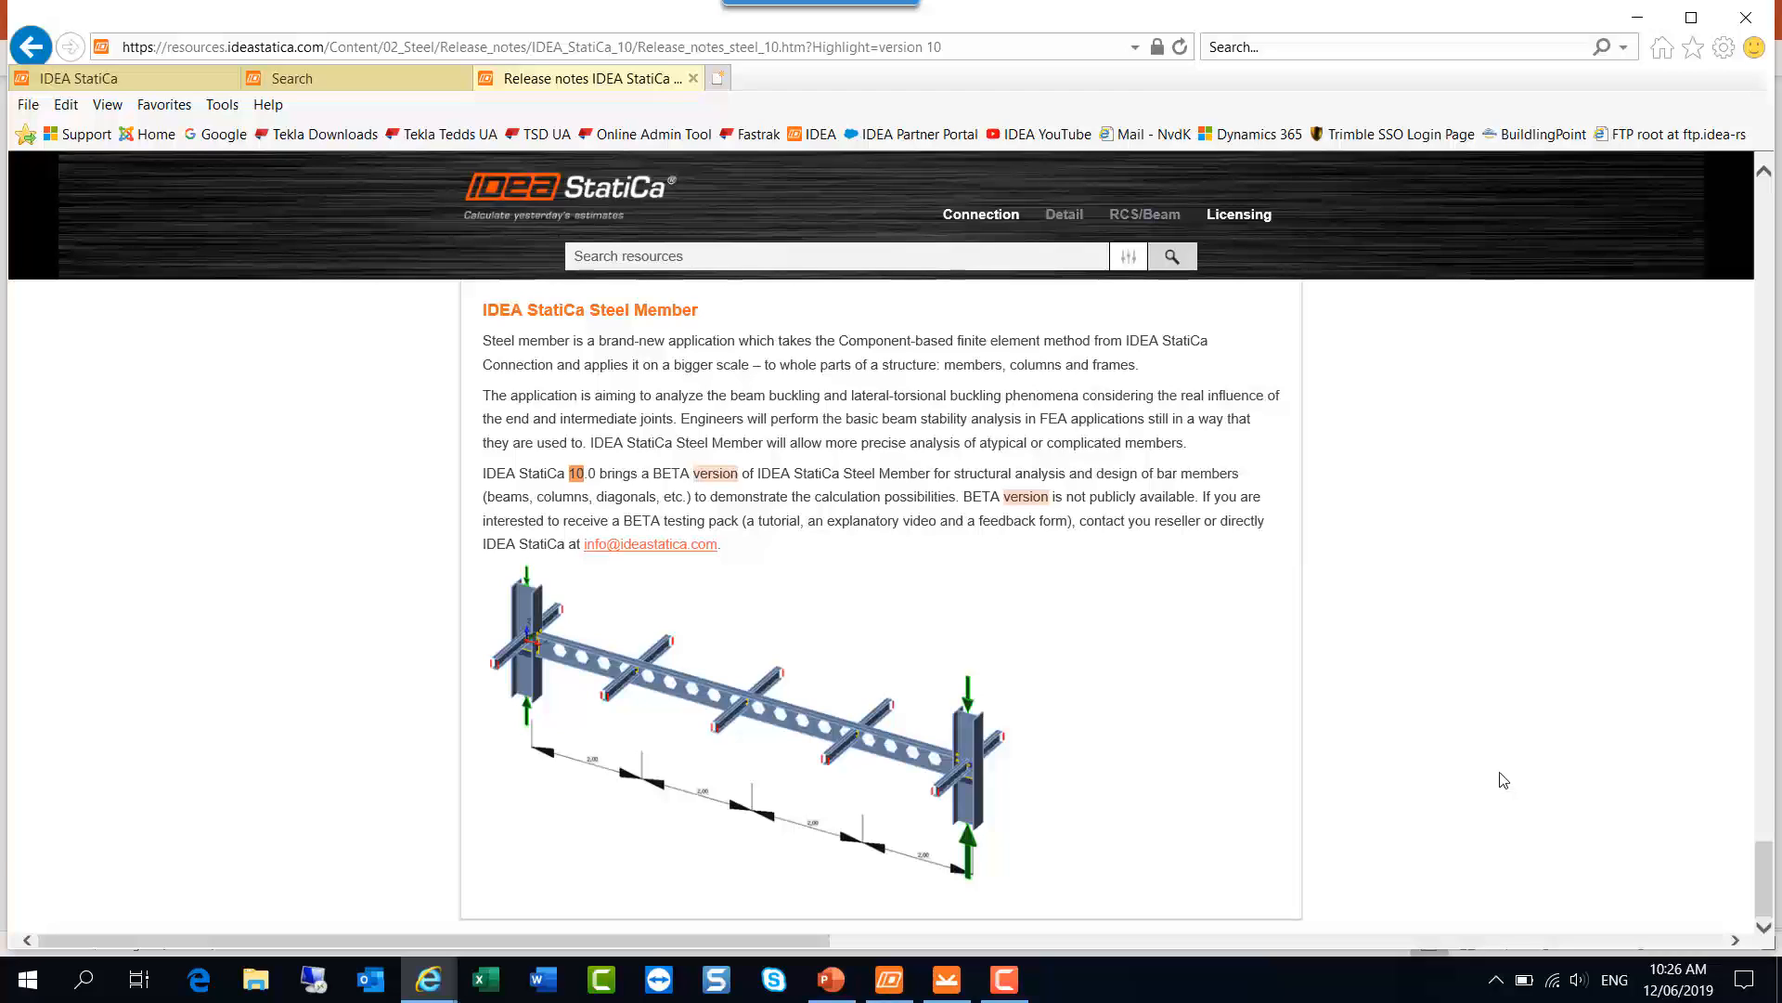
pyautogui.moveTo(1751, 876)
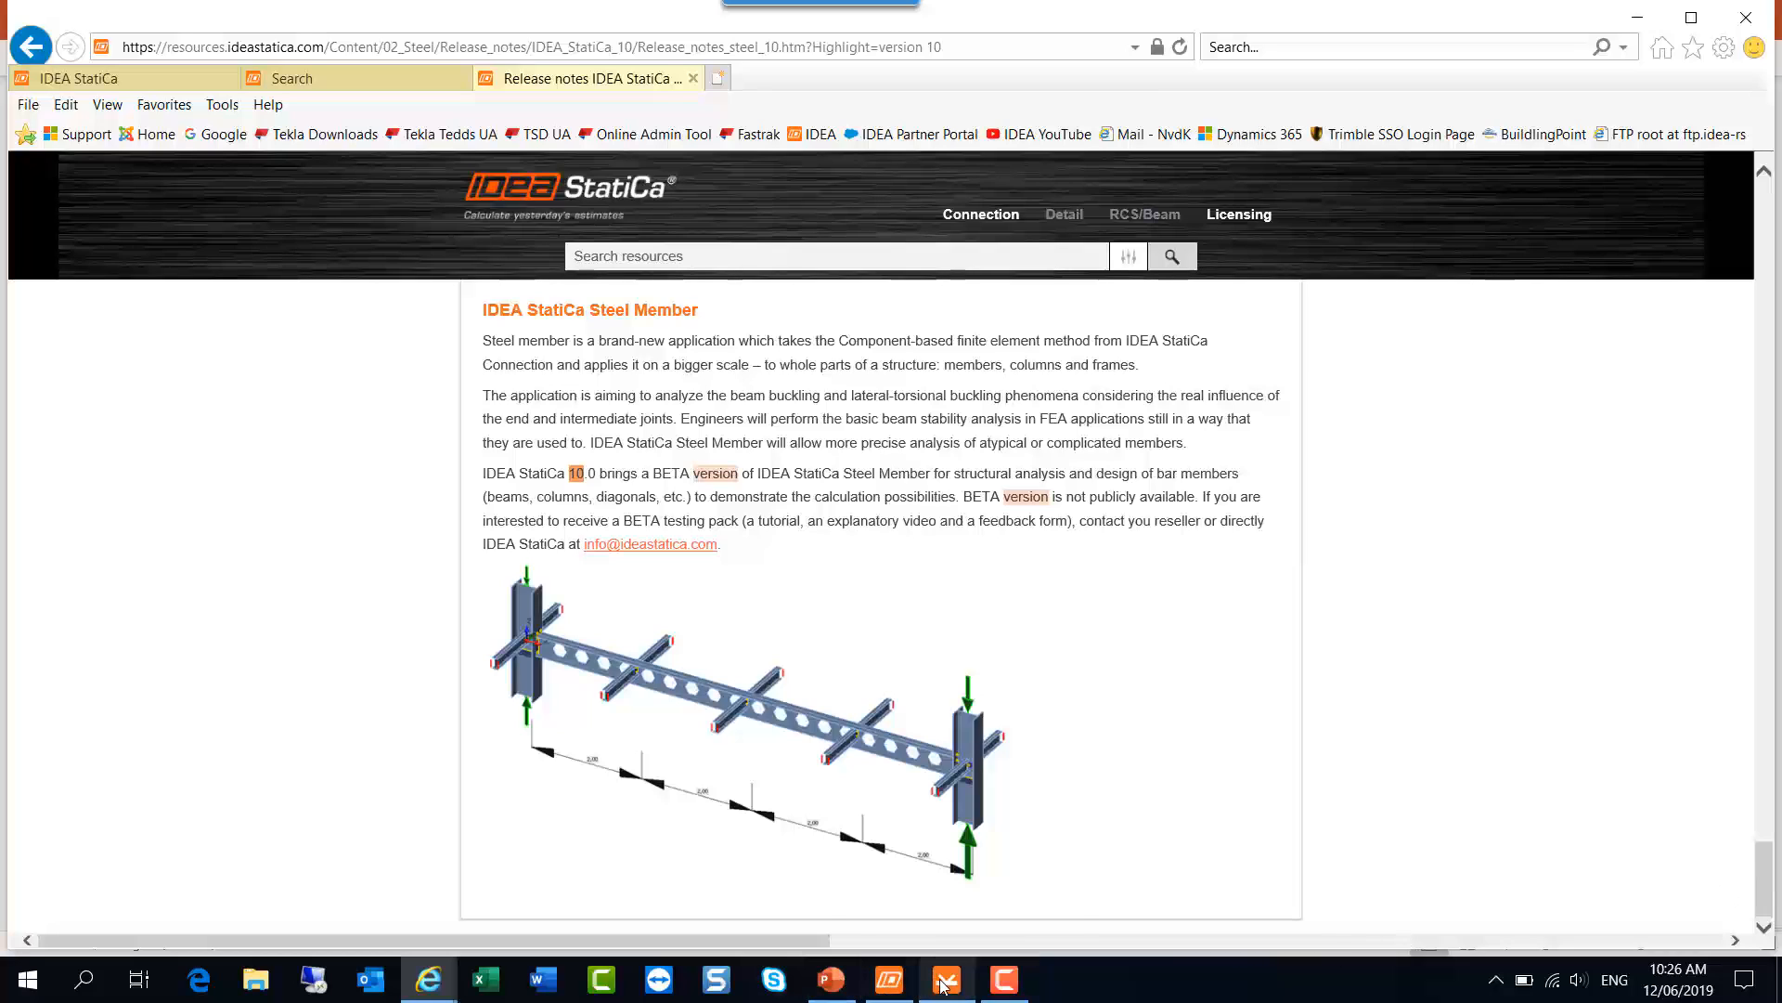
# Step: Switch to the haunched joint project and select Brace1 to view its member properties
pyautogui.click(946, 979)
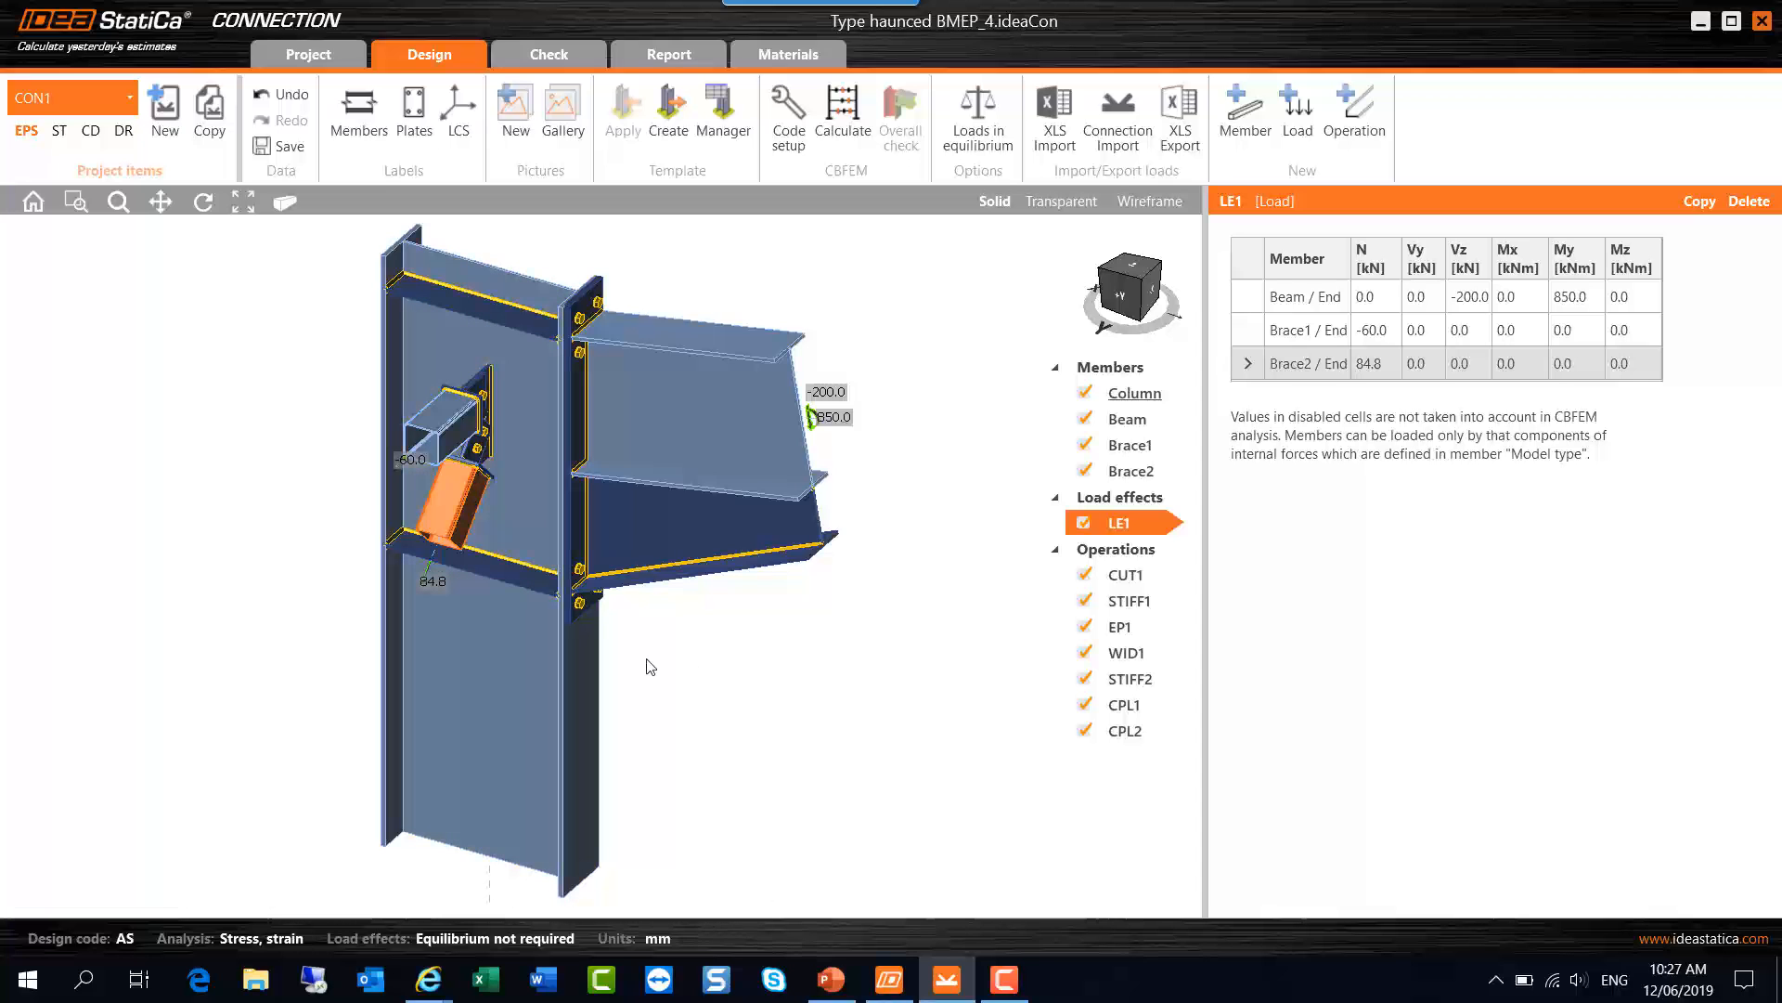
pyautogui.moveTo(770, 687)
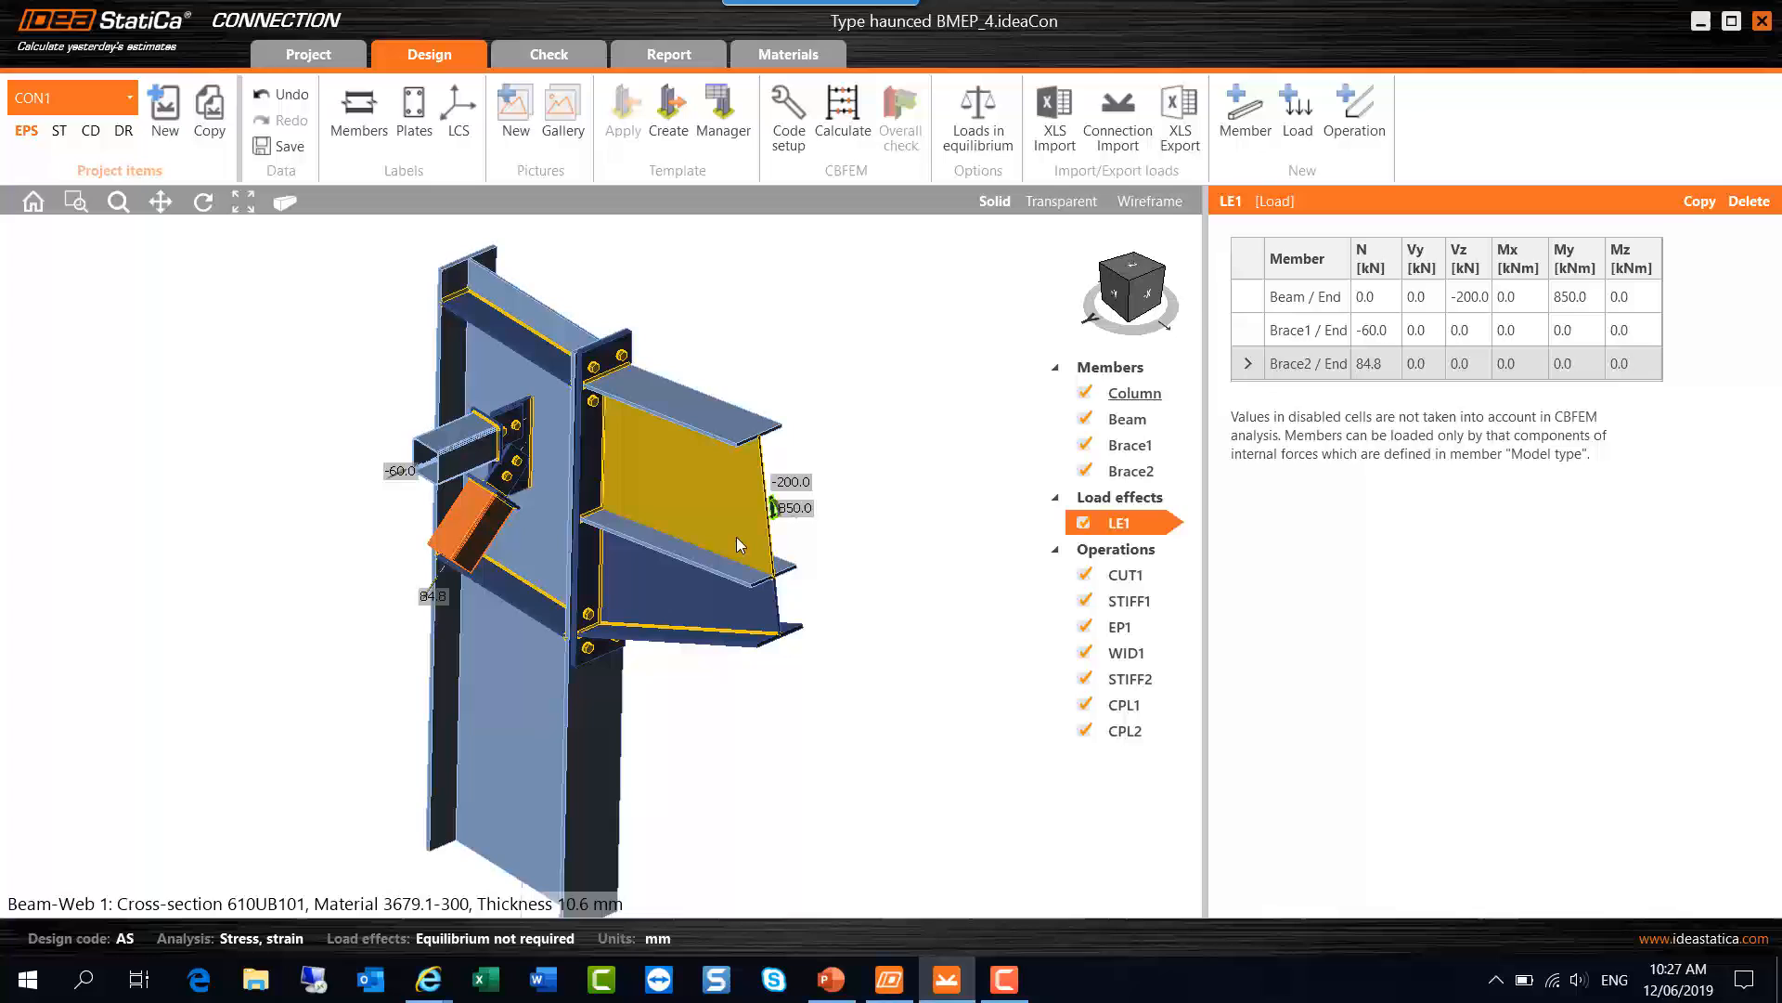
pyautogui.moveTo(738, 537)
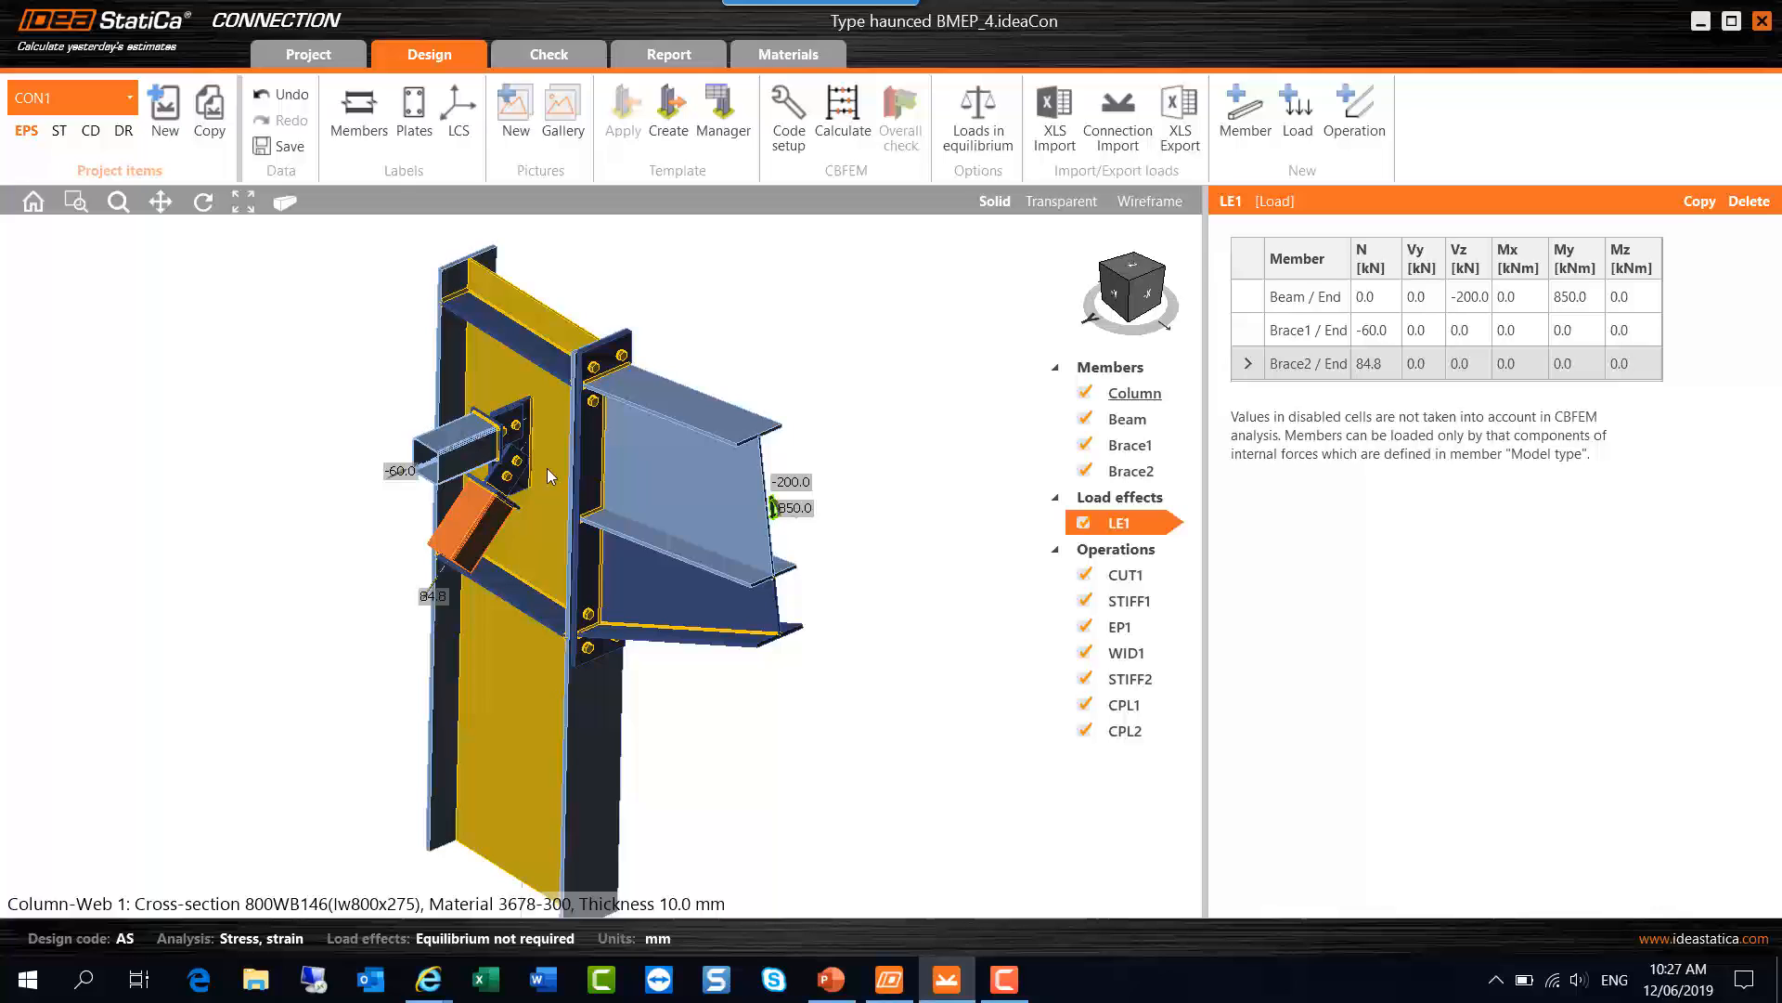
pyautogui.click(477, 528)
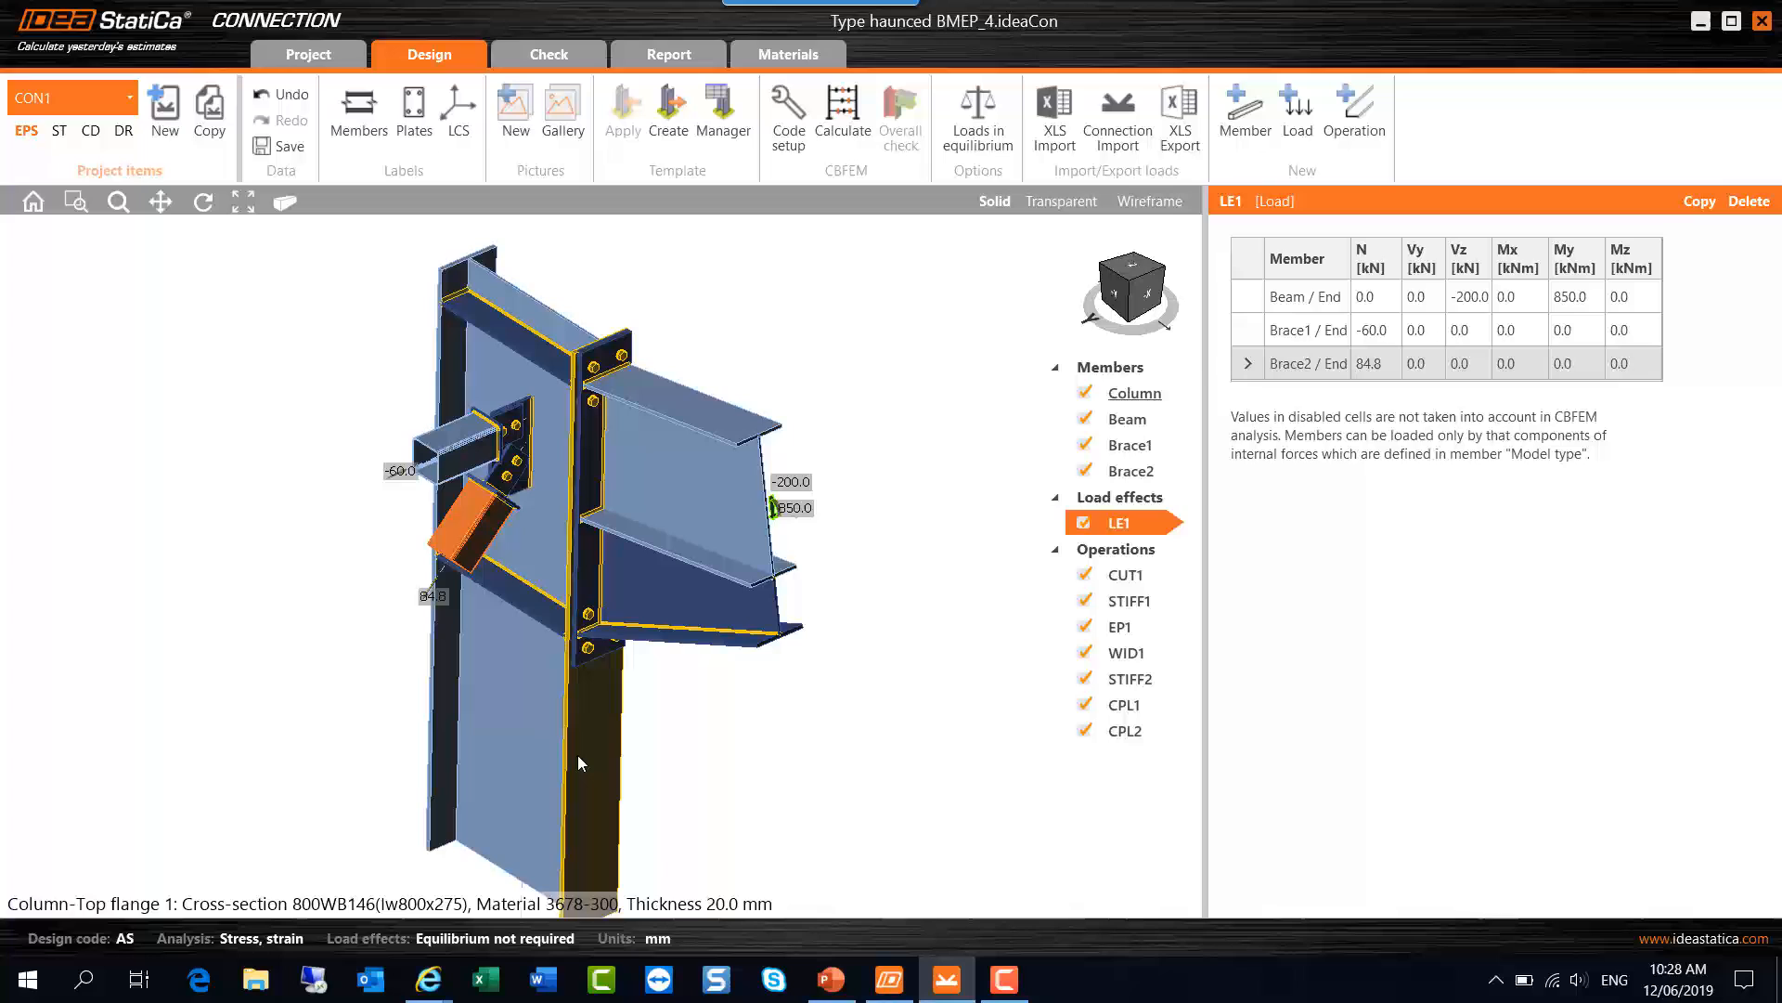
pyautogui.moveTo(573, 761)
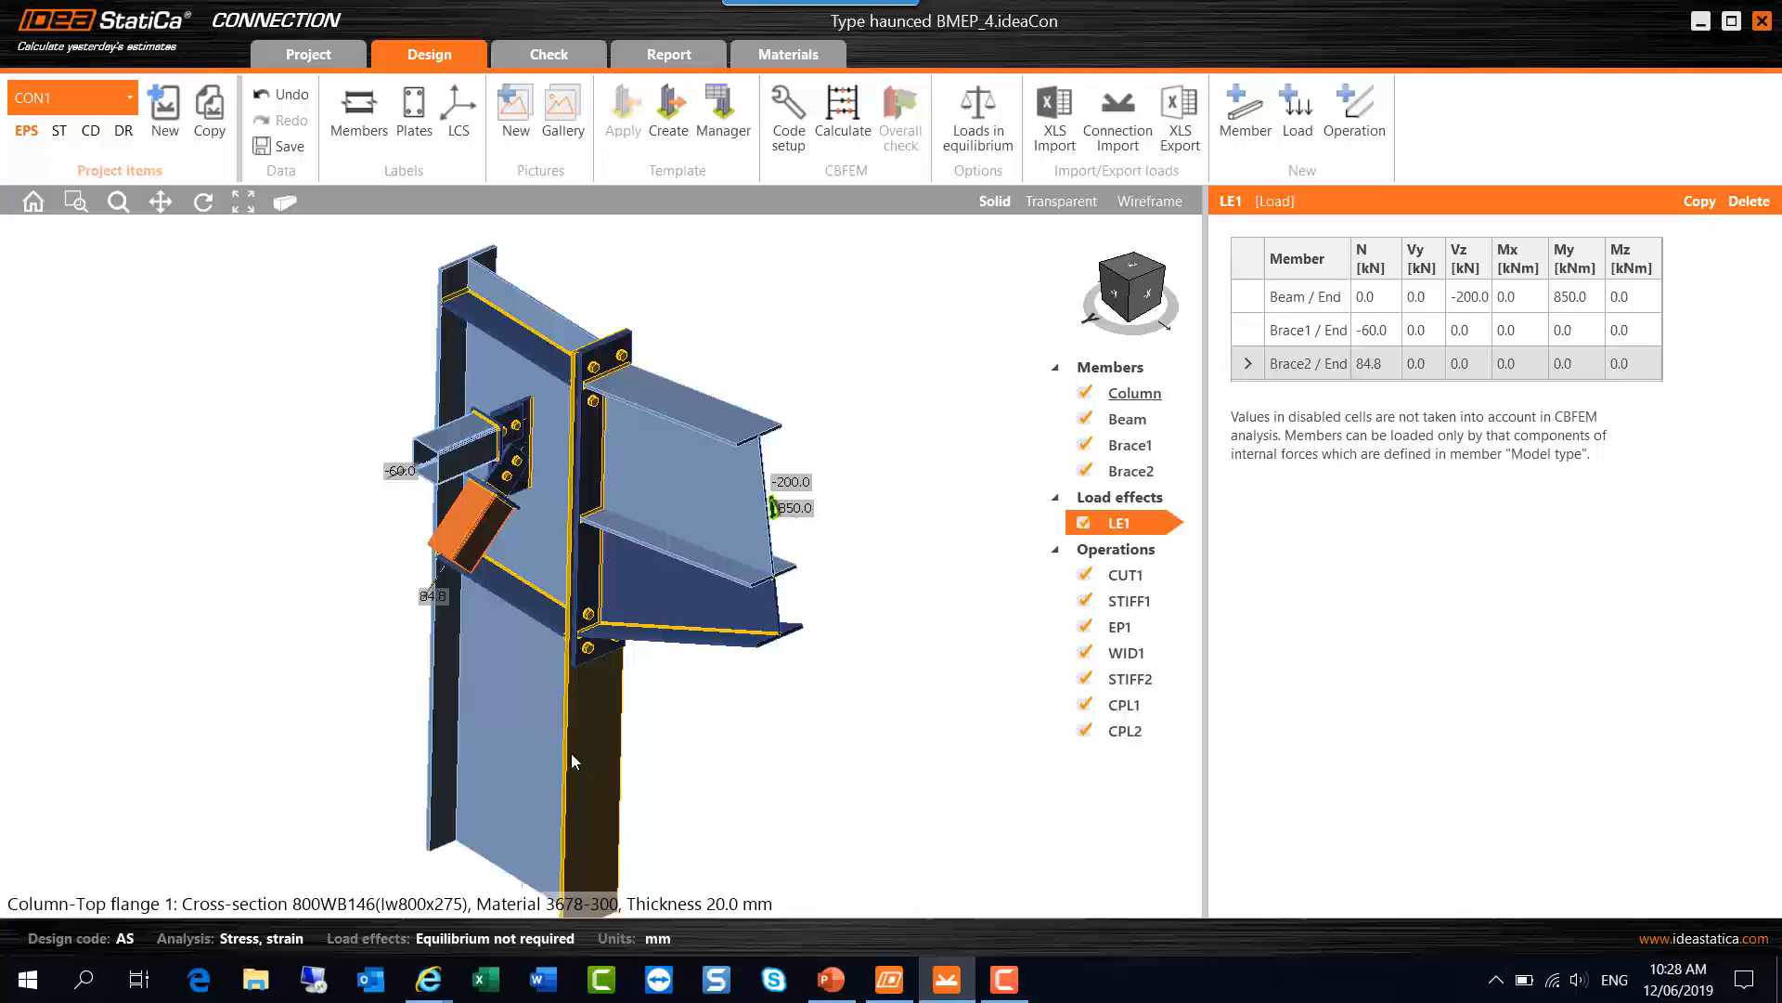
pyautogui.moveTo(578, 748)
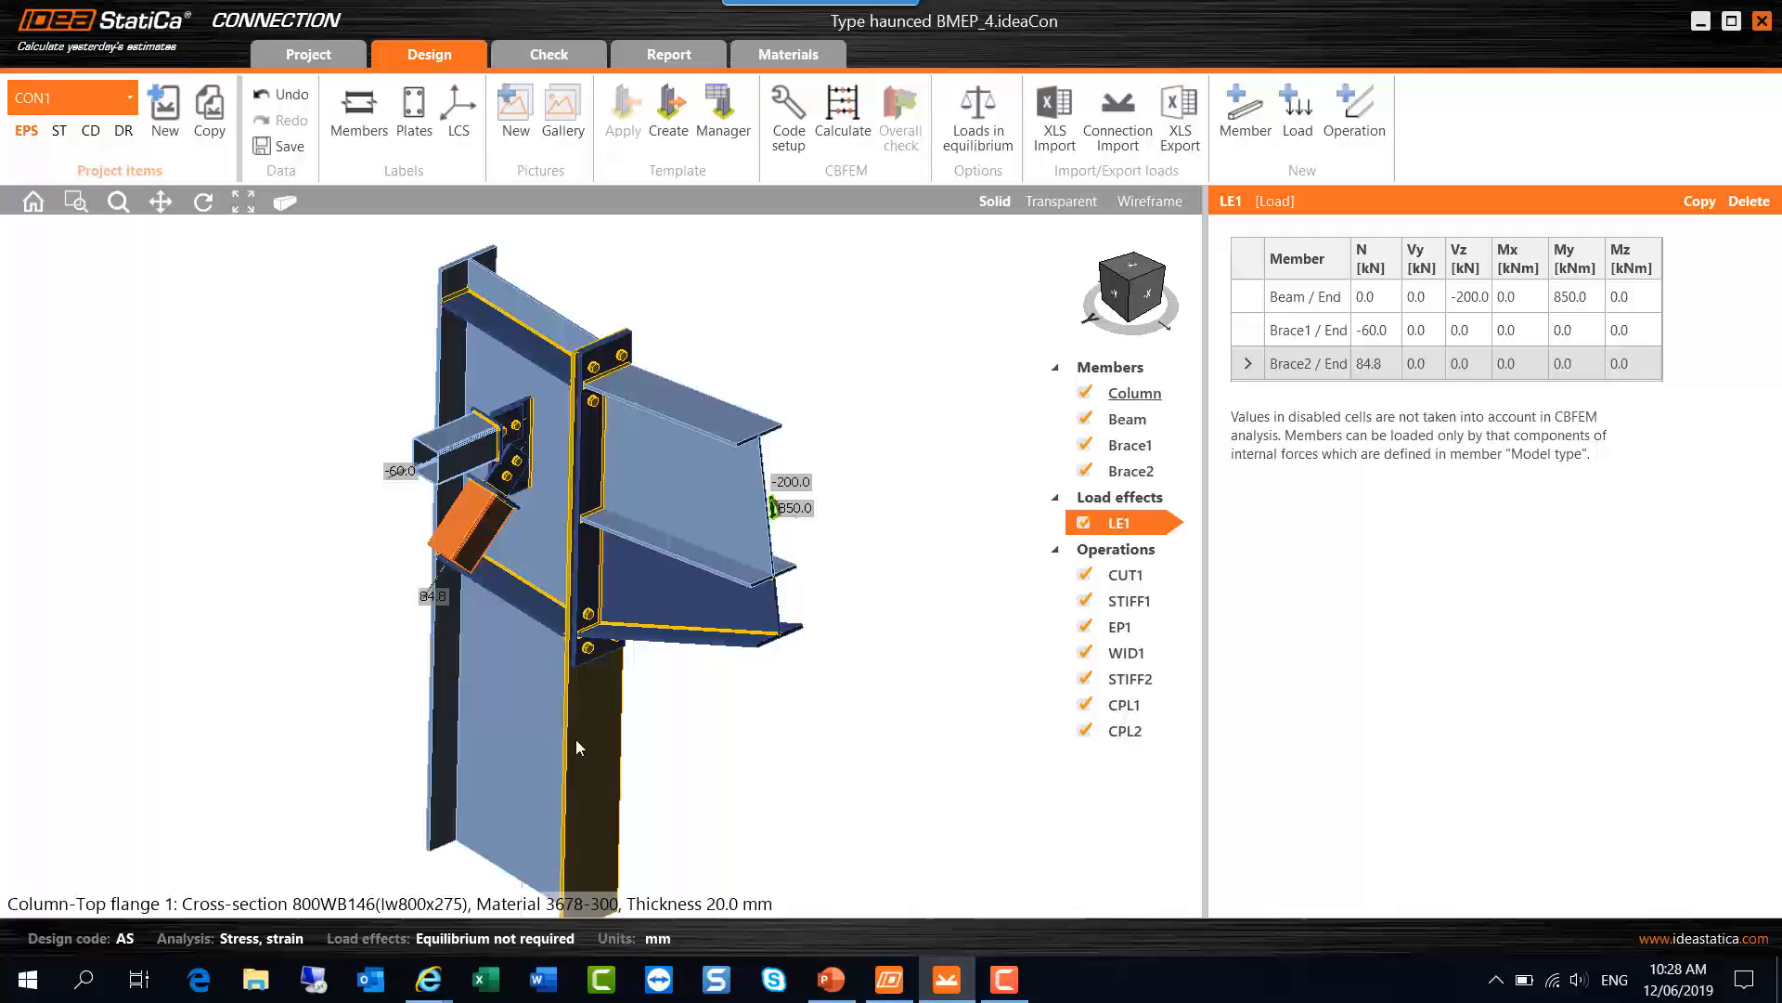
pyautogui.click(1128, 445)
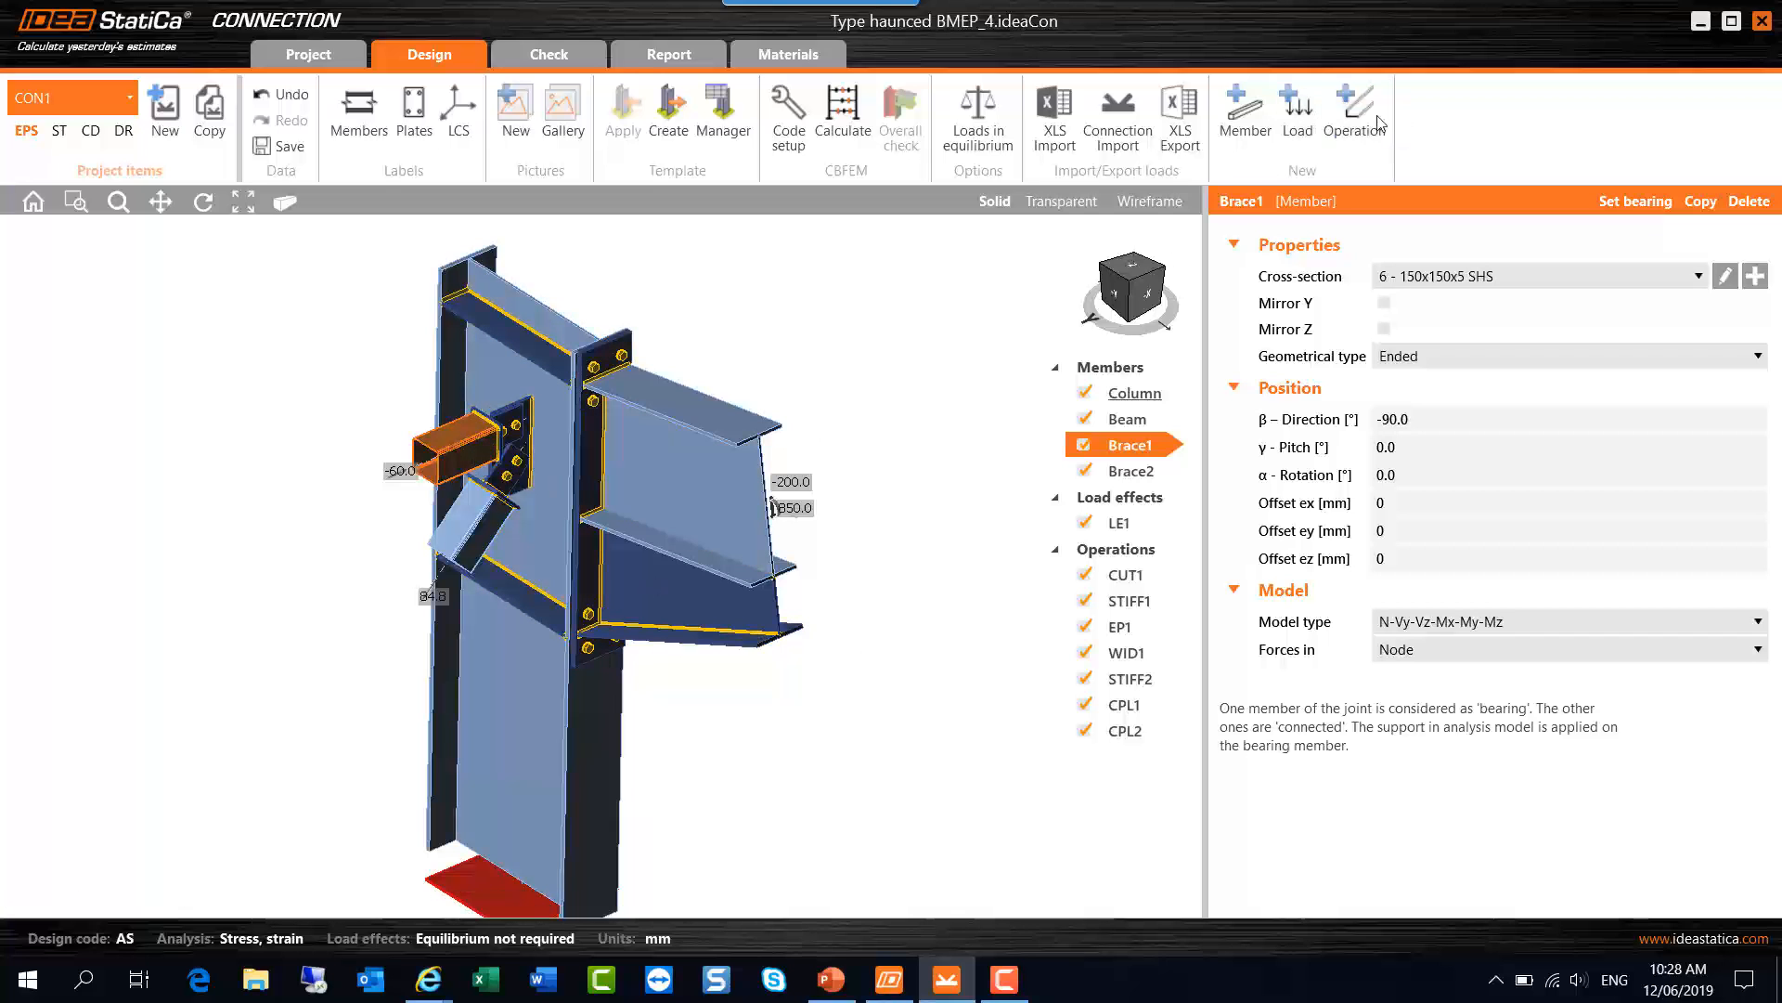
# Step: Add member M5 with its default 150x150x5 SHS and start a new cross-section for it
pyautogui.click(1241, 113)
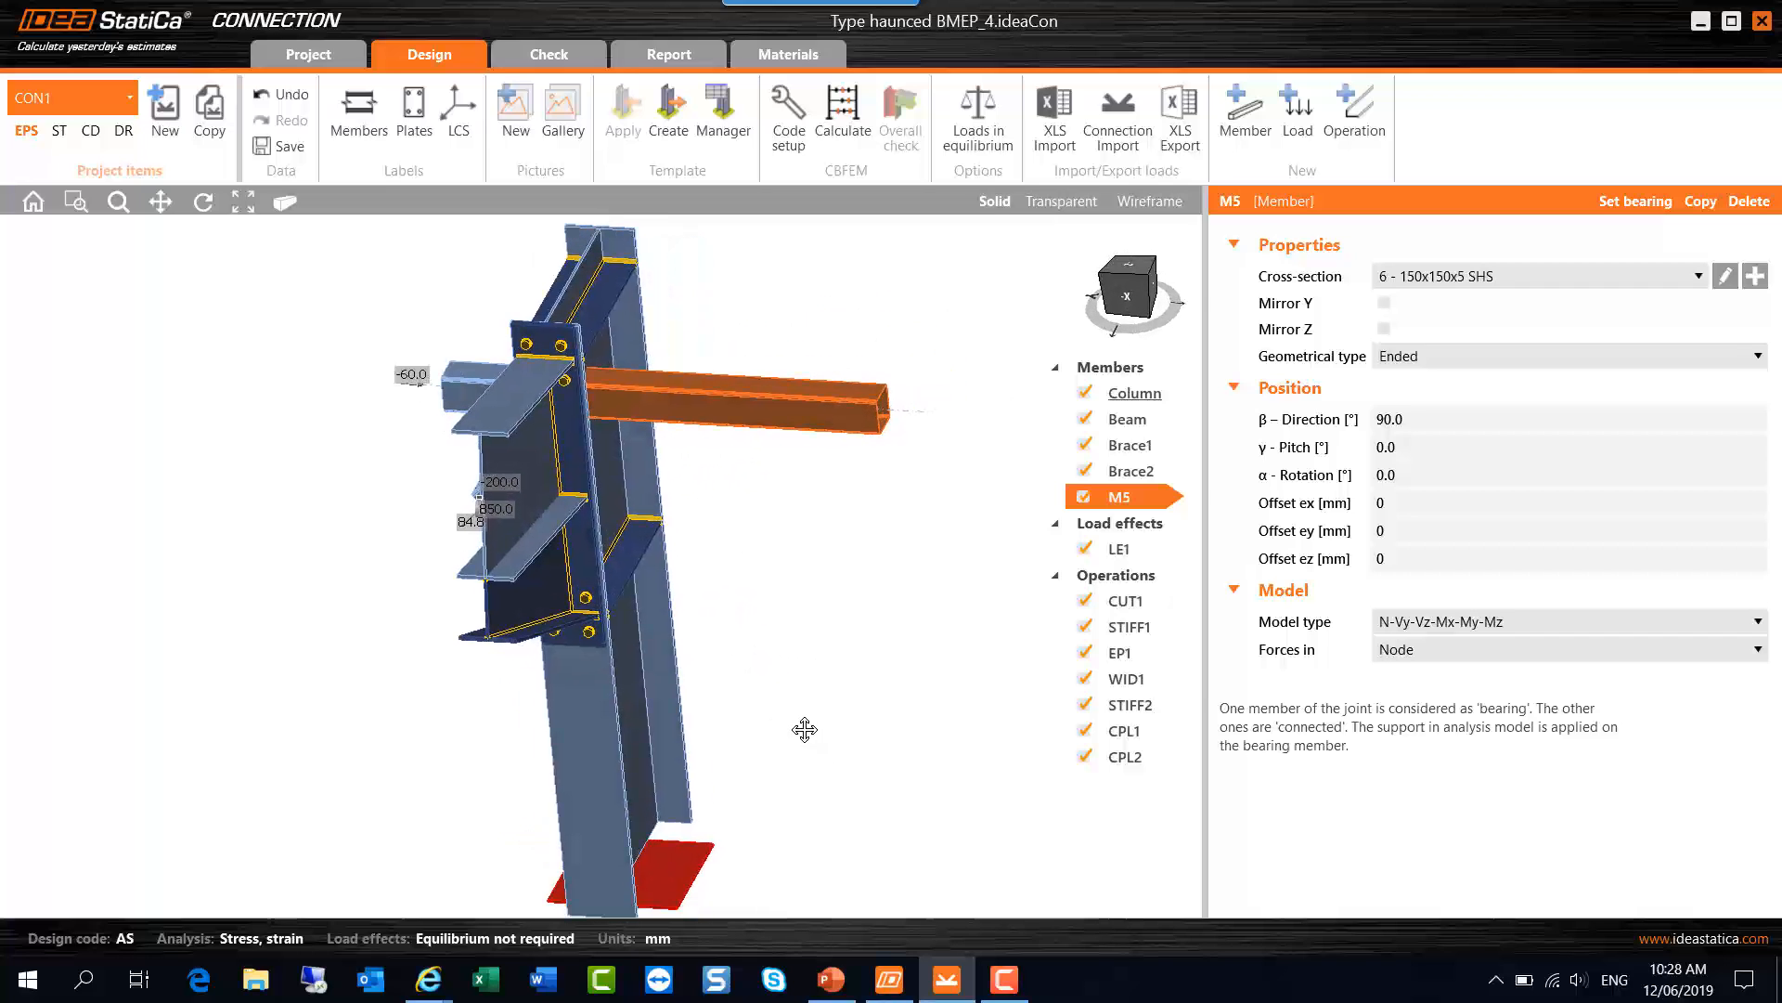
pyautogui.moveTo(1755, 275)
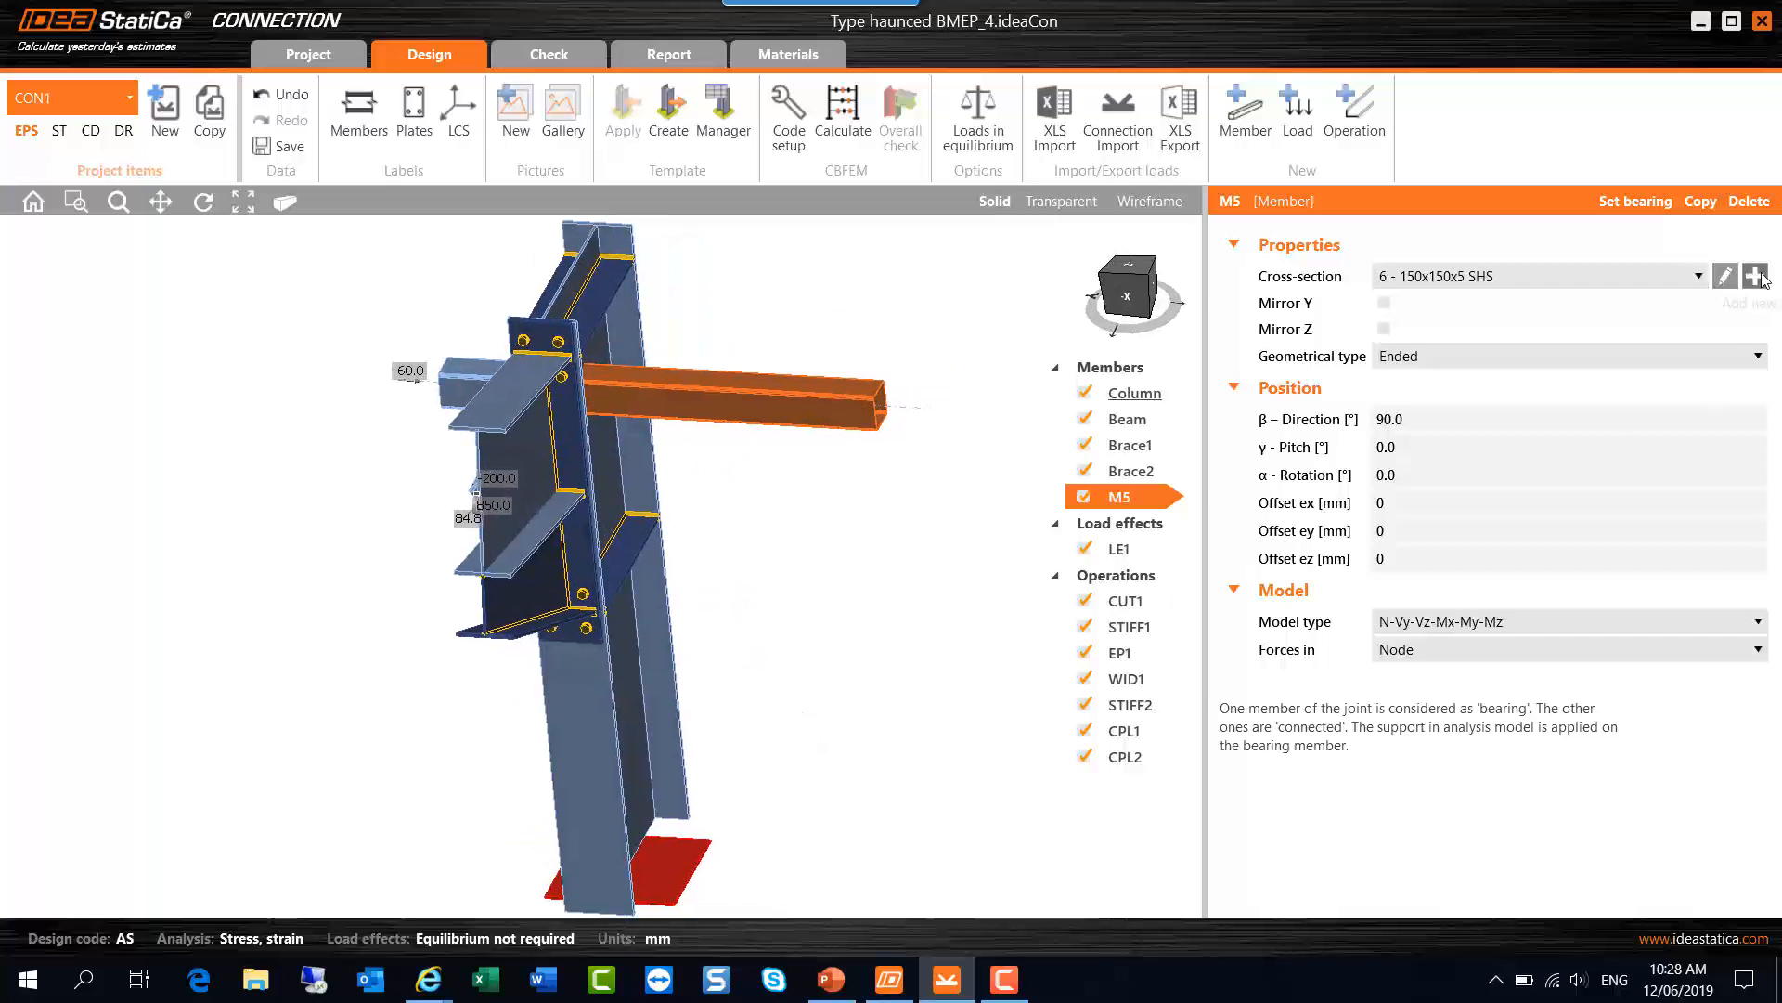
pyautogui.moveTo(1756, 275)
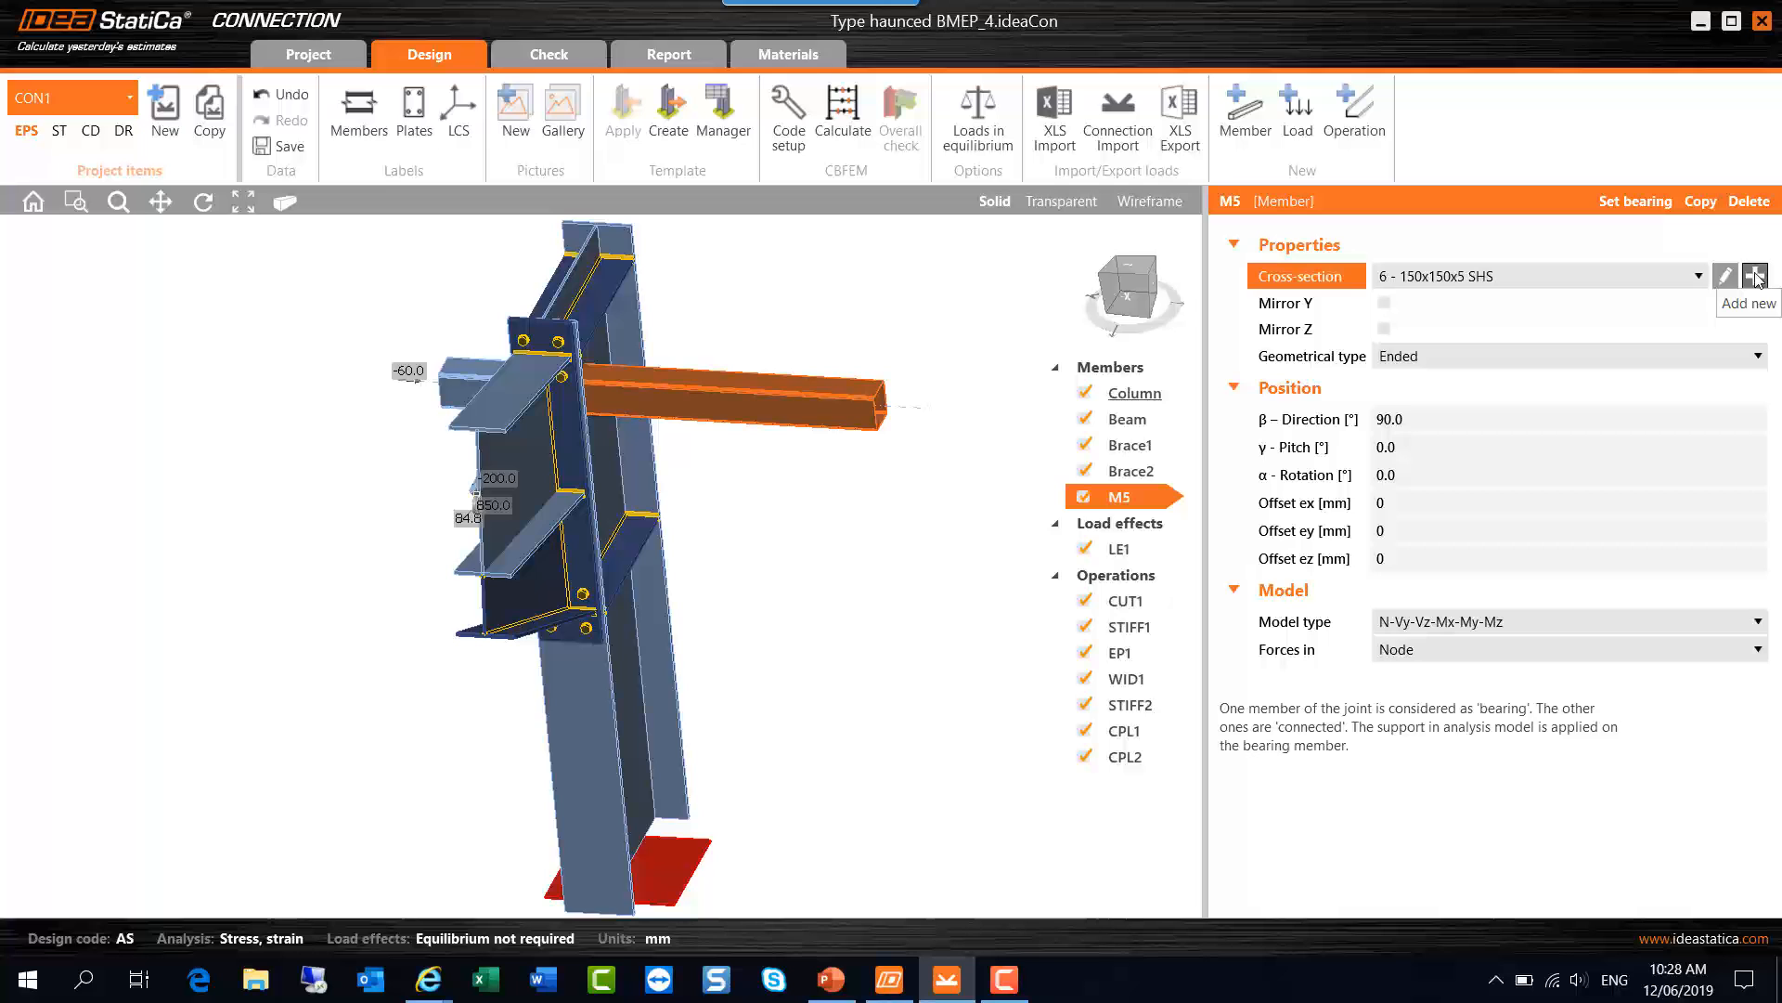
pyautogui.click(1755, 275)
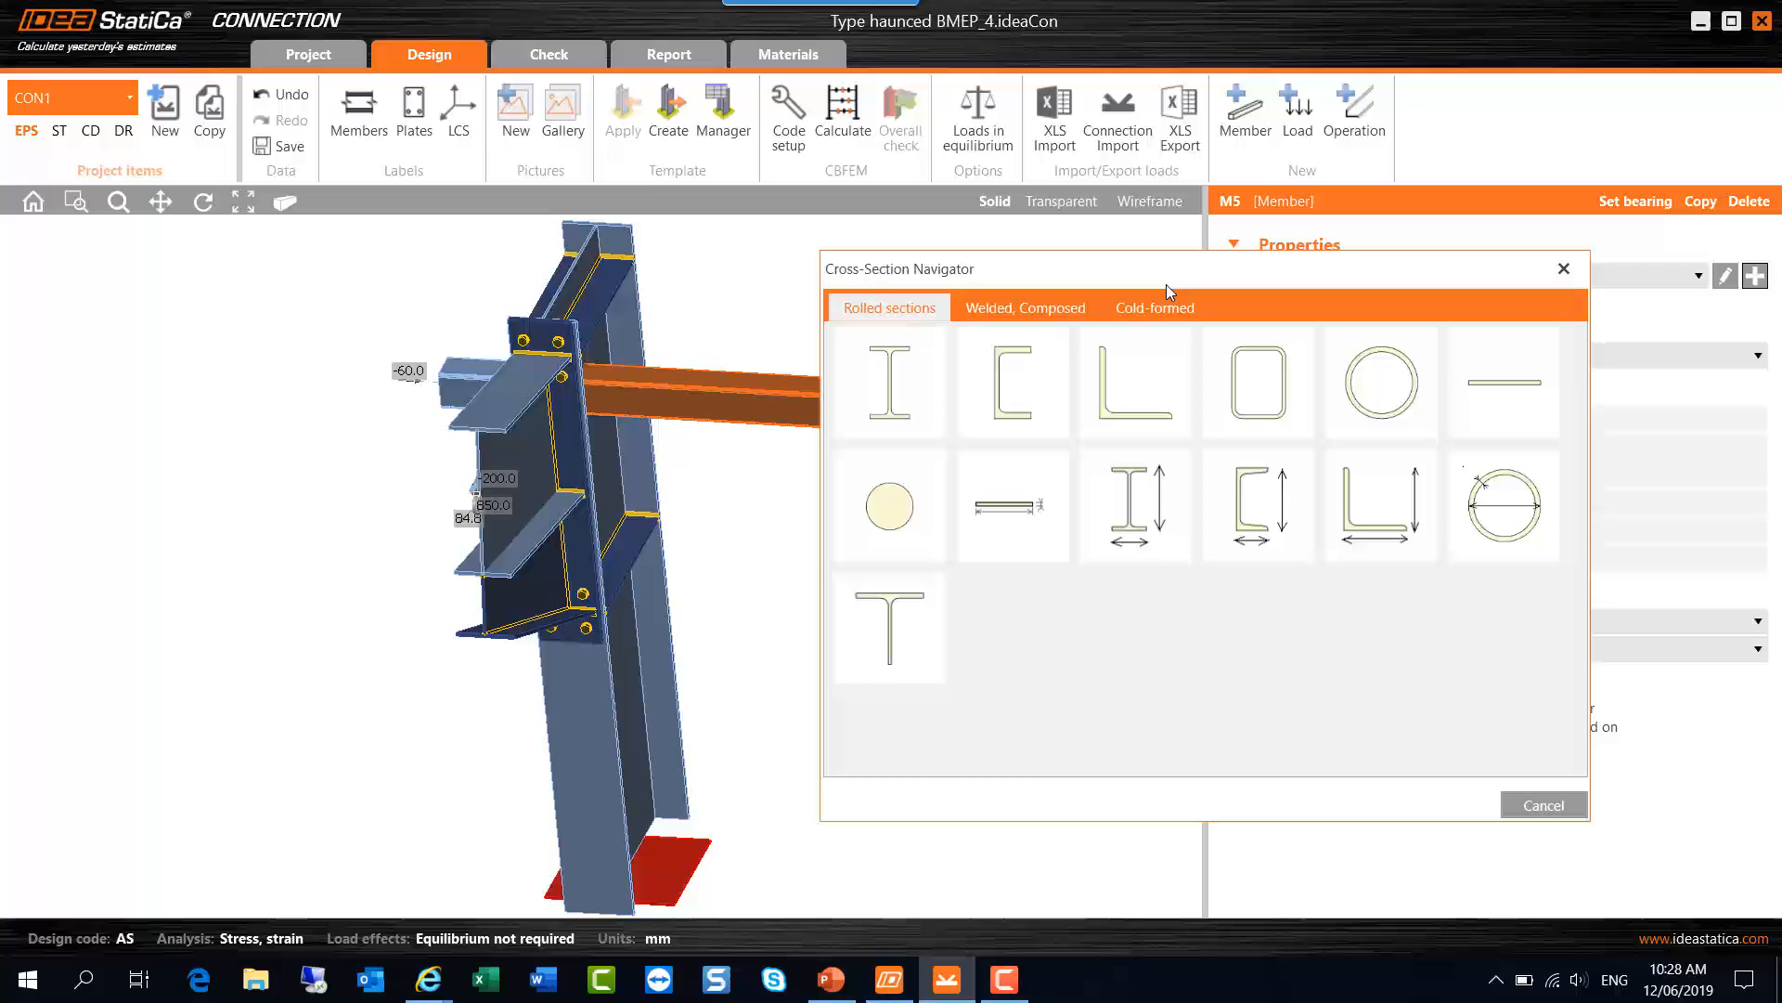
pyautogui.moveTo(889, 380)
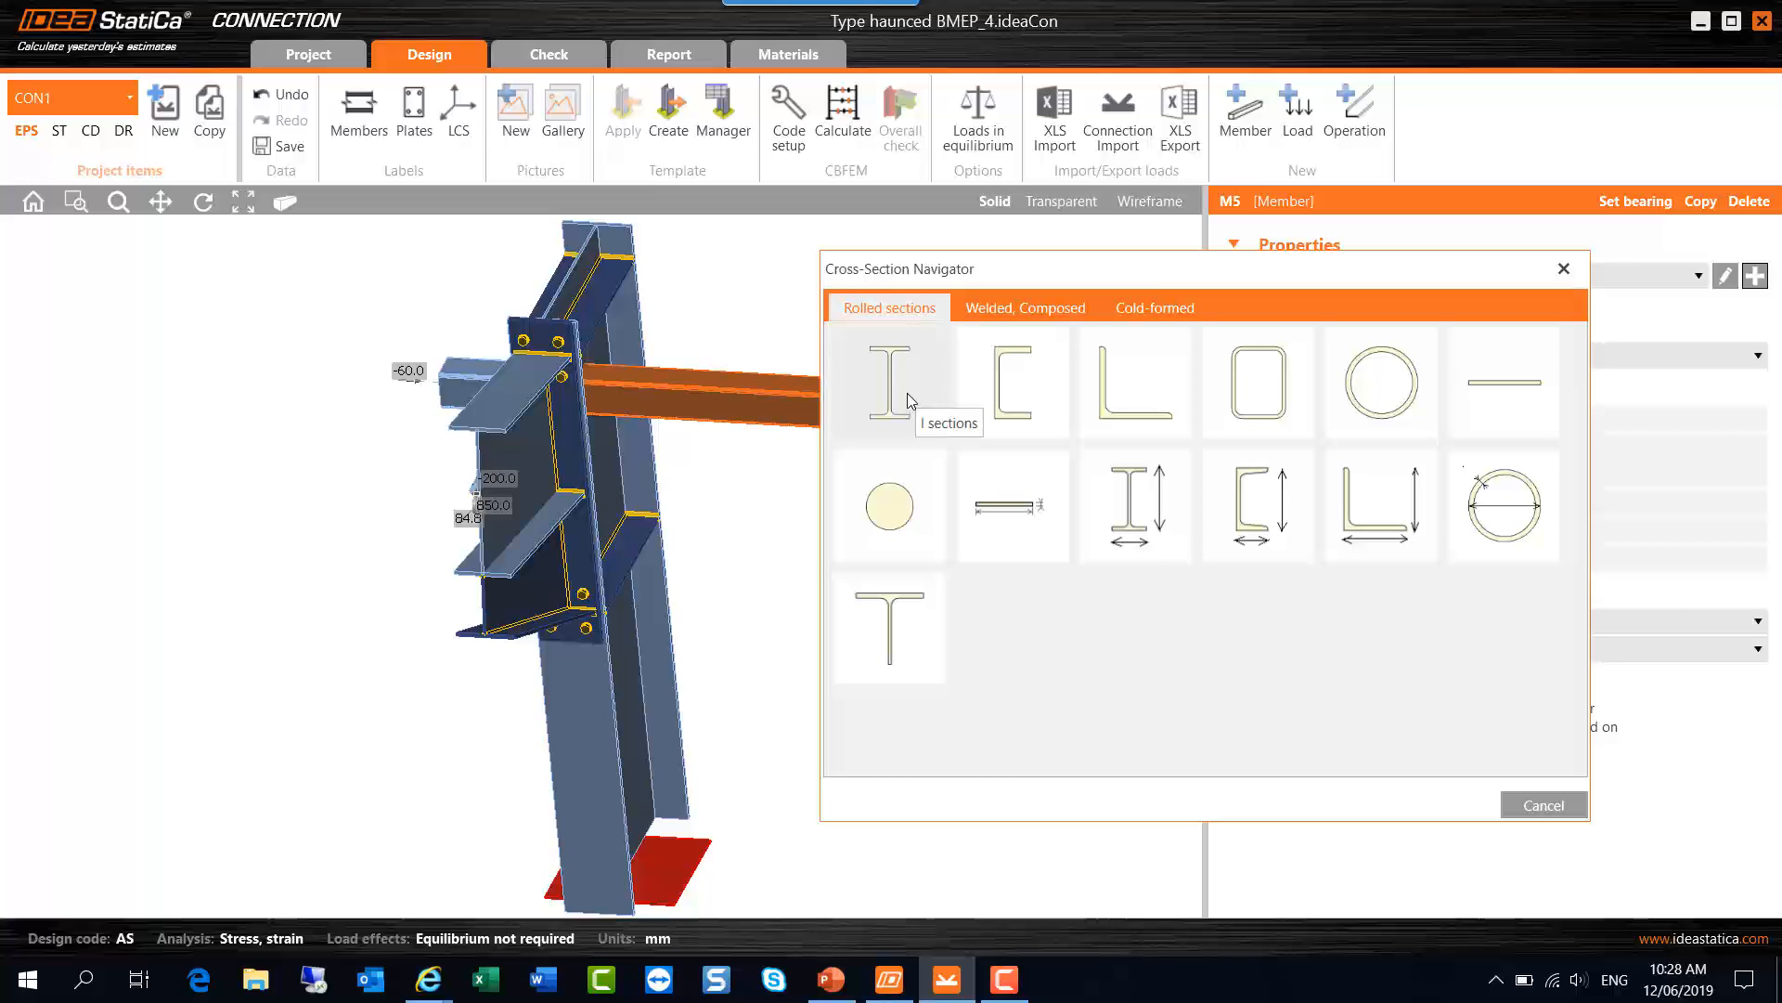
pyautogui.moveTo(1015, 407)
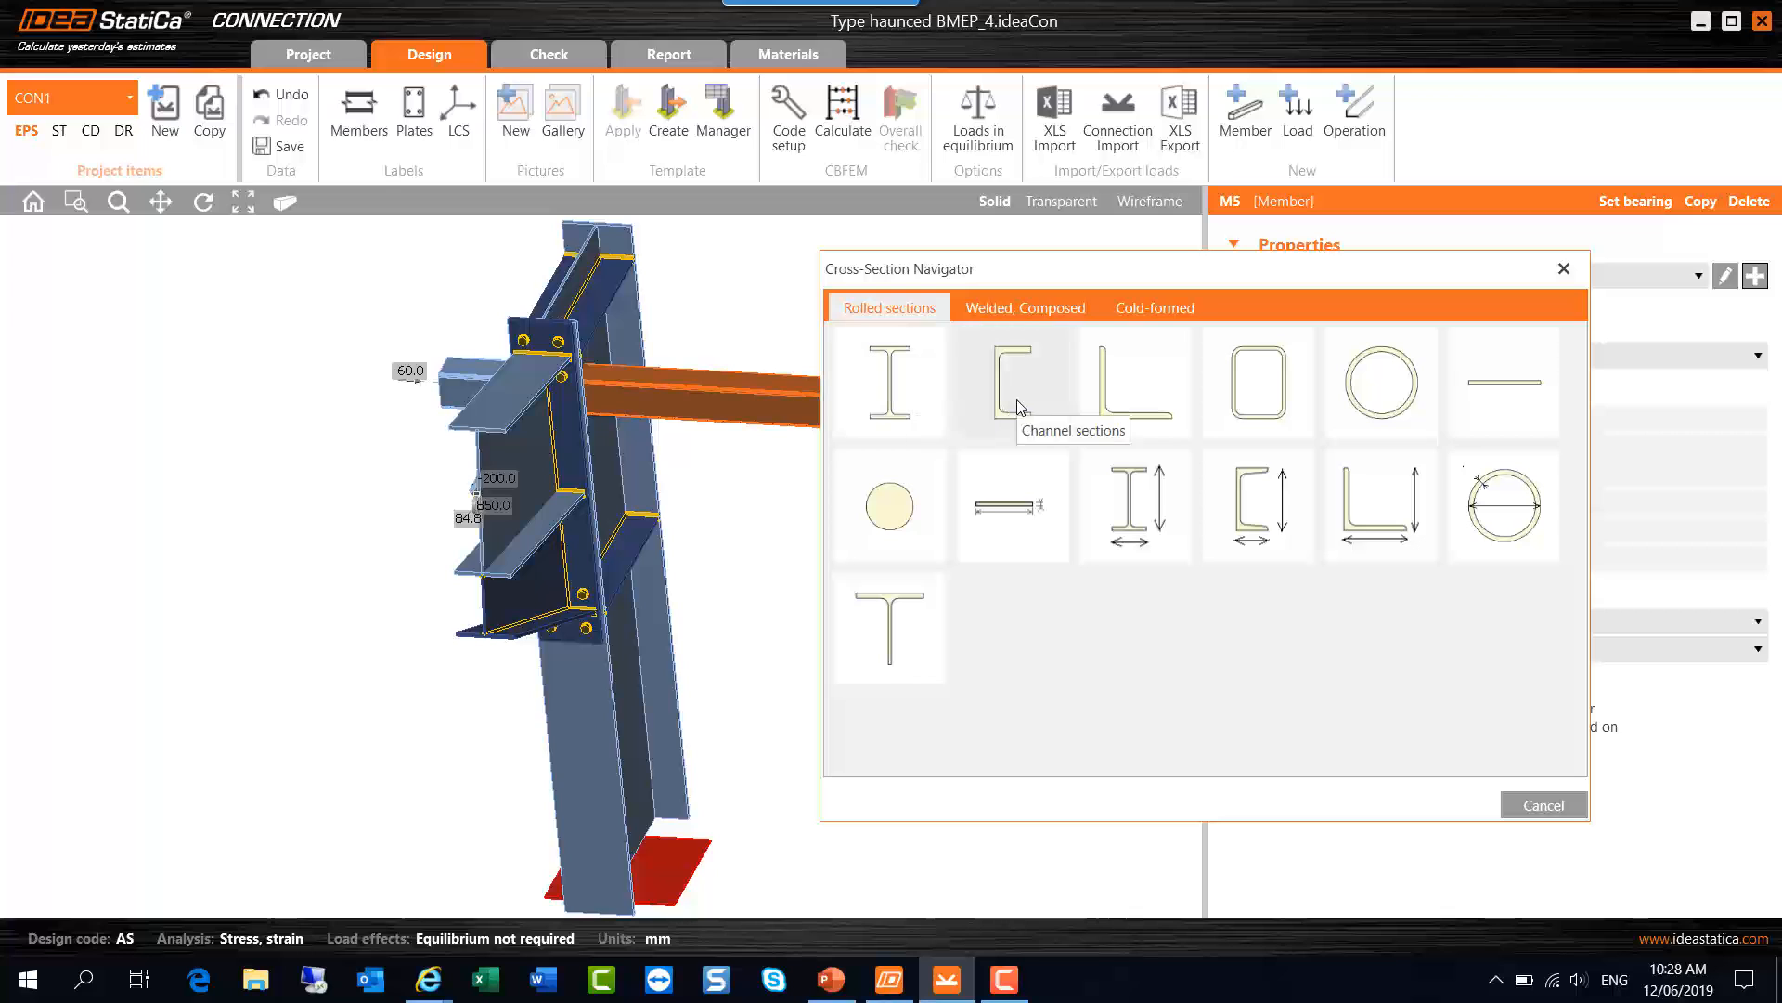
pyautogui.moveTo(1407, 376)
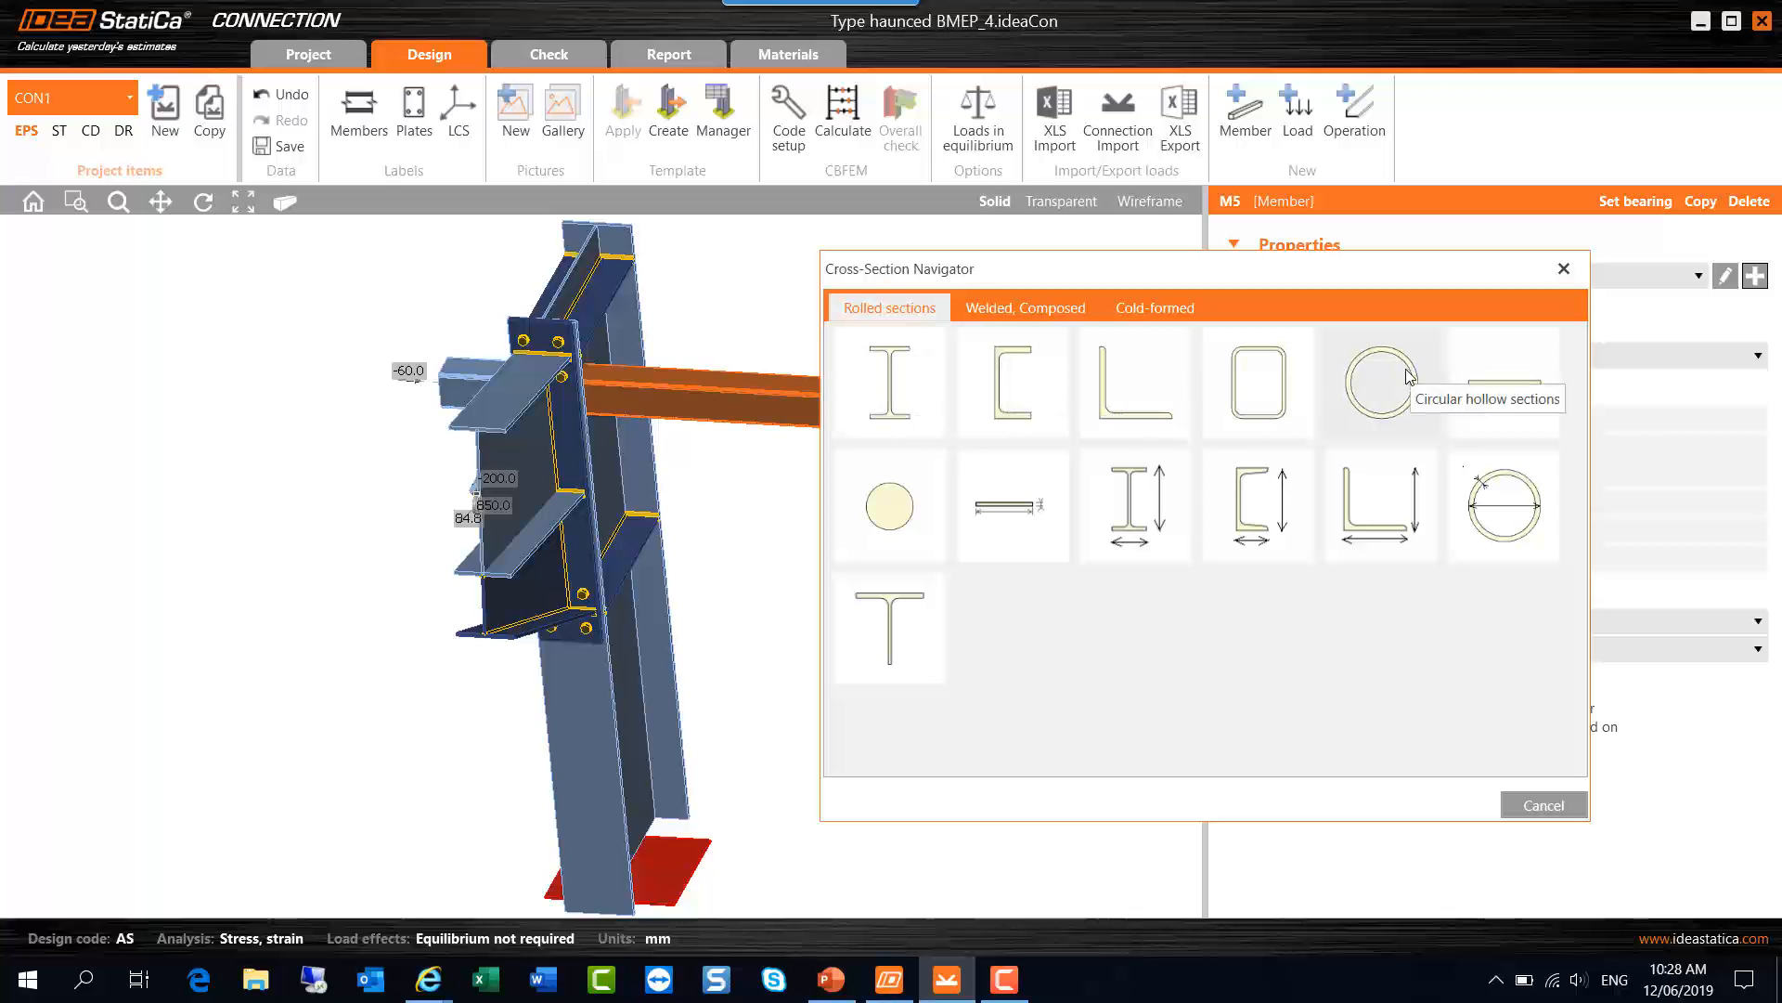
pyautogui.click(888, 379)
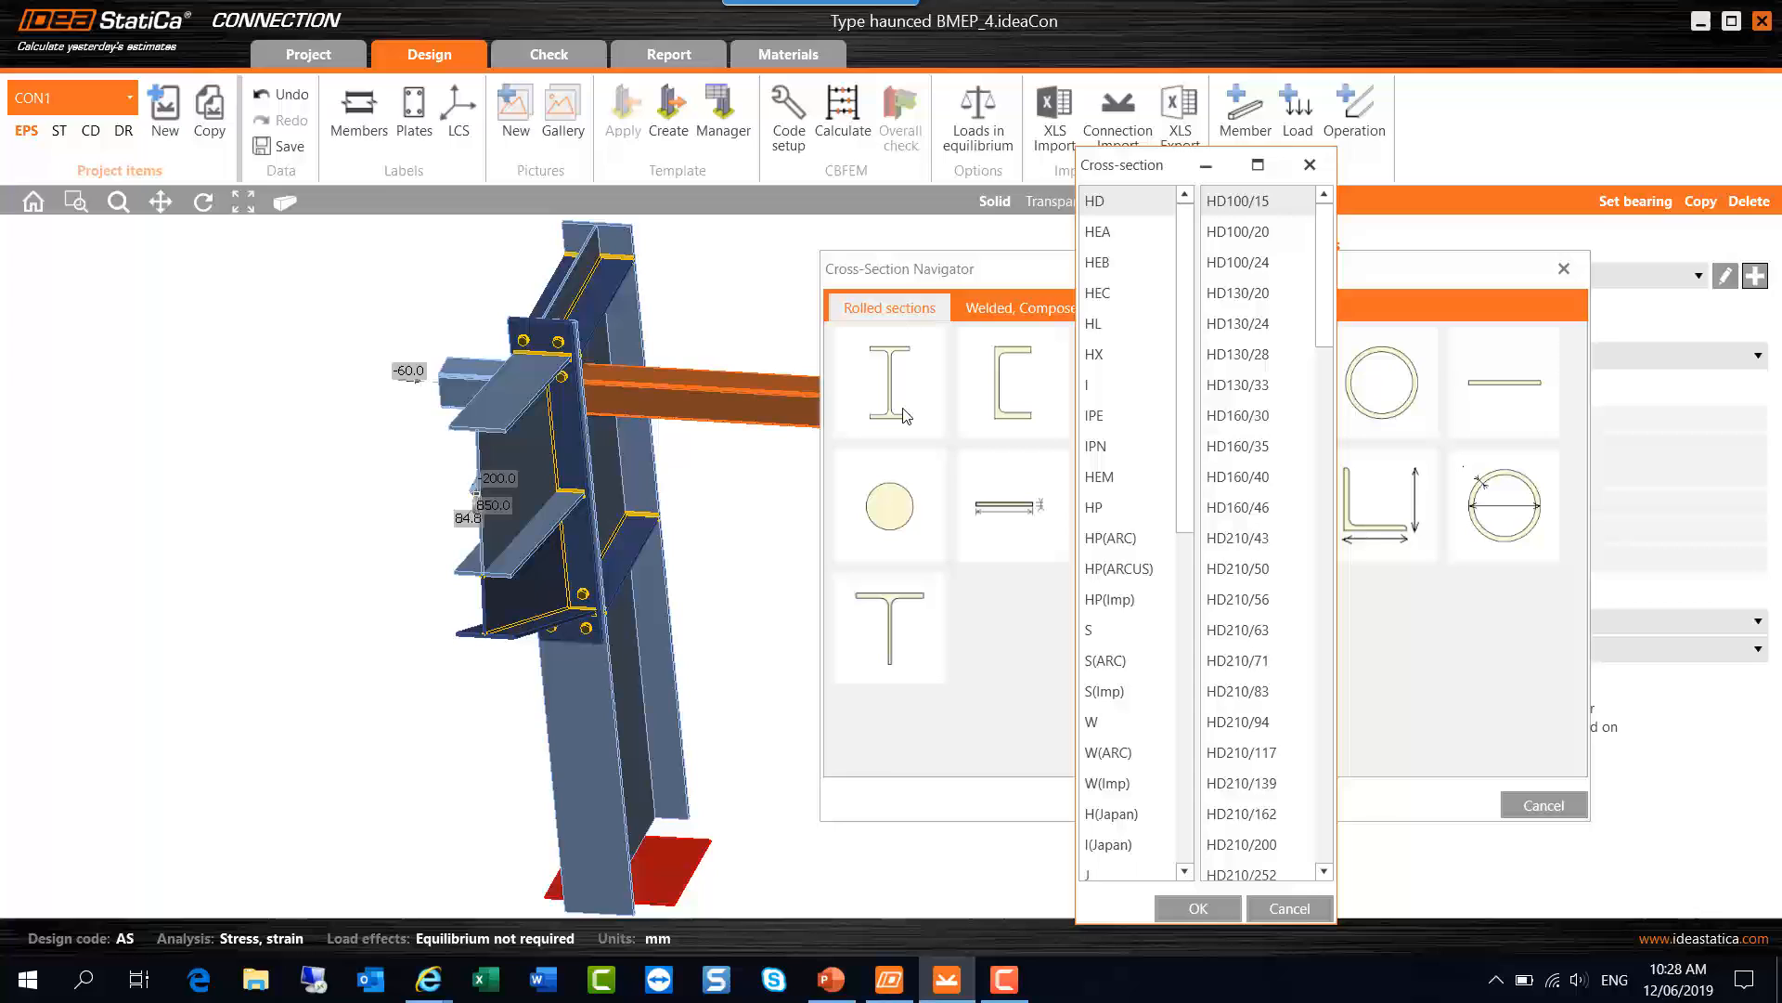
pyautogui.scroll(-3)
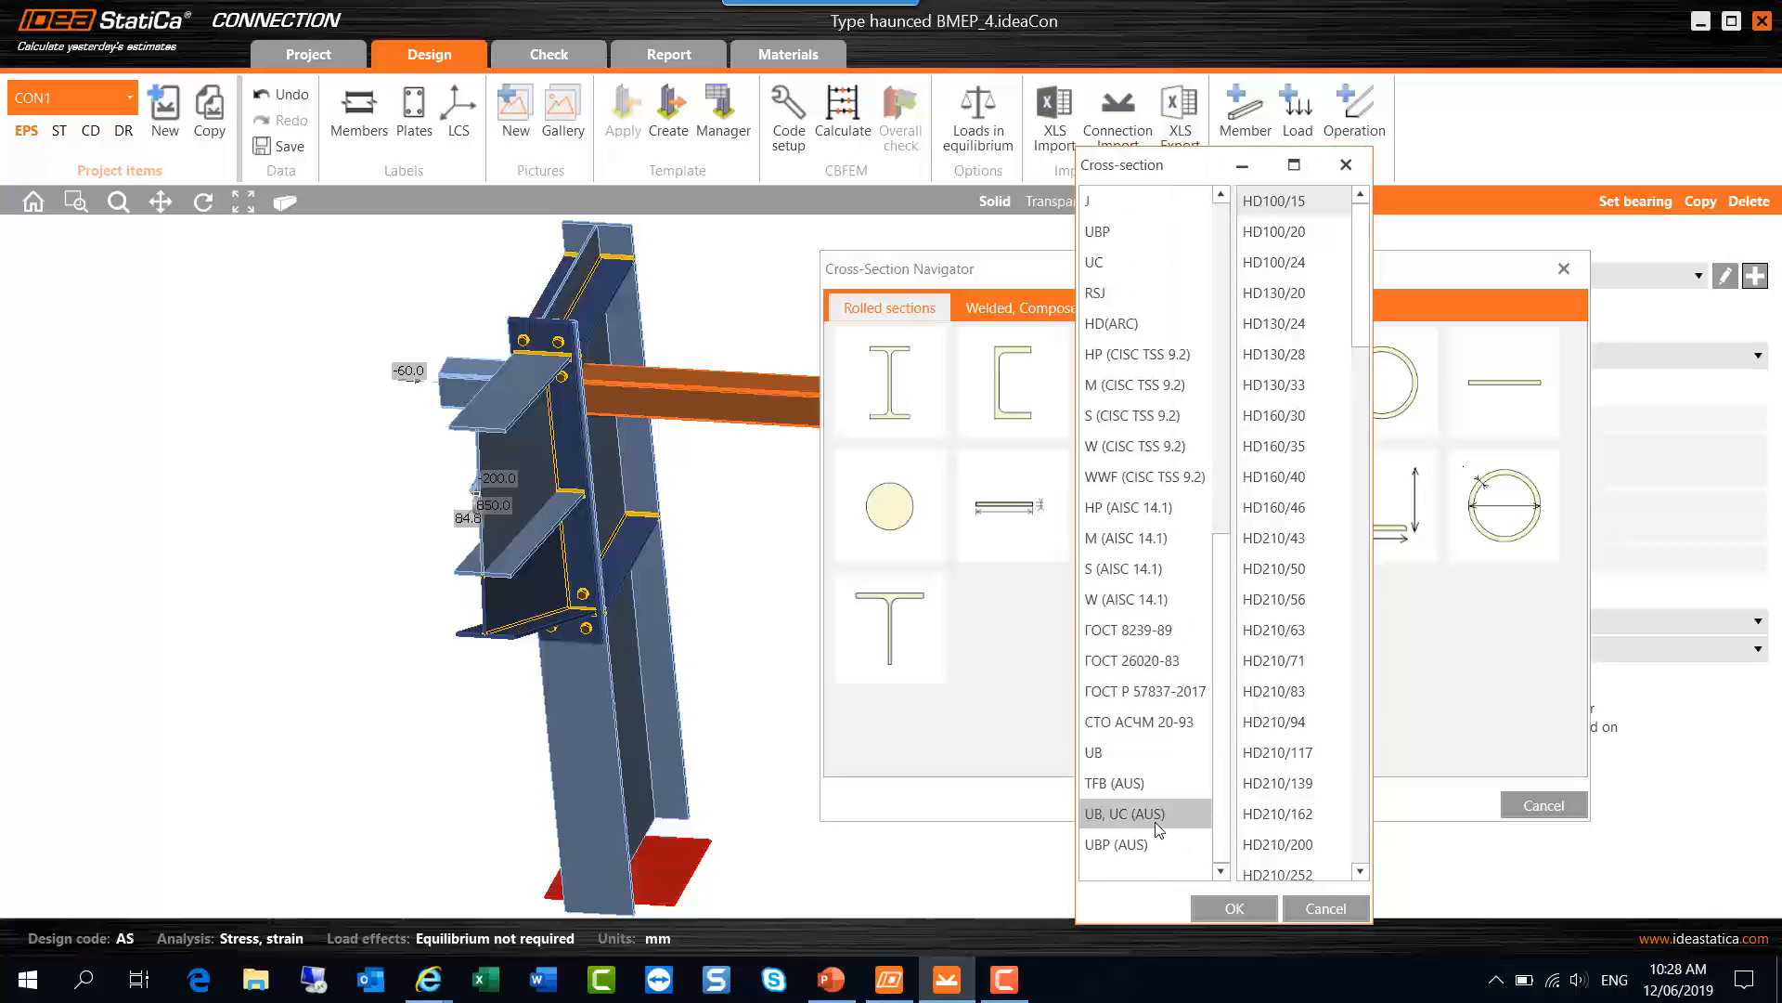
pyautogui.click(1143, 813)
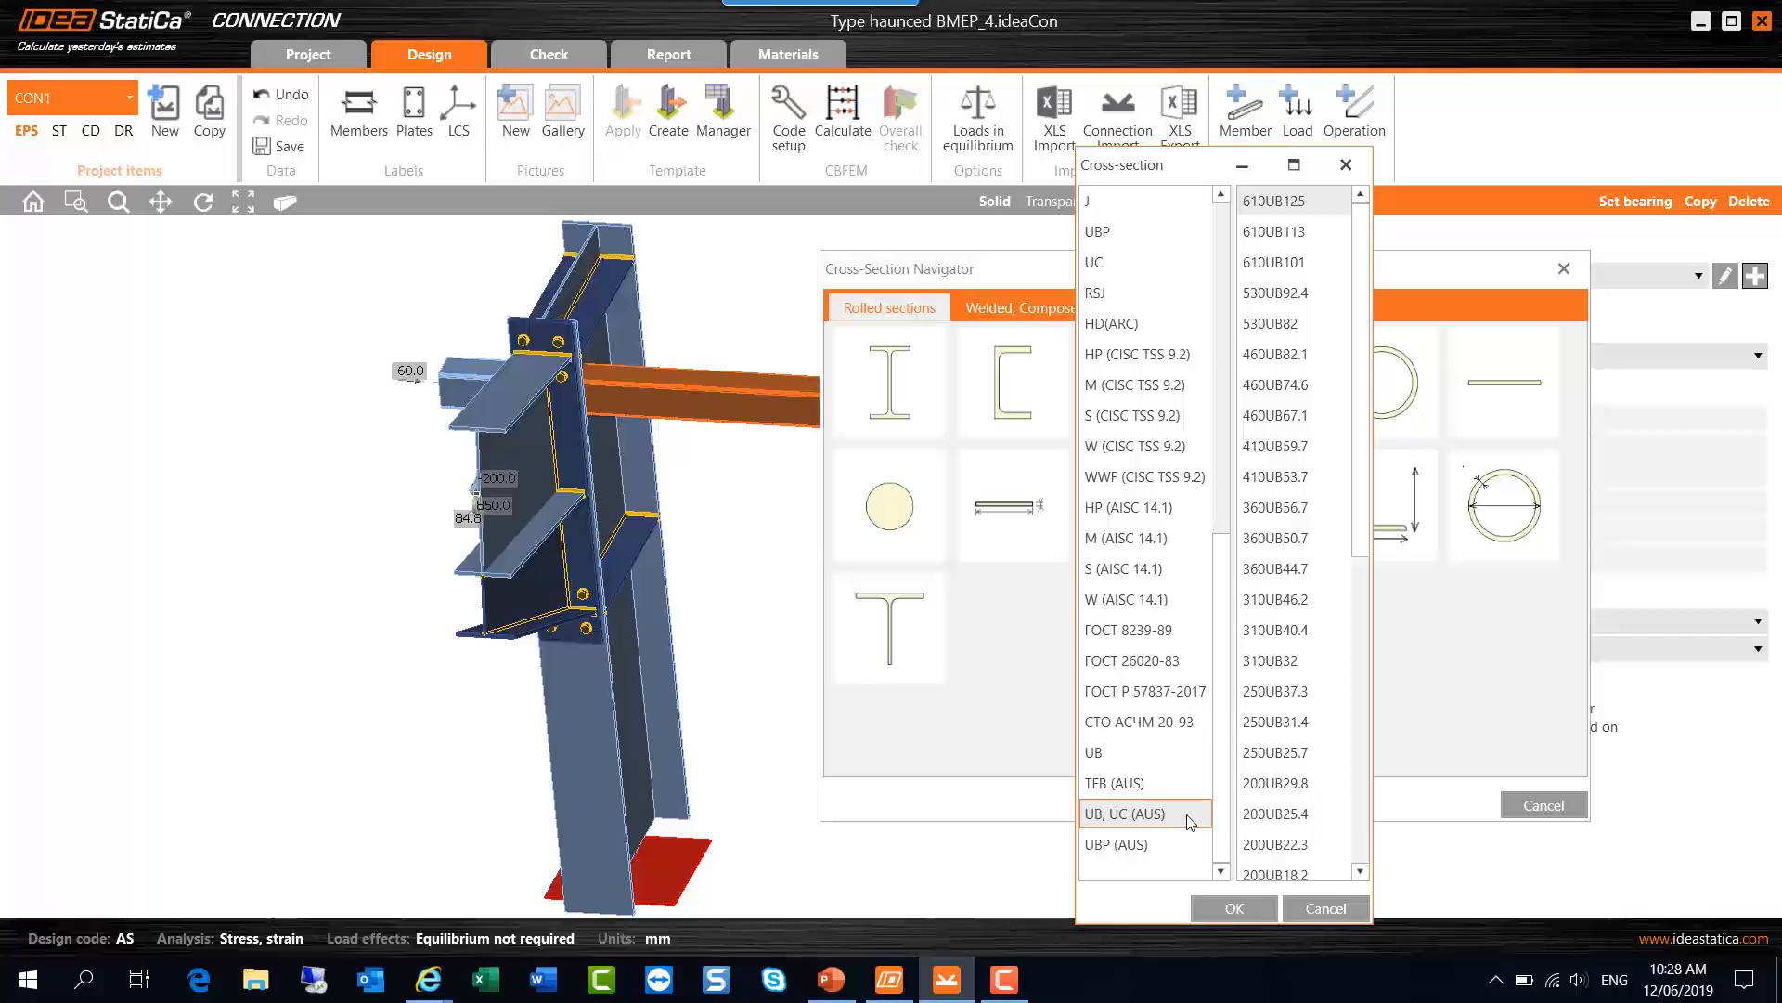
pyautogui.click(1293, 568)
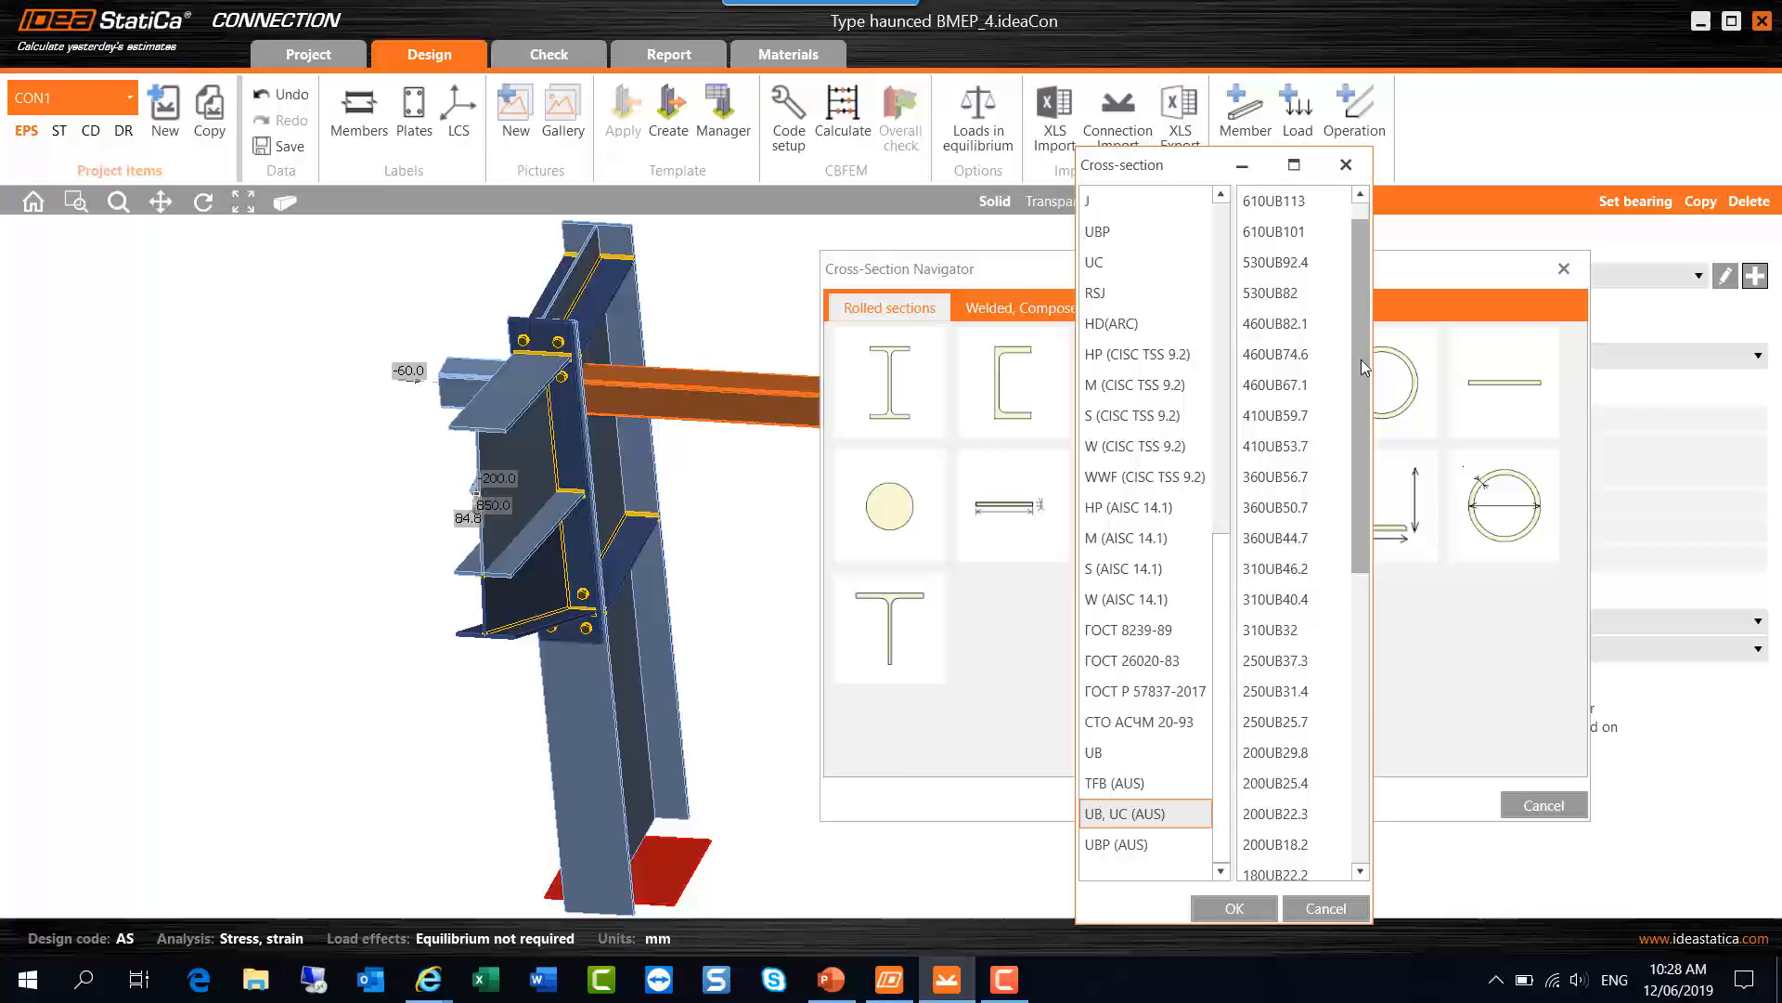
pyautogui.scroll(-3)
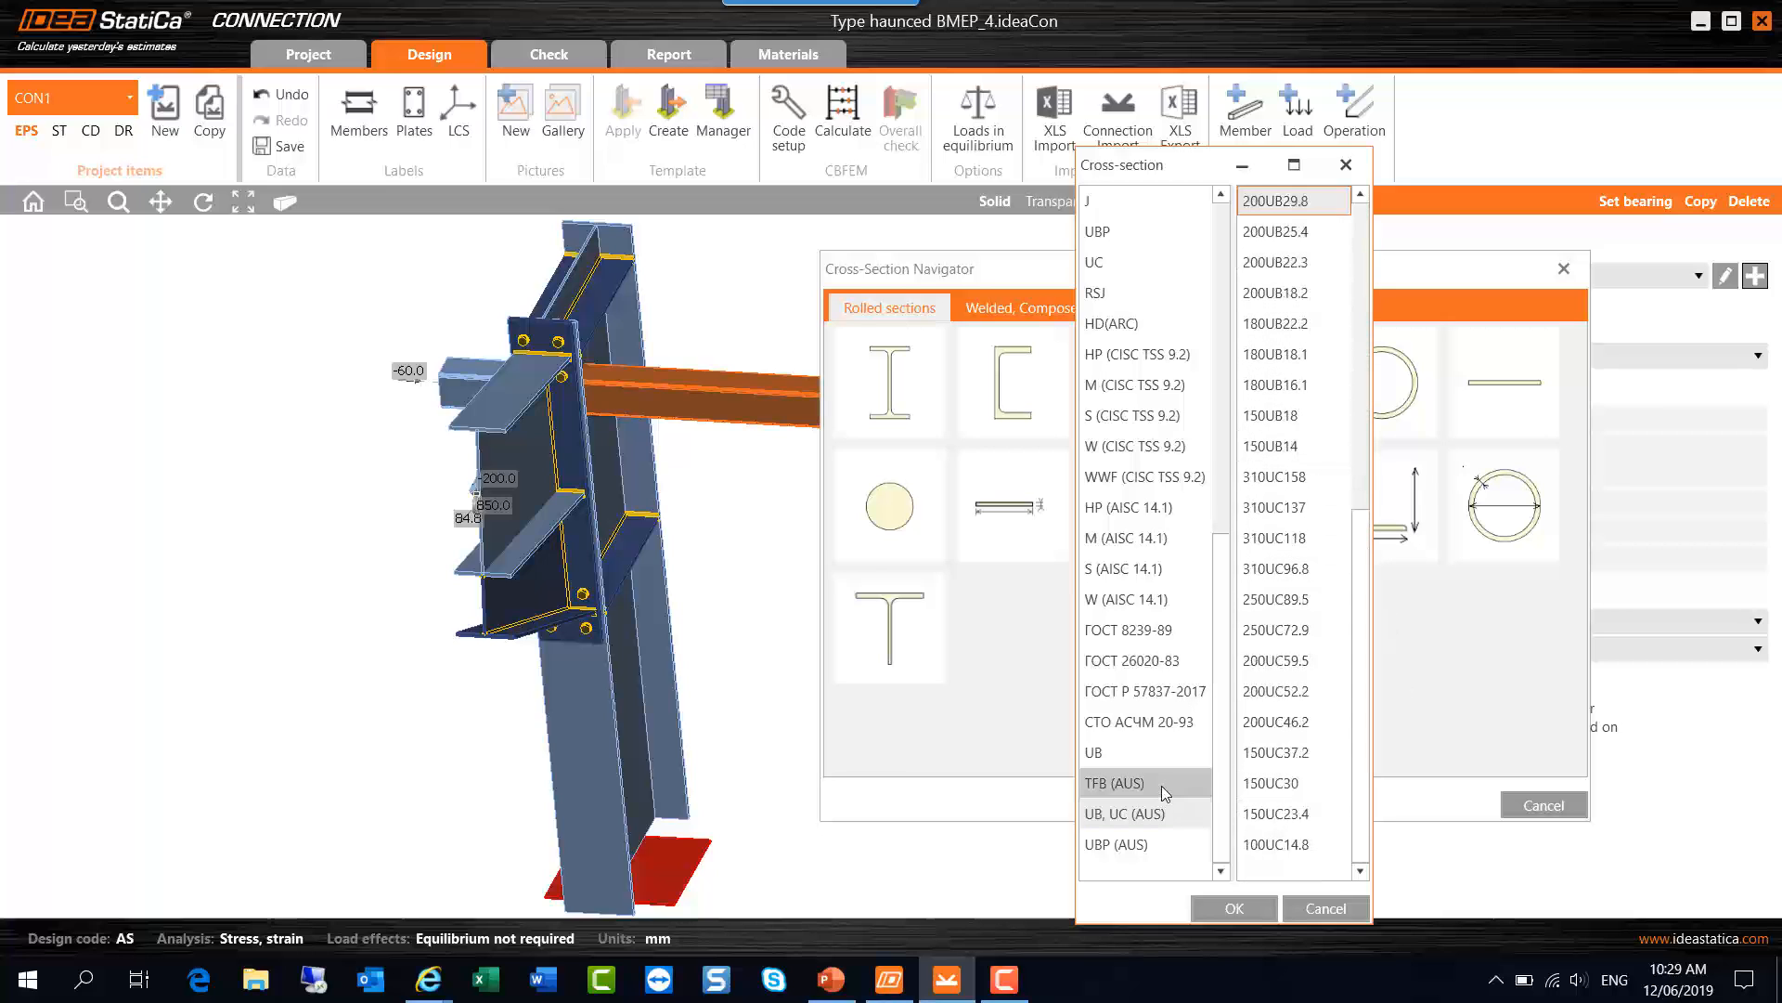
pyautogui.click(1137, 781)
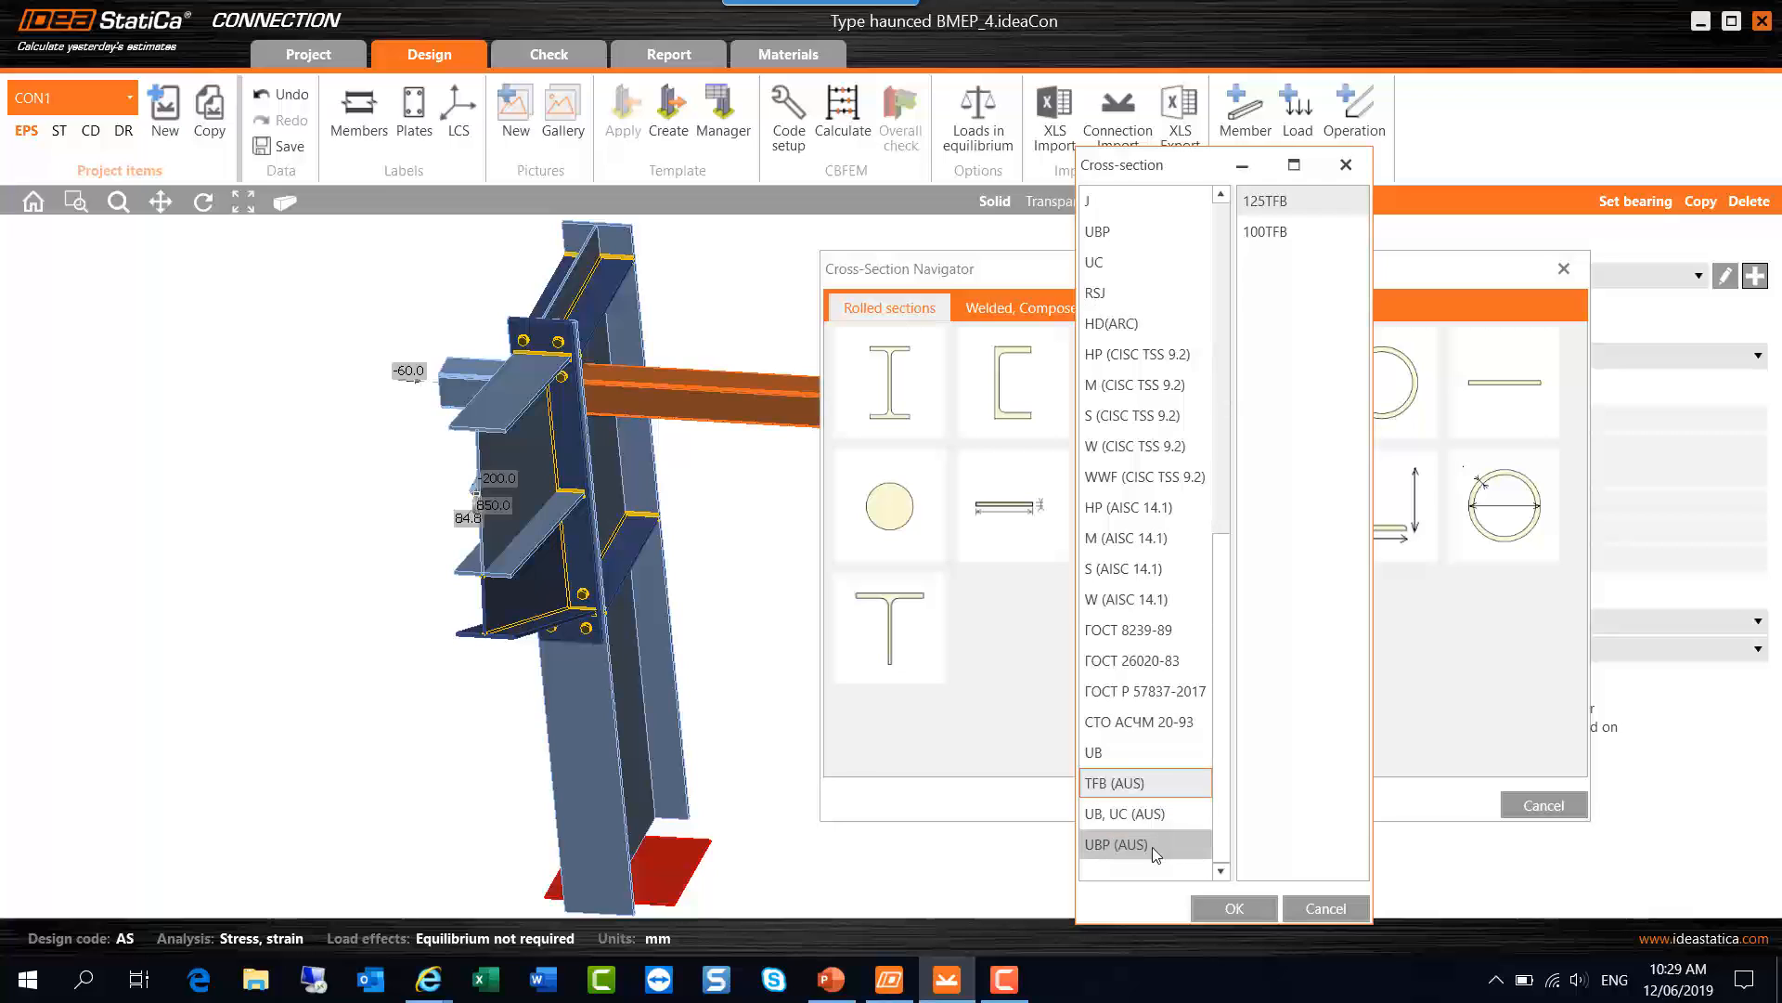
pyautogui.click(1143, 844)
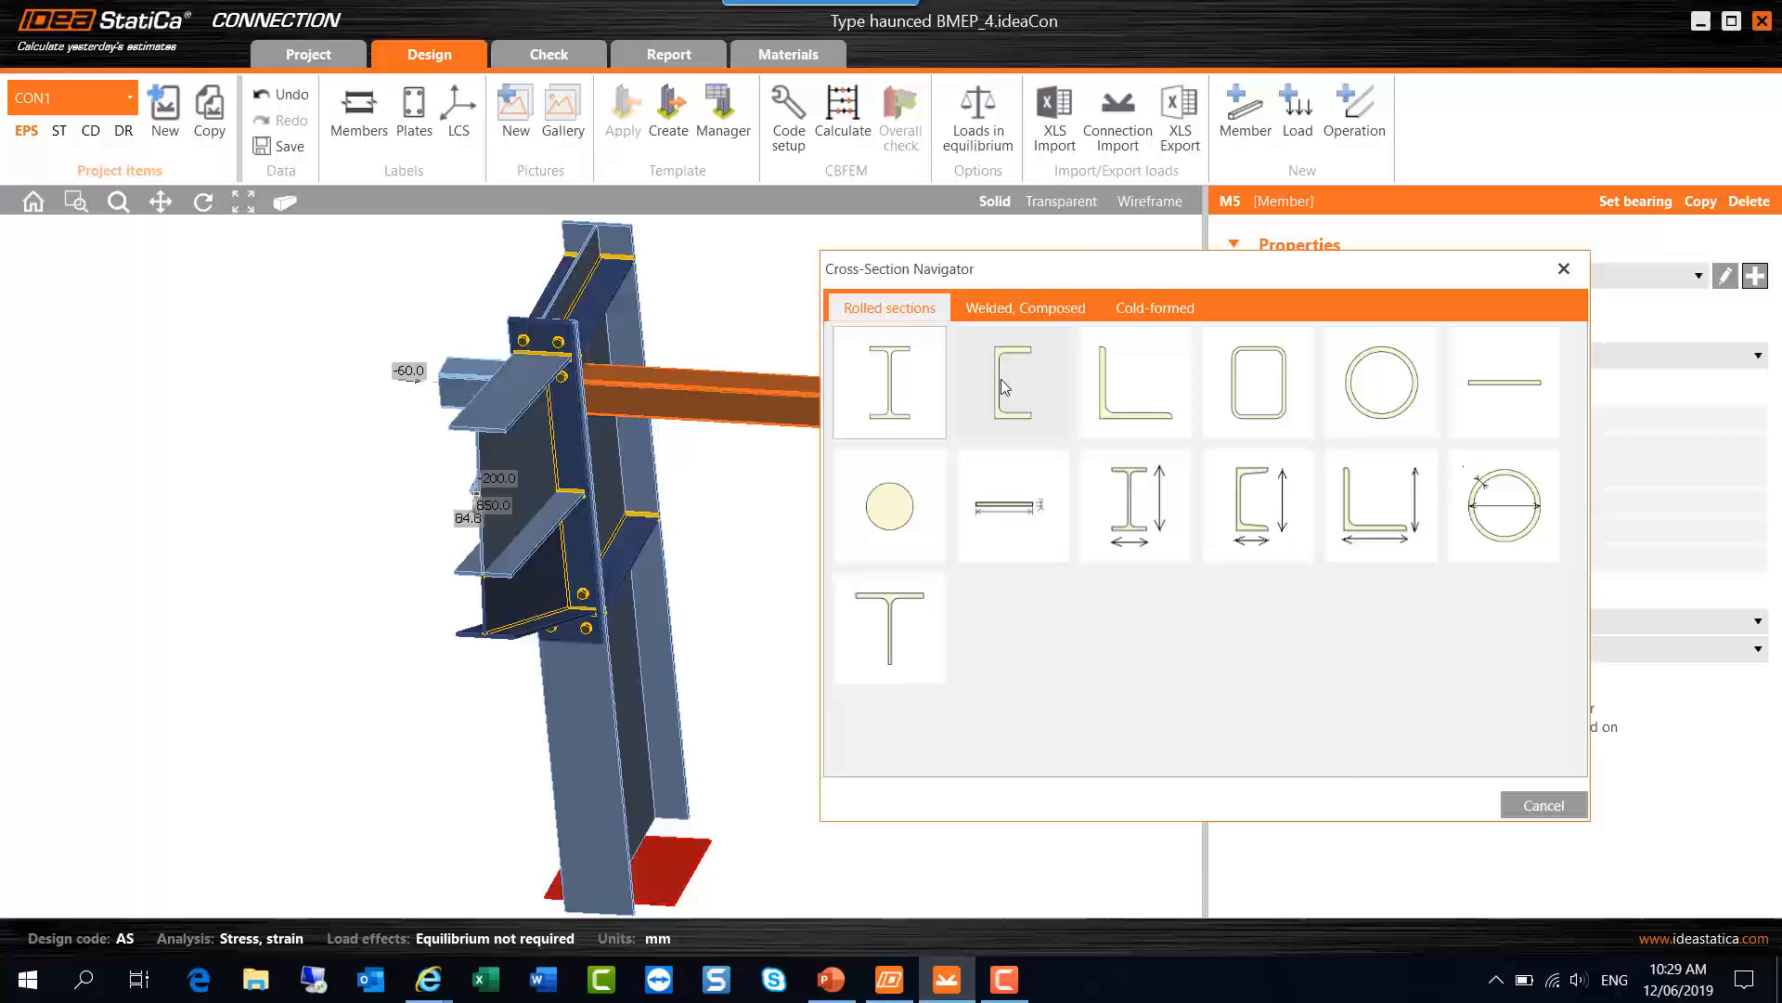
pyautogui.click(1012, 381)
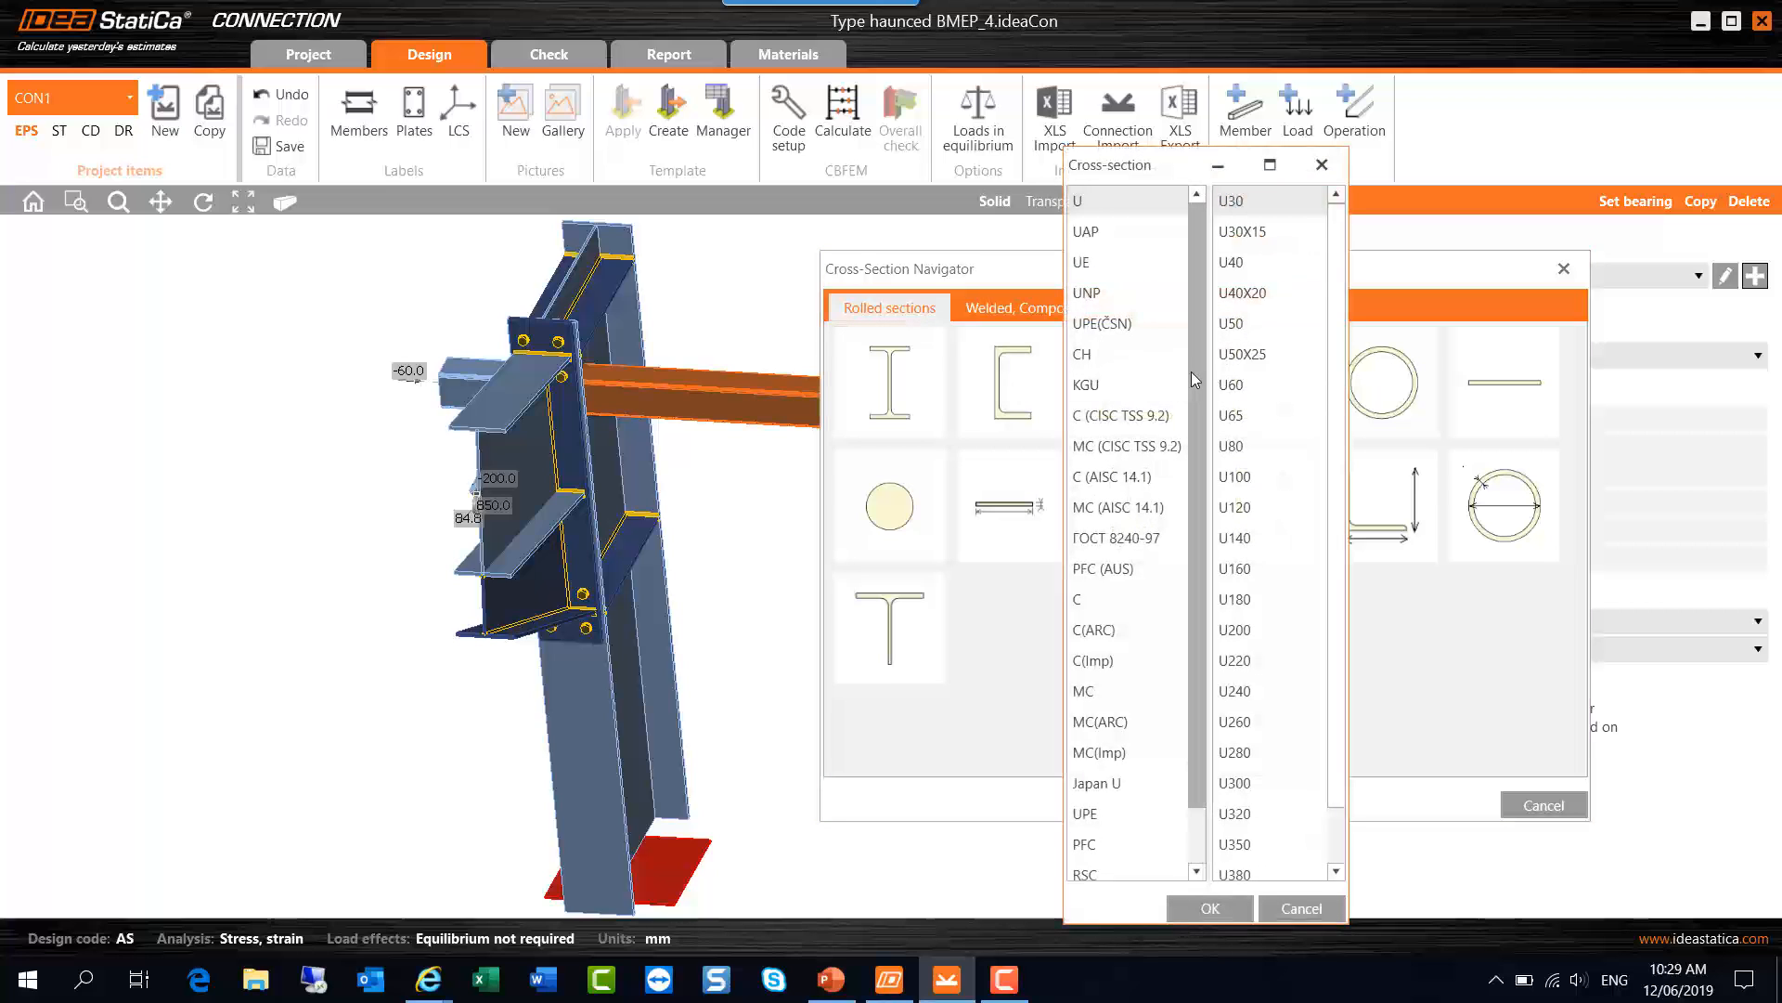
pyautogui.scroll(-3)
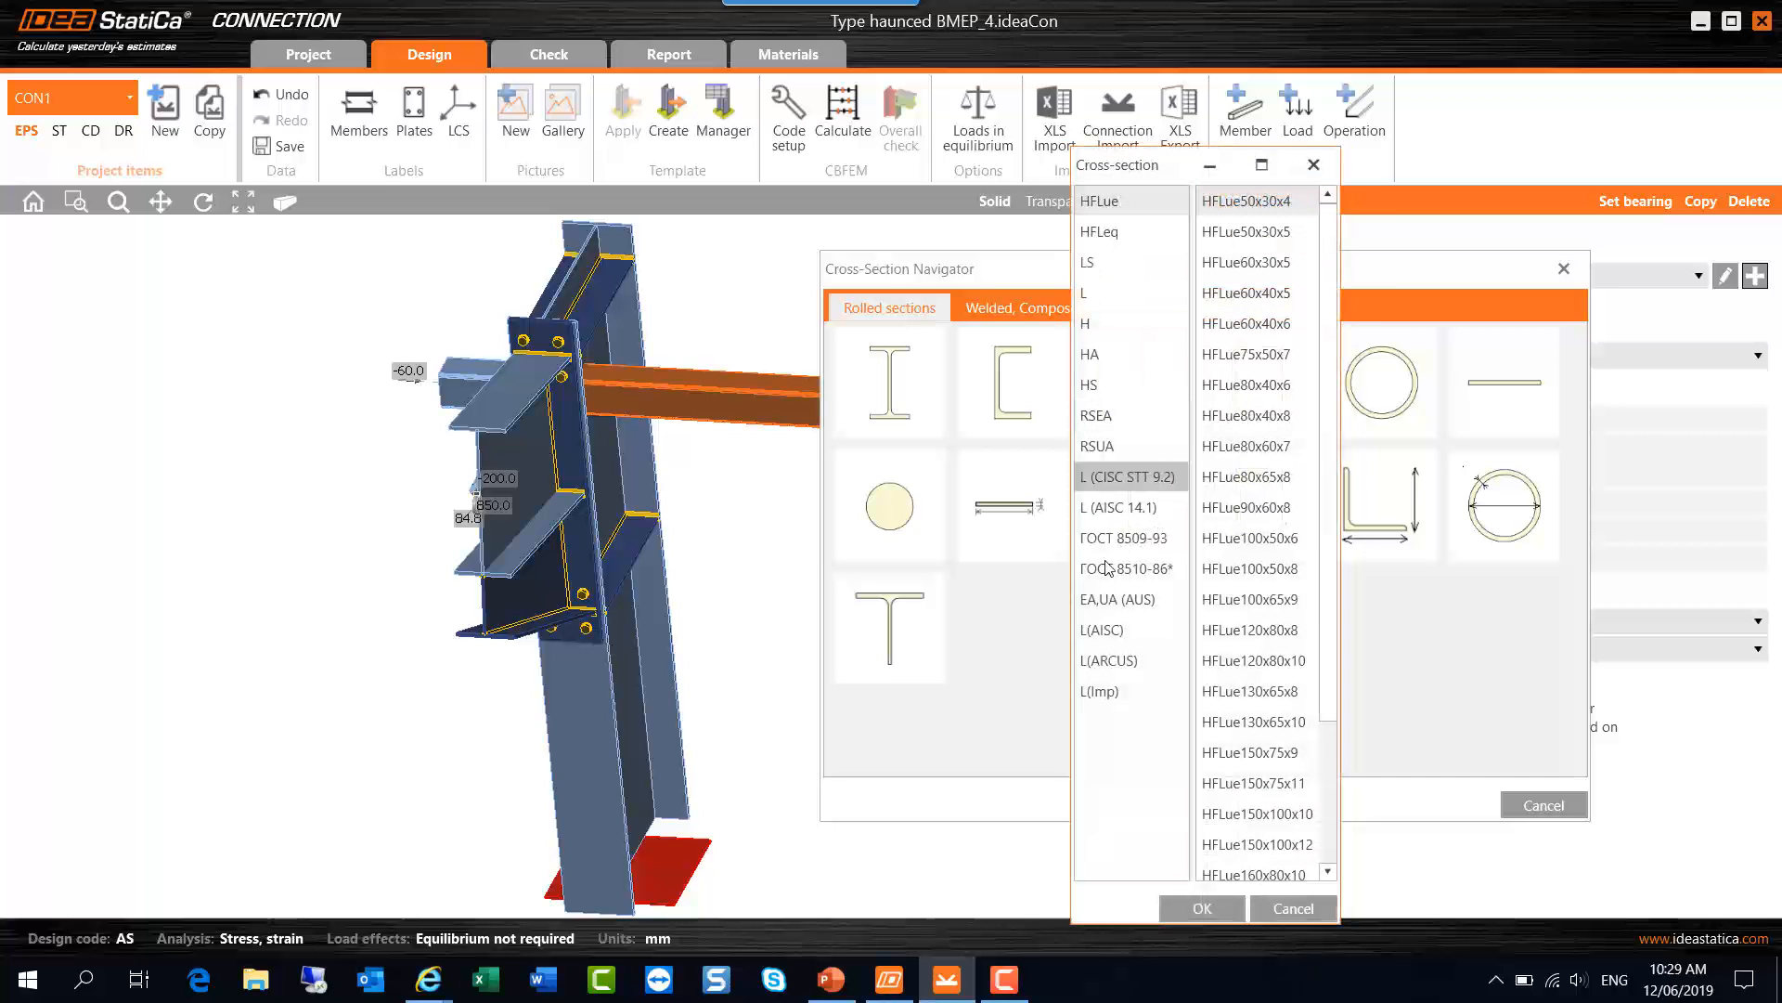
pyautogui.click(1118, 599)
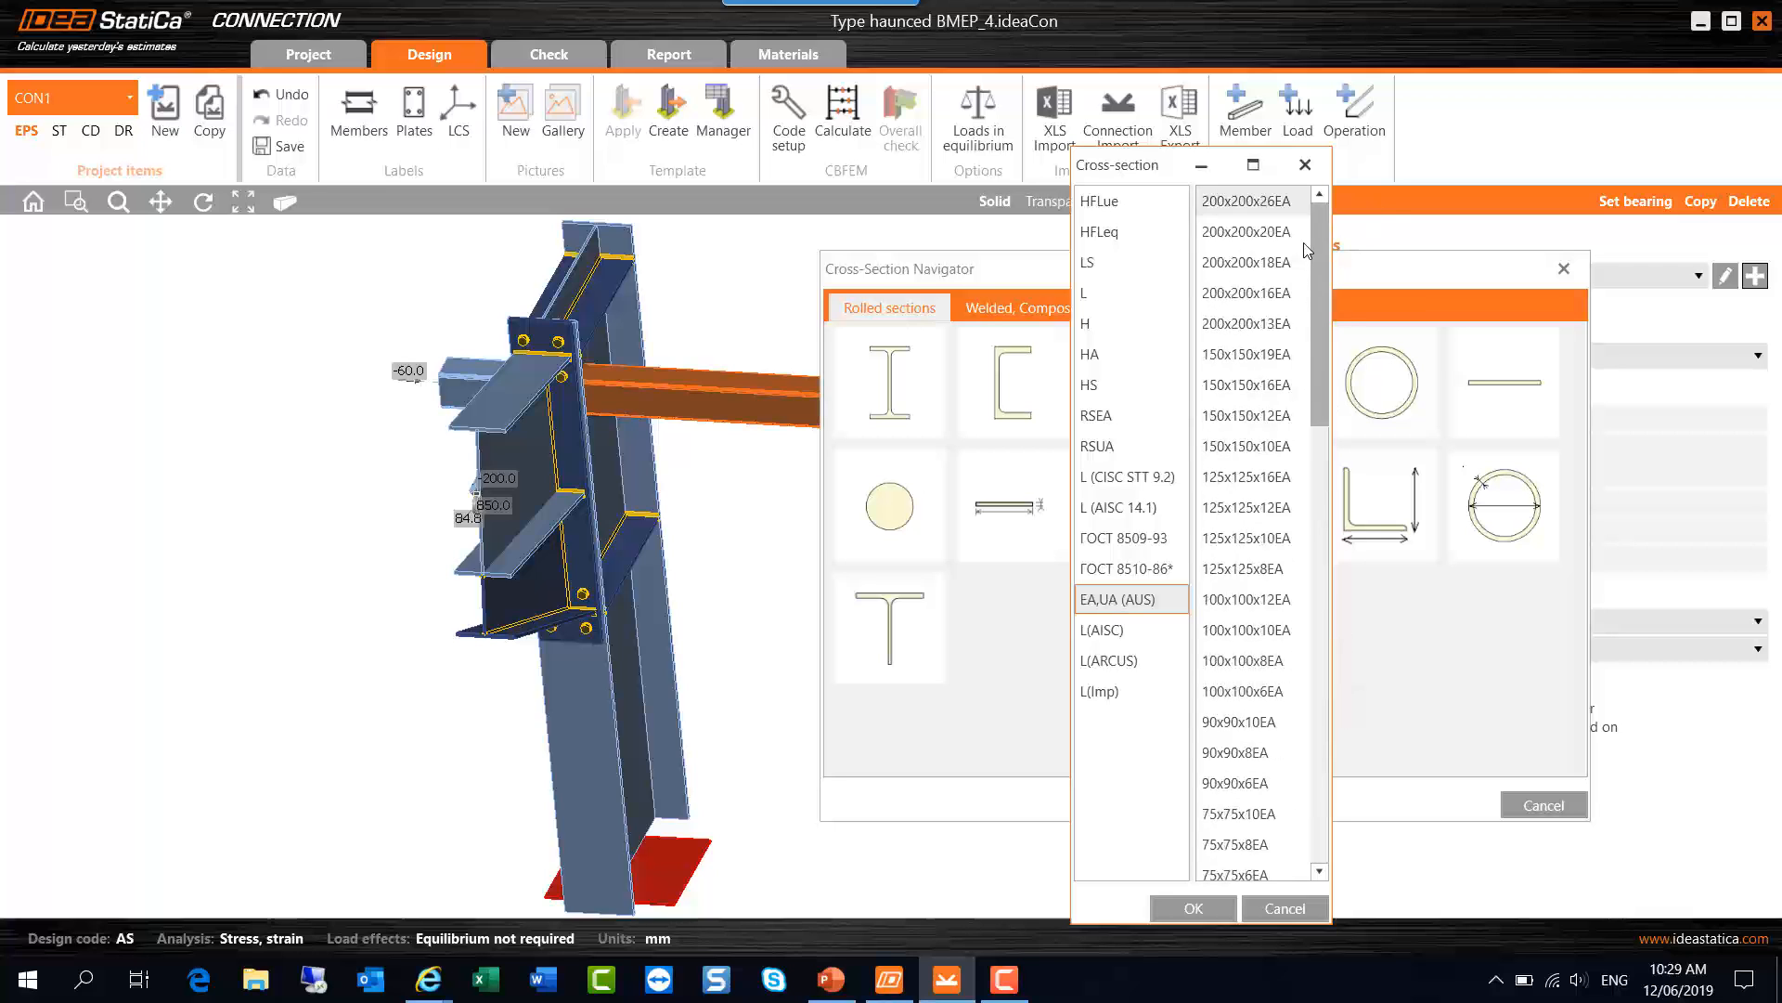
pyautogui.click(1152, 307)
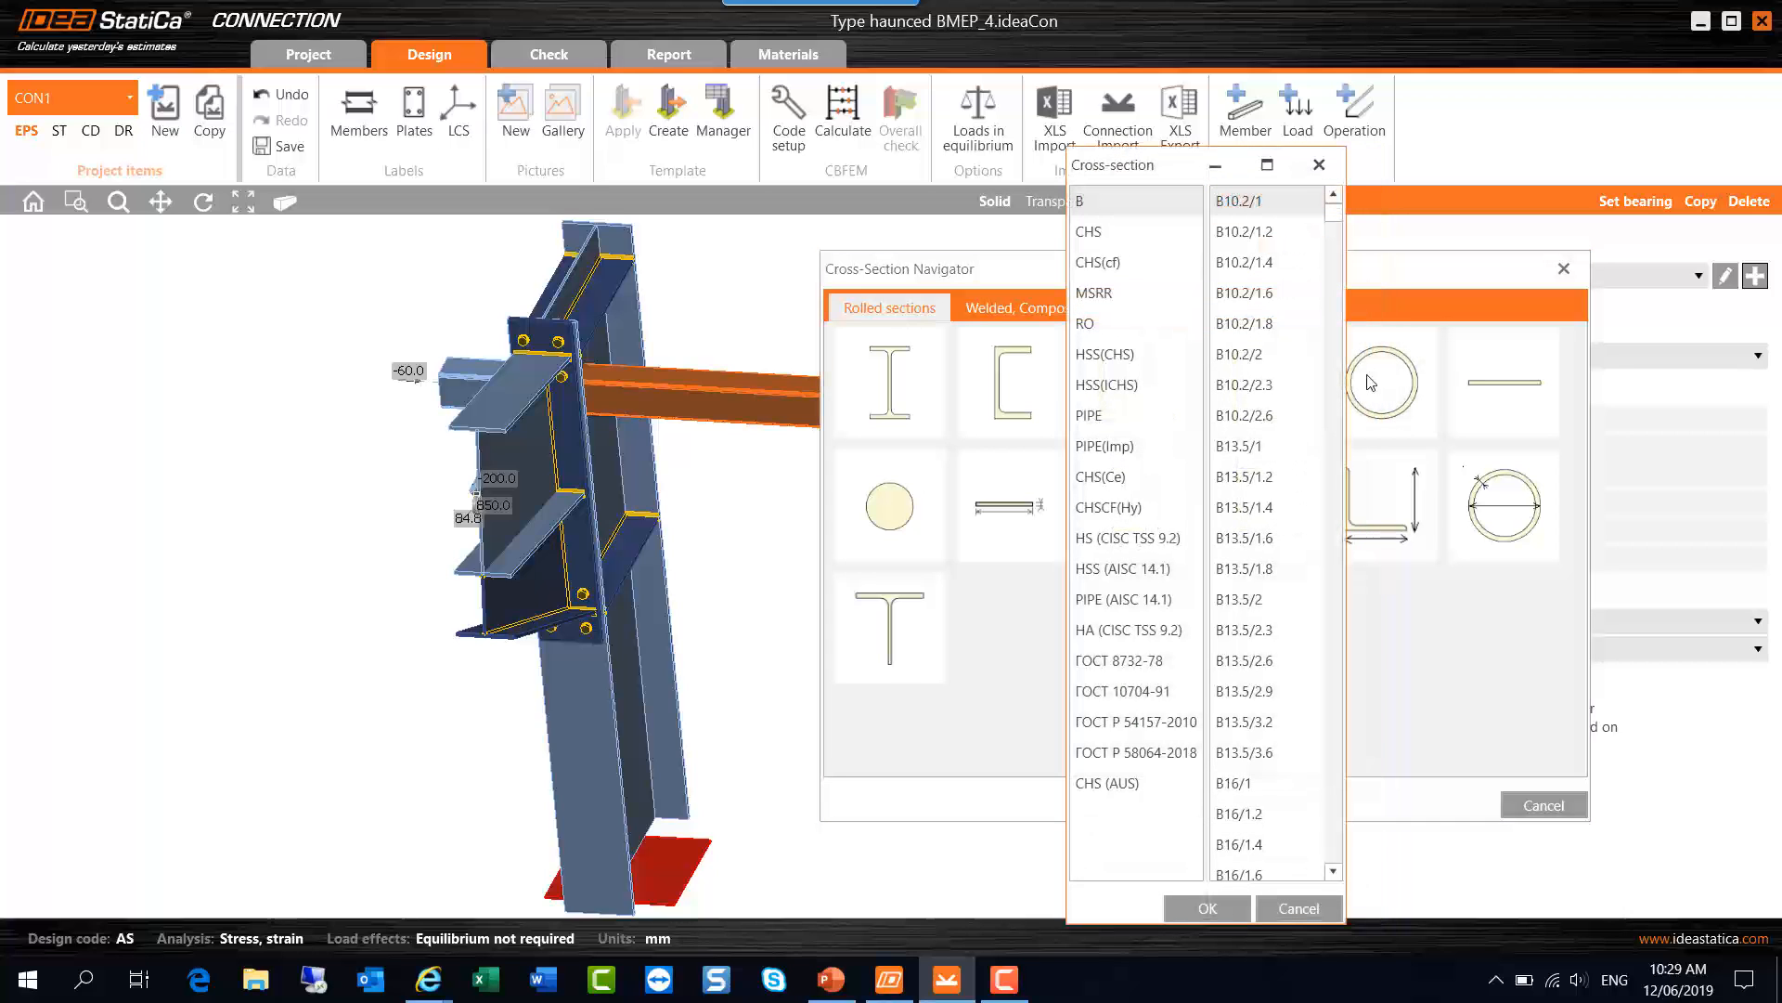
pyautogui.click(1106, 781)
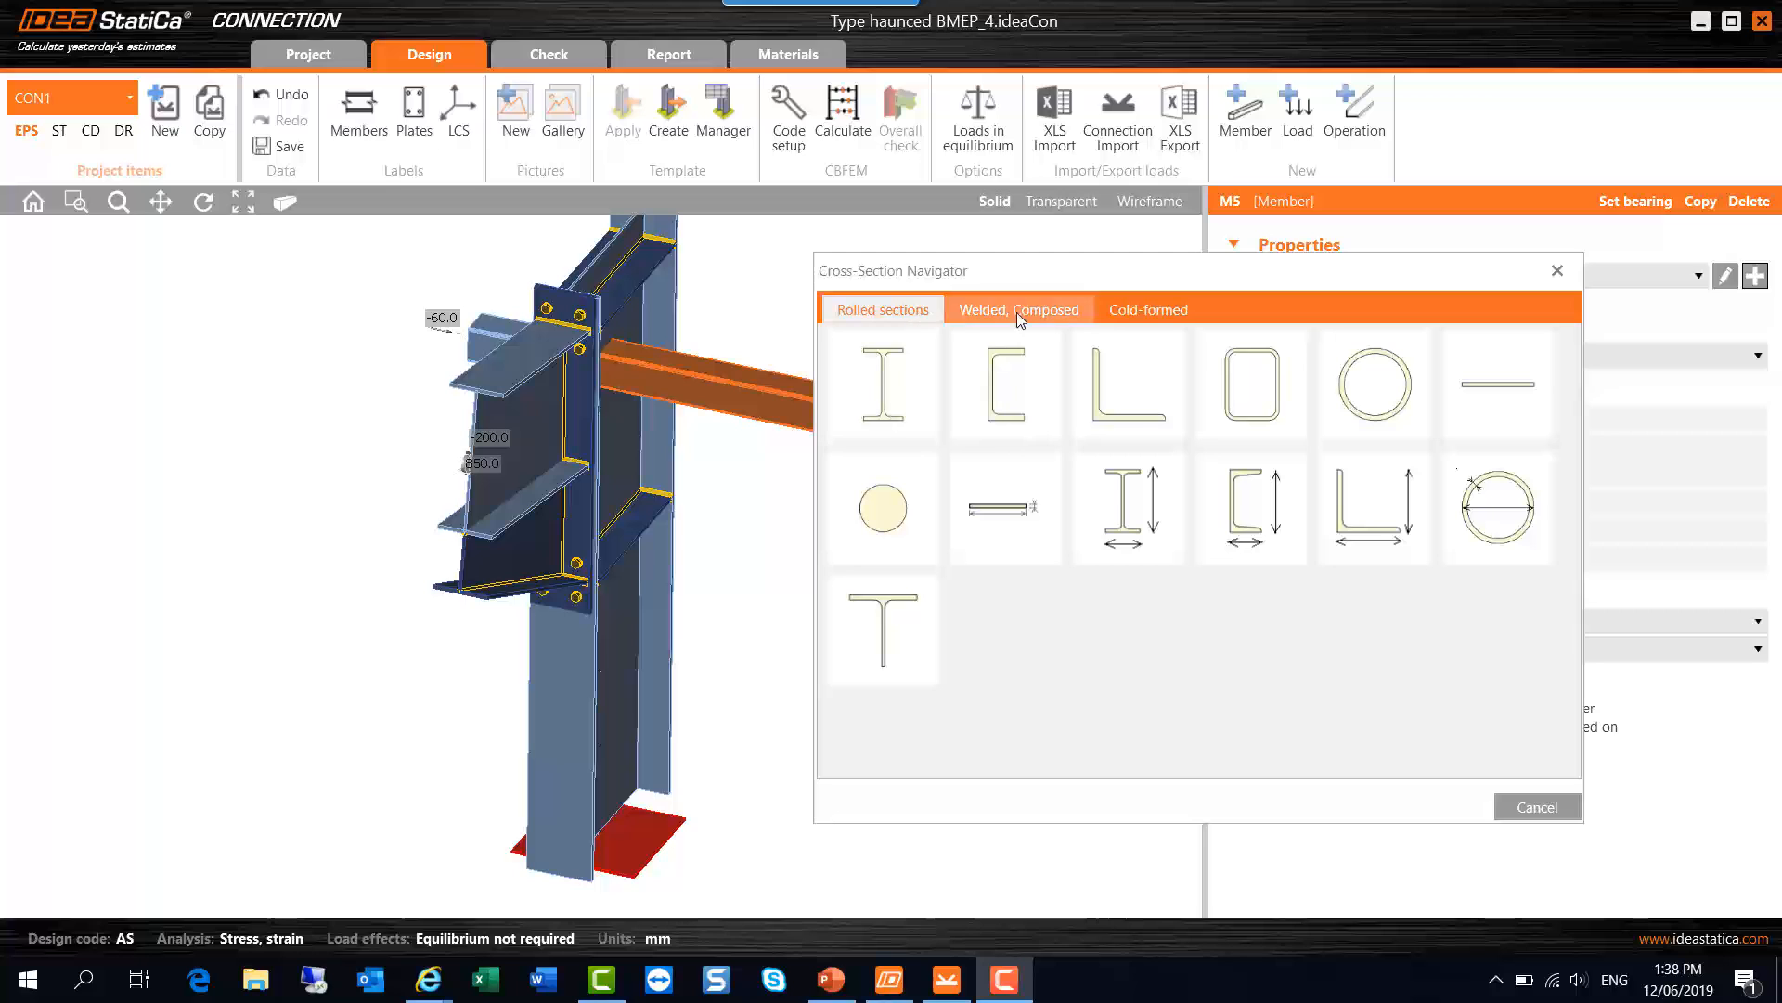
# Step: Choose the welded I section and enter 700WB130, 250 mm flange width and 10 mm web
pyautogui.click(1018, 309)
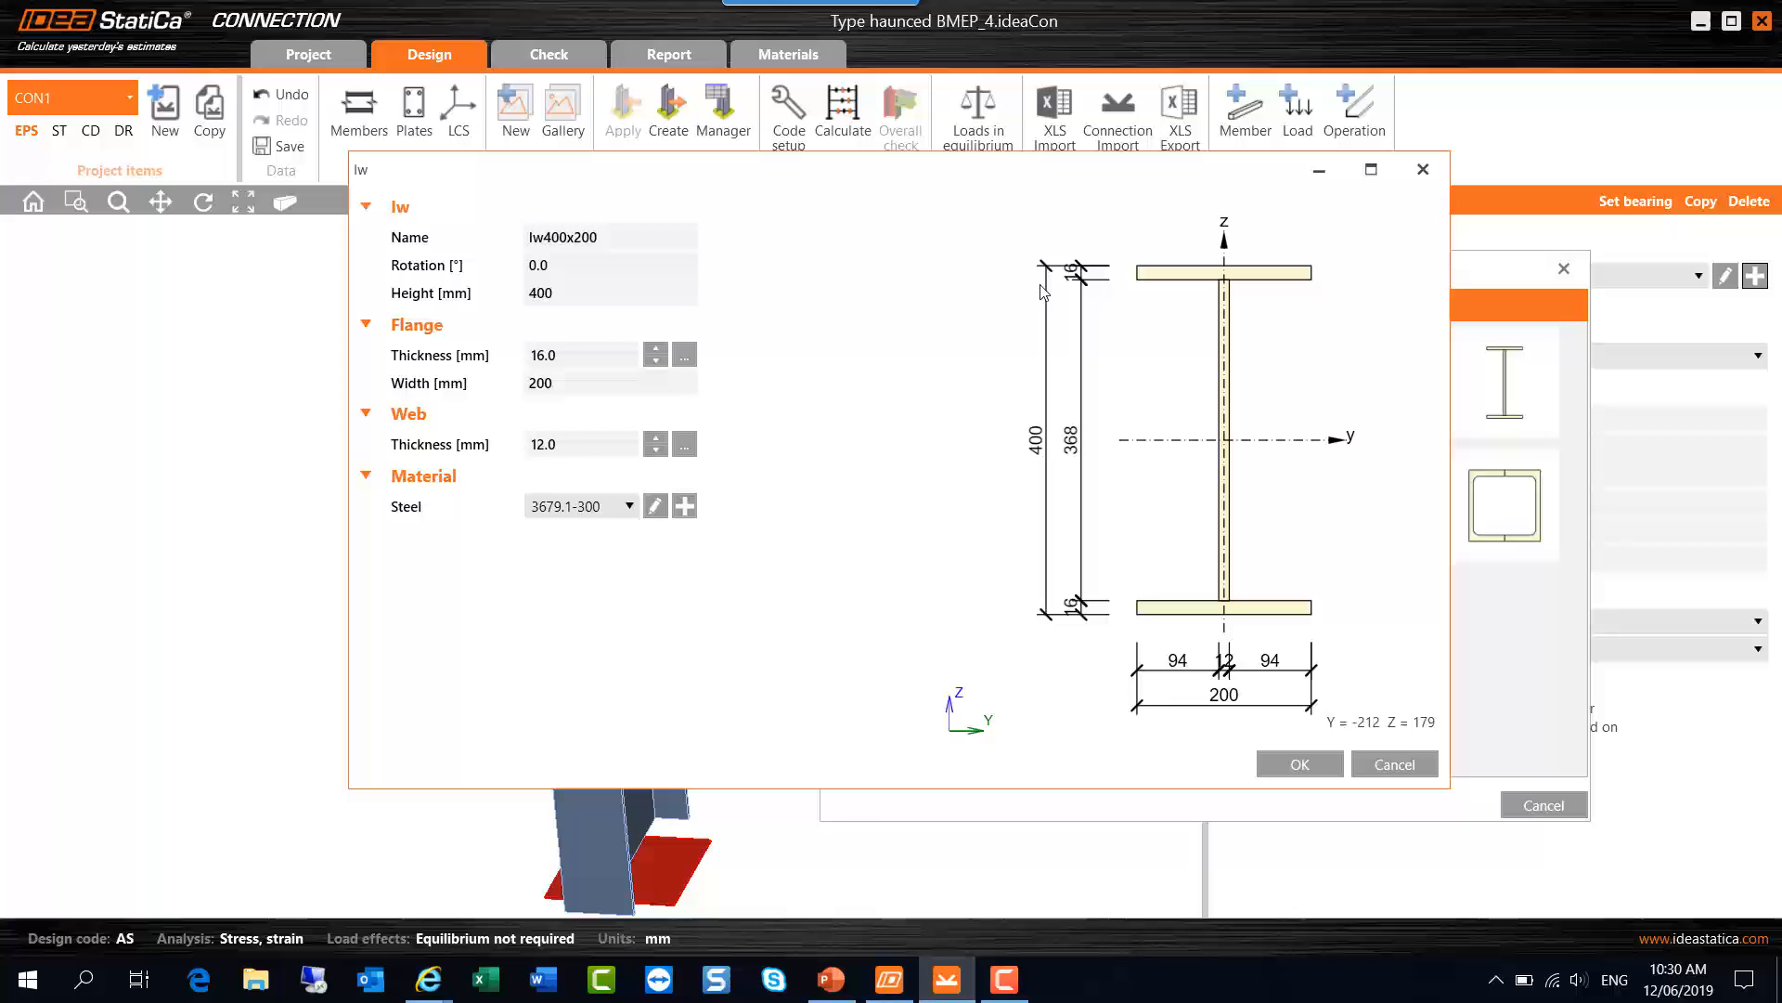
pyautogui.moveTo(607, 256)
pyautogui.write('700WB')
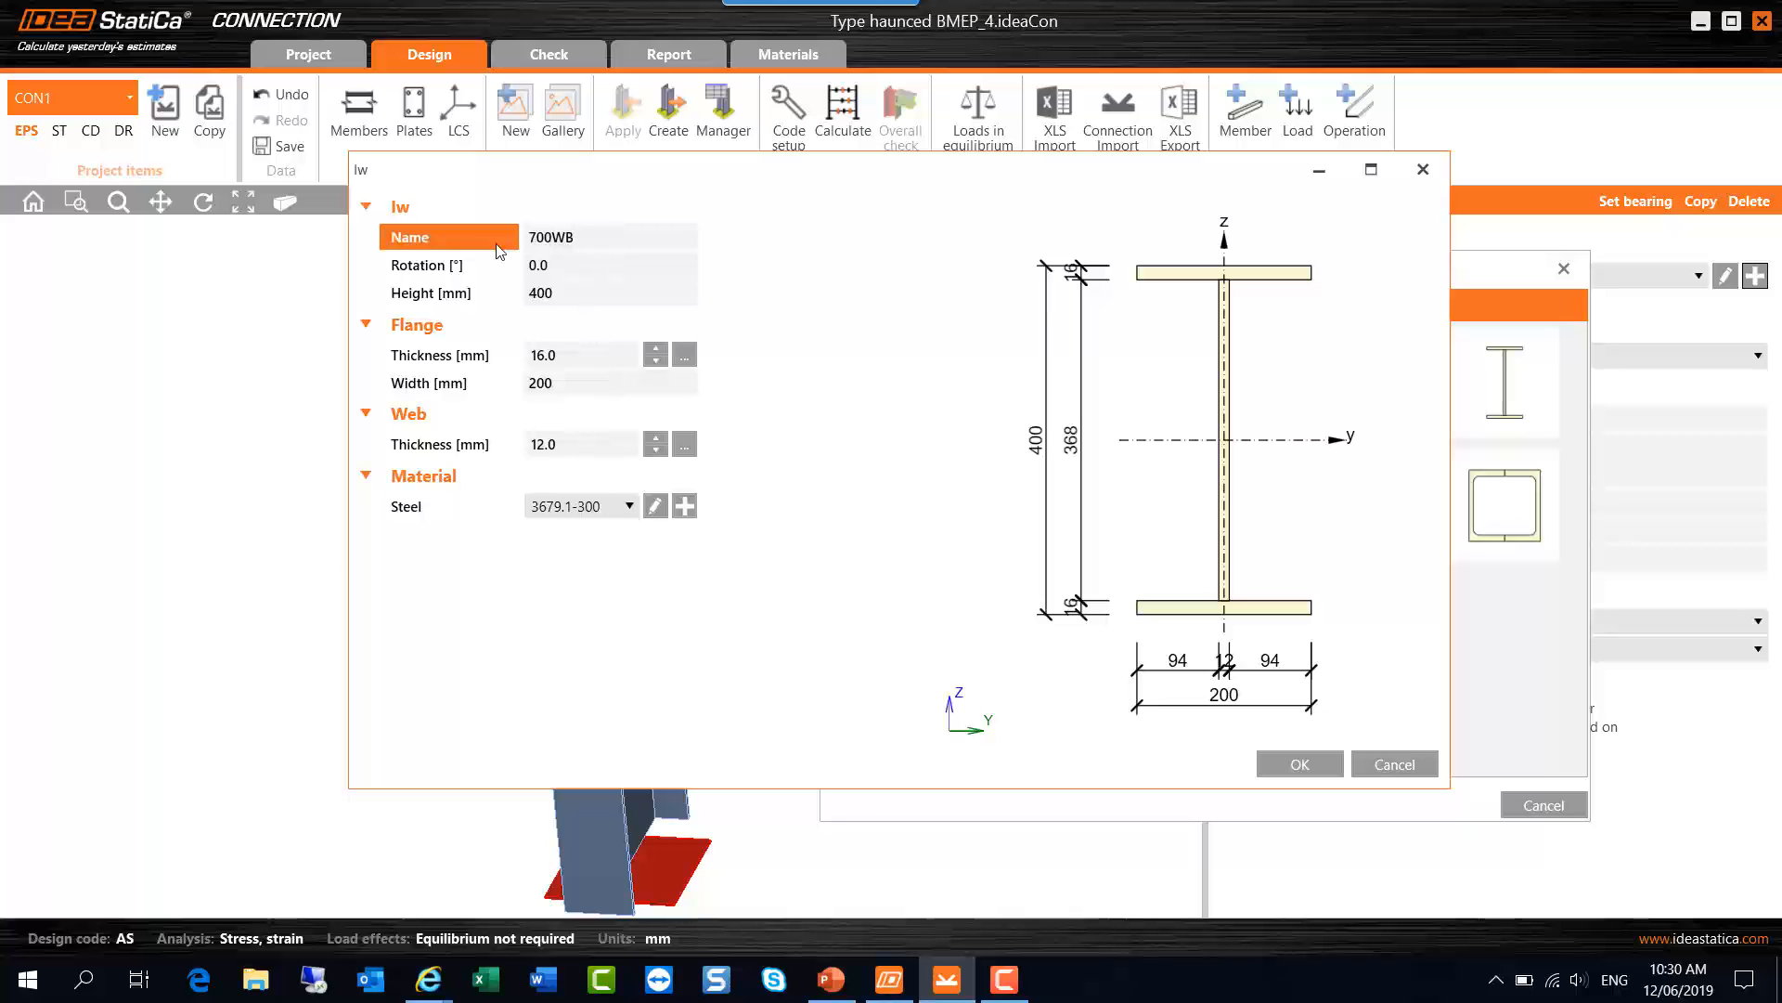
pyautogui.write('130')
pyautogui.click(612, 292)
pyautogui.write('700')
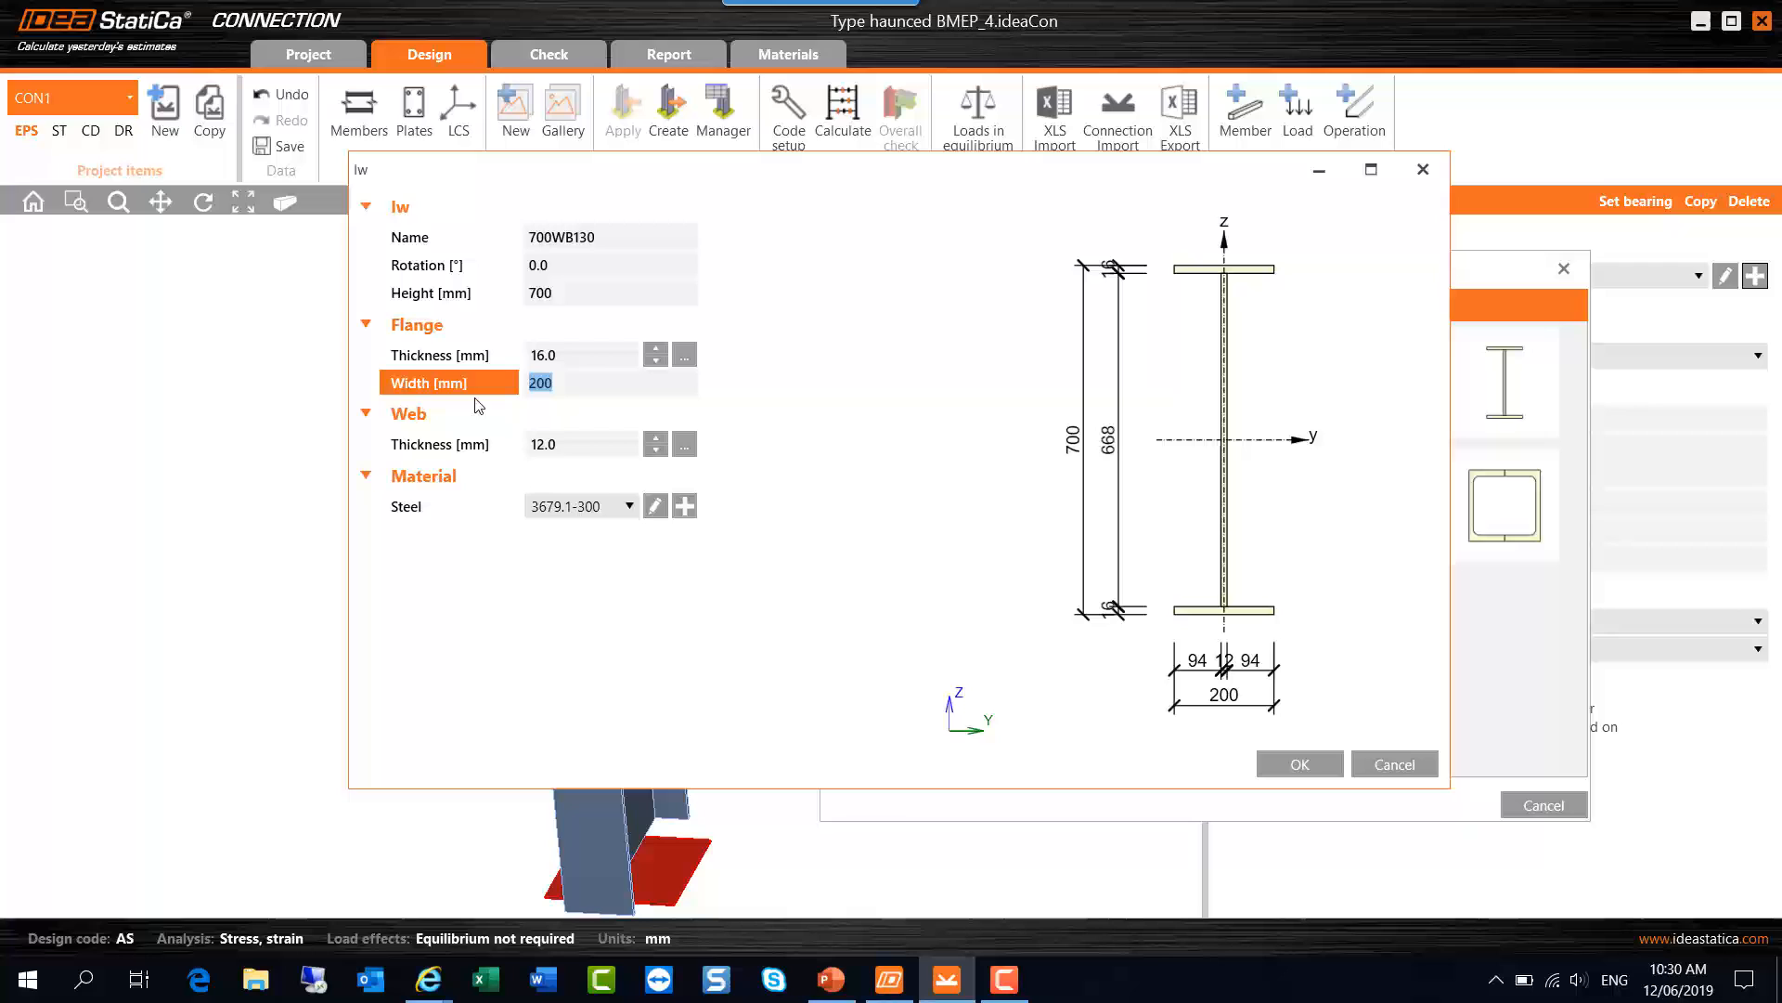
pyautogui.write('250')
pyautogui.click(582, 354)
pyautogui.write('20')
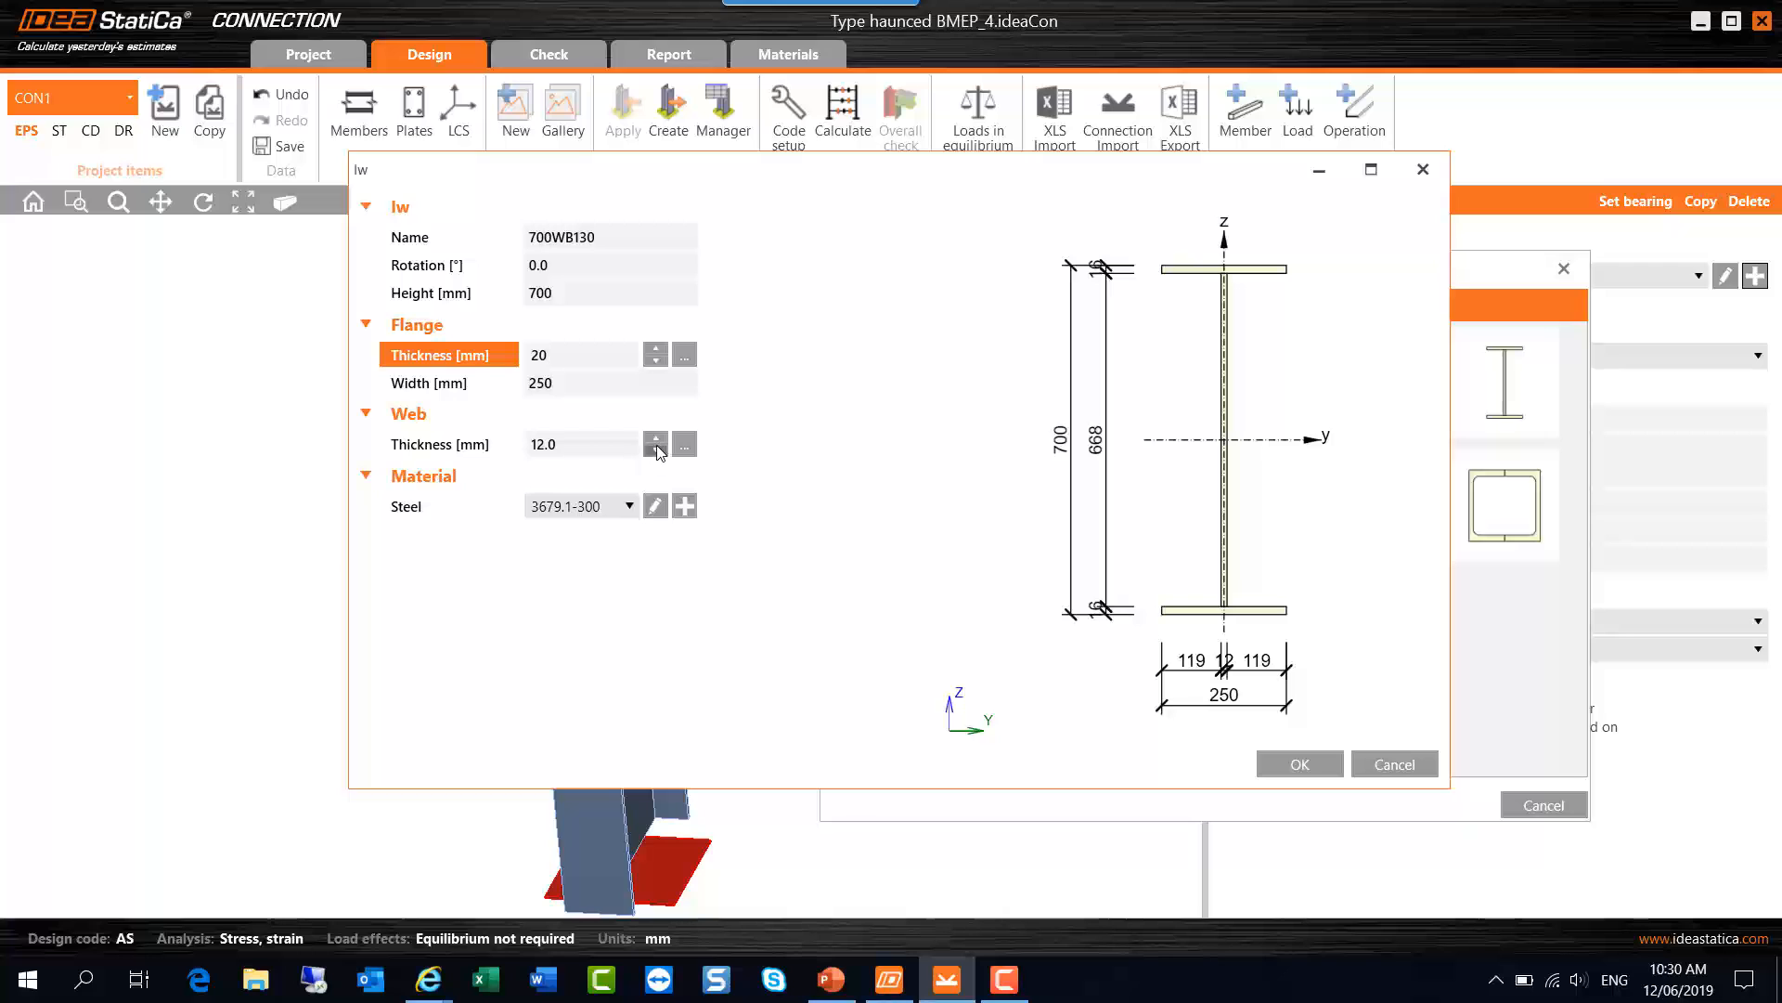
pyautogui.click(655, 446)
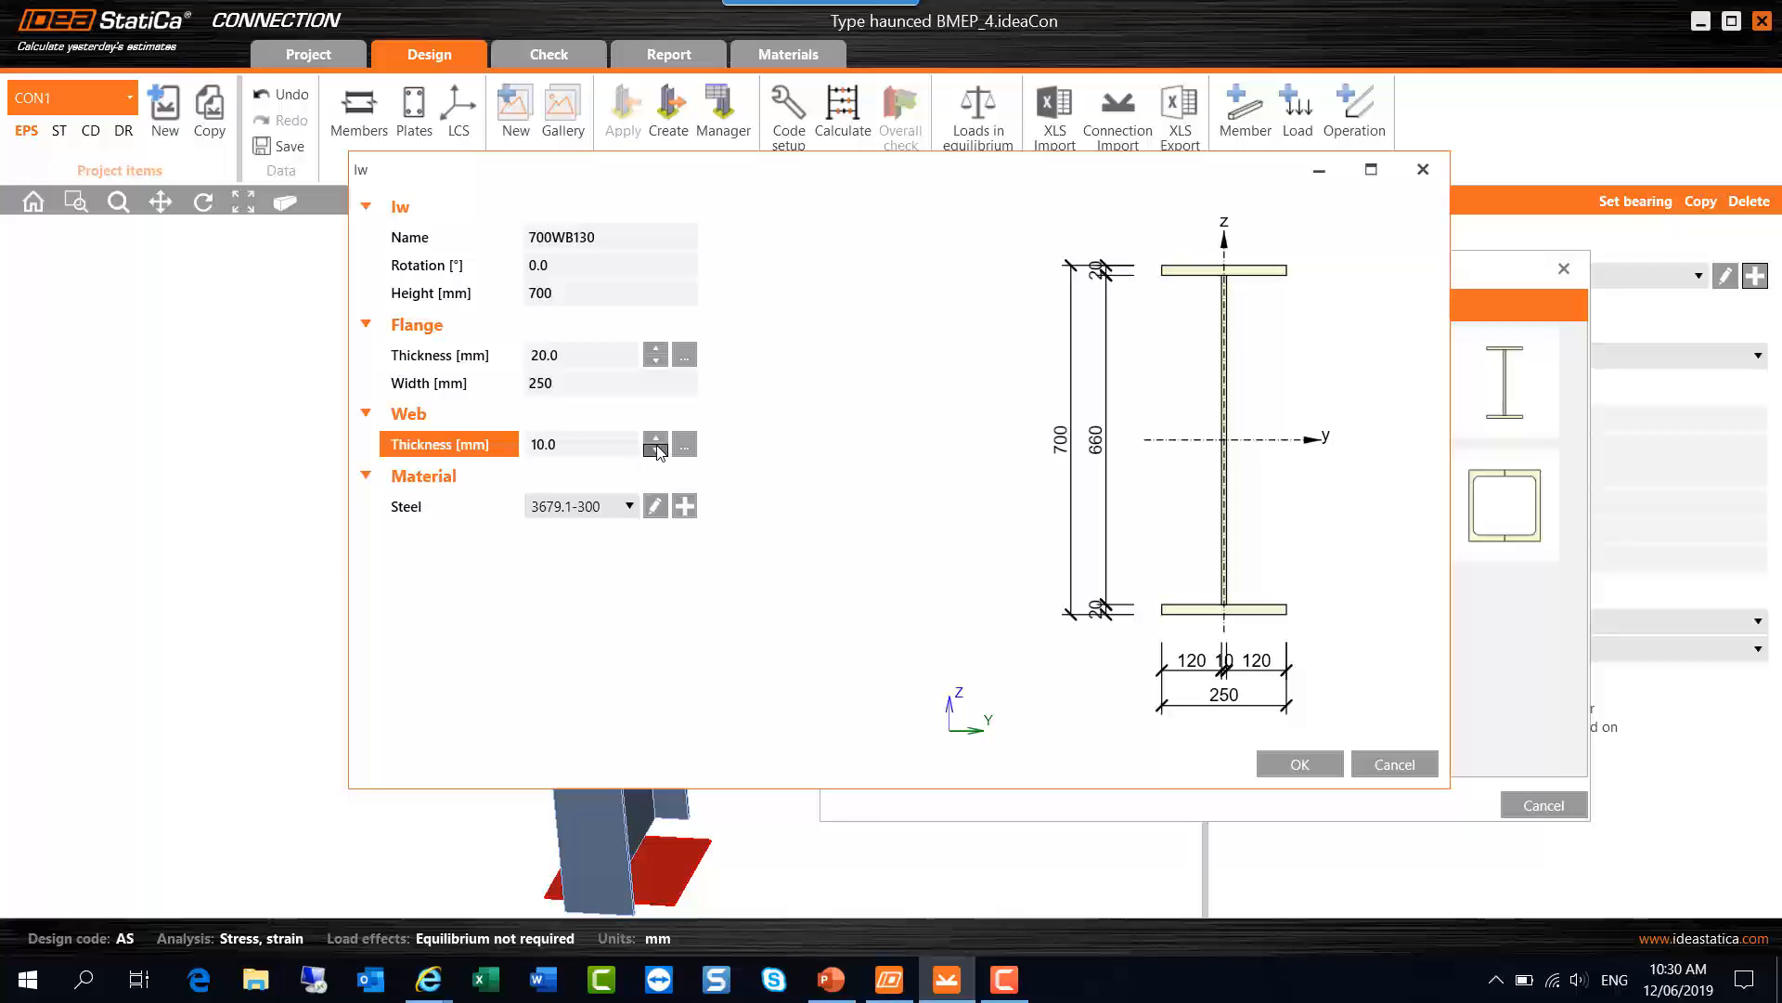
pyautogui.moveTo(1248, 621)
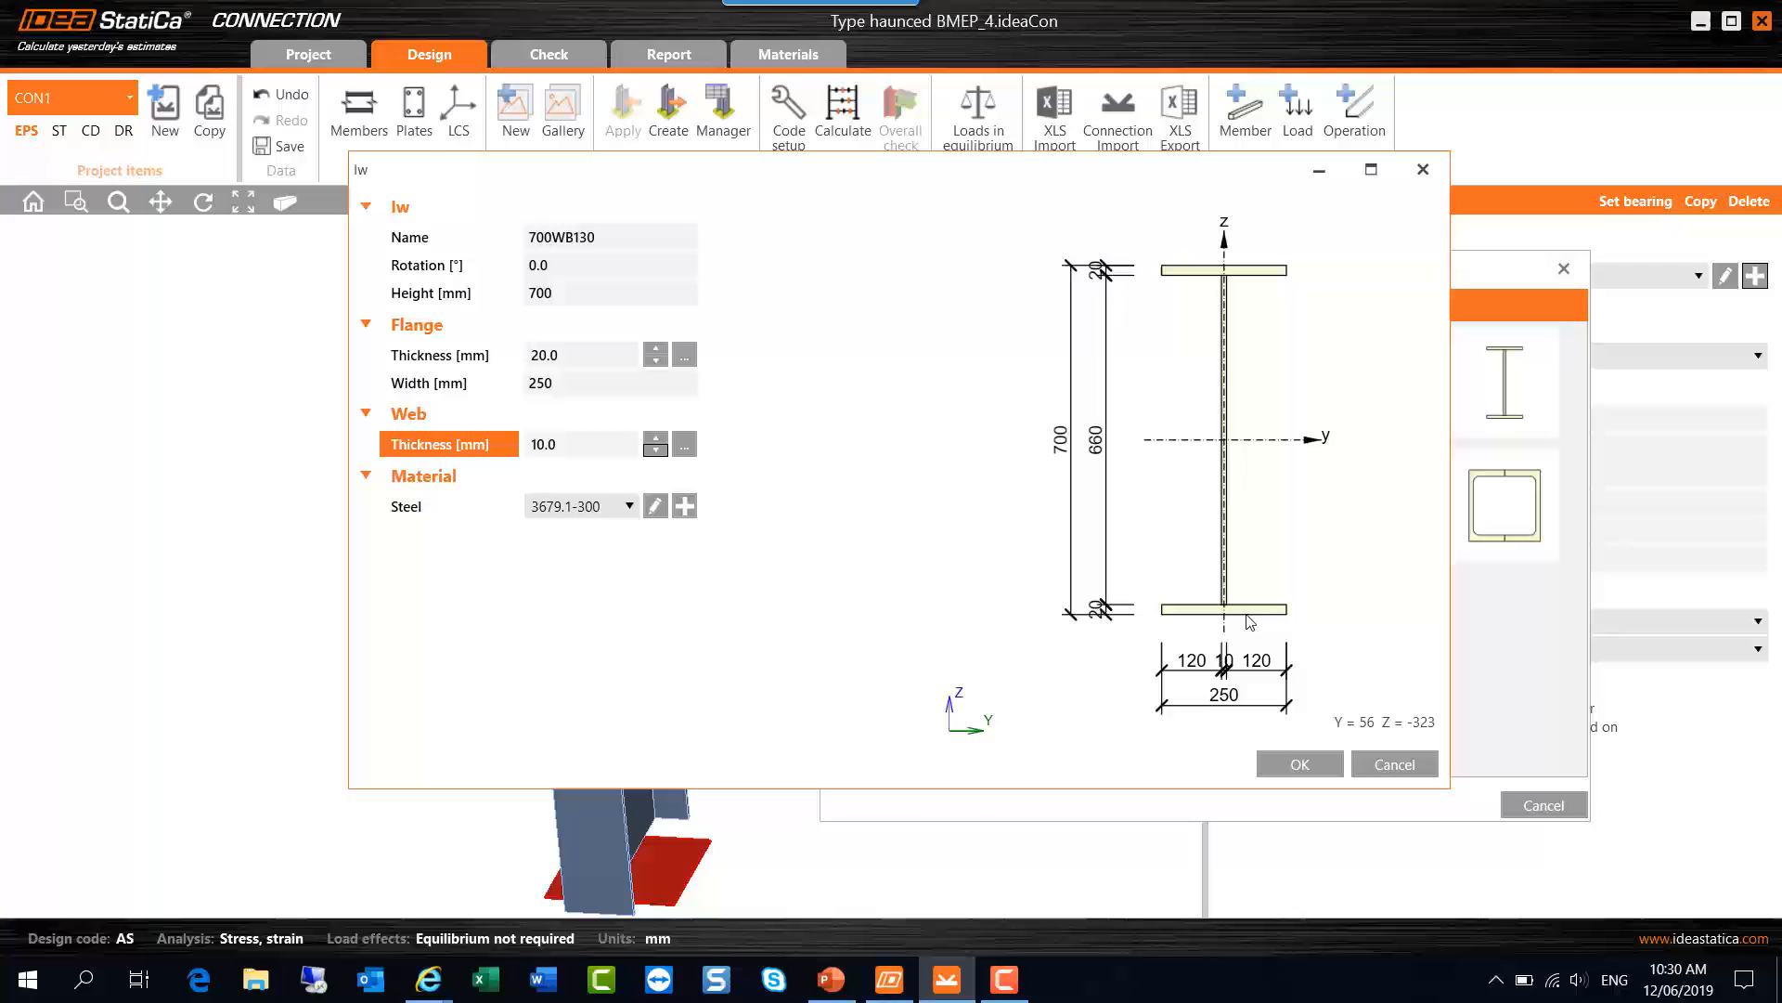
pyautogui.moveTo(1184, 312)
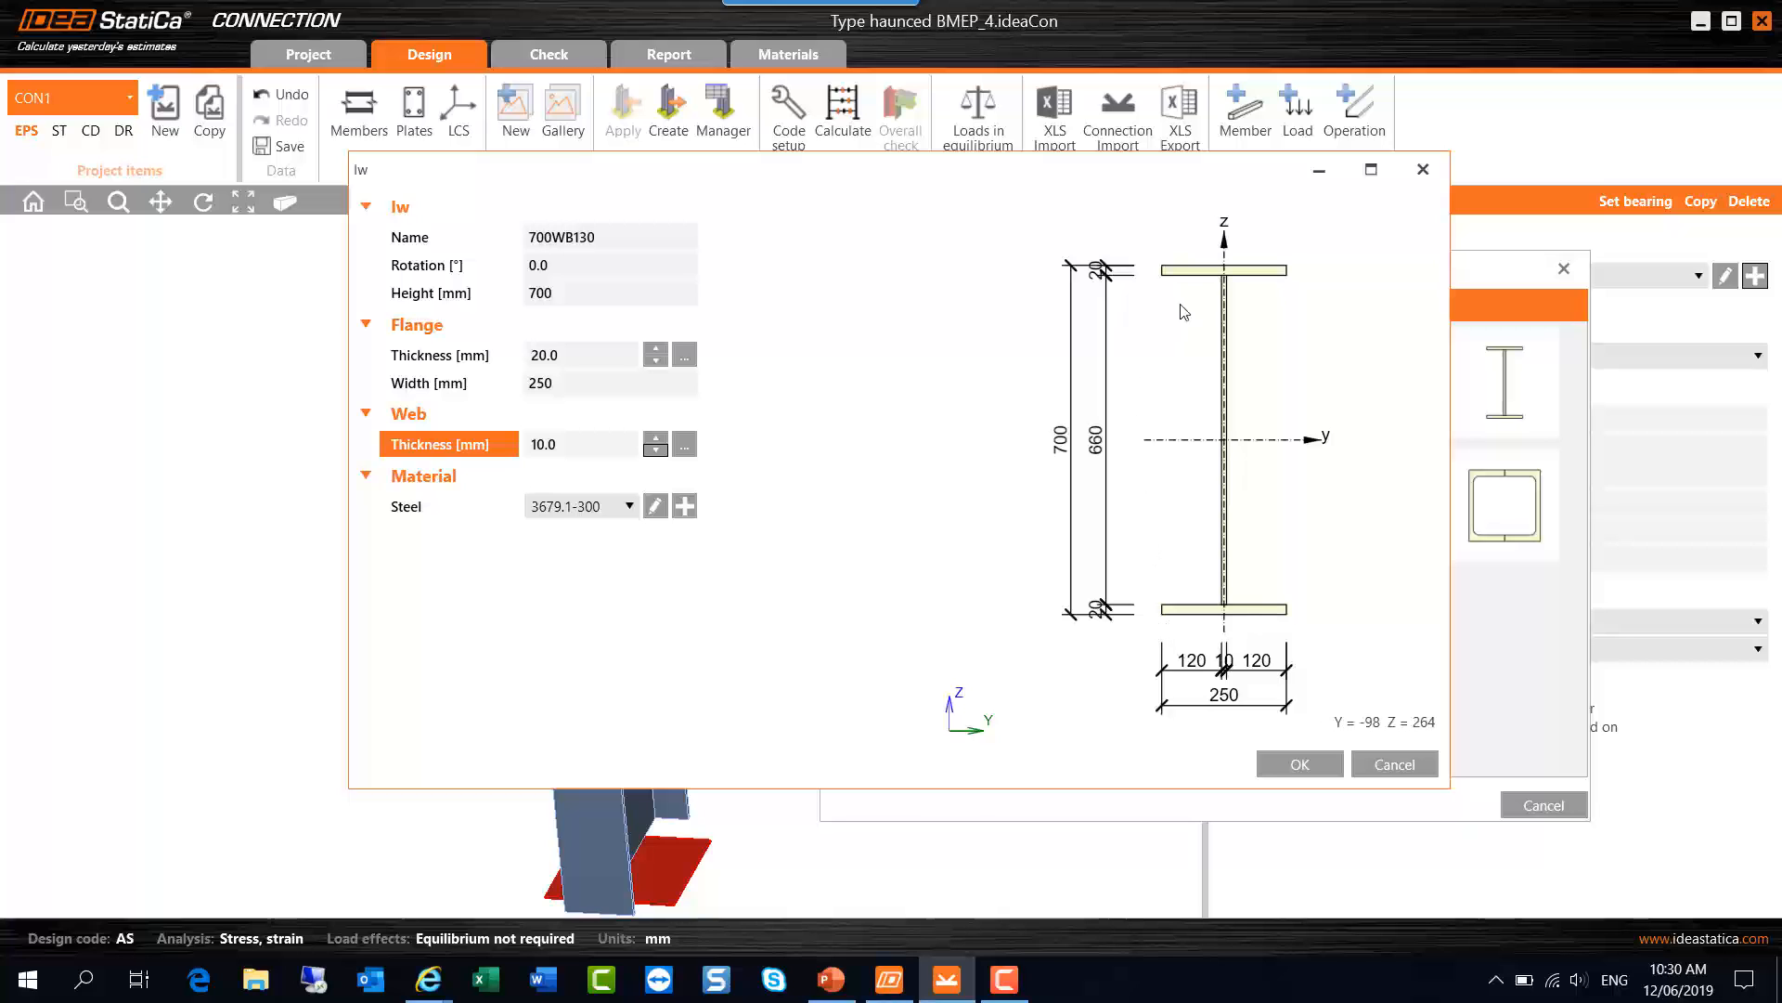
pyautogui.moveTo(573, 512)
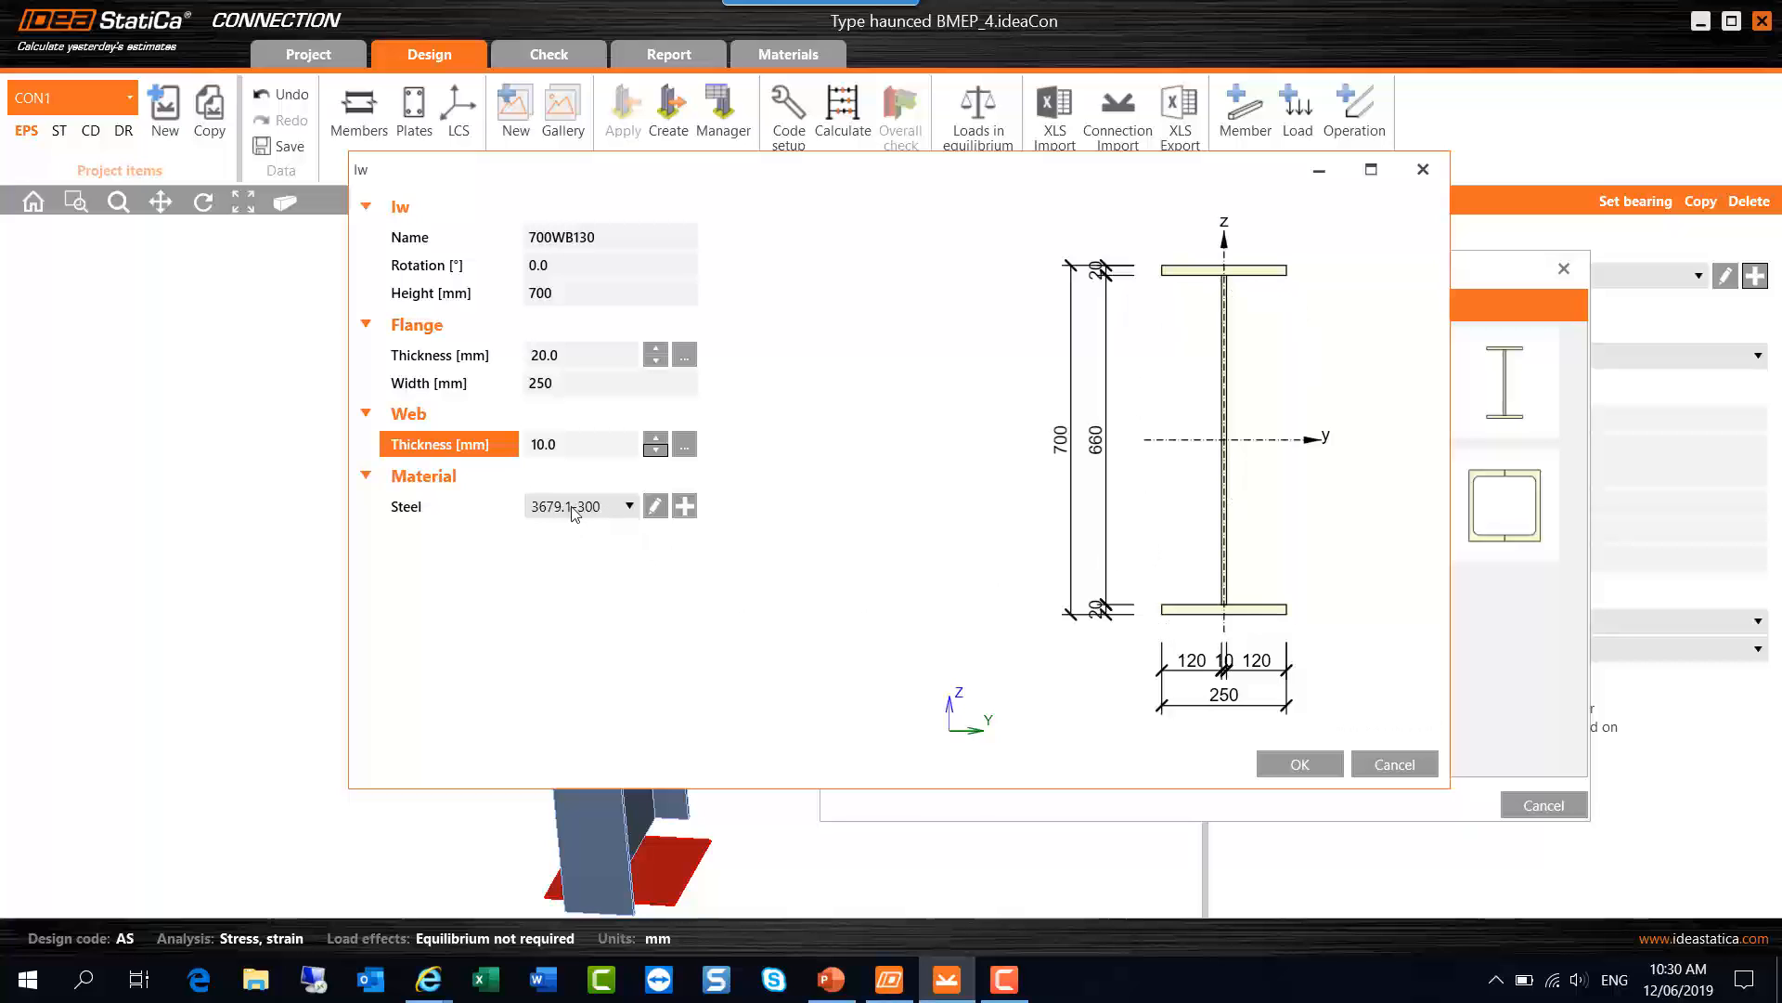
# Step: Open the steel grade list for the 700WB130 section
pyautogui.click(628, 505)
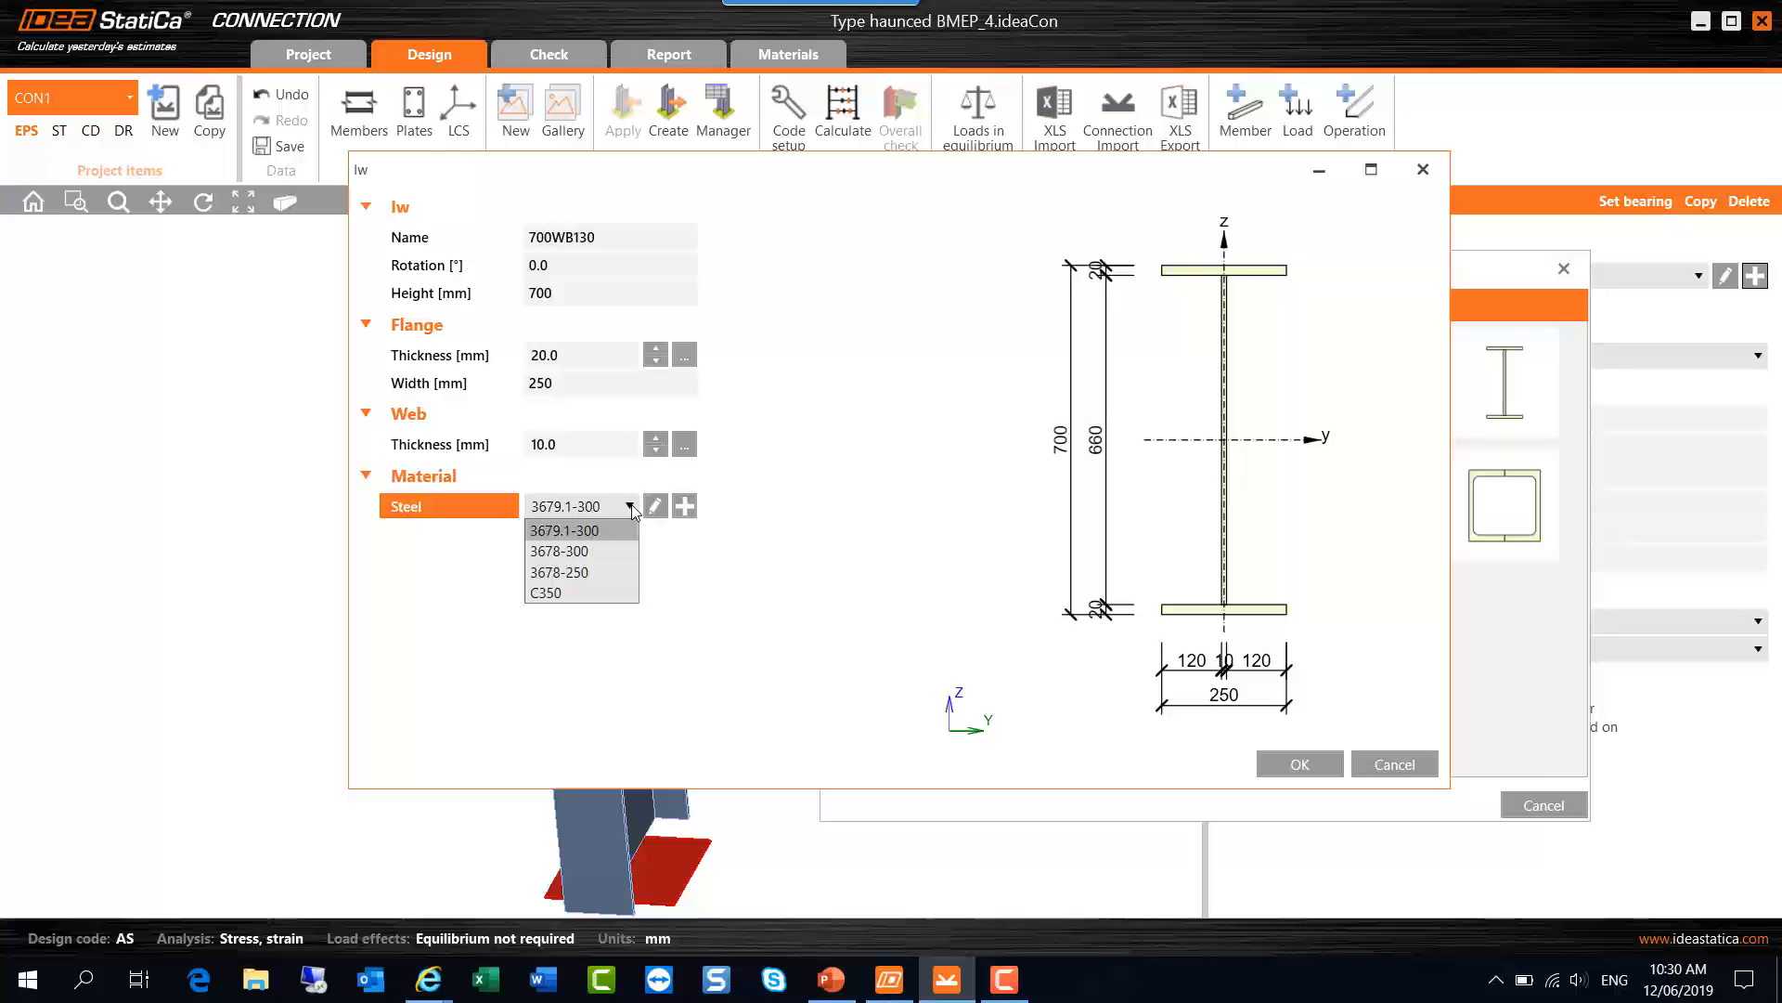
pyautogui.moveTo(607, 557)
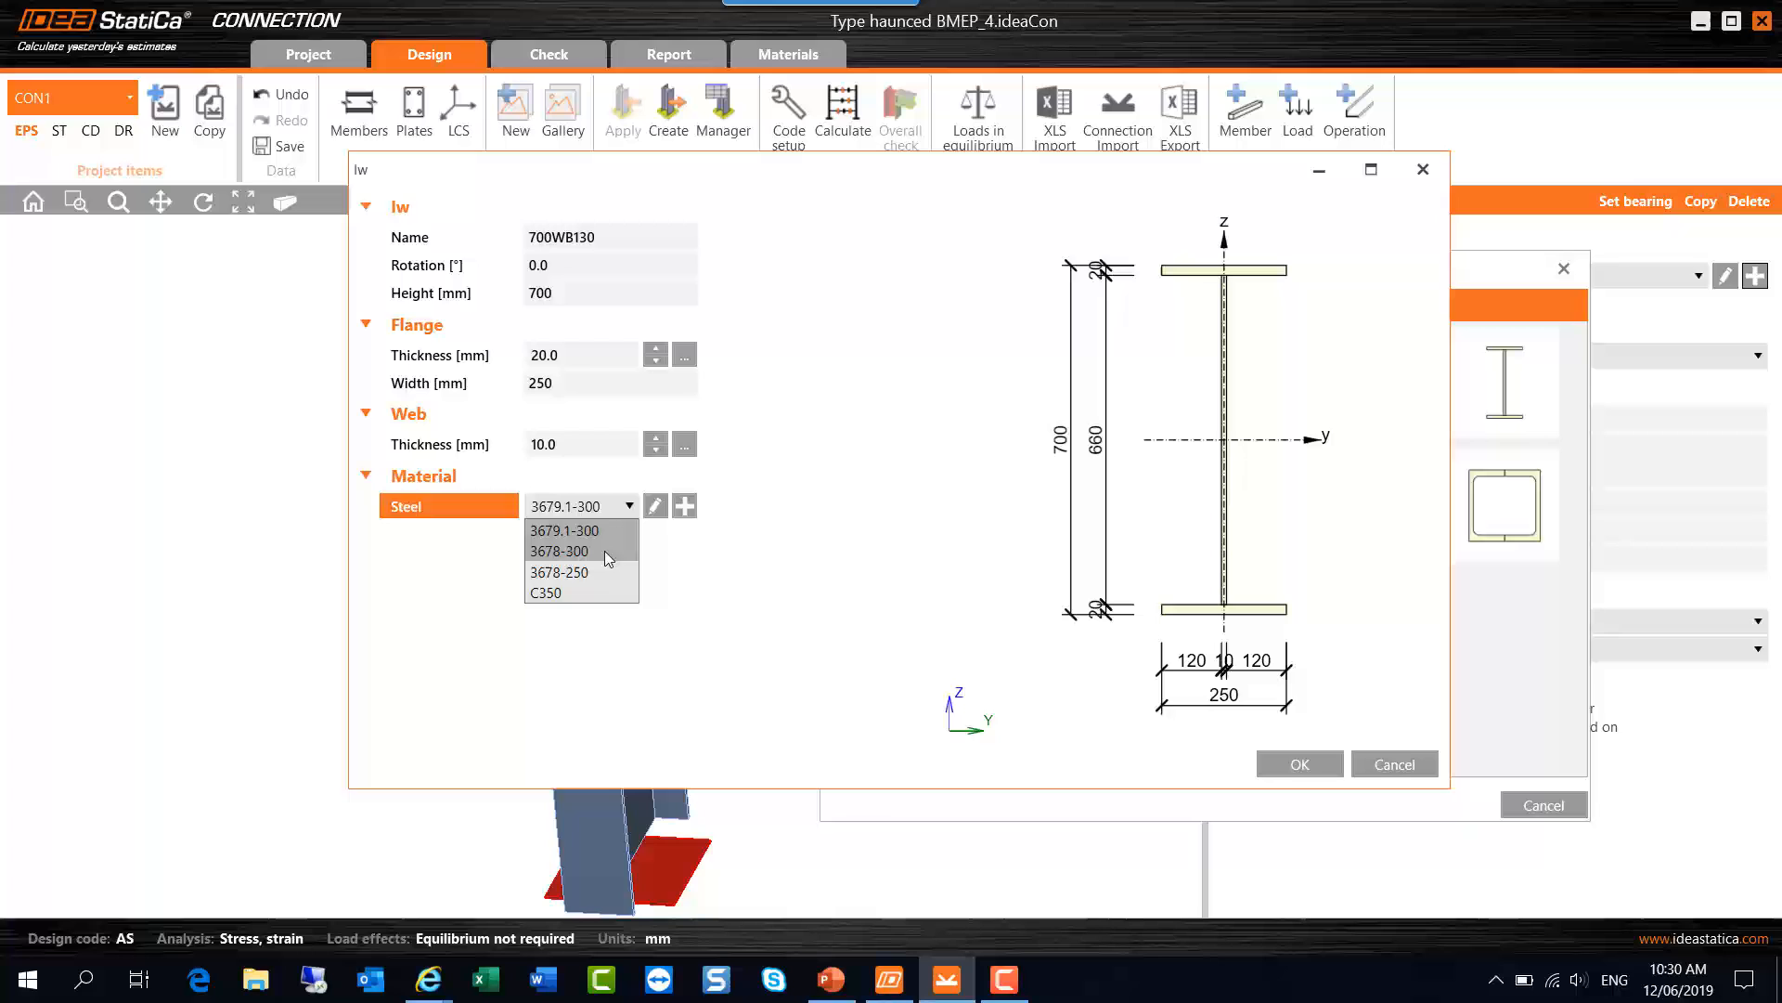
pyautogui.moveTo(607, 557)
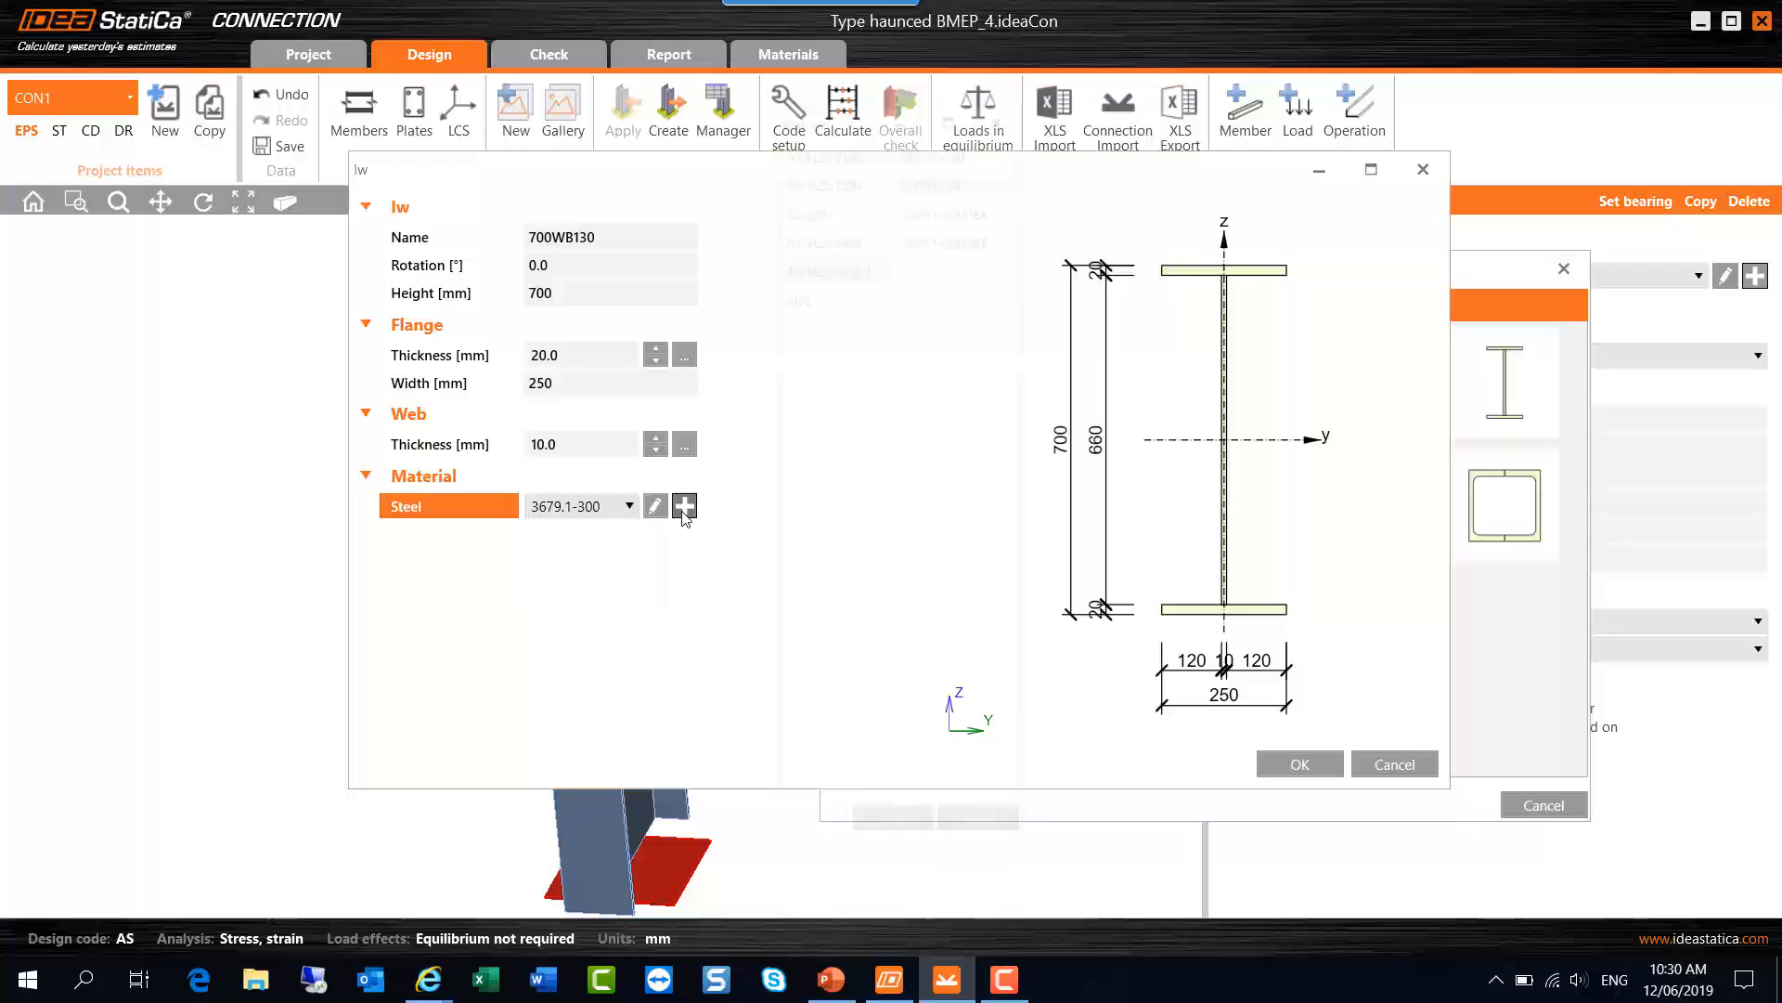
# Step: Open the Material dialog and review AS/NZS 1163 grades C450, C350 and C250
pyautogui.click(684, 505)
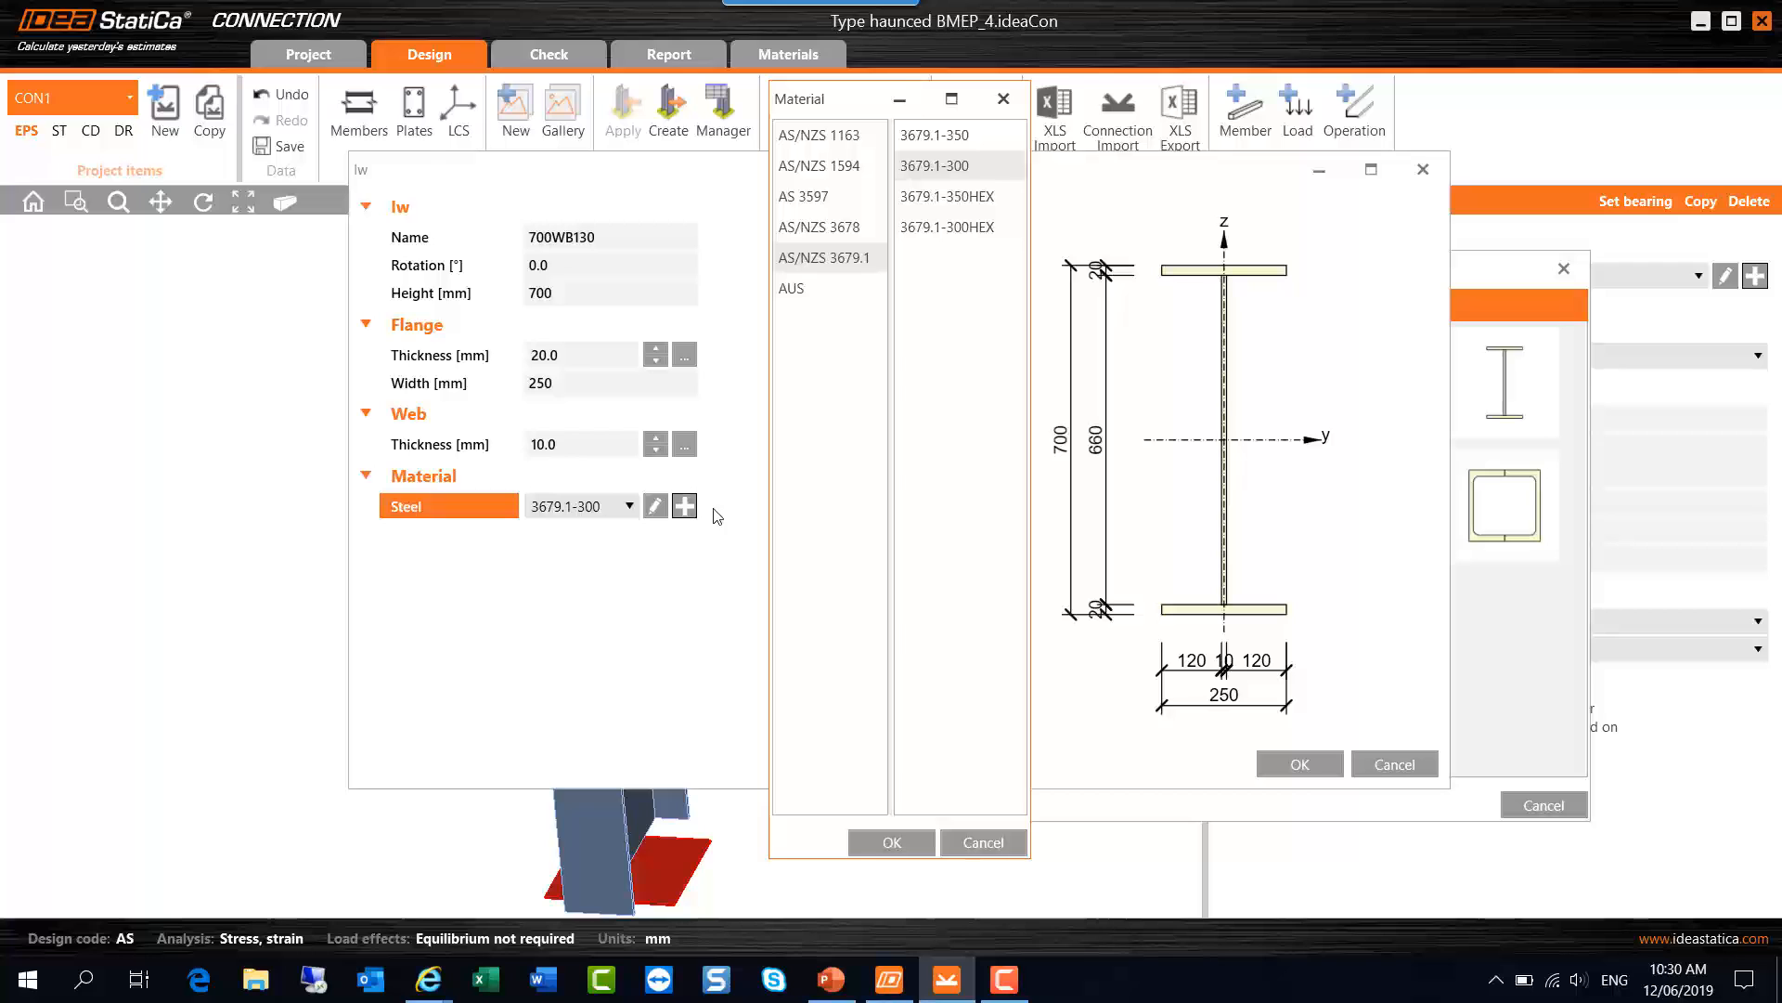
pyautogui.moveTo(717, 508)
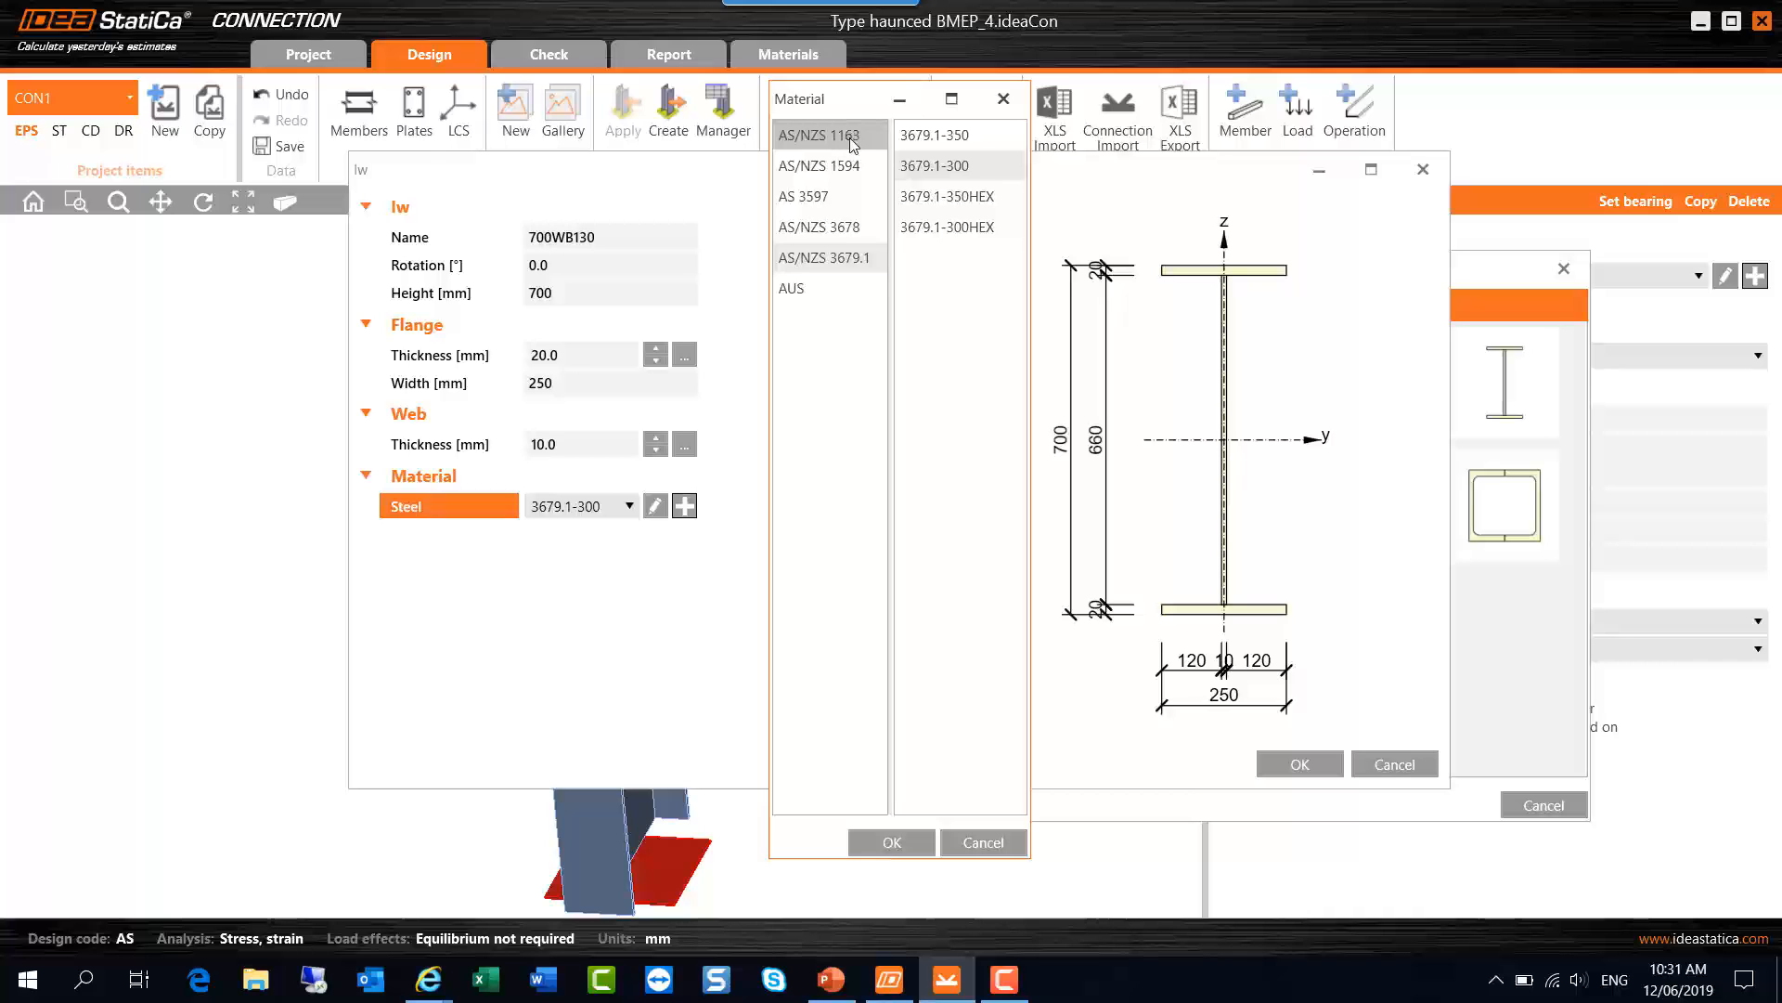
pyautogui.click(826, 133)
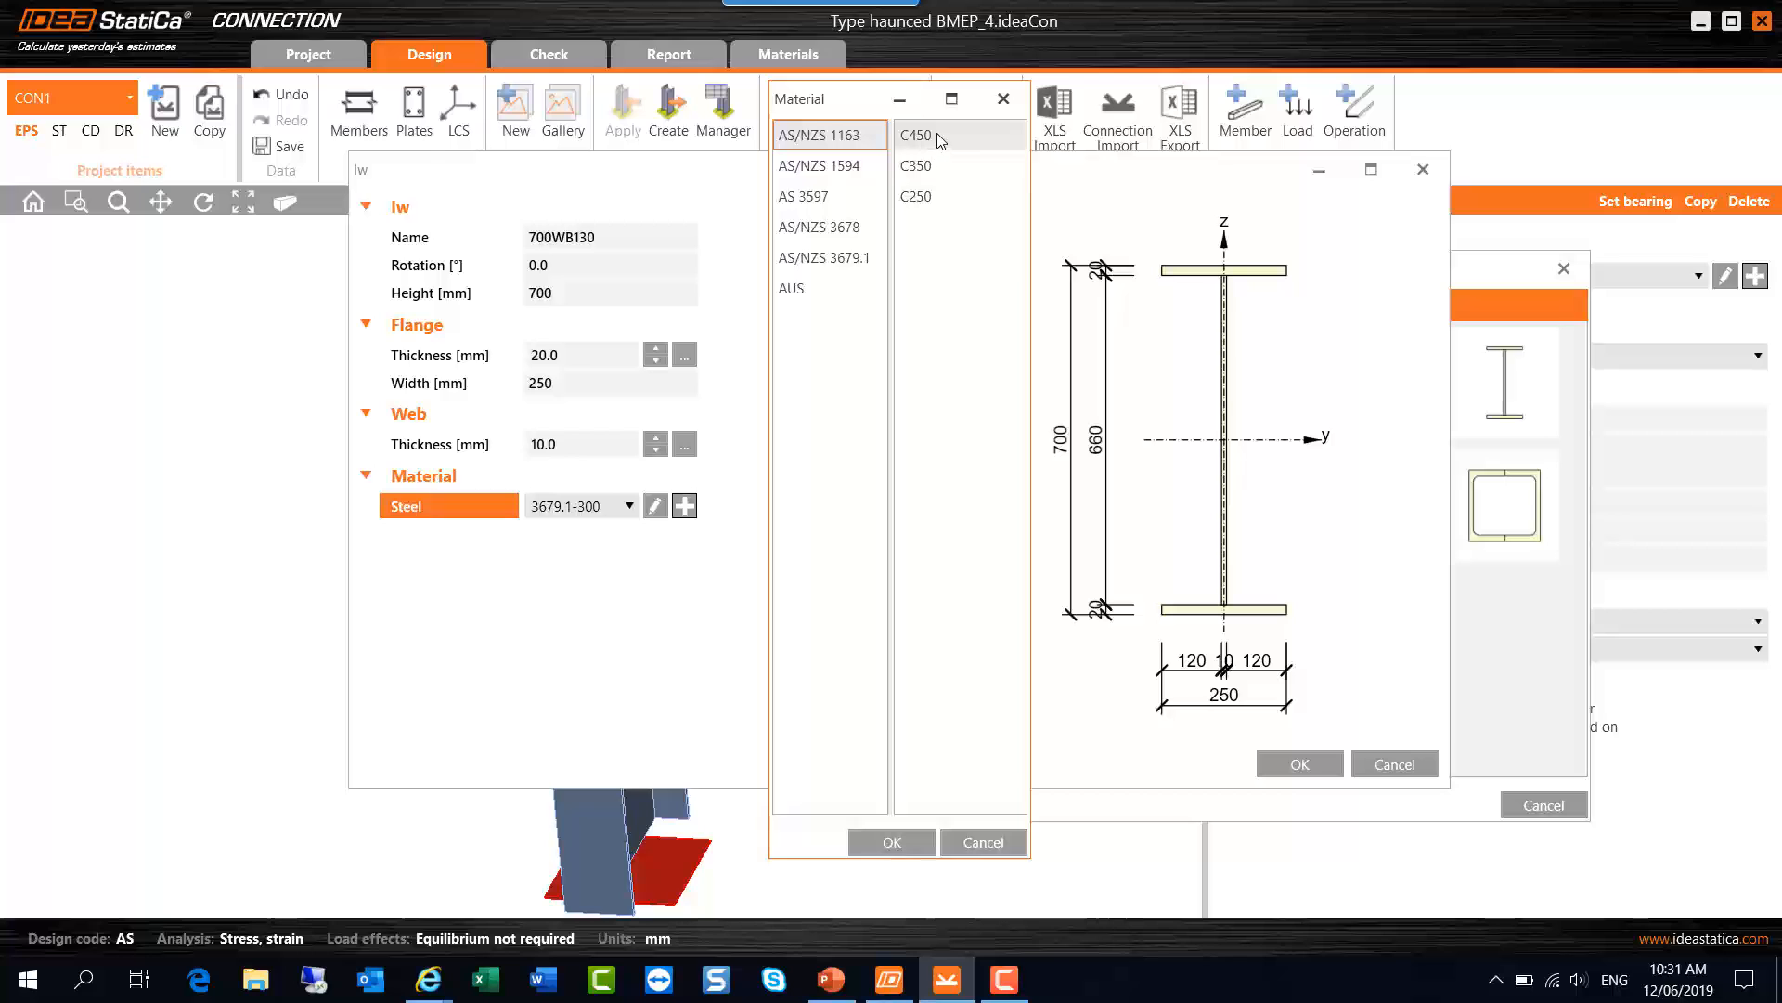
pyautogui.click(915, 134)
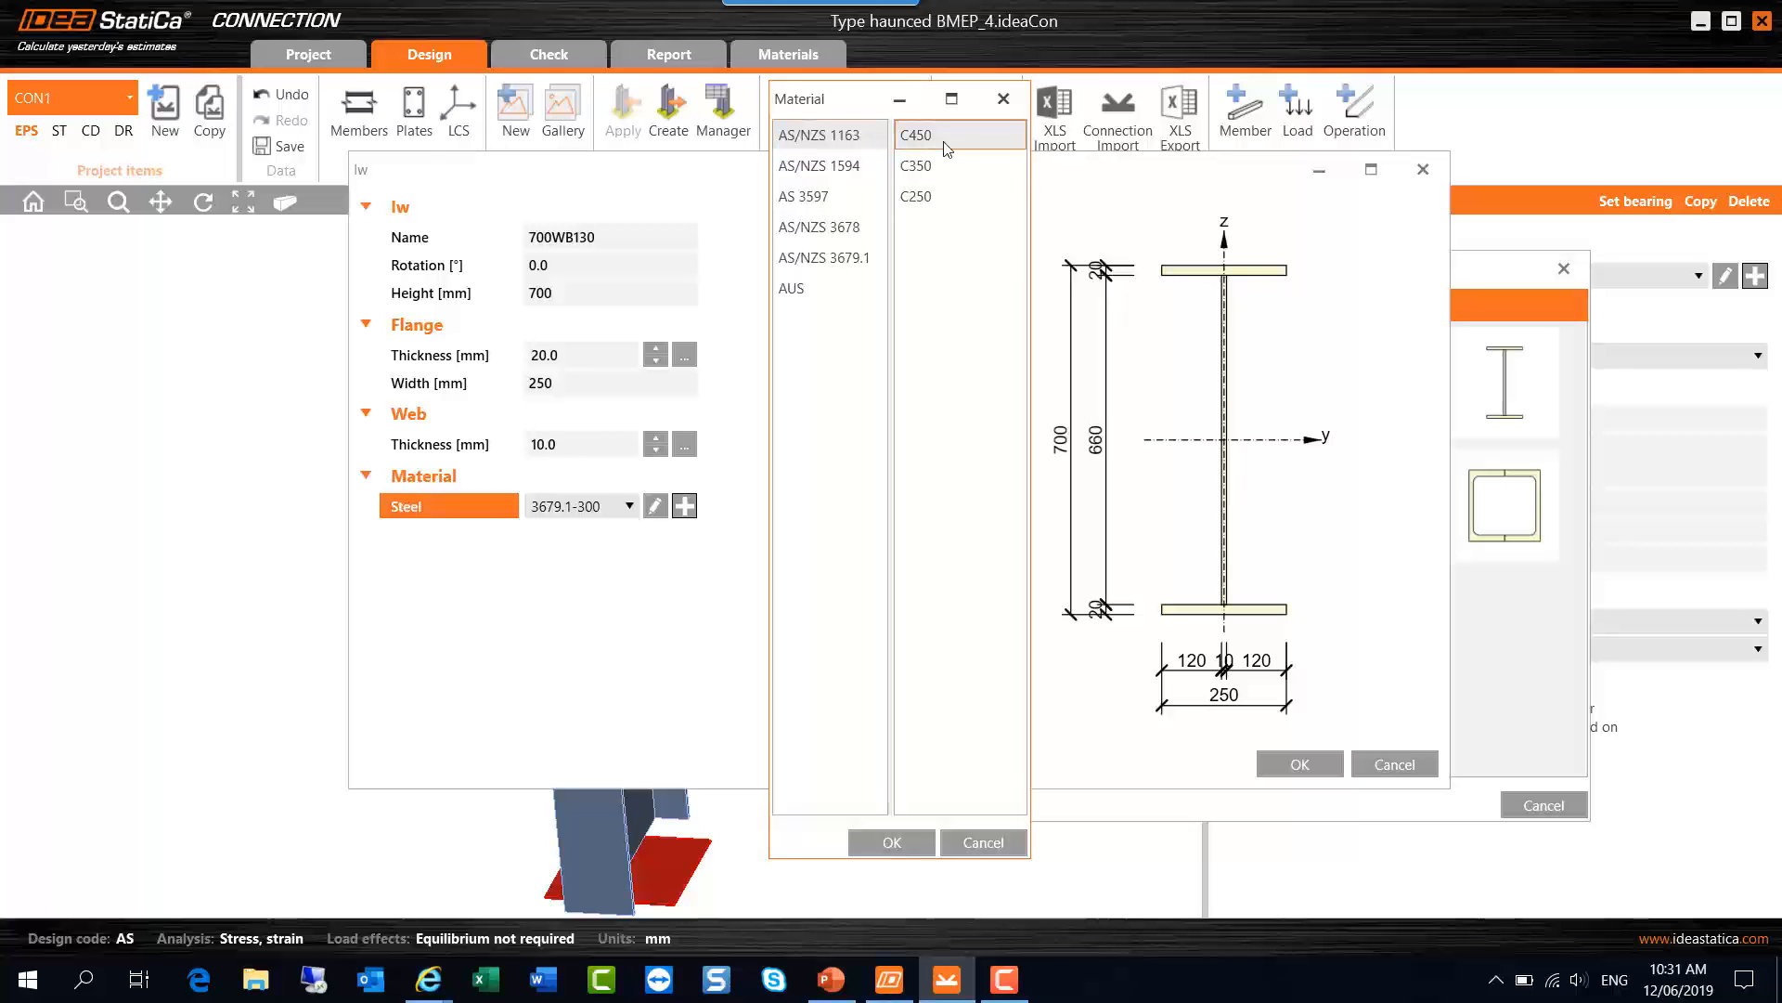
pyautogui.click(959, 165)
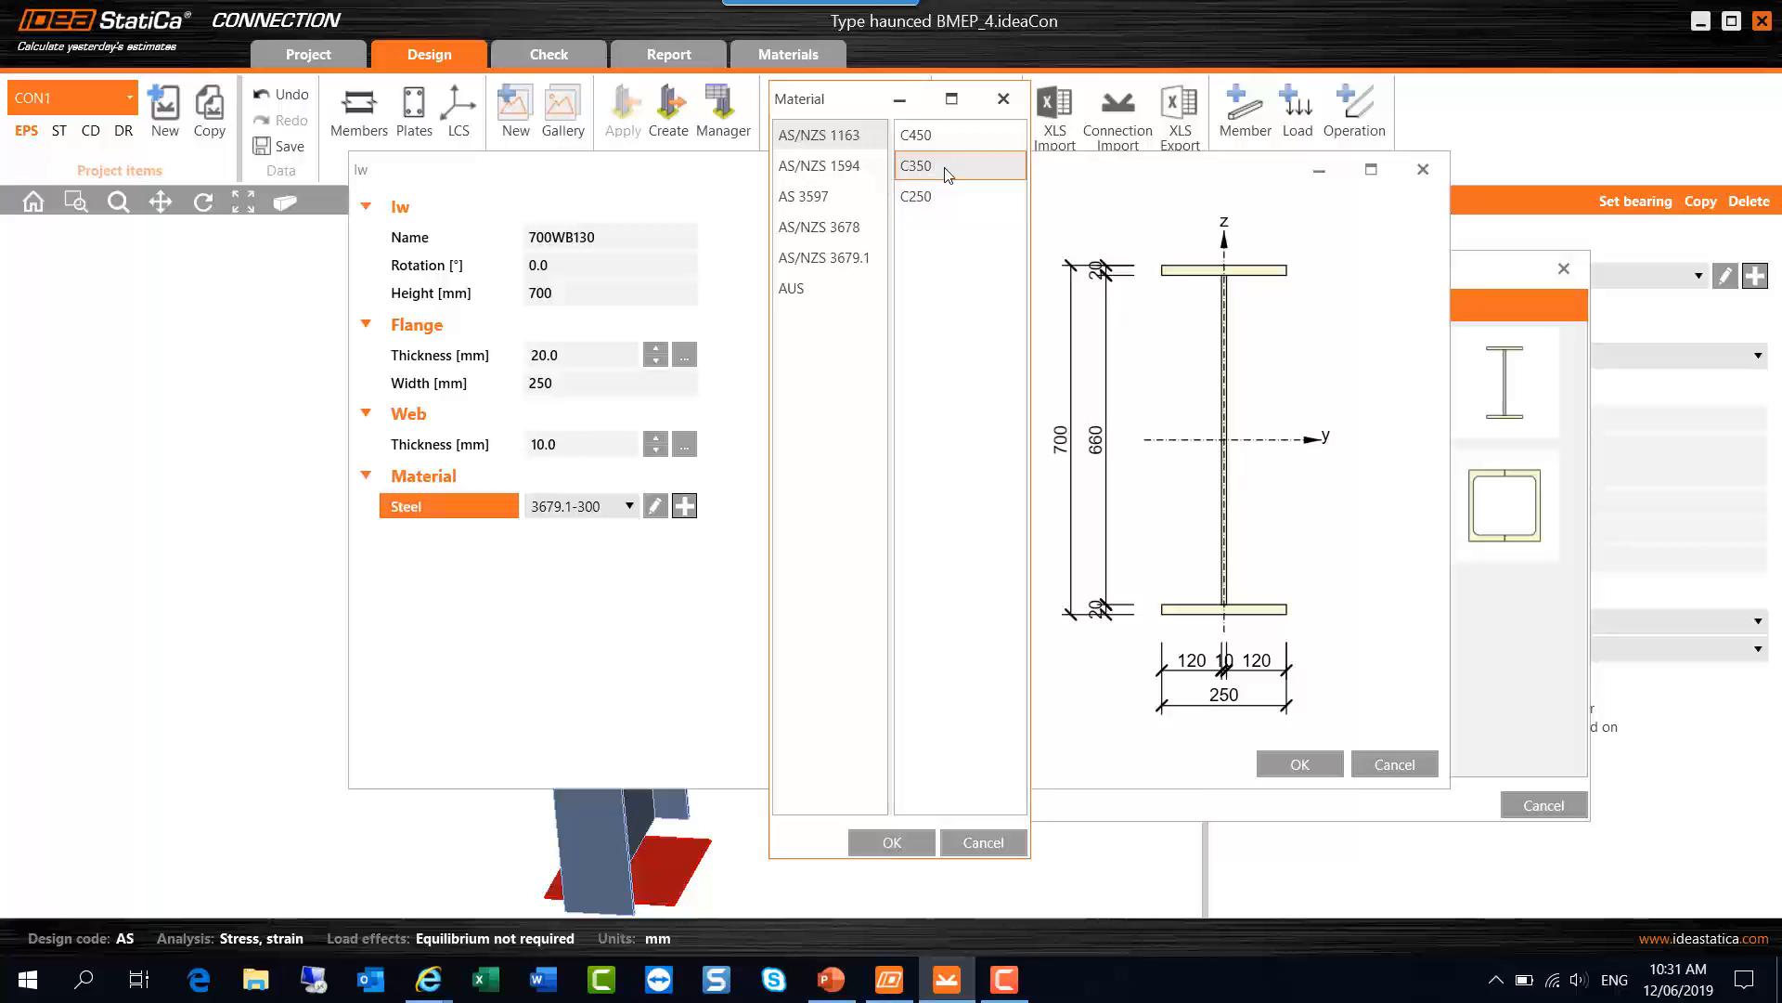
pyautogui.click(955, 196)
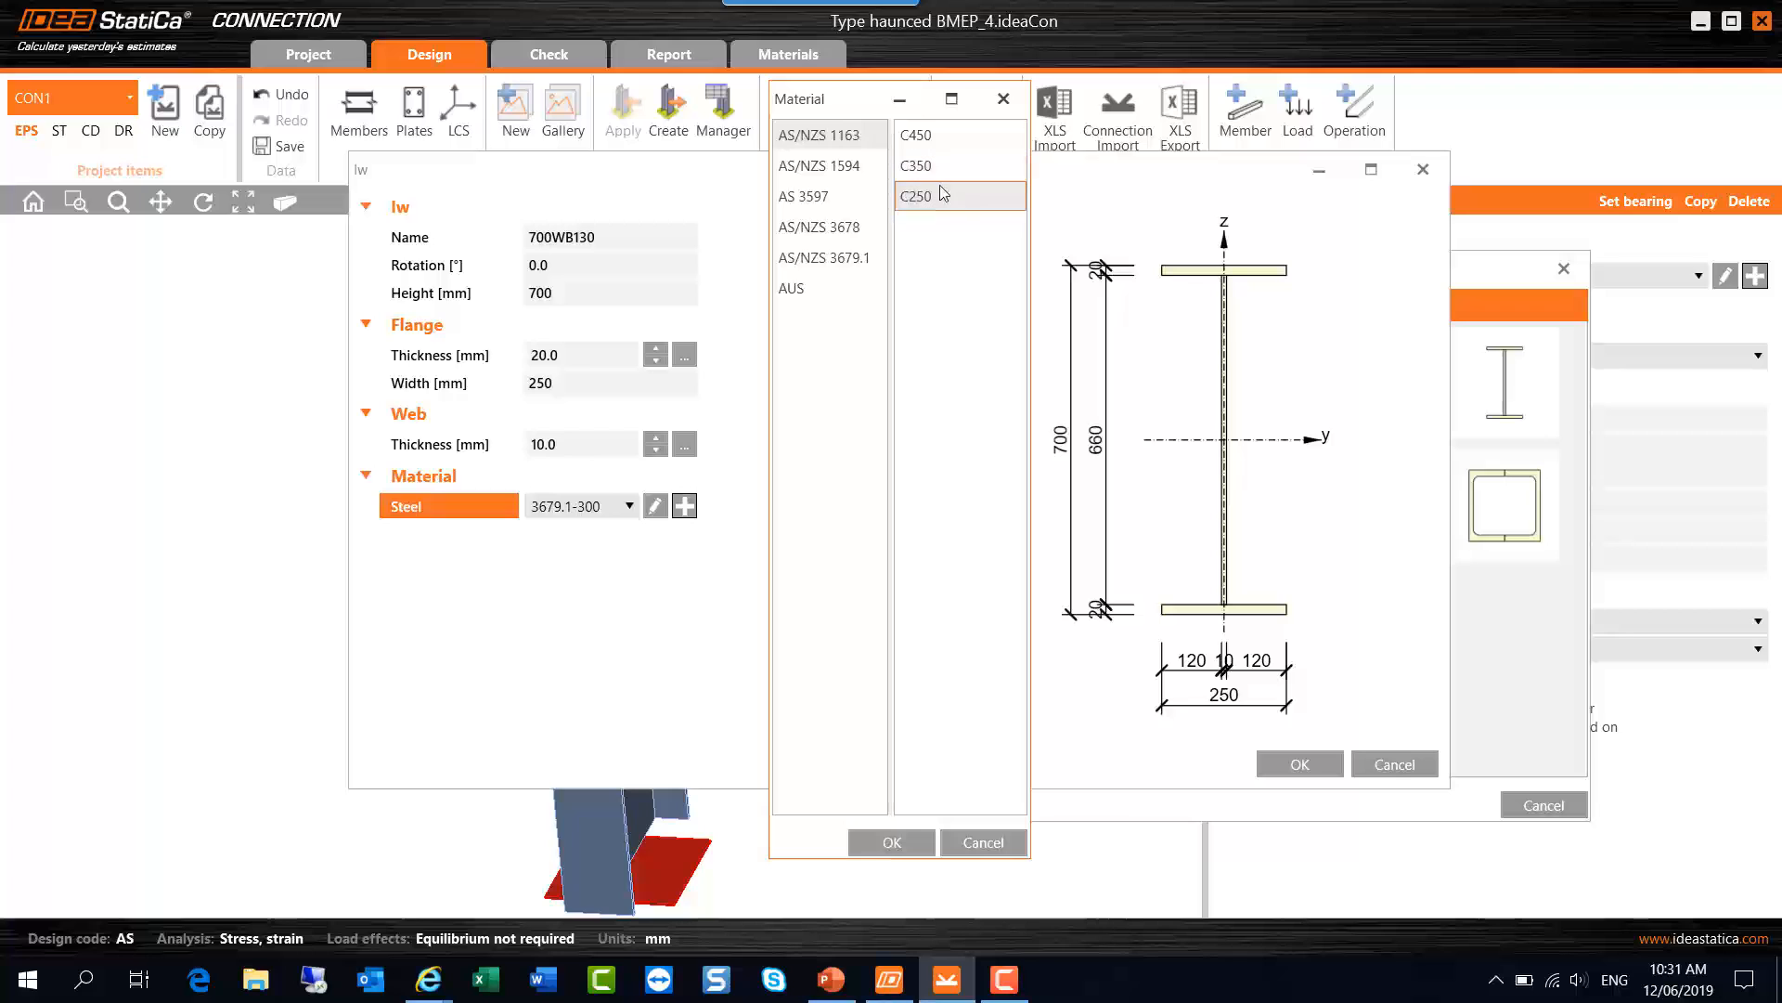
# Step: Browse the AS/NZS 1594, AS 3597 and AS/NZS 3679.1 grade lists
pyautogui.click(826, 165)
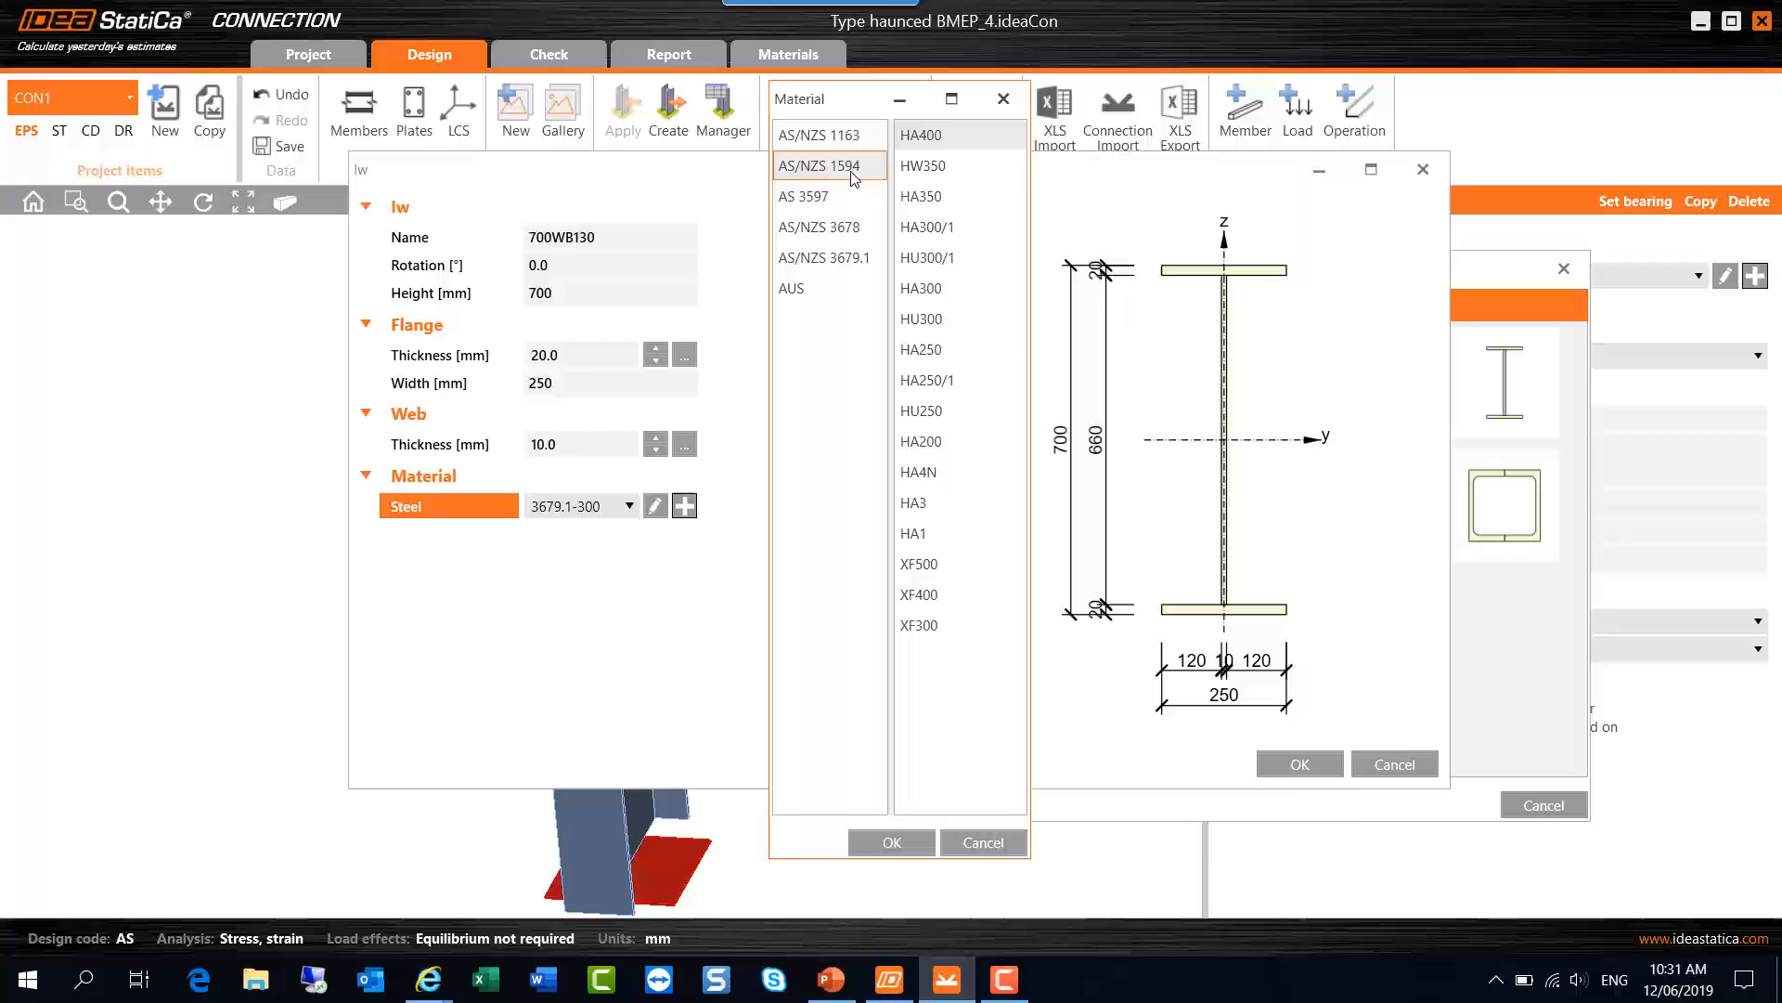
pyautogui.click(807, 196)
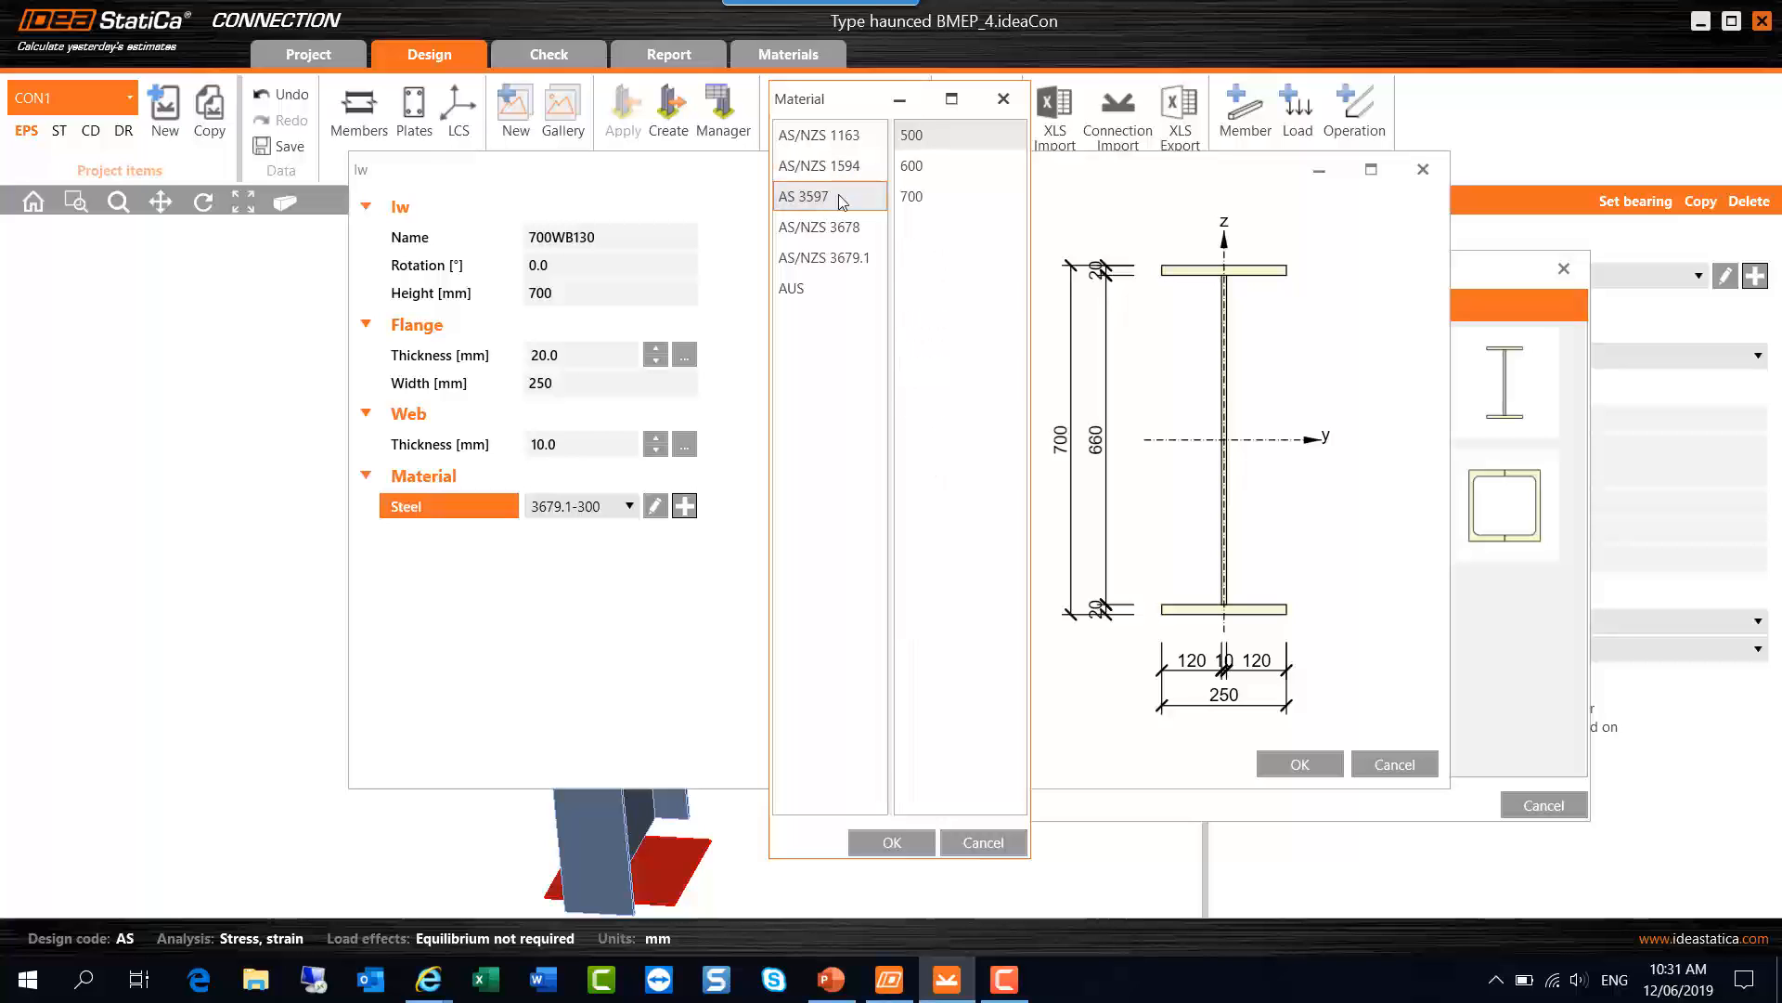
pyautogui.moveTo(847, 204)
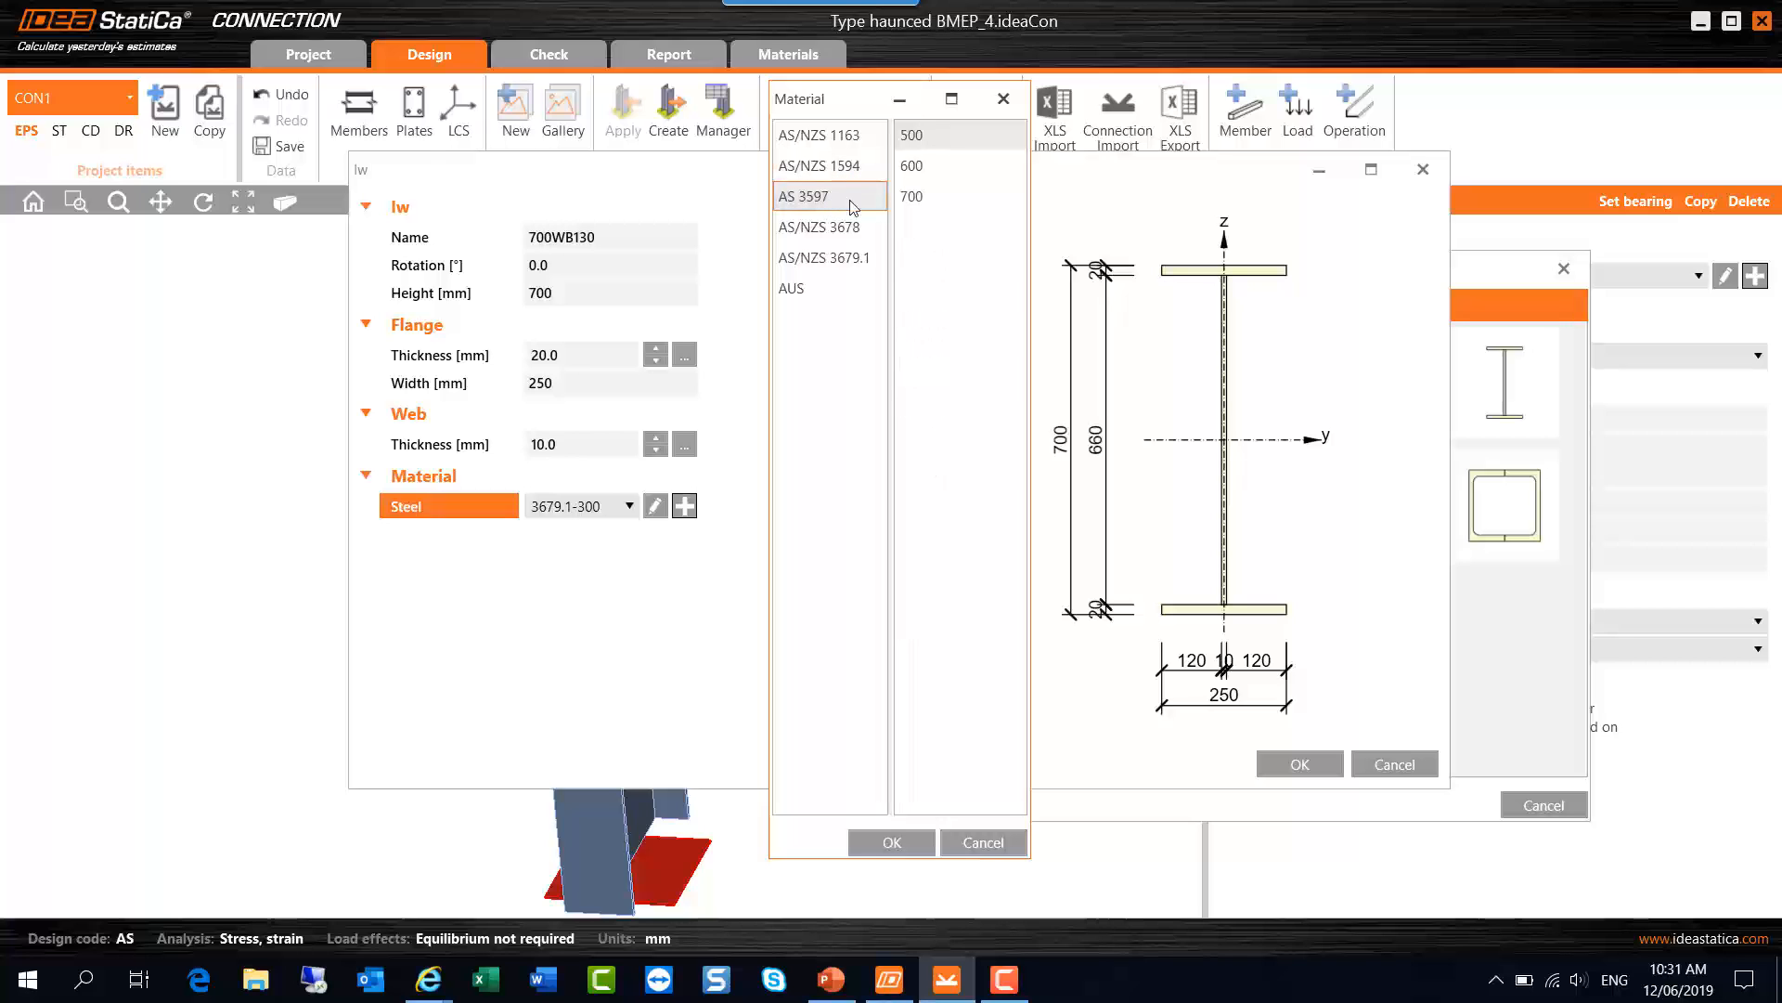
pyautogui.click(913, 195)
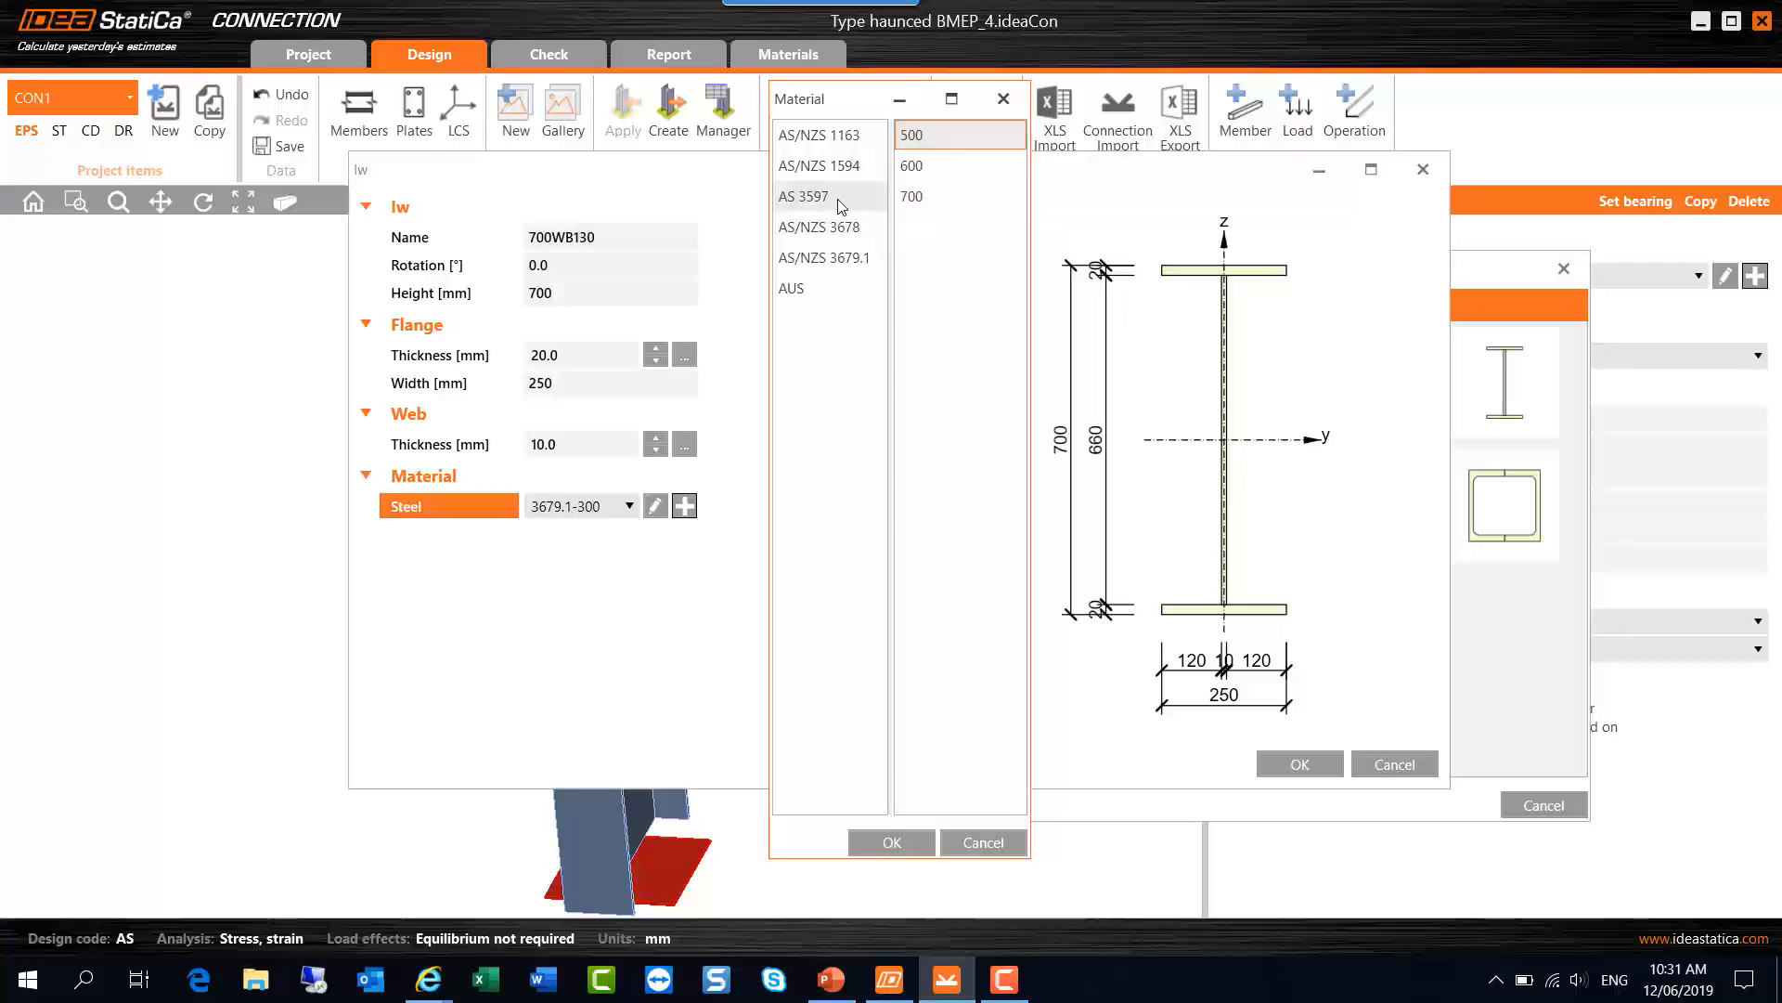
pyautogui.click(802, 196)
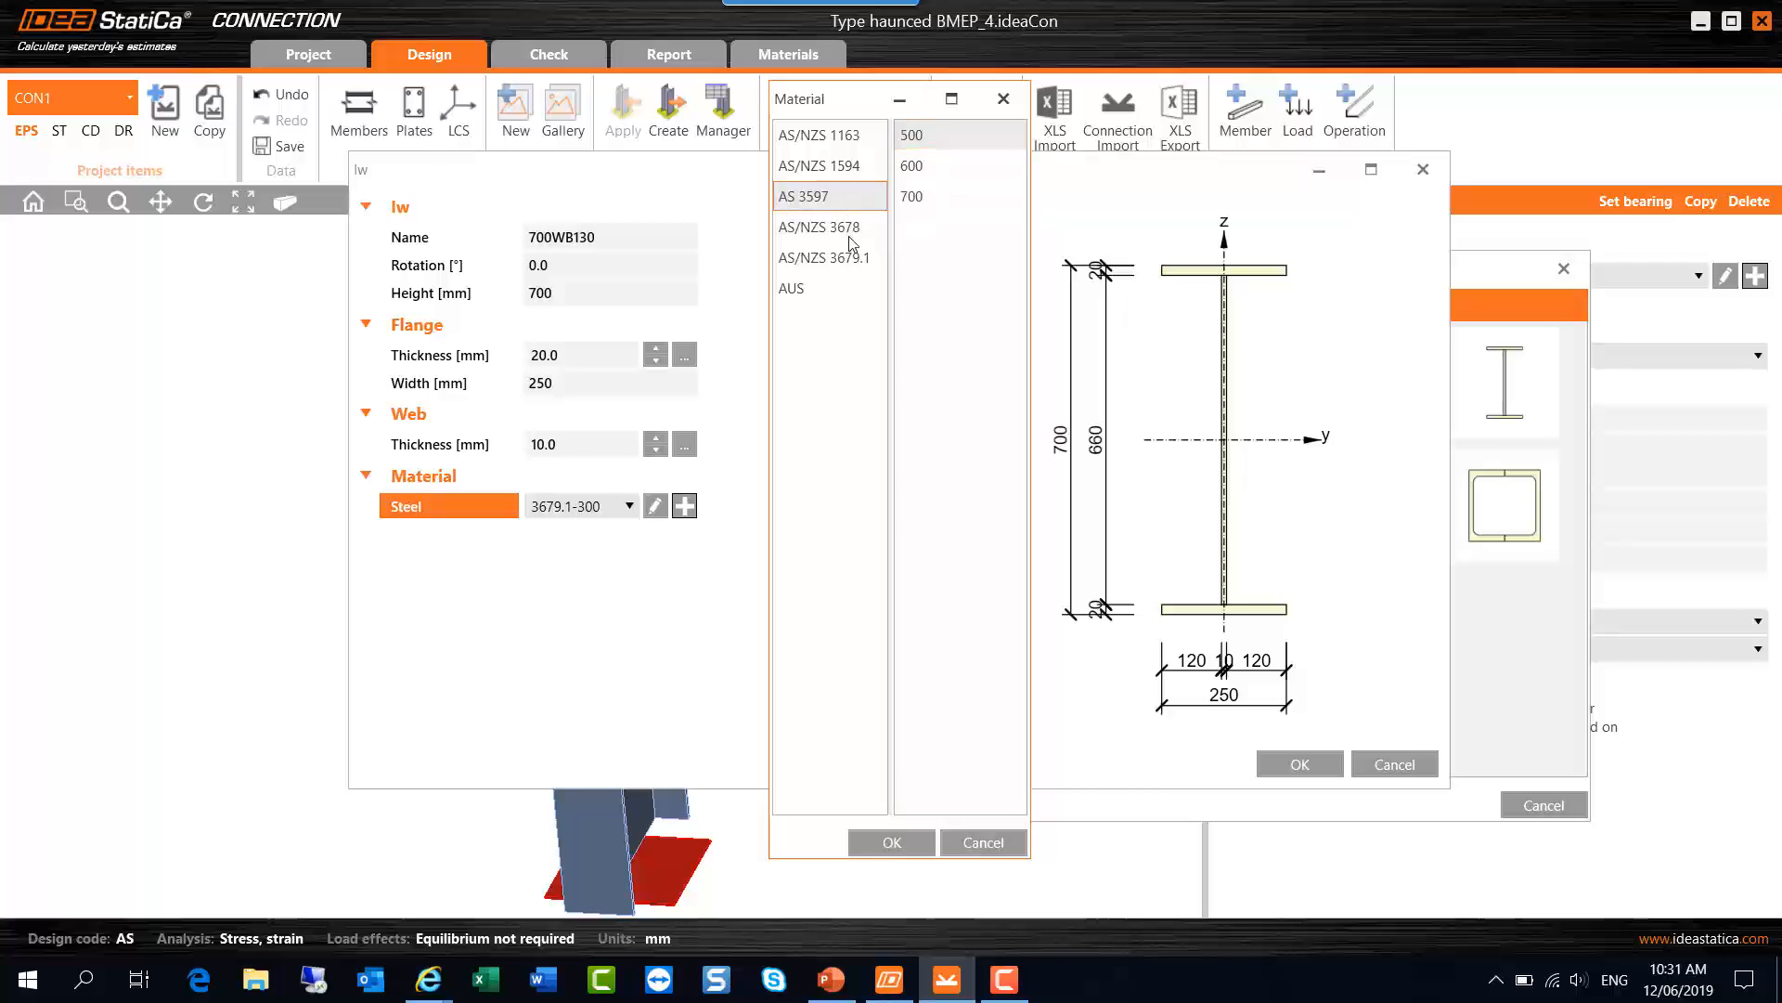
pyautogui.click(824, 258)
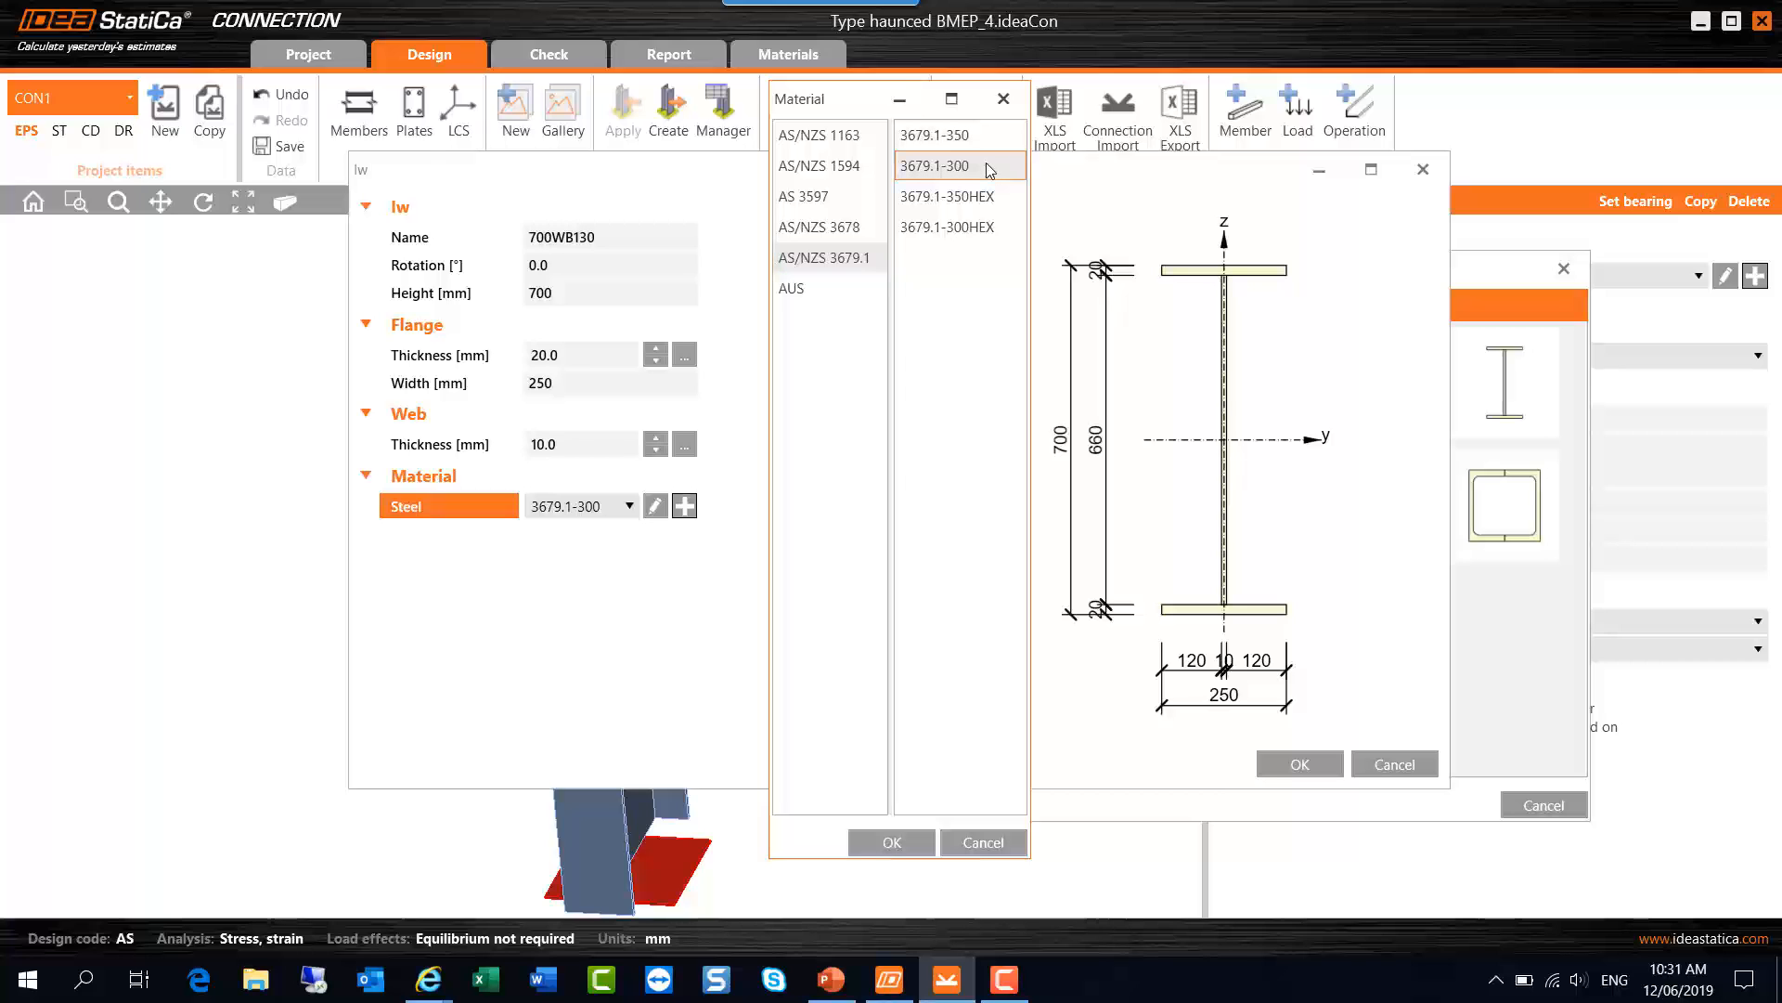
# Step: Pick grade 3678-300 under AS/NZS 3678 for 700WB130 and confirm it
pyautogui.click(947, 133)
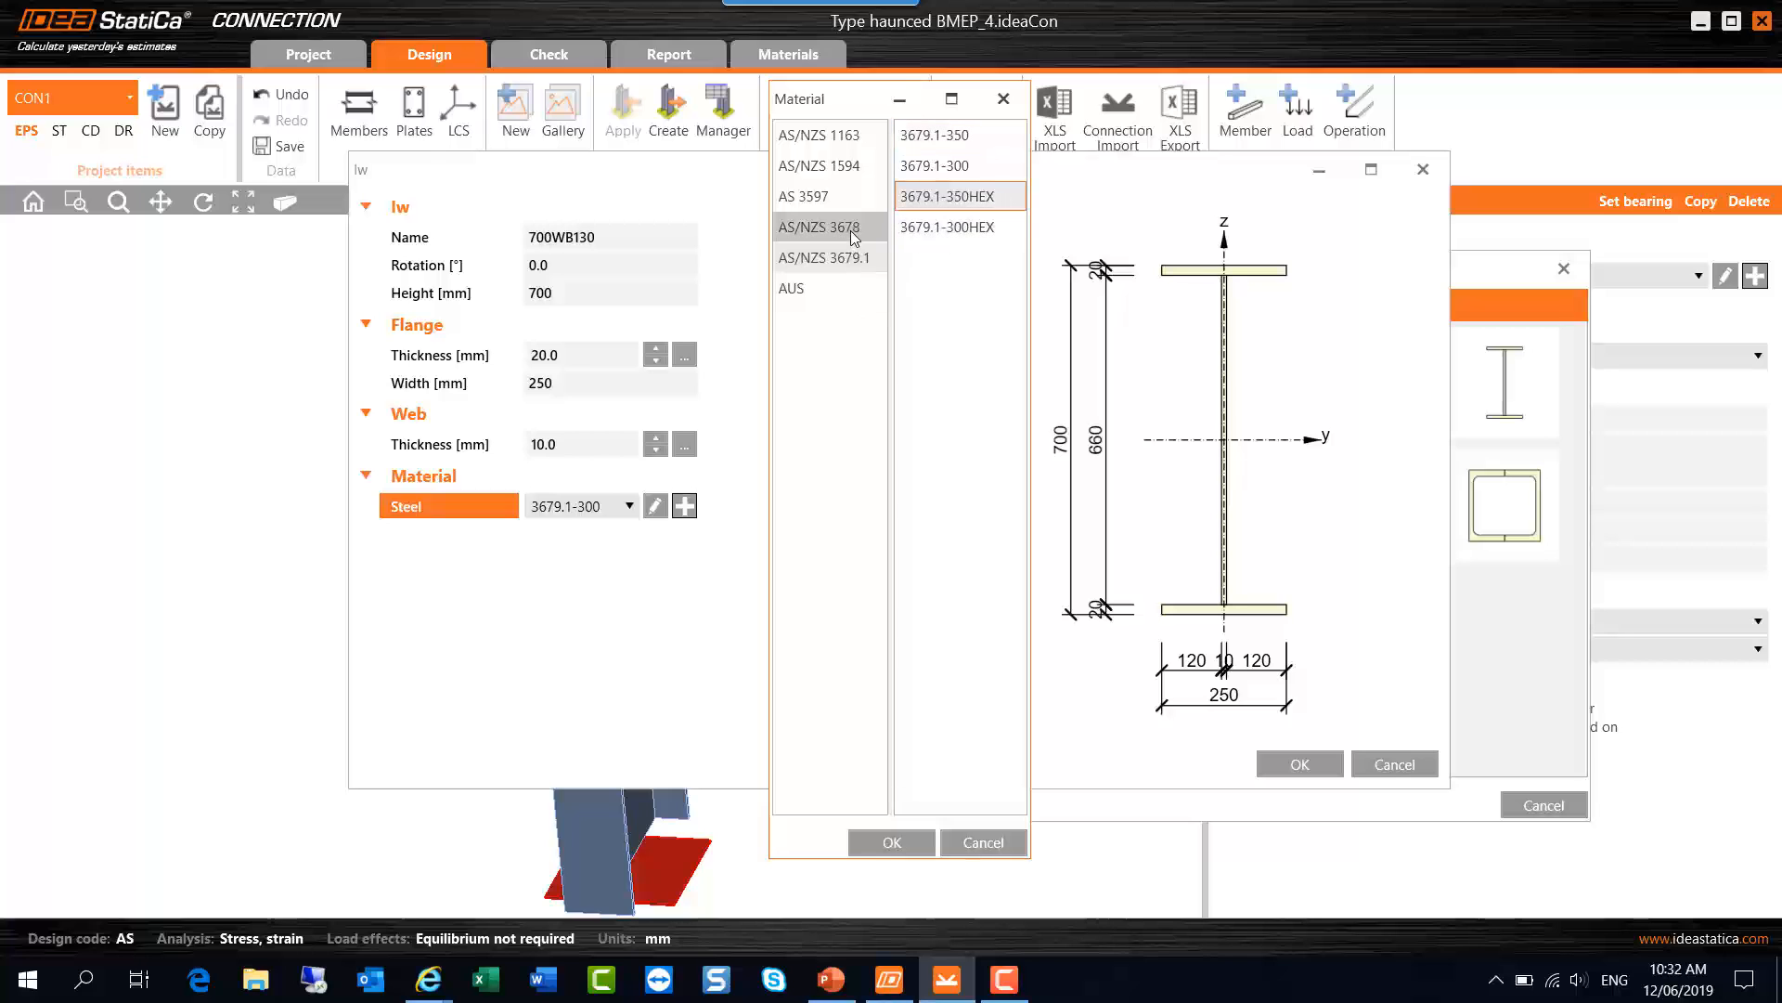
pyautogui.click(820, 227)
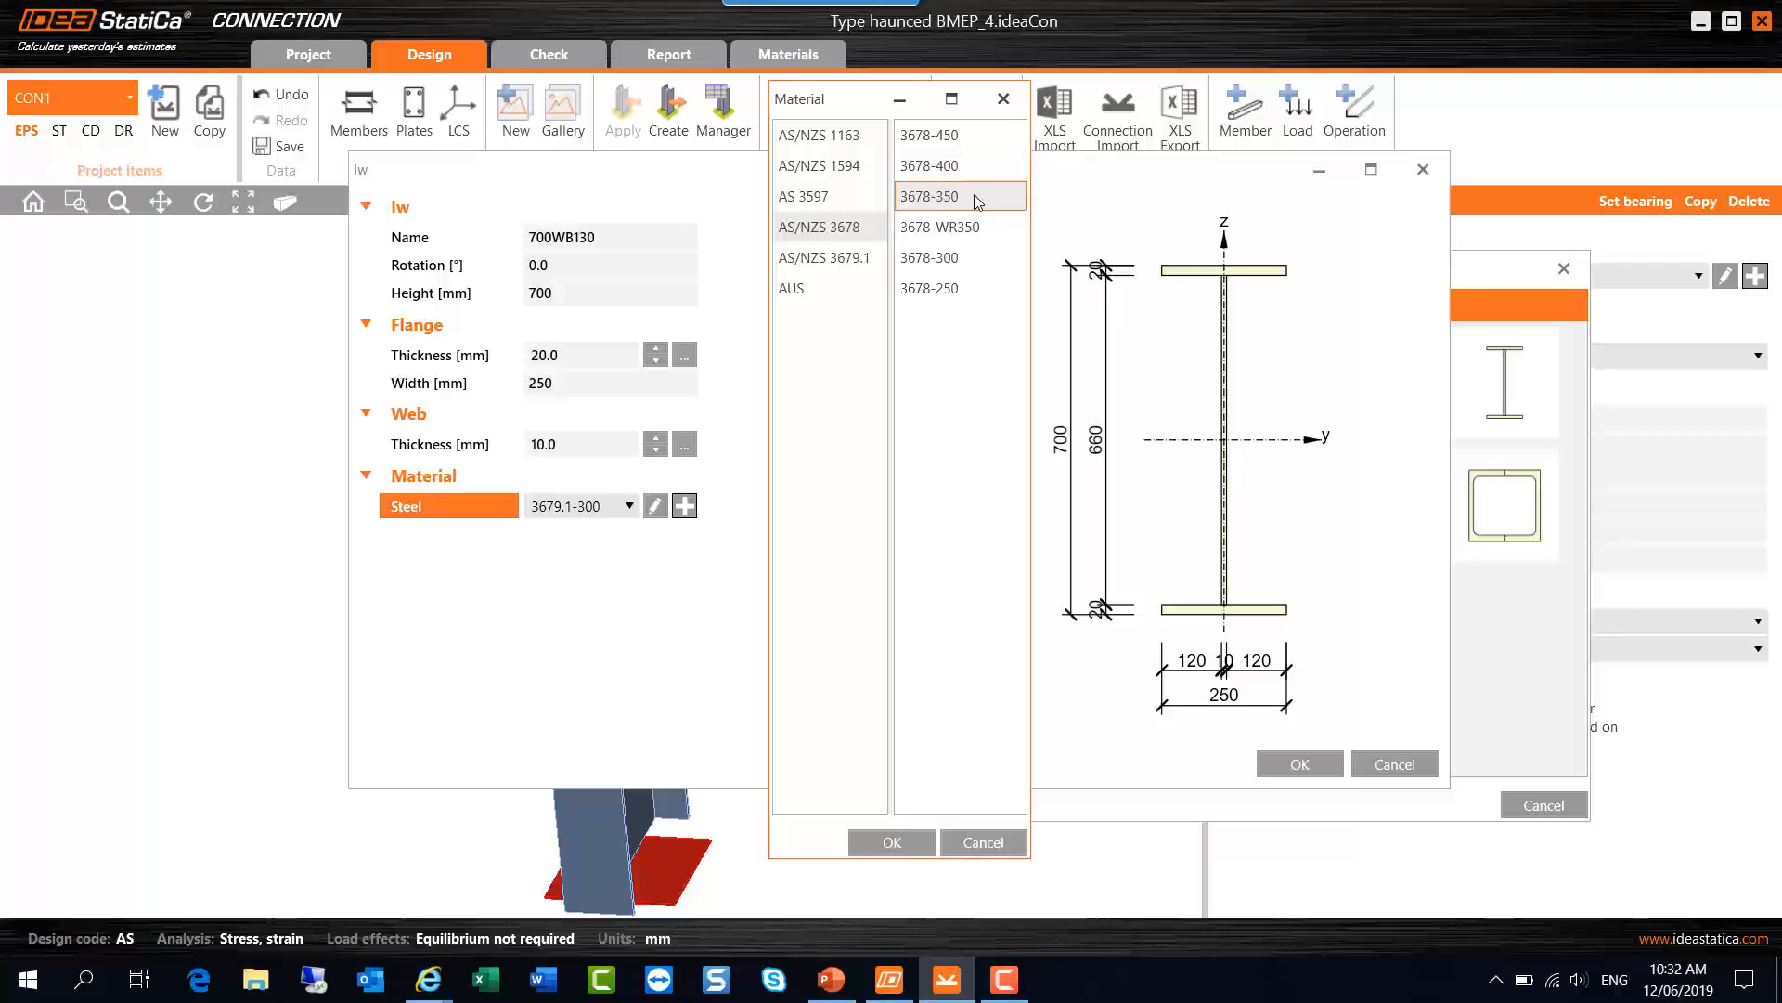
pyautogui.click(959, 134)
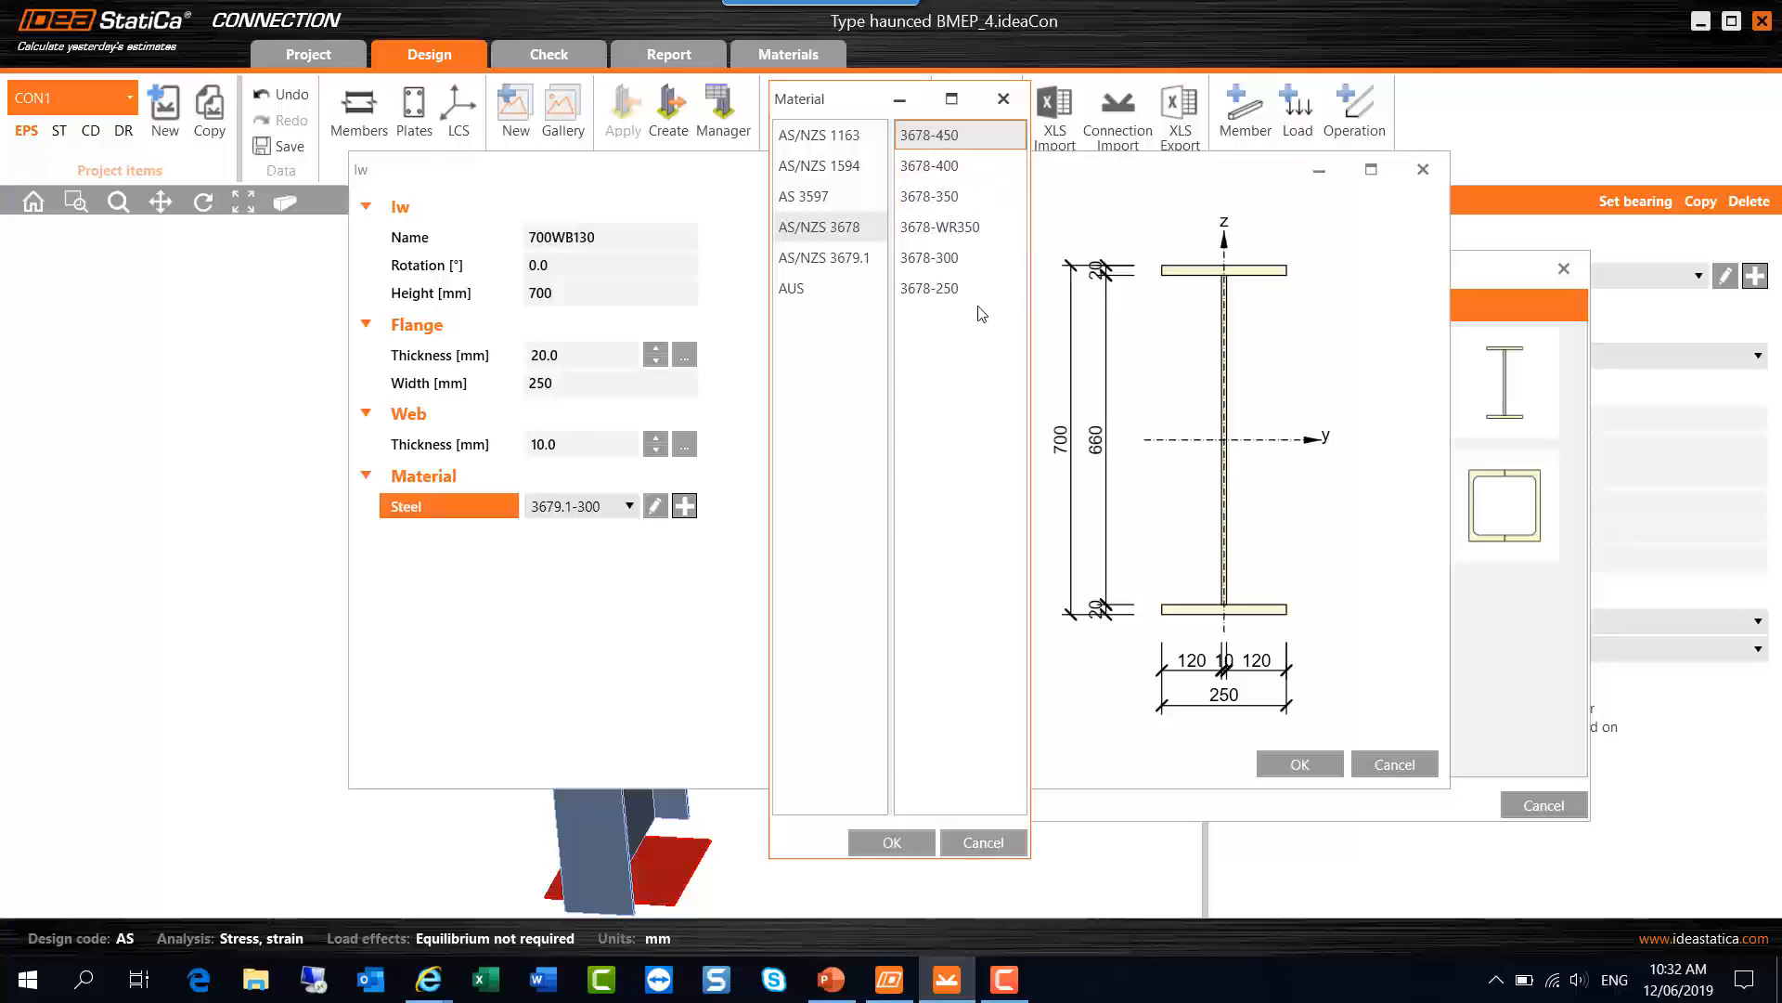
pyautogui.click(959, 227)
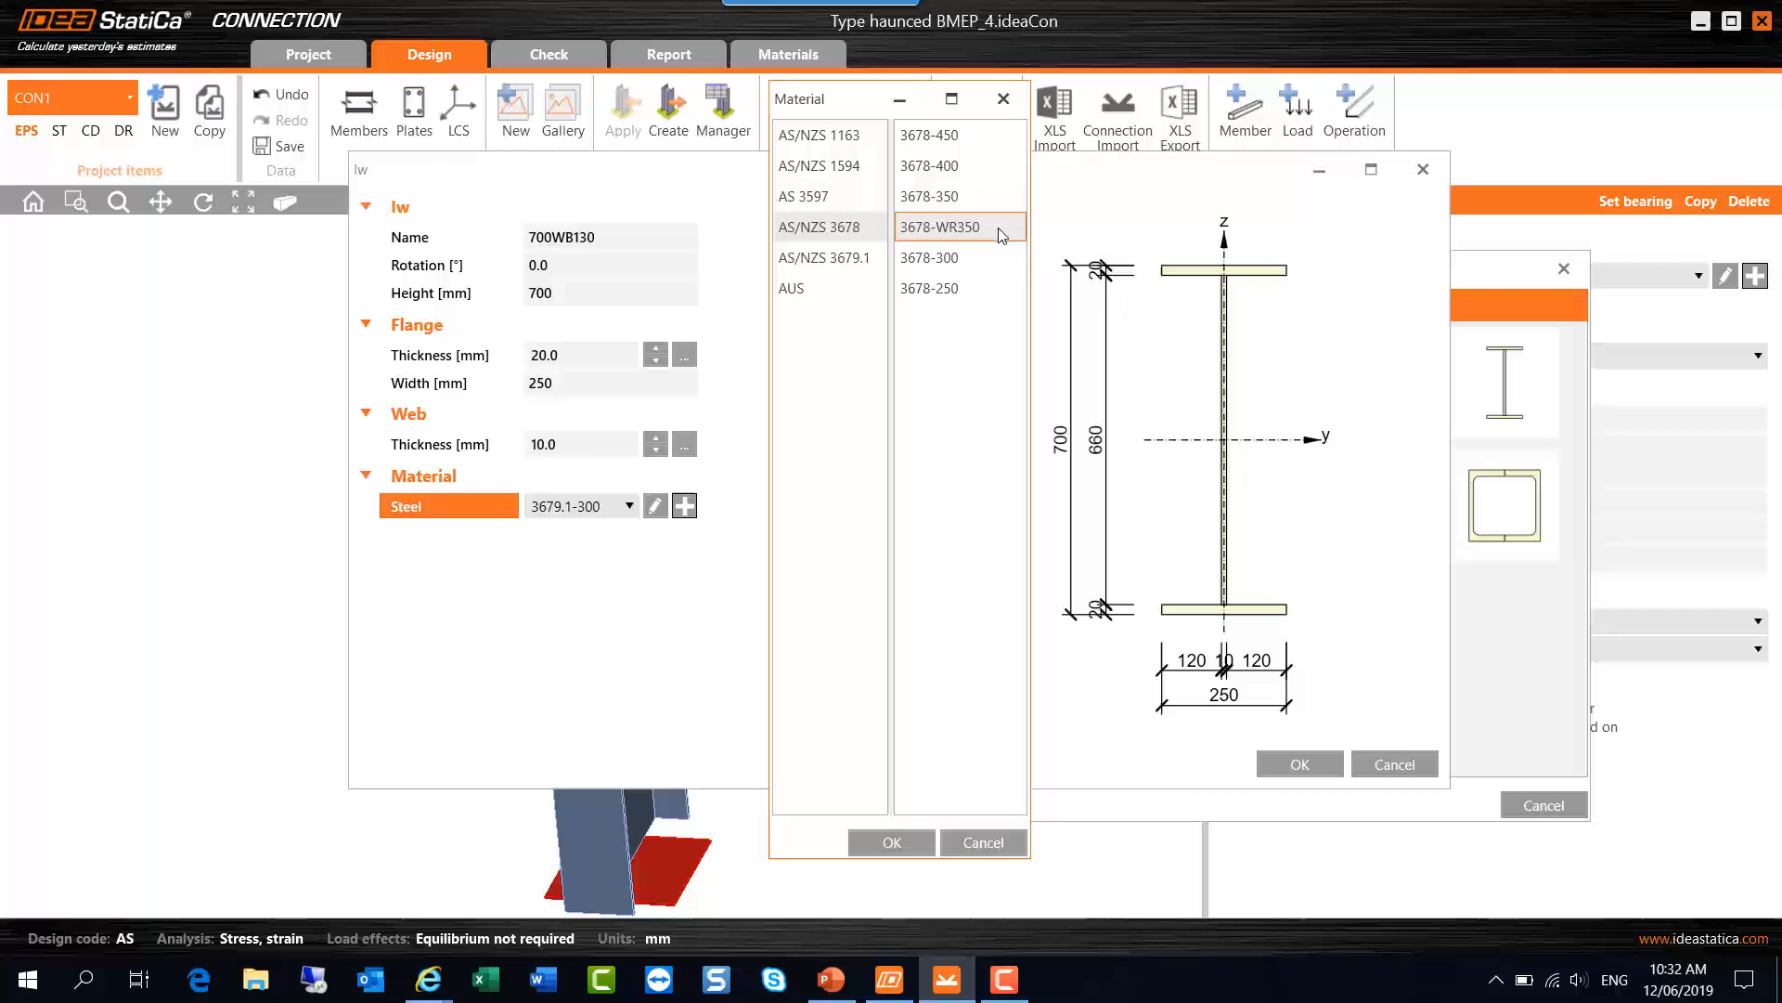
pyautogui.moveTo(850, 244)
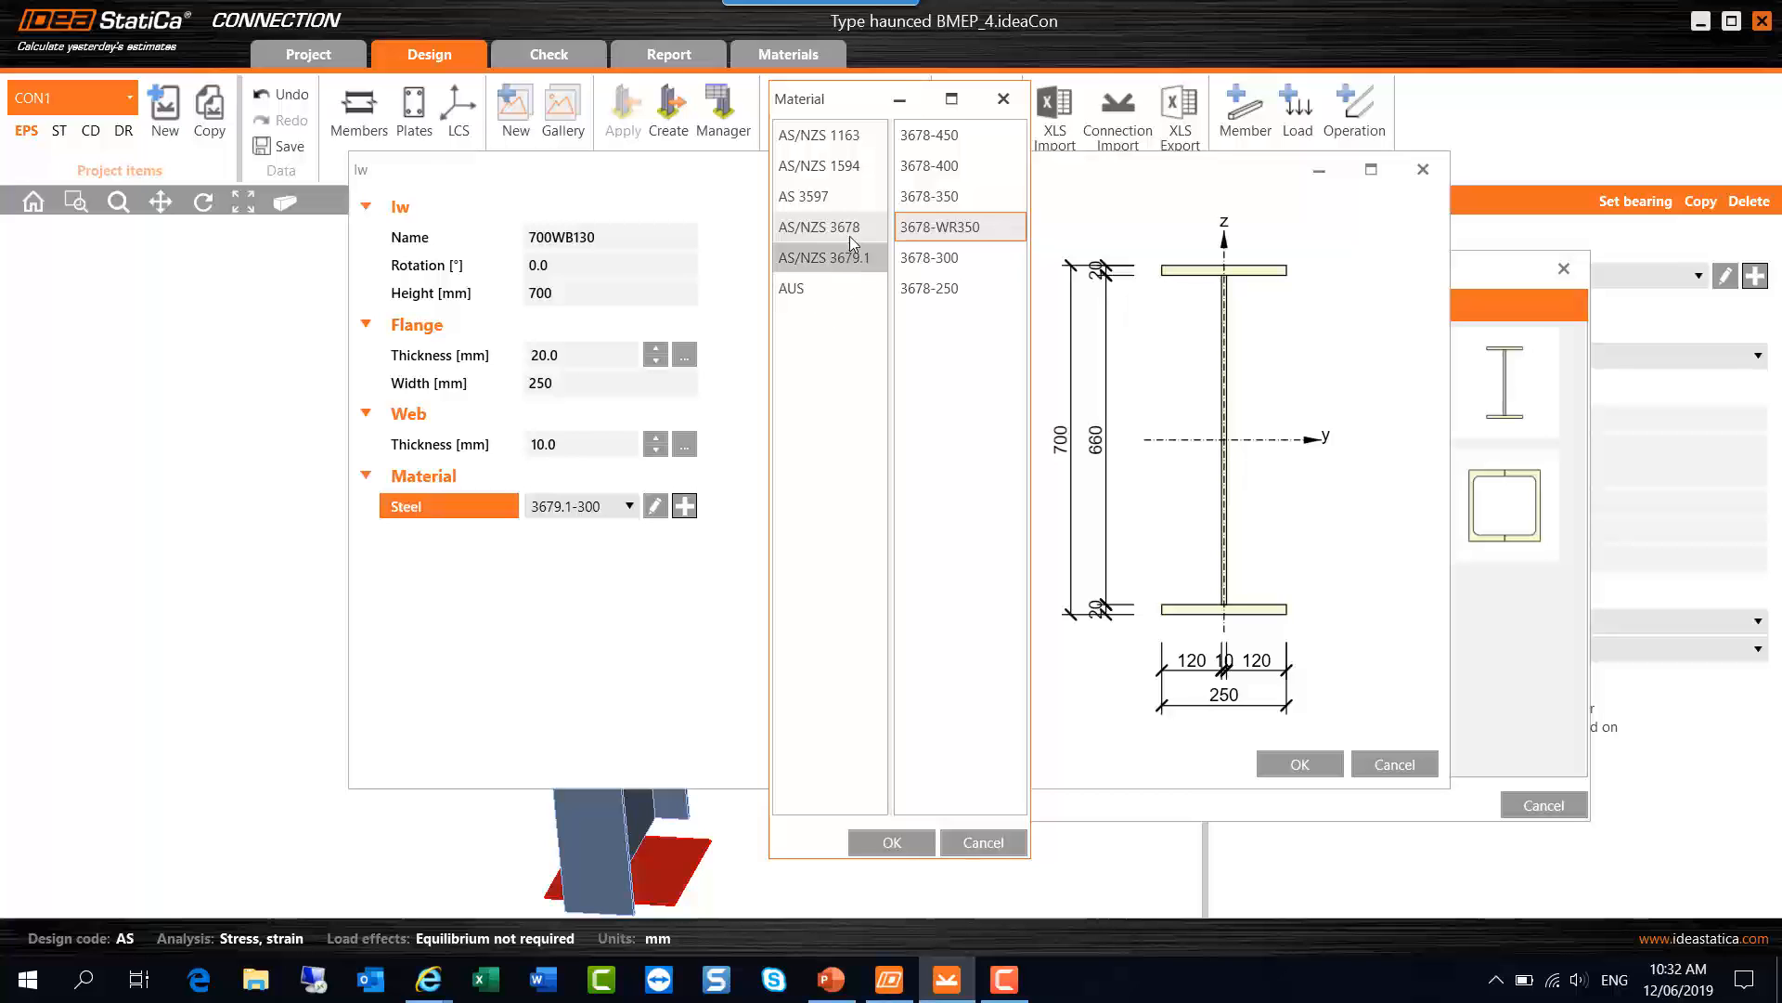
pyautogui.click(958, 257)
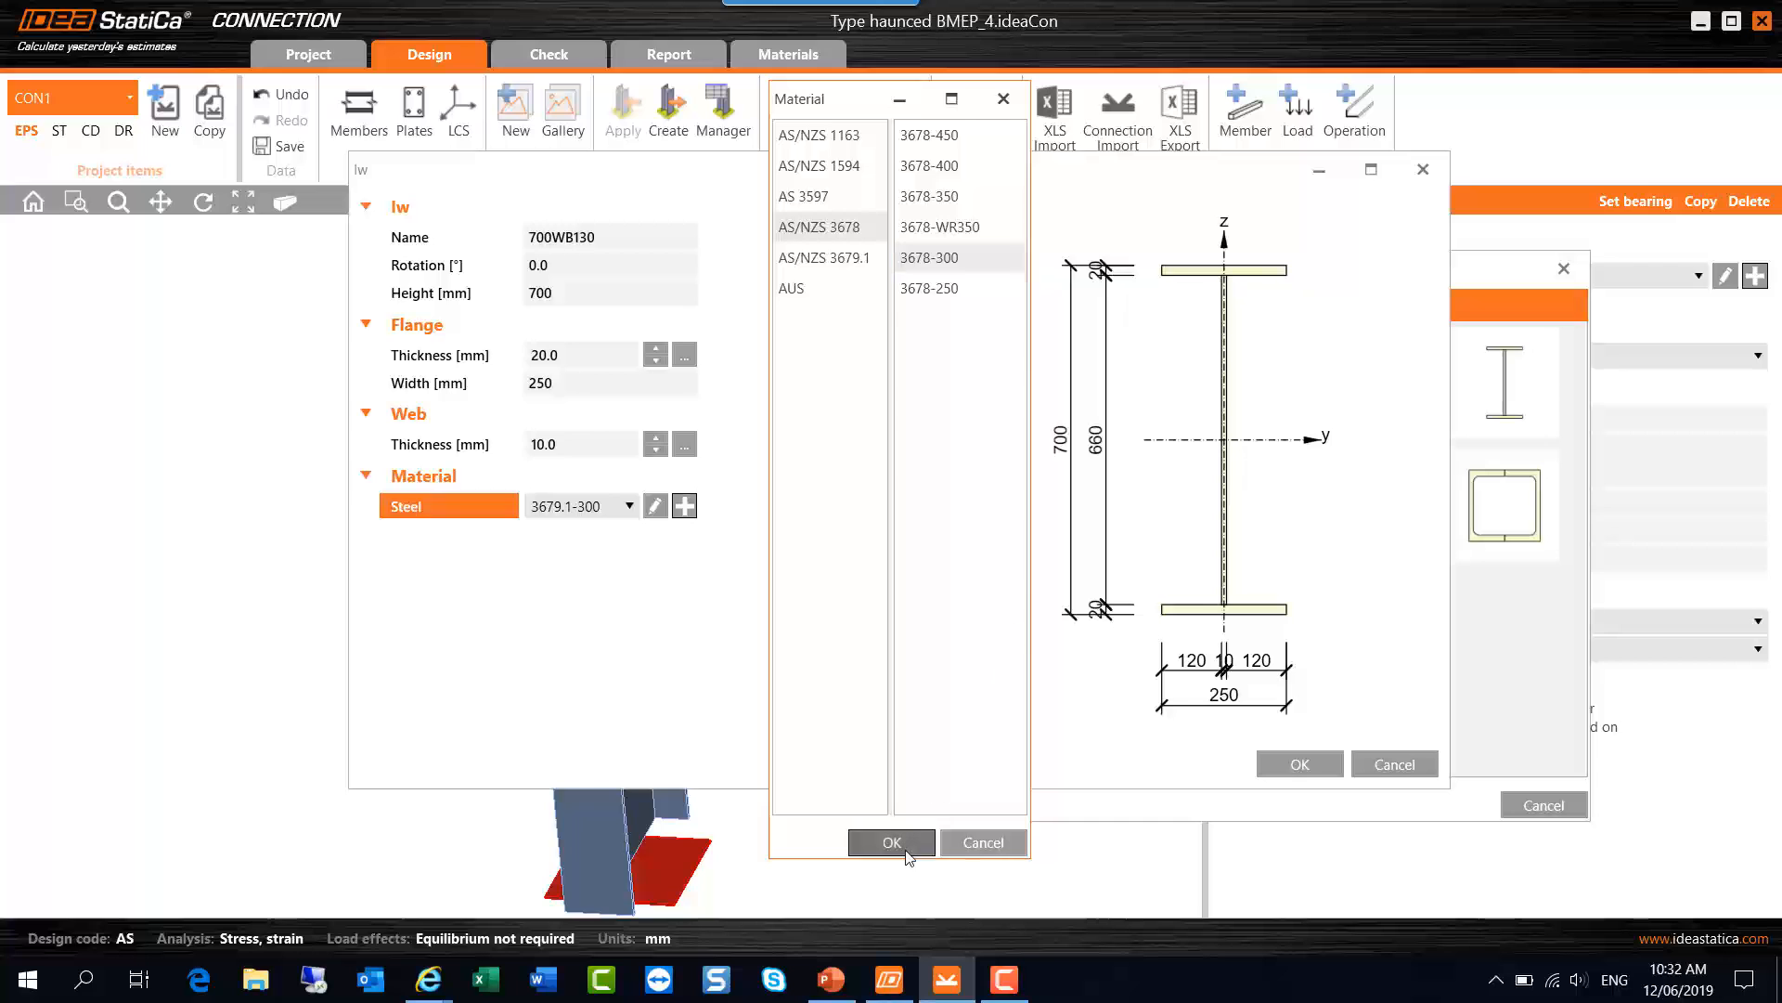
pyautogui.click(890, 842)
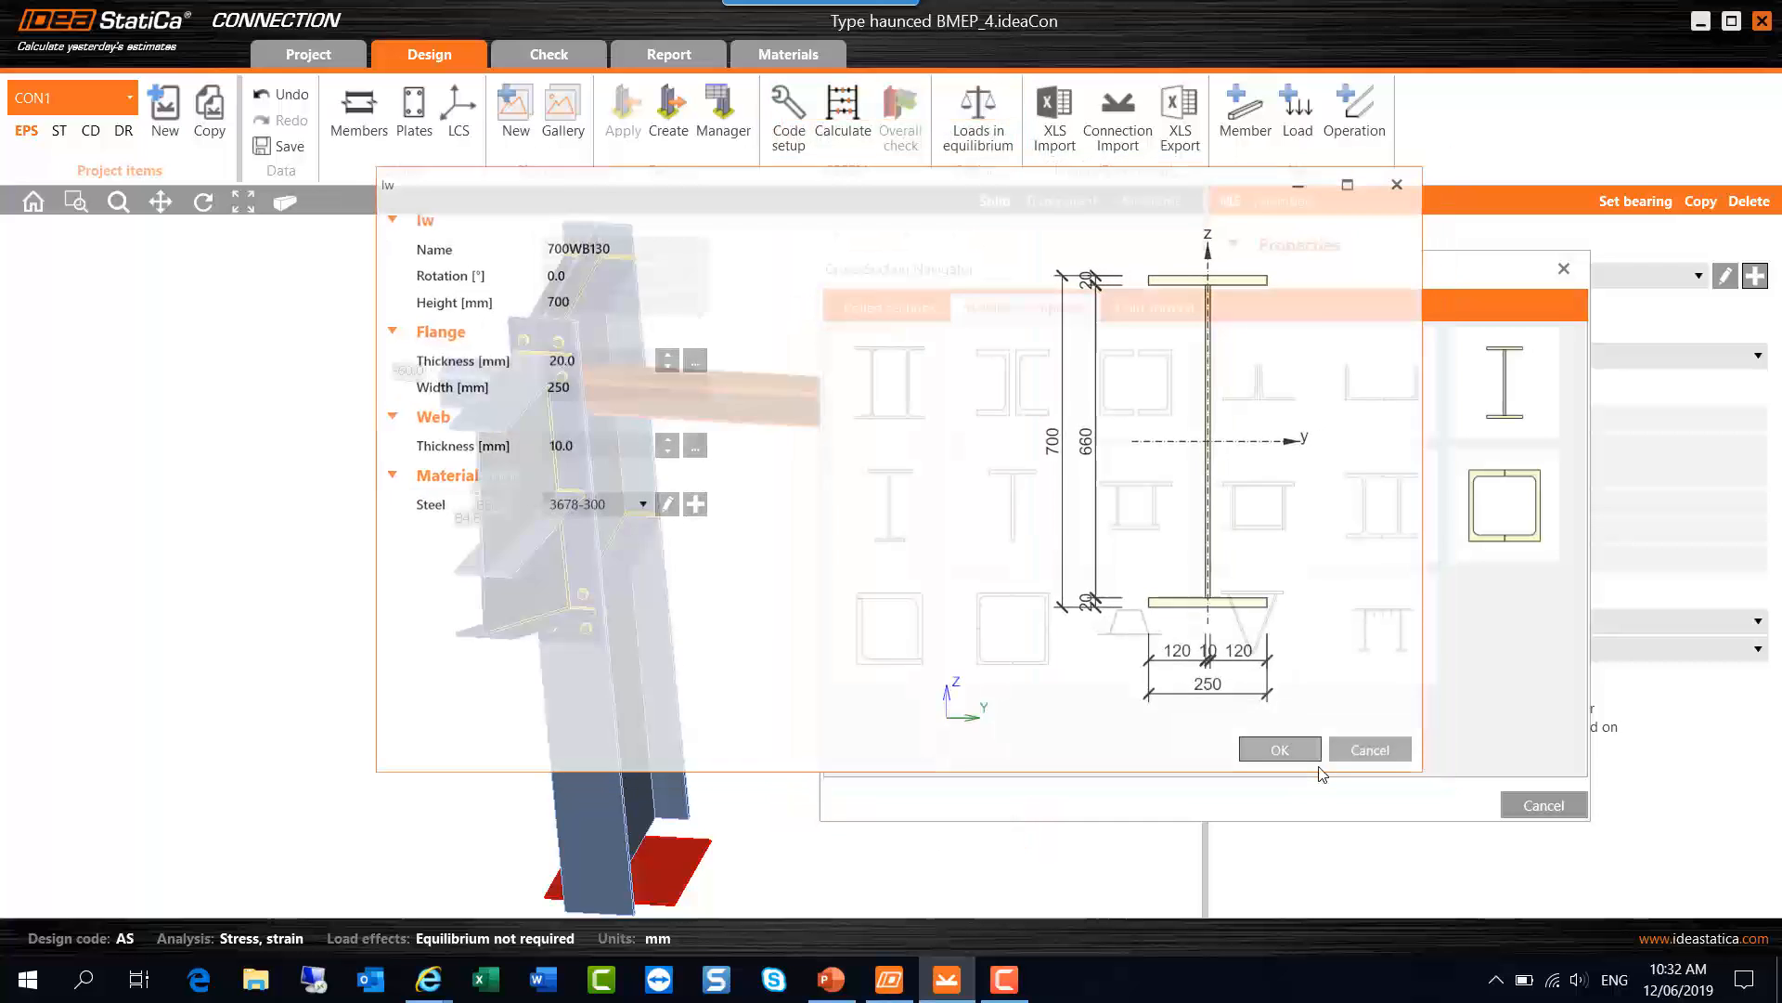
# Step: Confirm the welded section and select beam M5 to verify its 700WB130 cross-section
pyautogui.click(1279, 749)
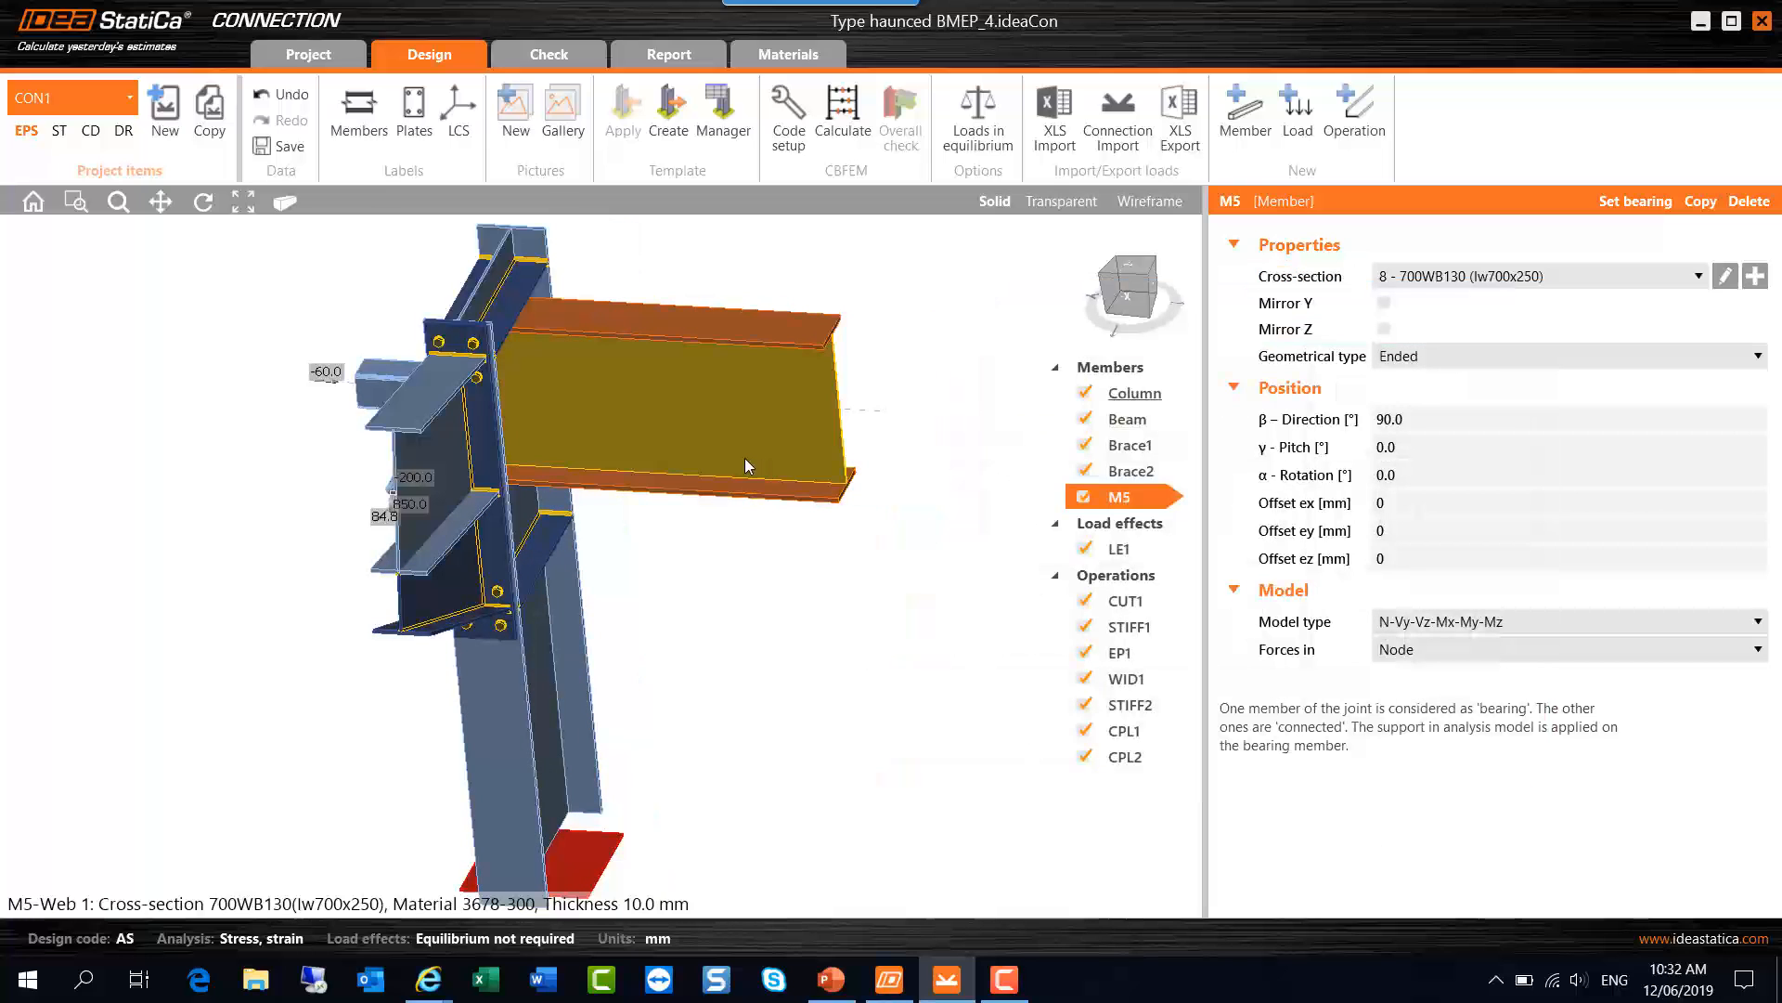
pyautogui.moveTo(748, 447)
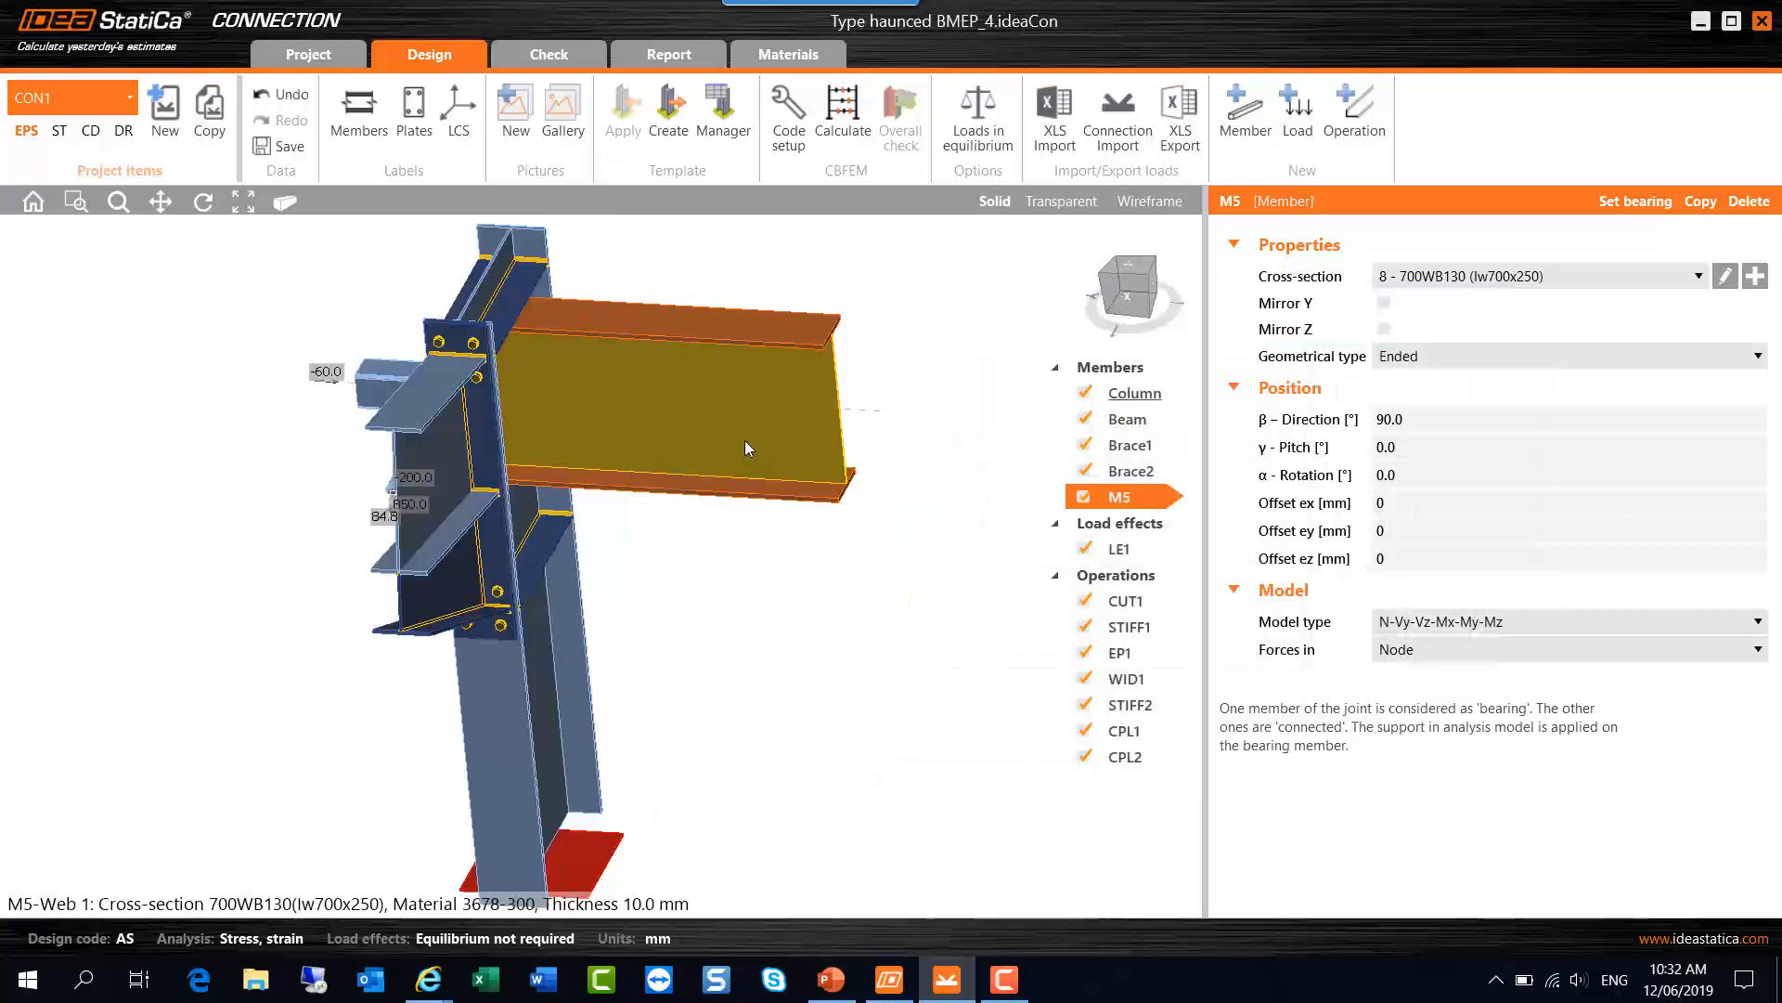
pyautogui.moveTo(734, 351)
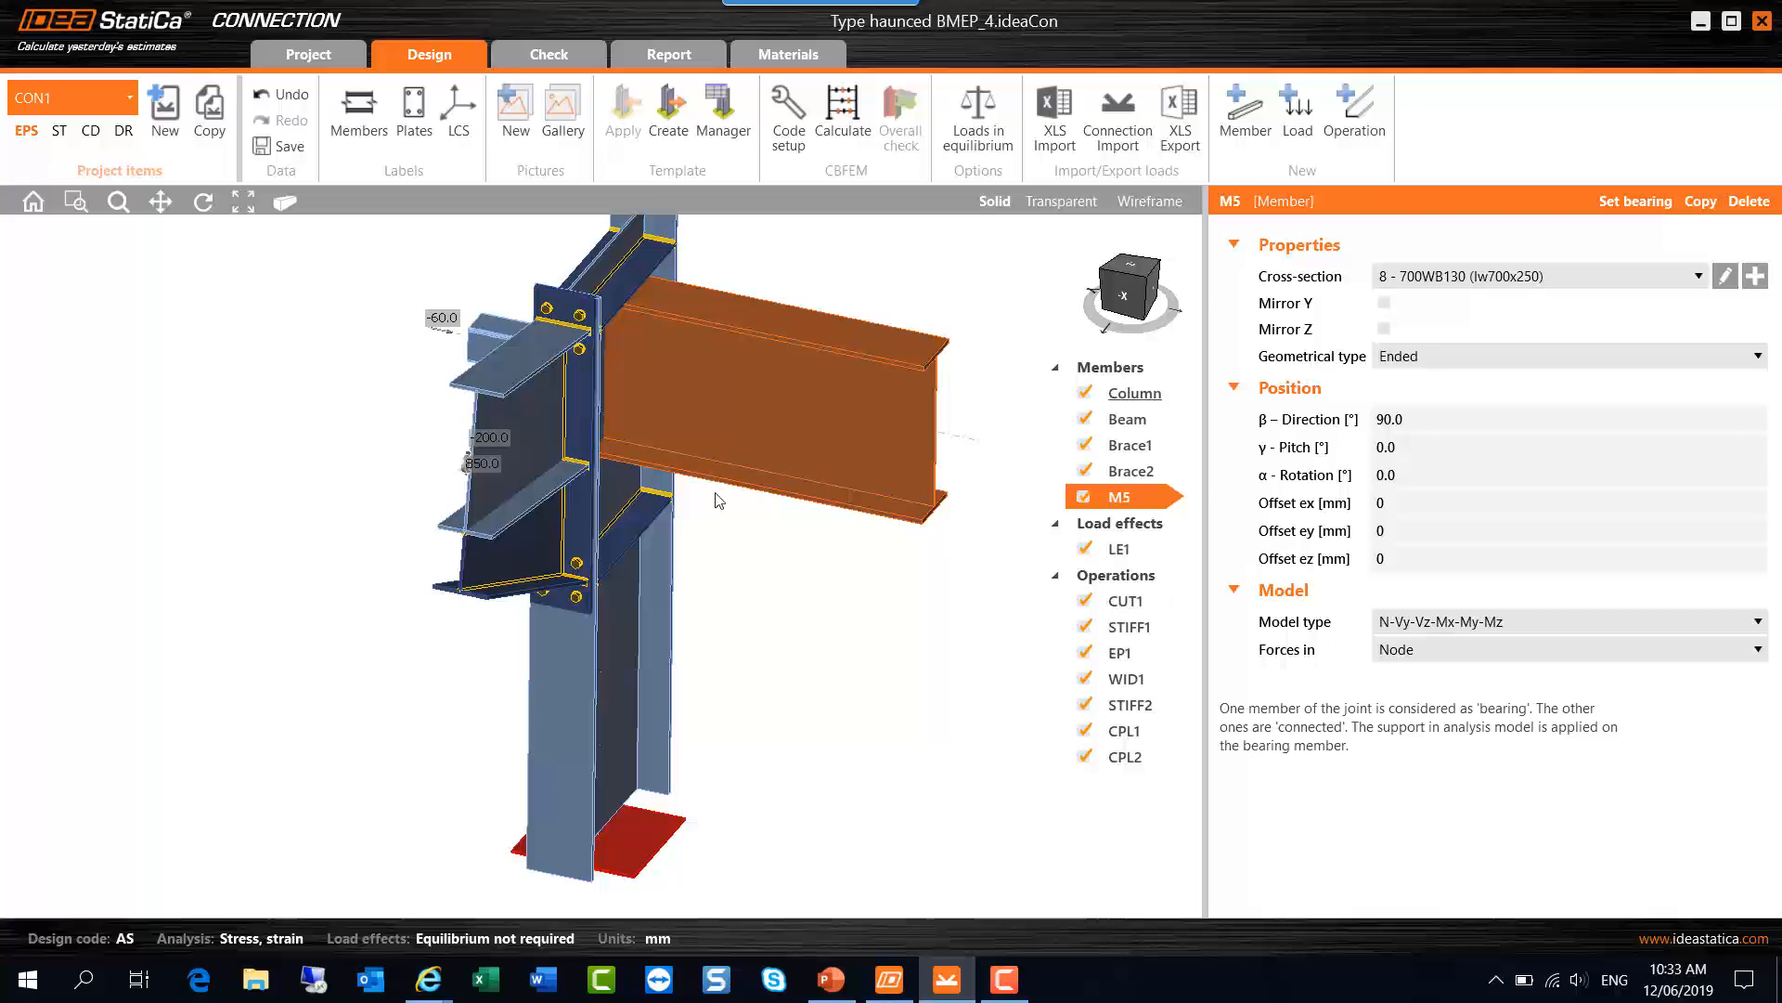
pyautogui.click(682, 412)
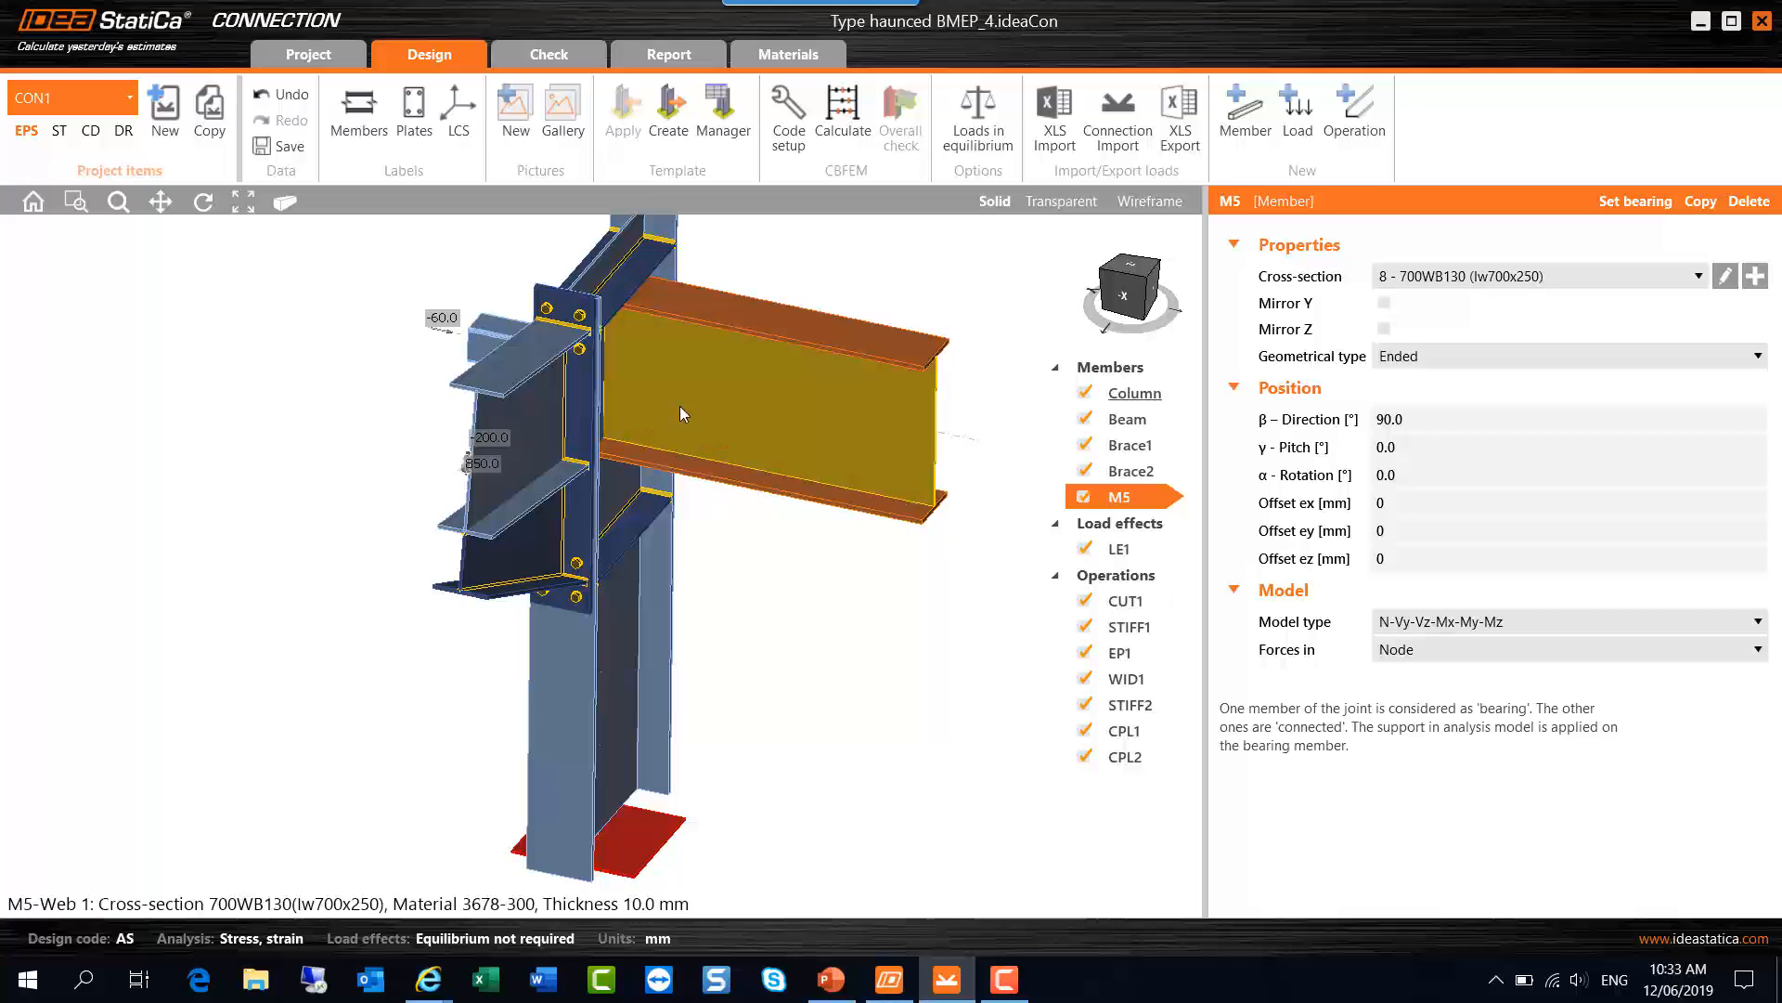
pyautogui.moveTo(670, 400)
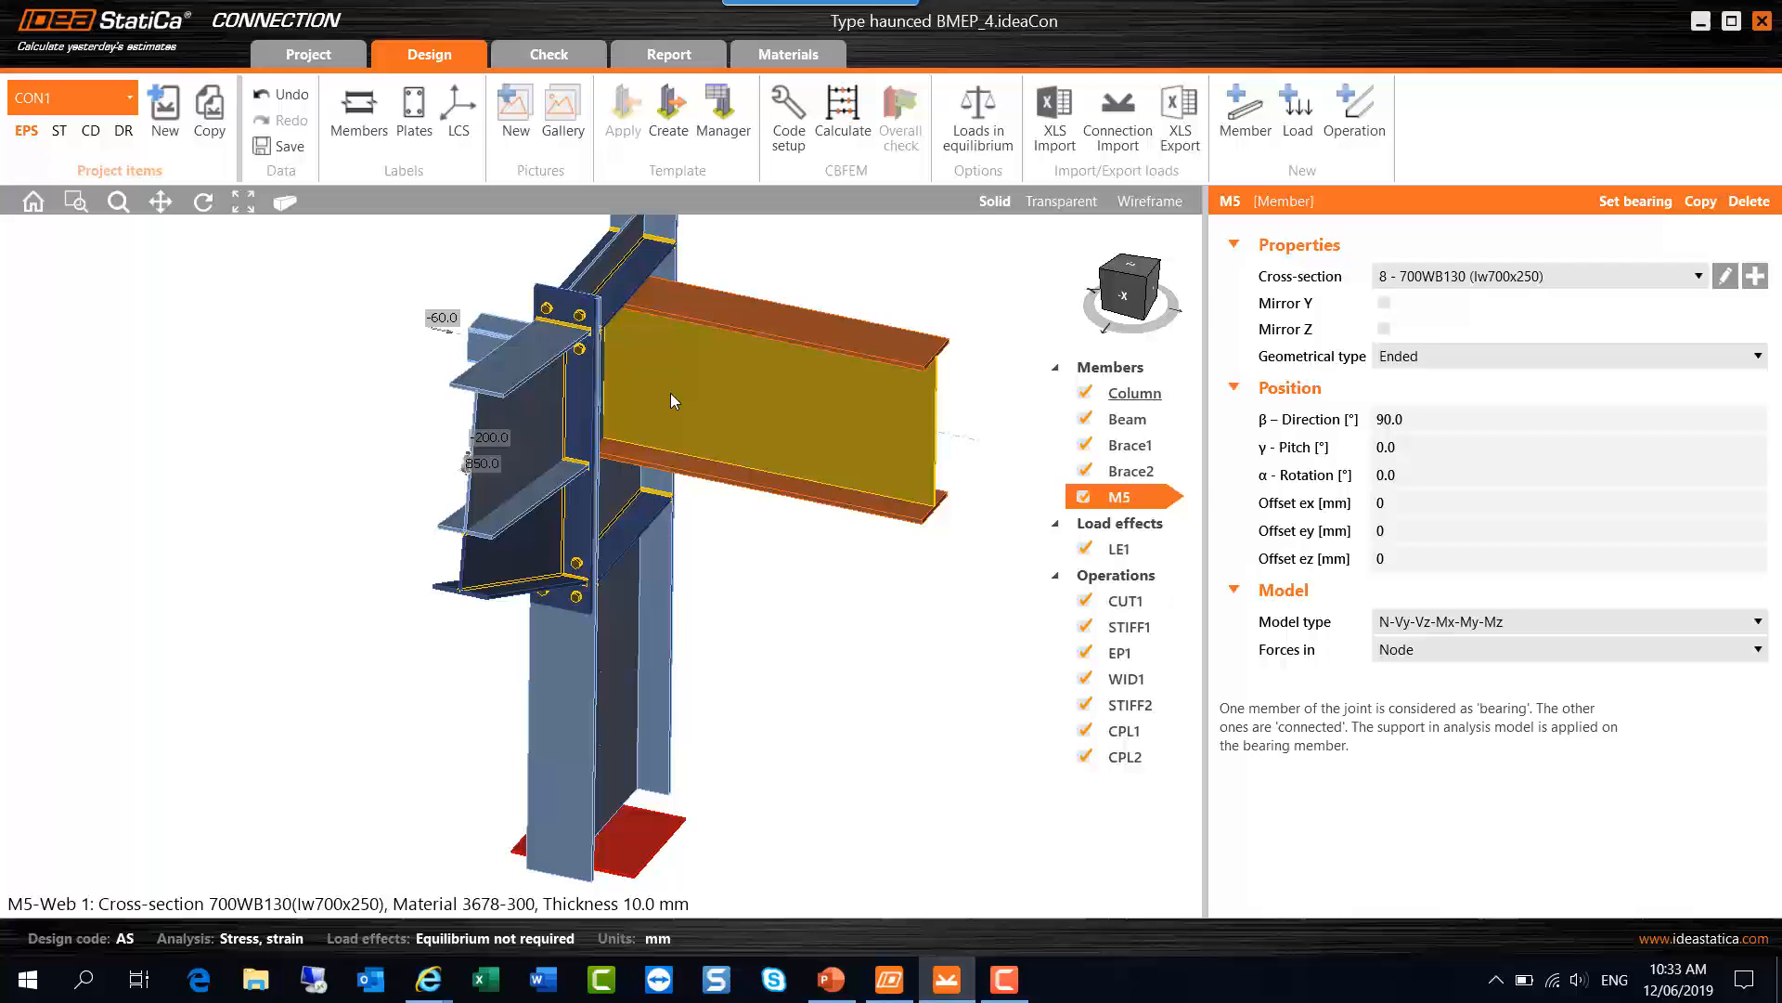